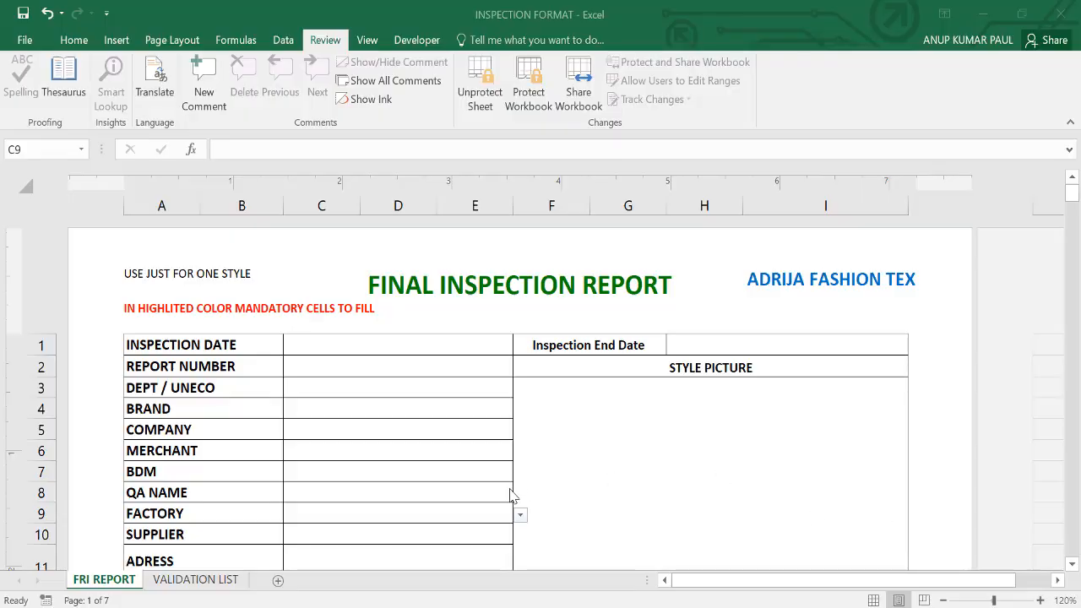
mouse_move(472, 462)
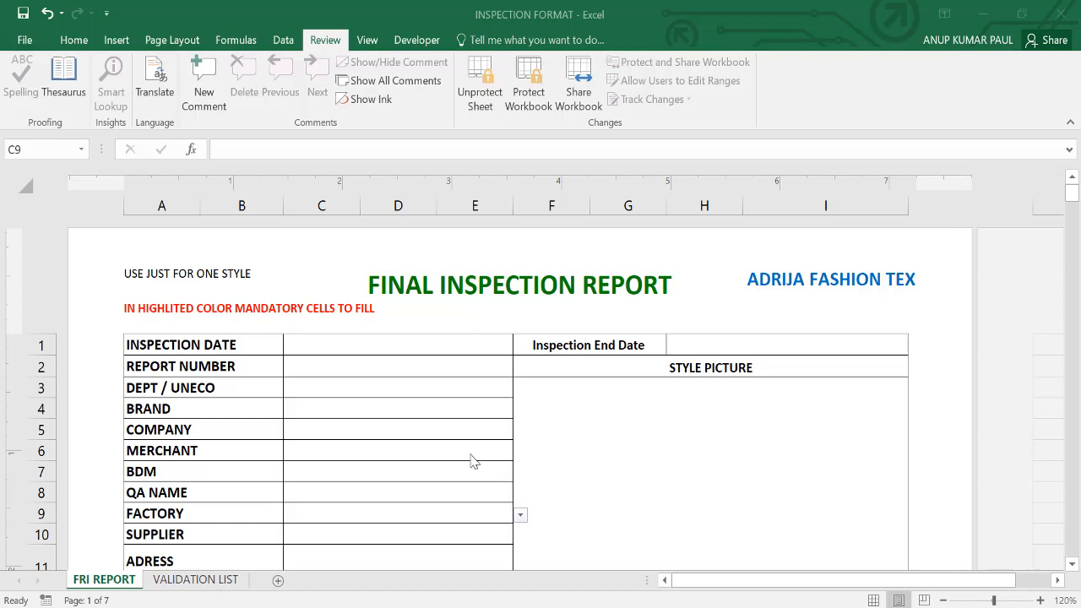
mouse_move(439, 445)
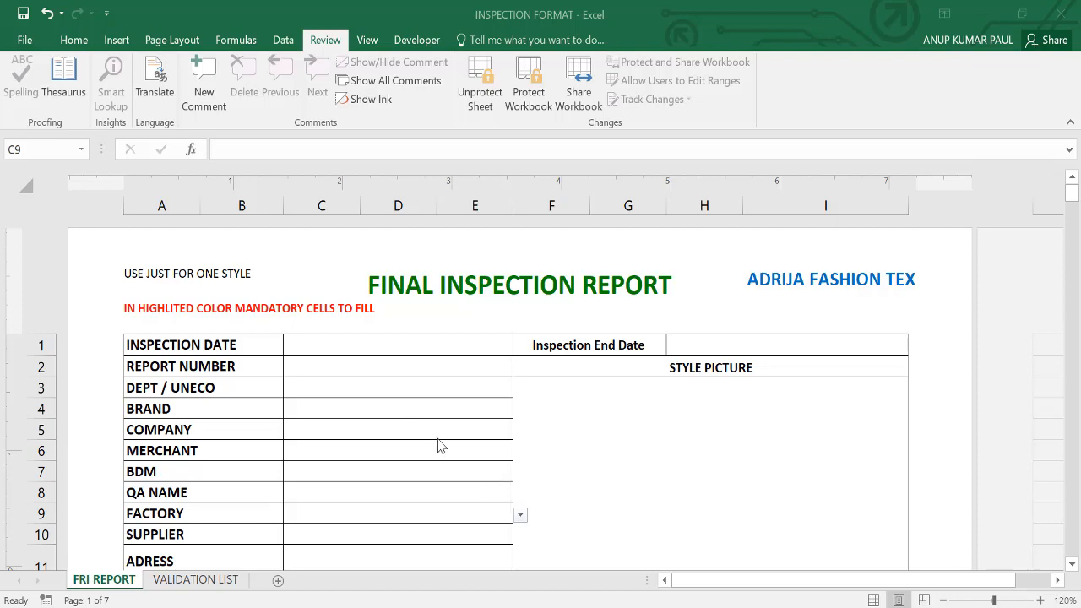
mouse_move(431, 431)
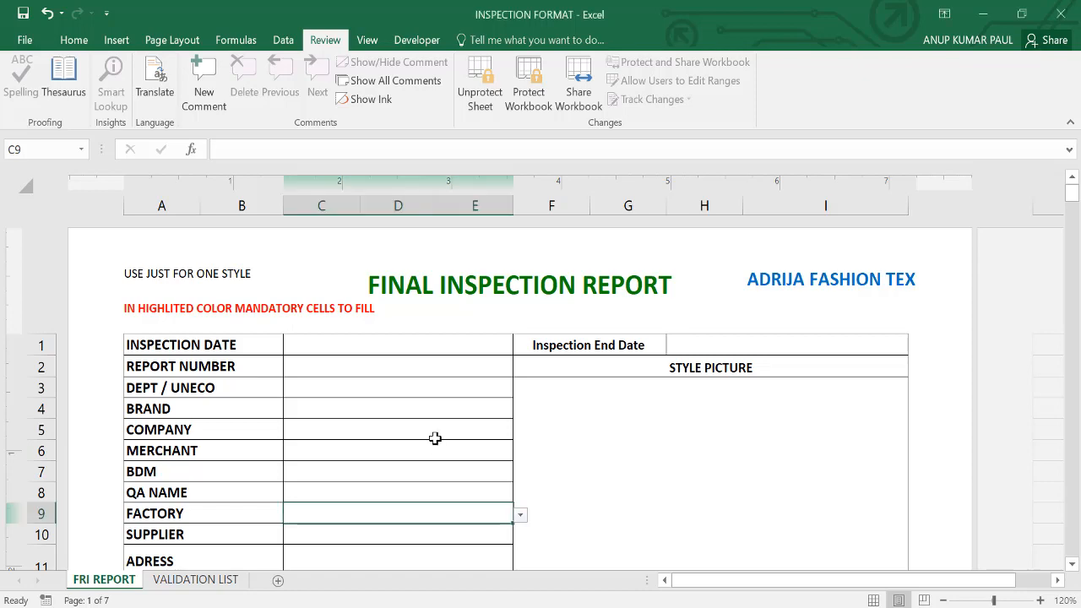
- Enter 1/28/2022 as the inspection date and move to the inspection end date field
scroll(down, 3)
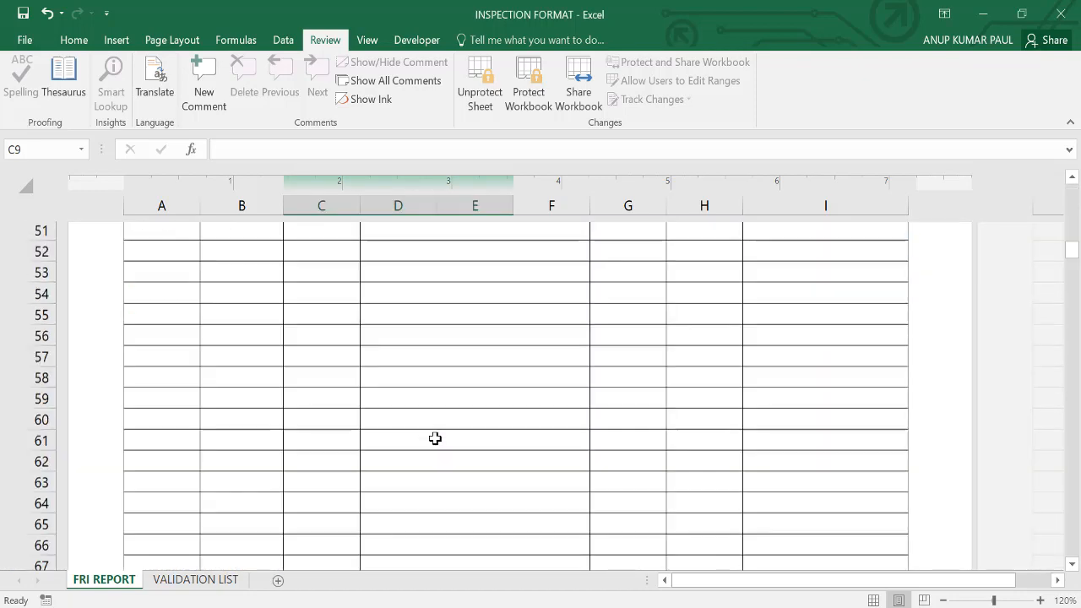
scroll(down, 3)
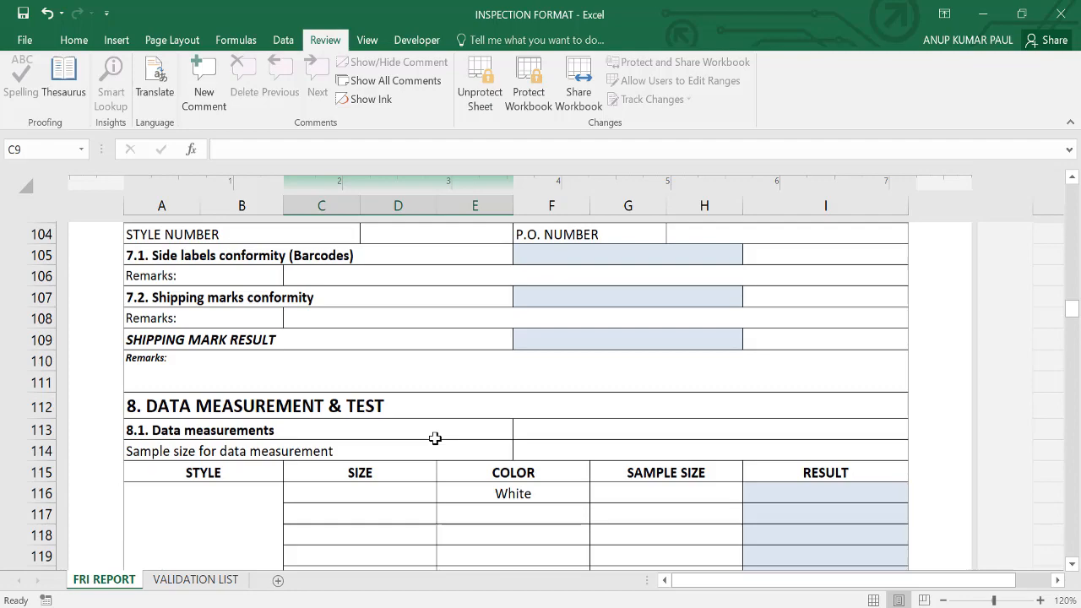
scroll(down, 3)
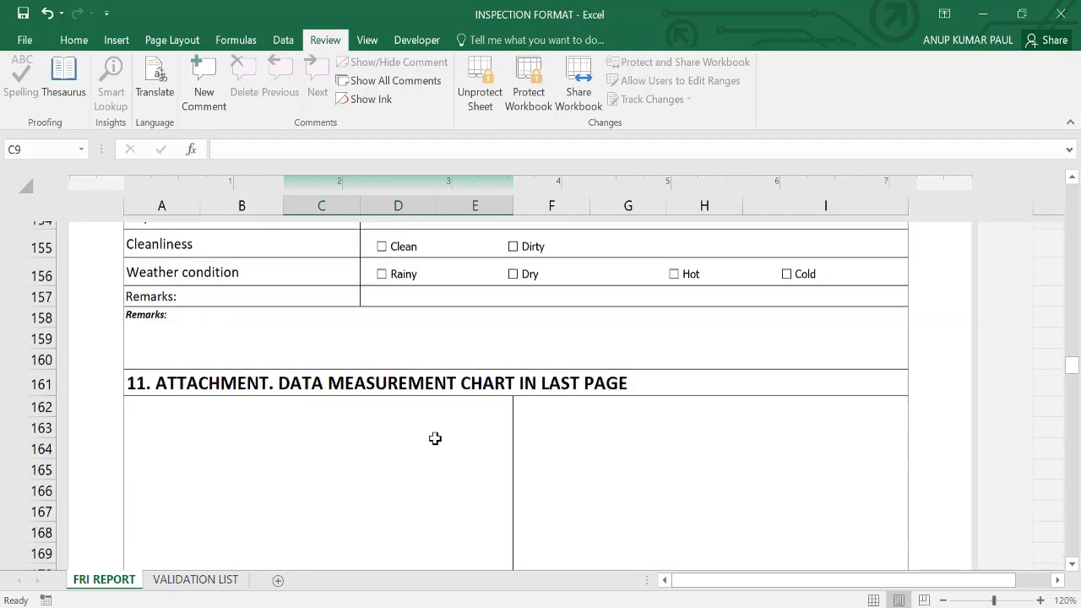
scroll(up, 3)
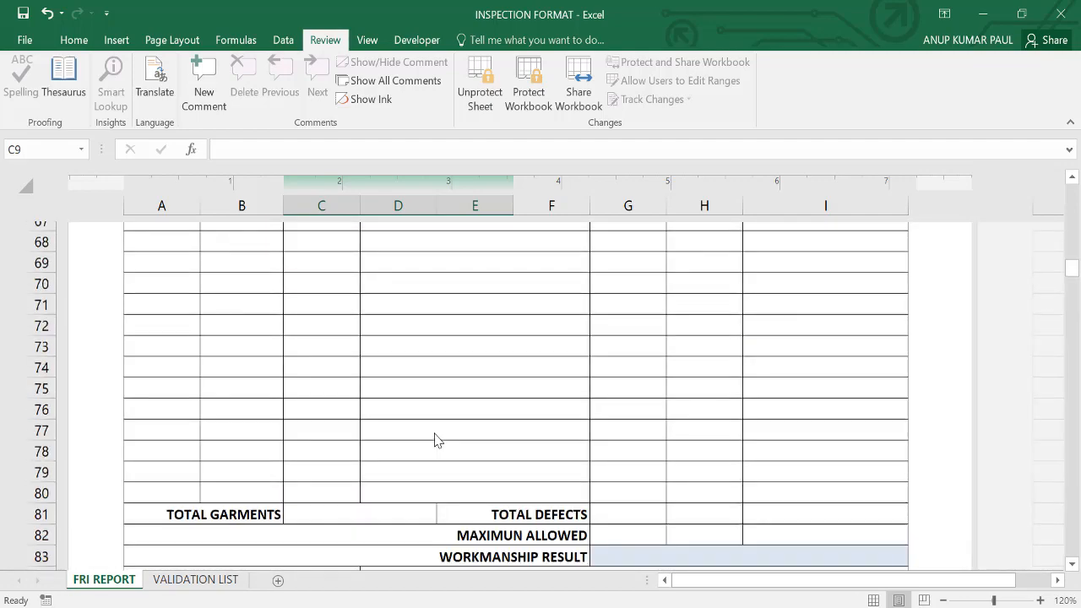
scroll(up, 3)
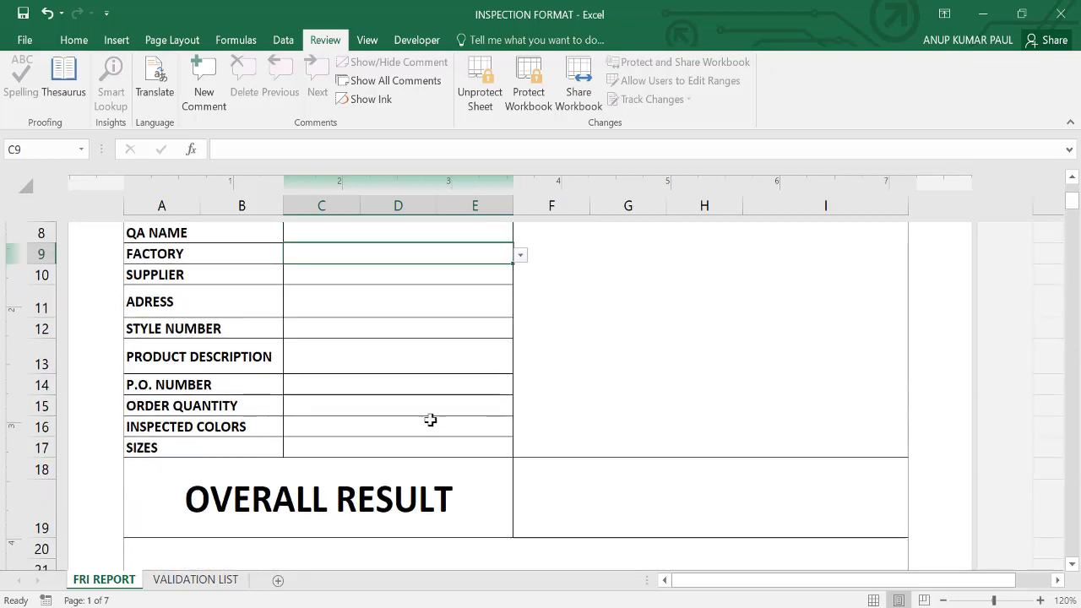
scroll(up, 3)
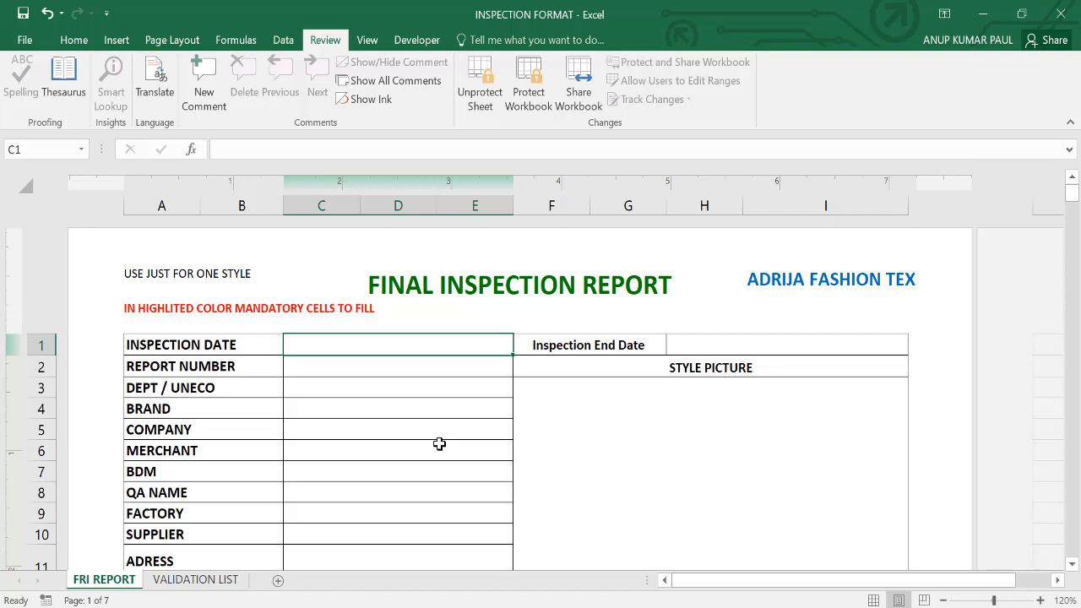
text(1/28/2022)
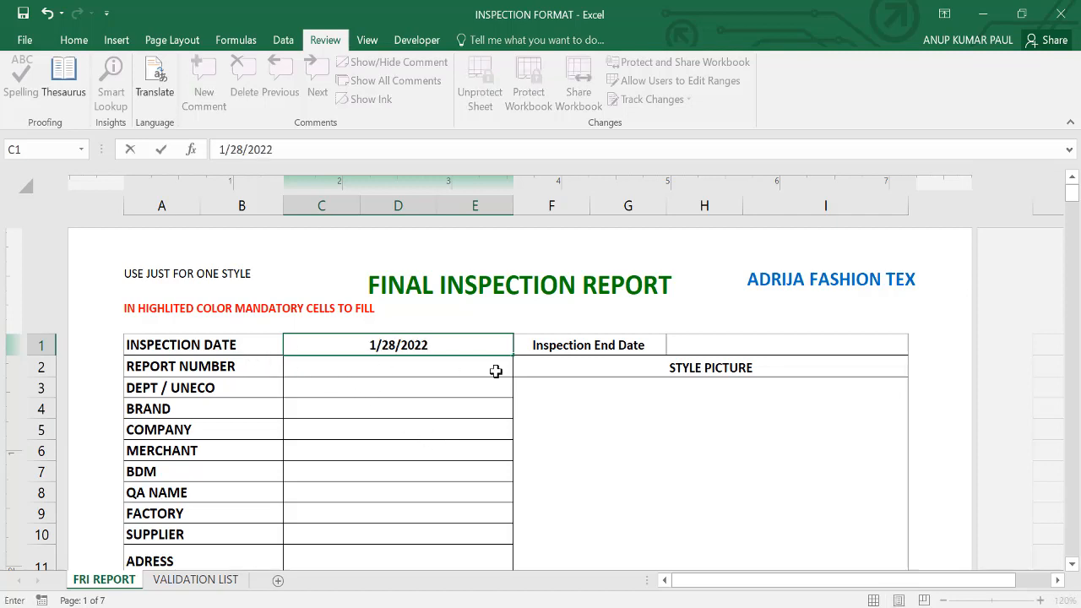
mouse_move(770, 361)
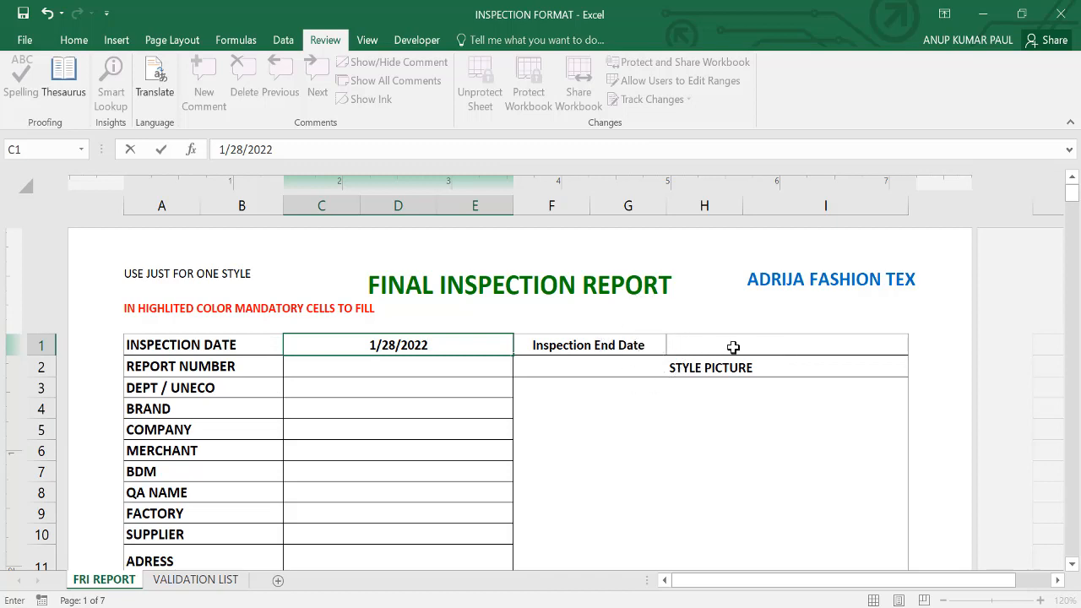
click(785, 345)
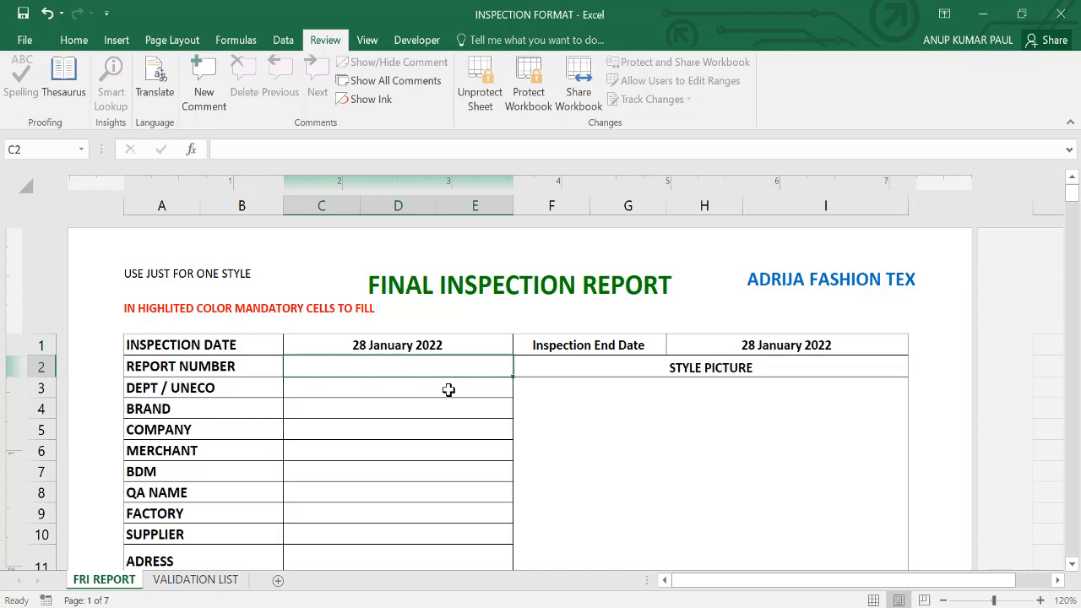
text(2201)
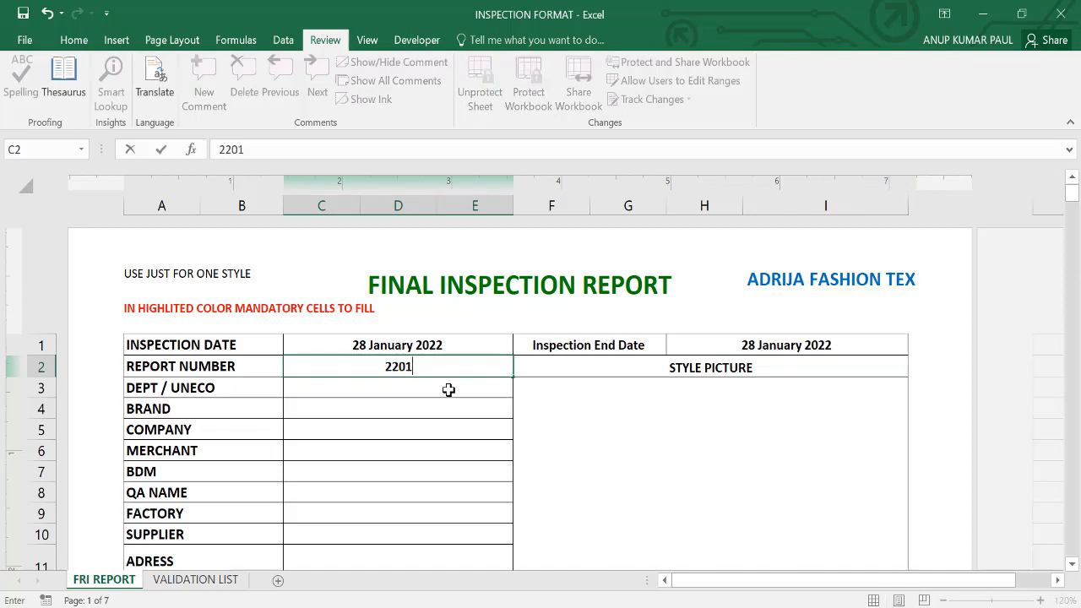
text(28)
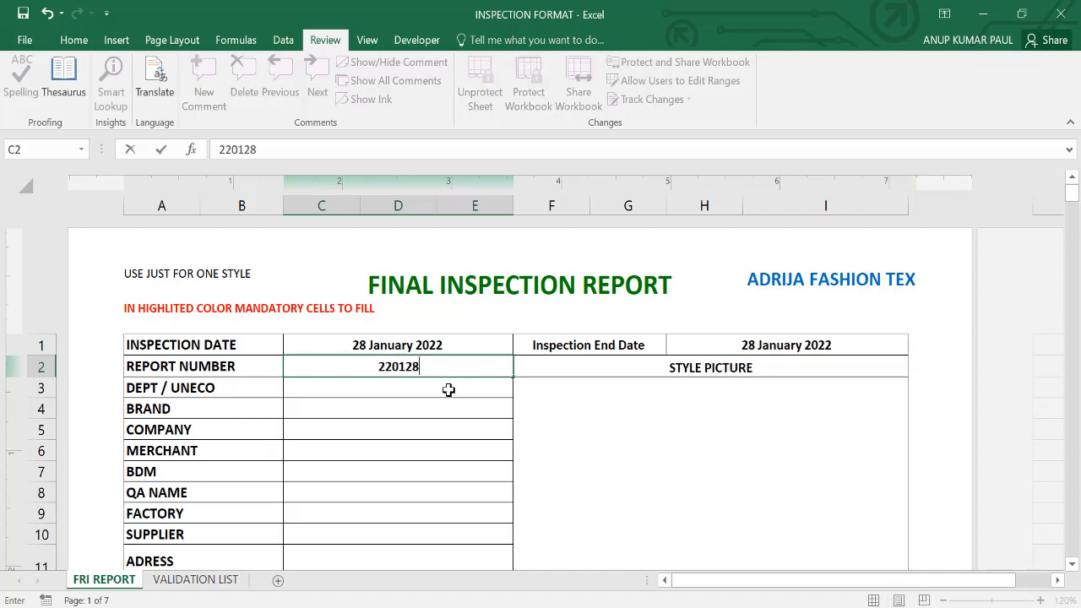
text(1001)
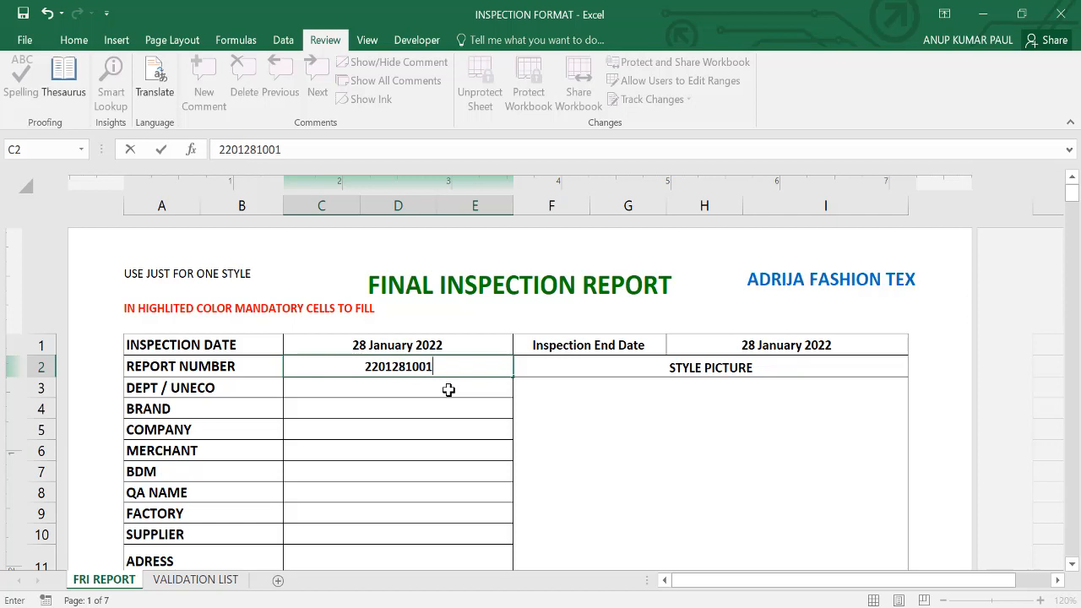
key(Return)
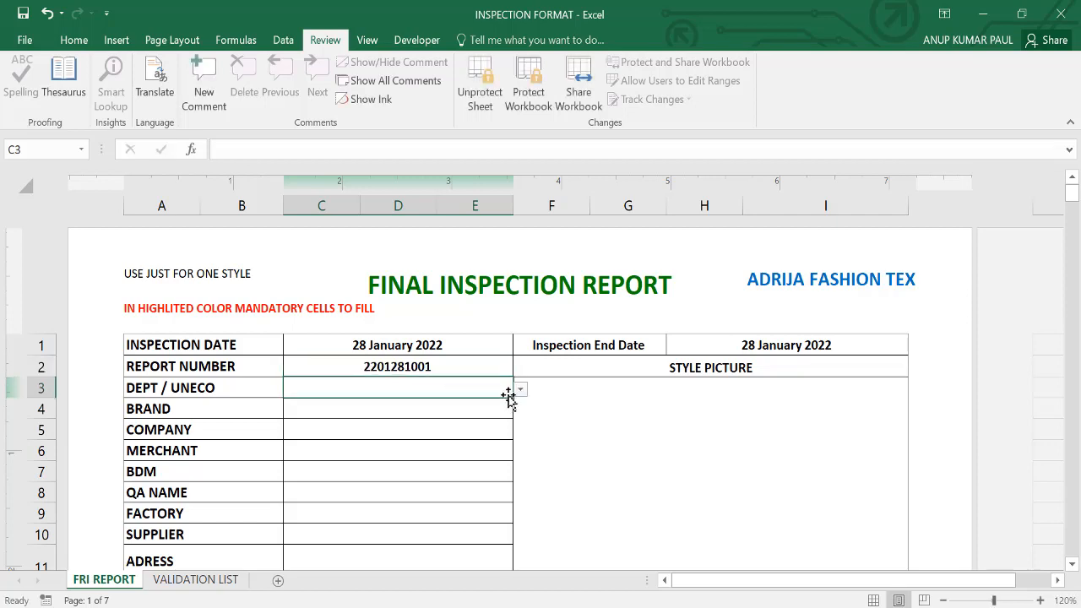
- Choose department code 004 and merchant MR. MYNUL from the header dropdowns
click(521, 388)
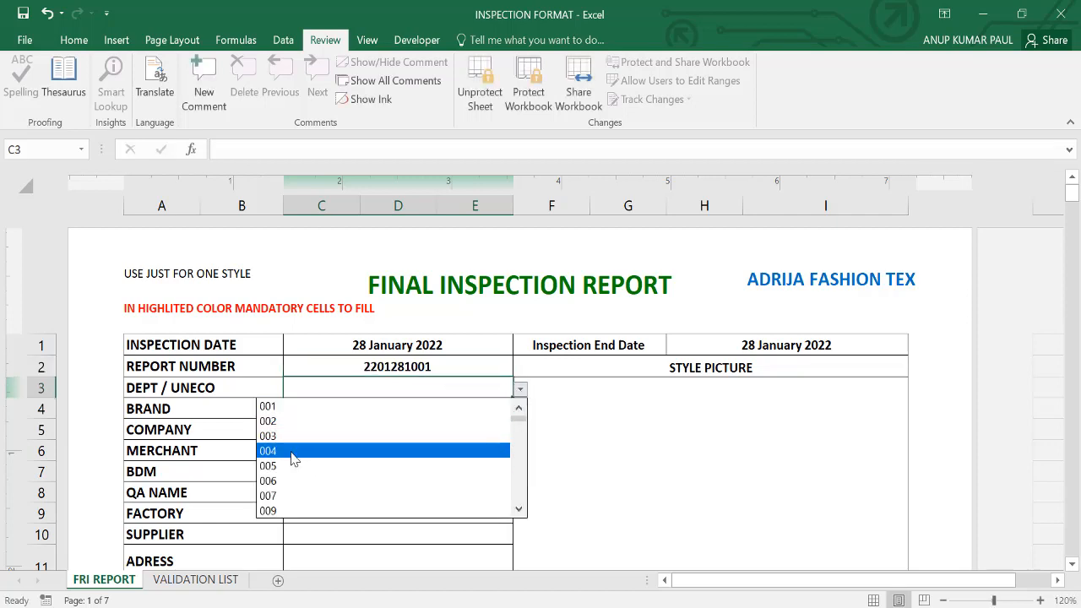
click(266, 449)
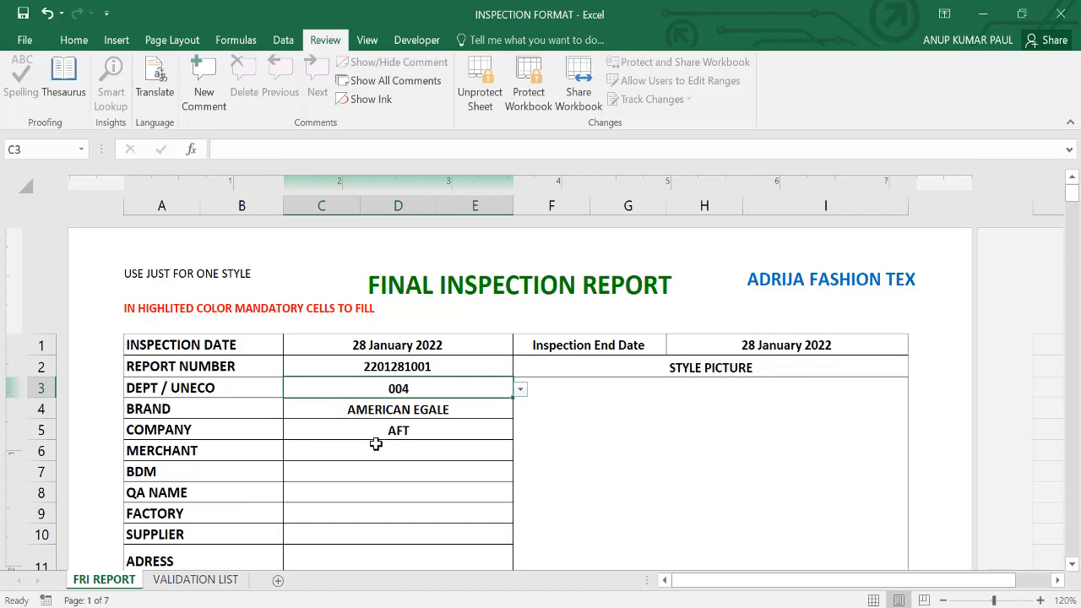
click(399, 450)
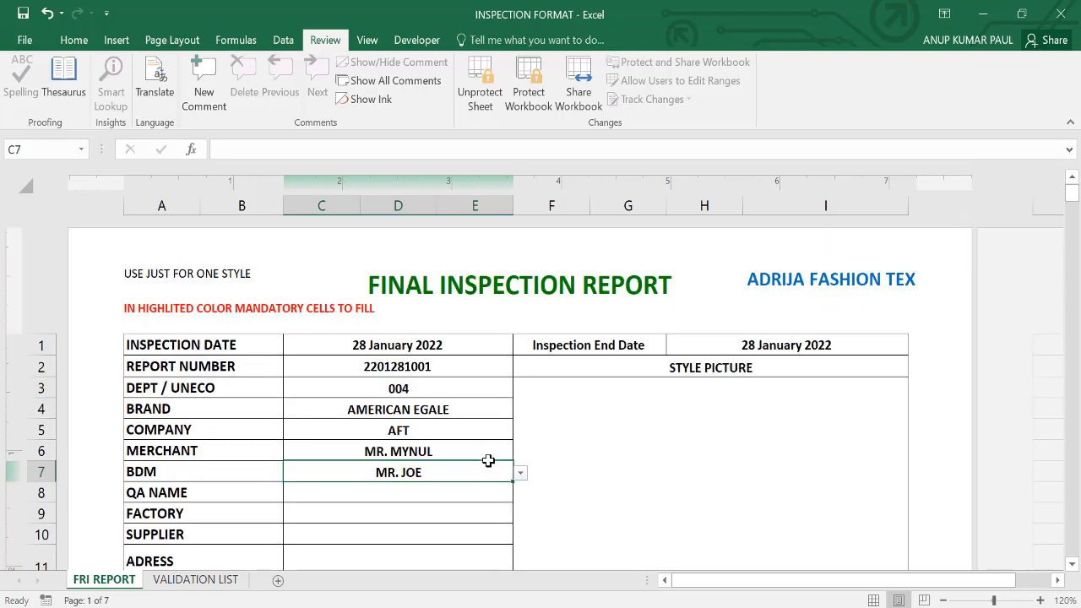
- Choose QA name MR. ASHOK and factory GH Haewae Co,Ltd from the dropdowns
click(520, 493)
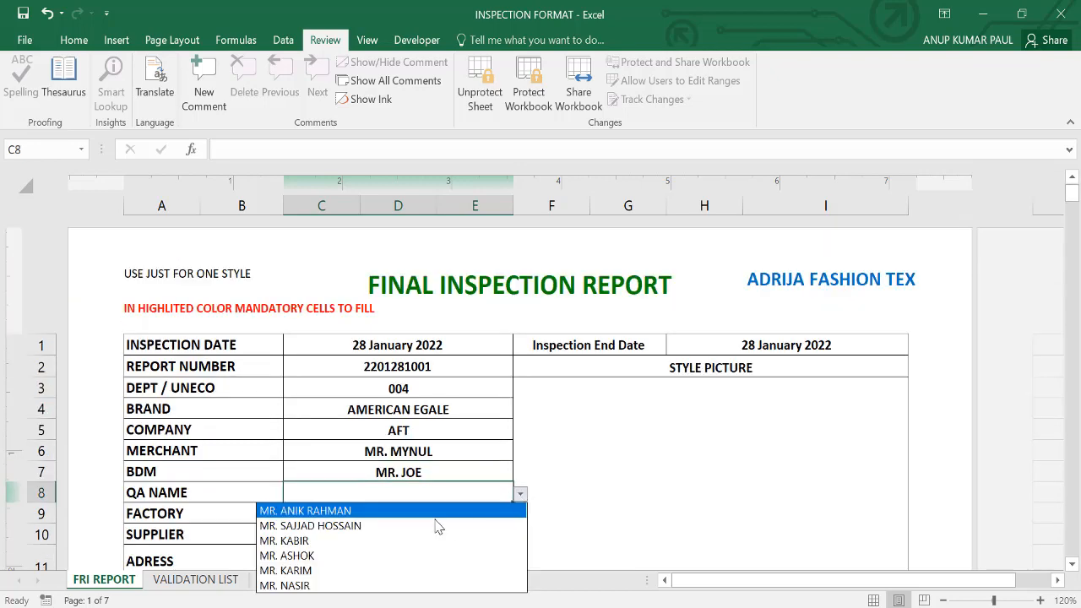
click(287, 554)
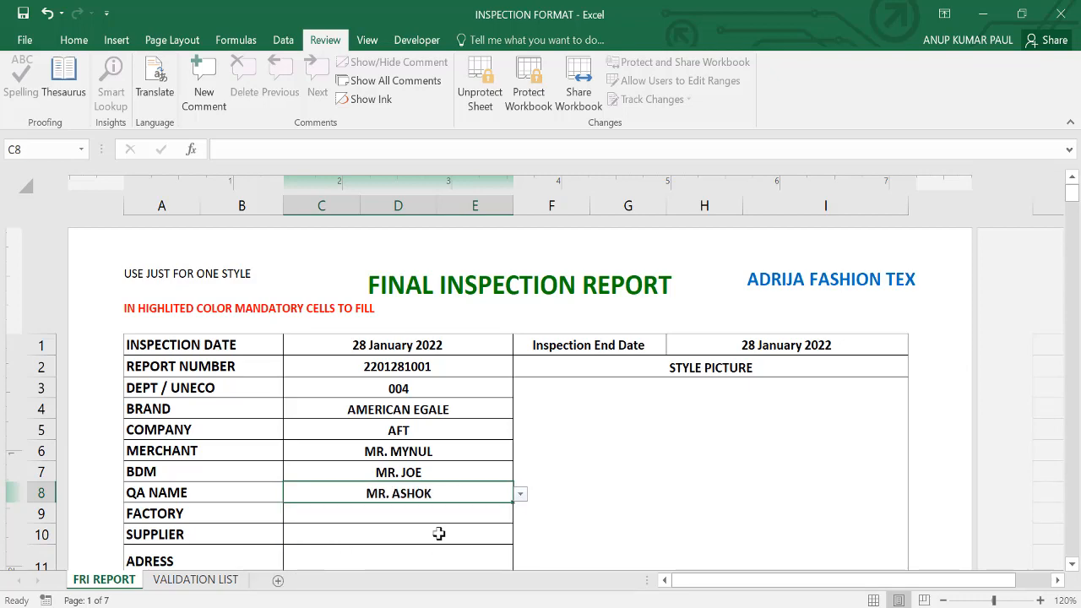
scroll(down, 3)
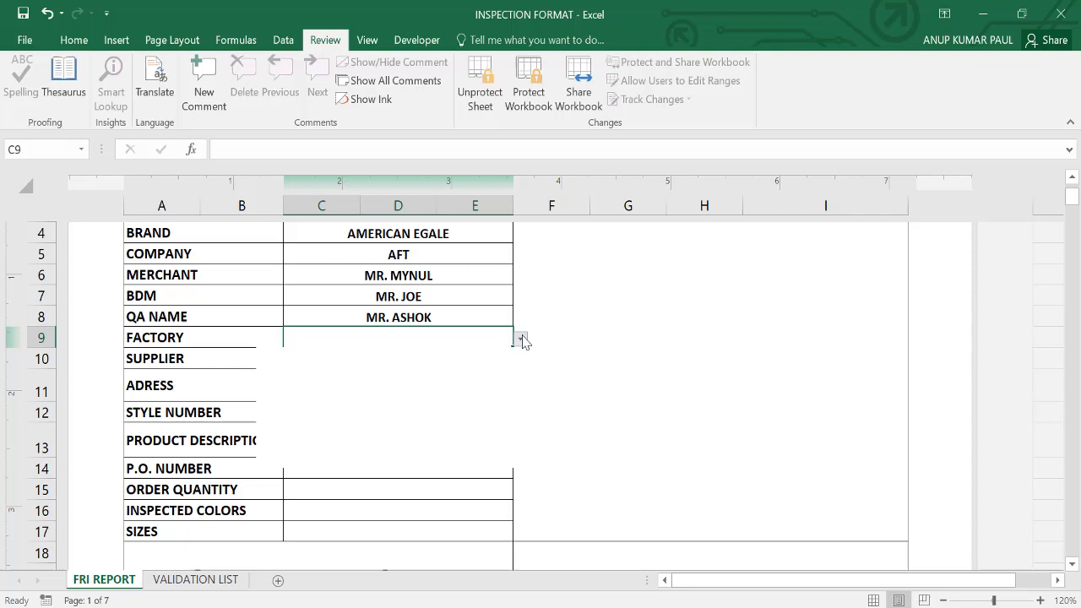
click(520, 338)
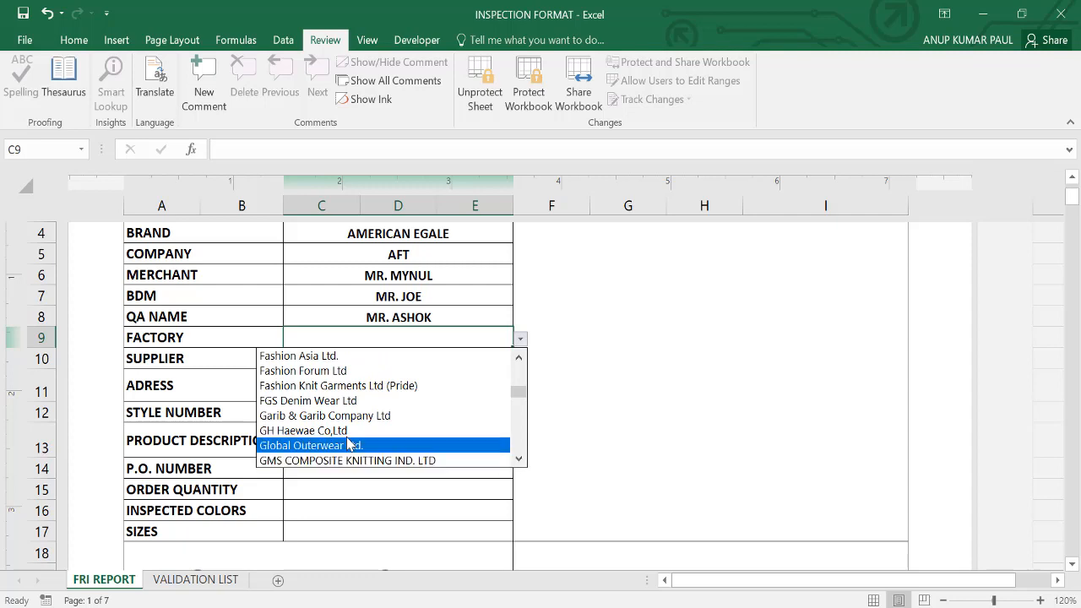
click(302, 431)
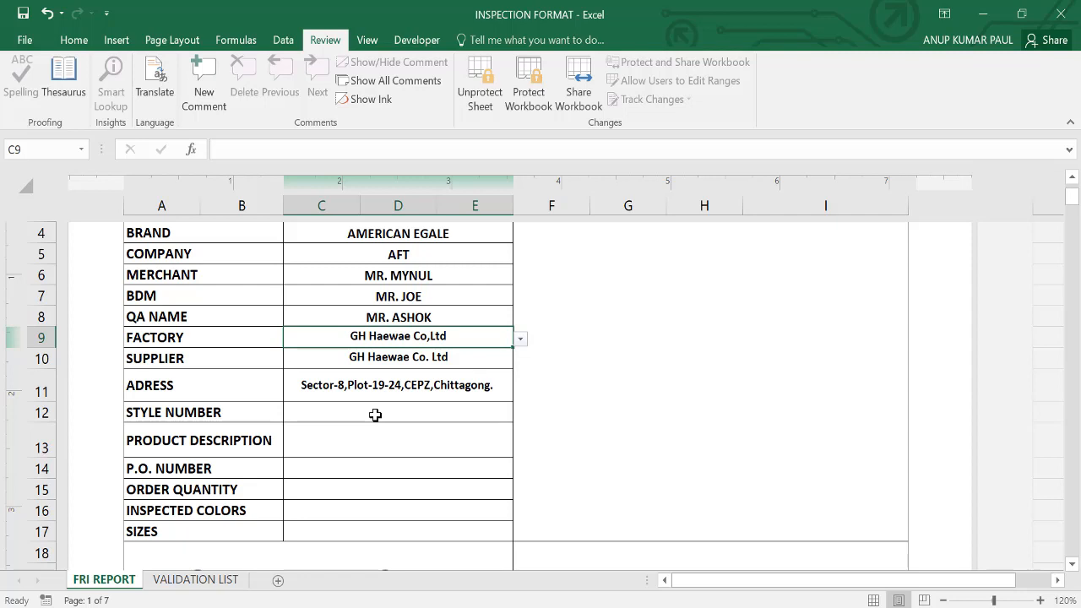
- Enter style number 22T2256
text(22t)
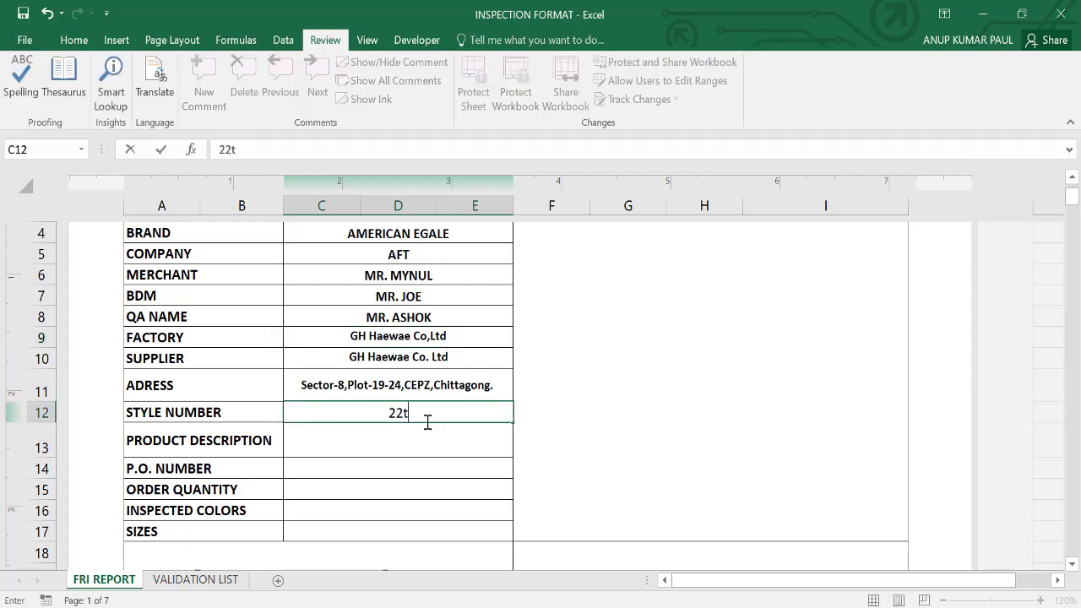
text(T)
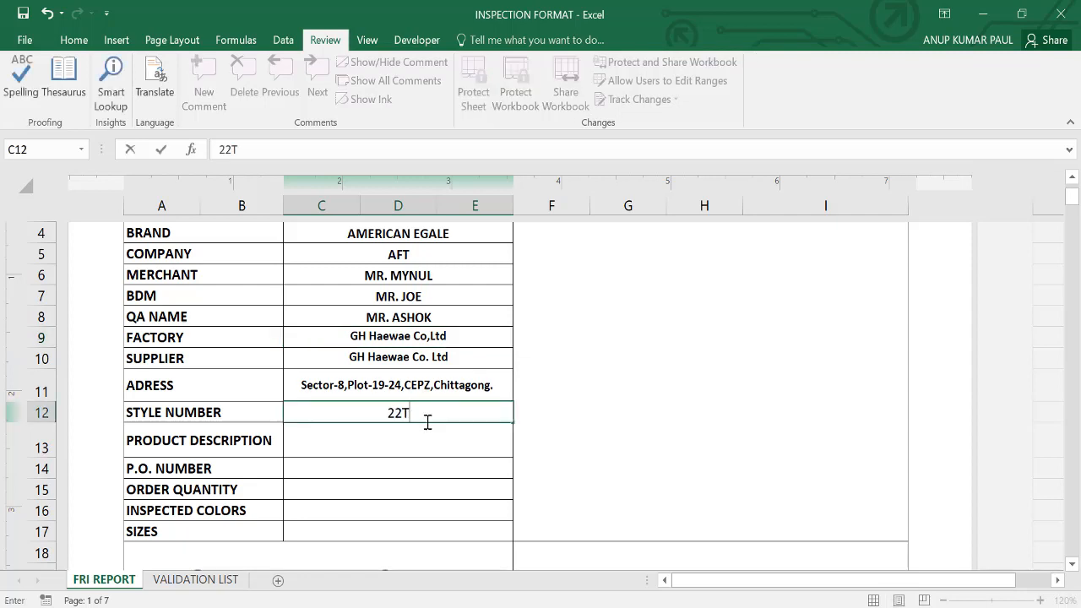
text(2256)
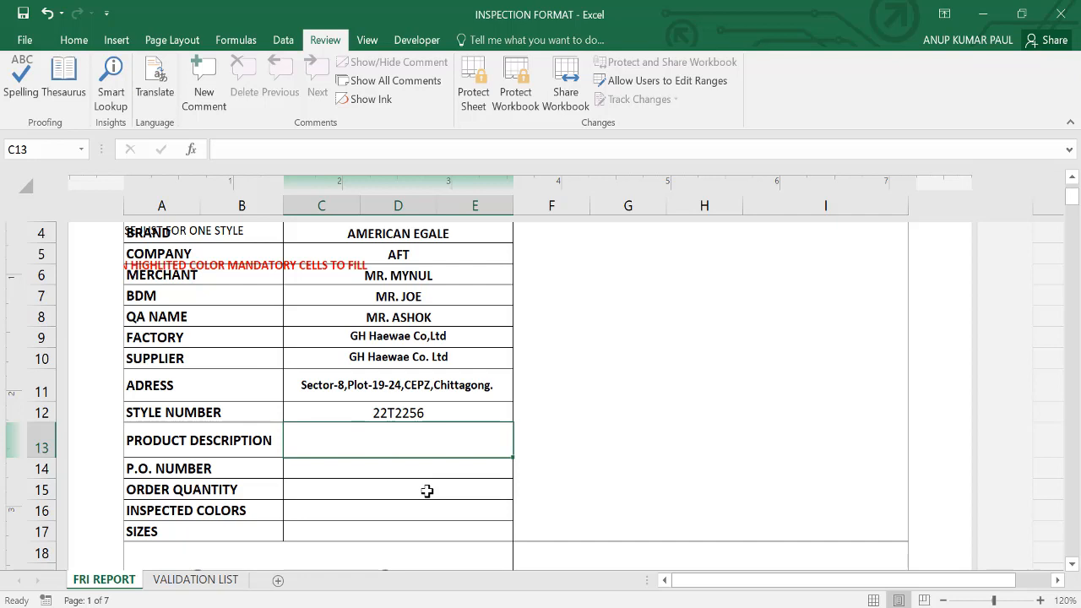
- Enter the product description Ladies L/S Round Neck T-Shrit
text(La)
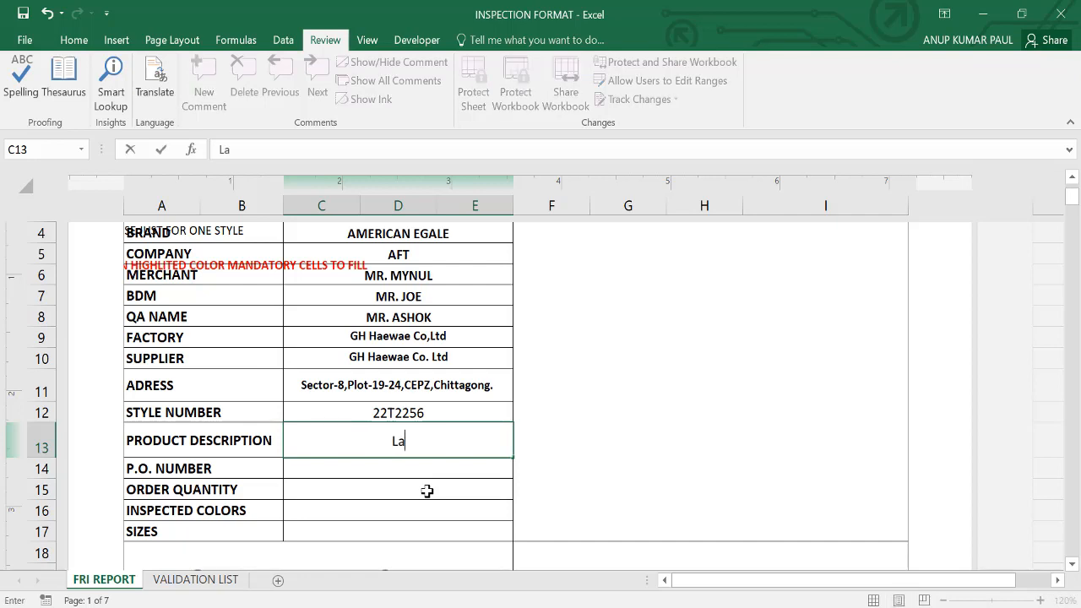
text(dies)
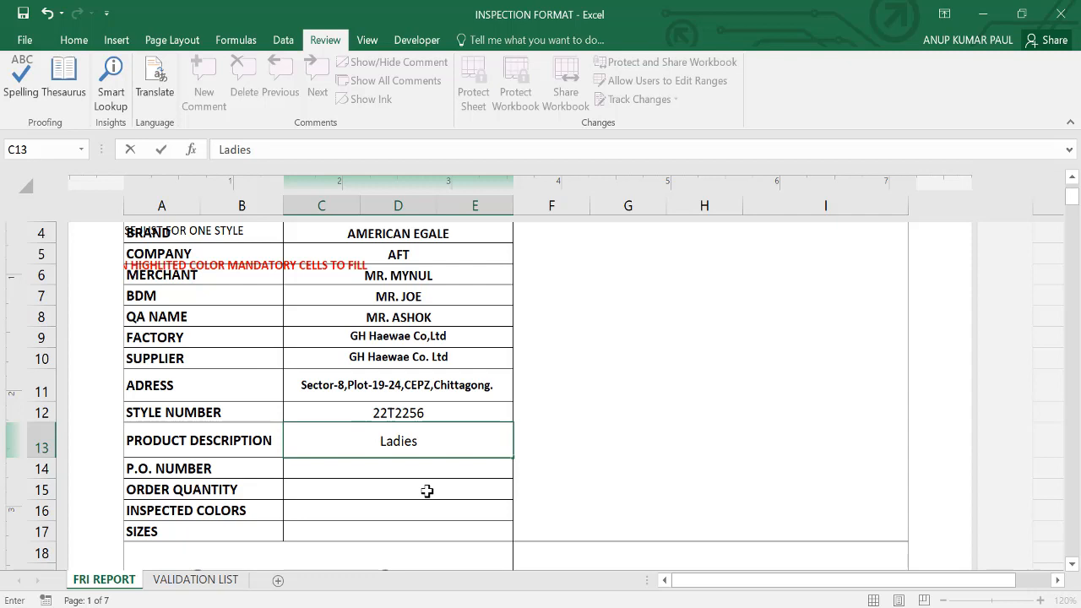
text(L/)
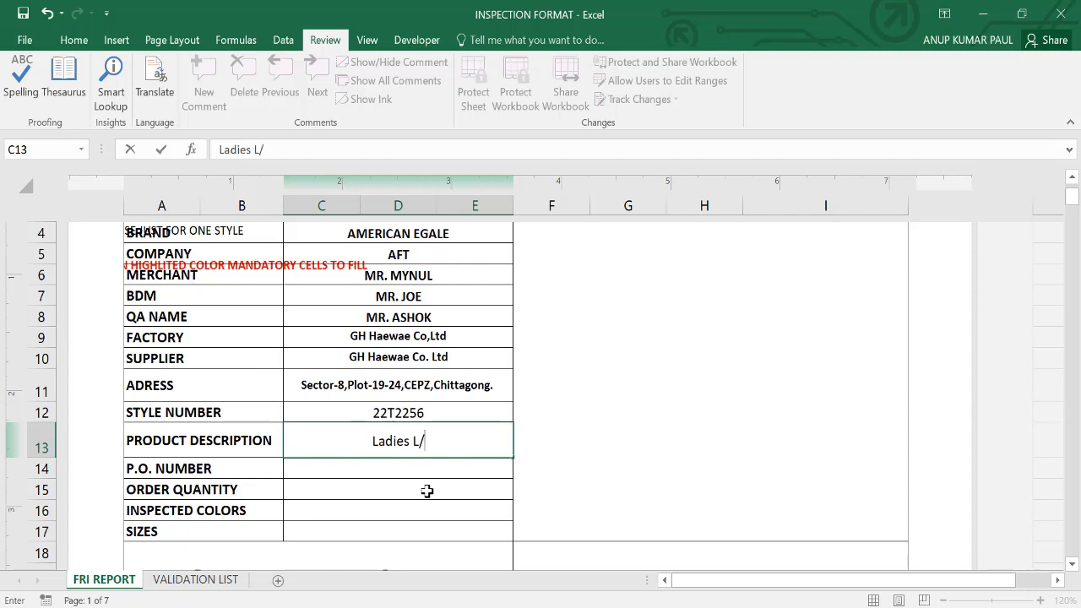
text(S Ro)
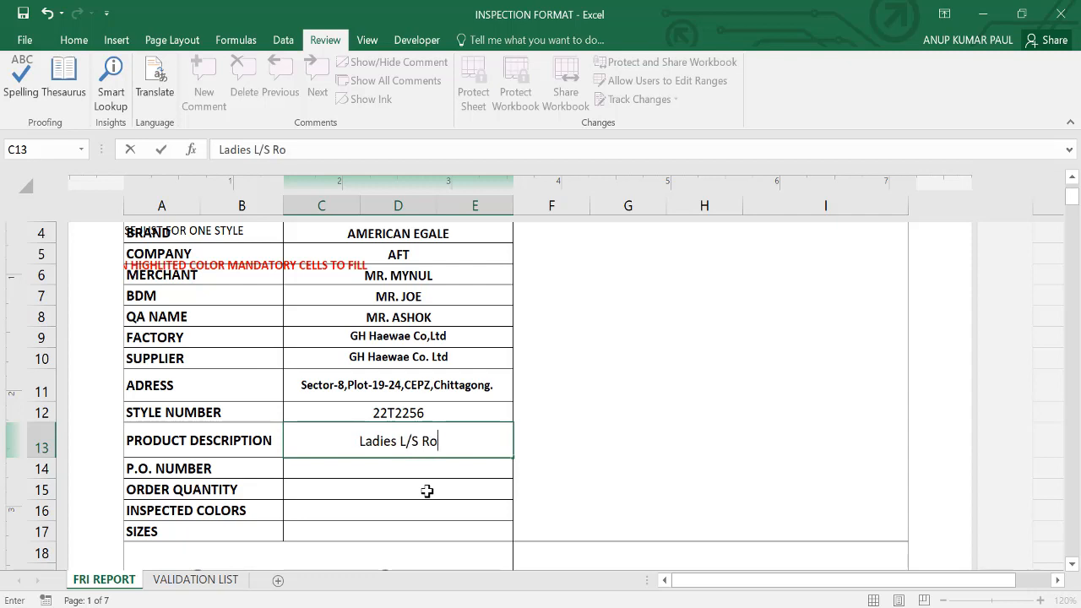
text(und)
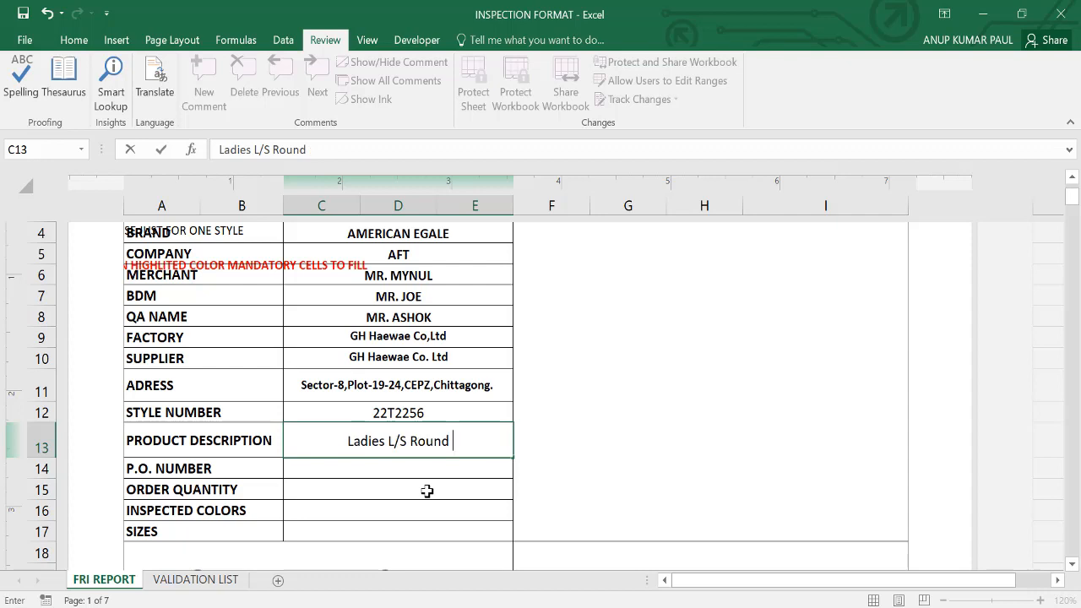
text(Neck)
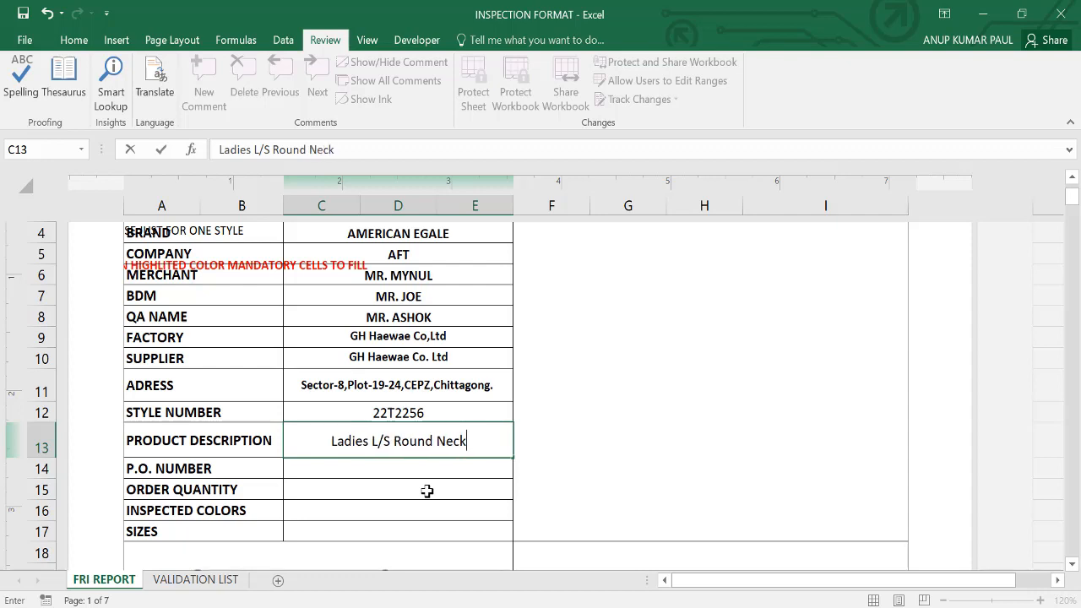
text(T)
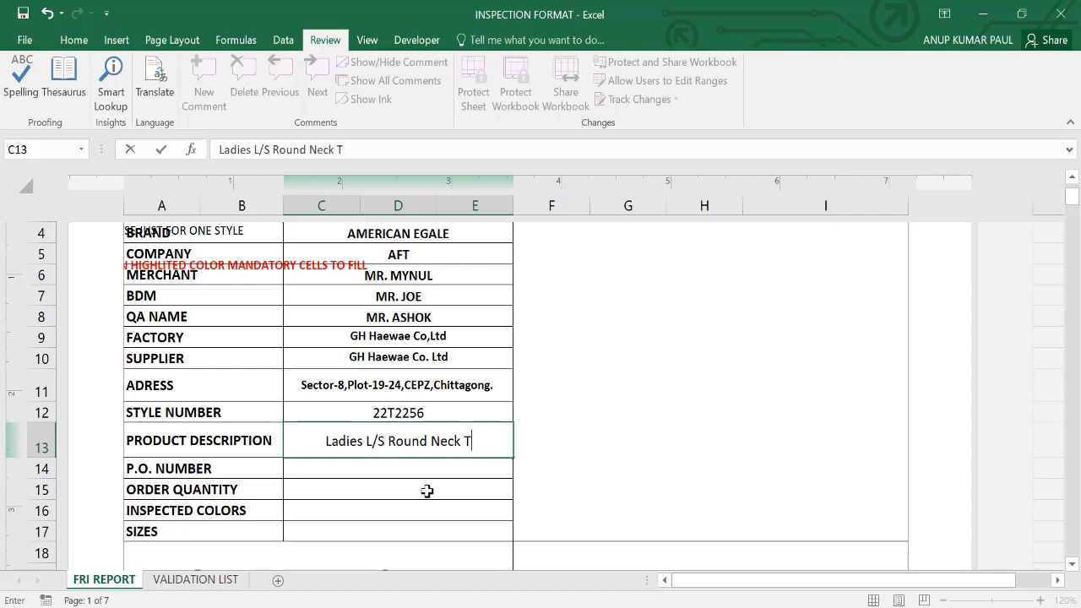
text(-Shrit)
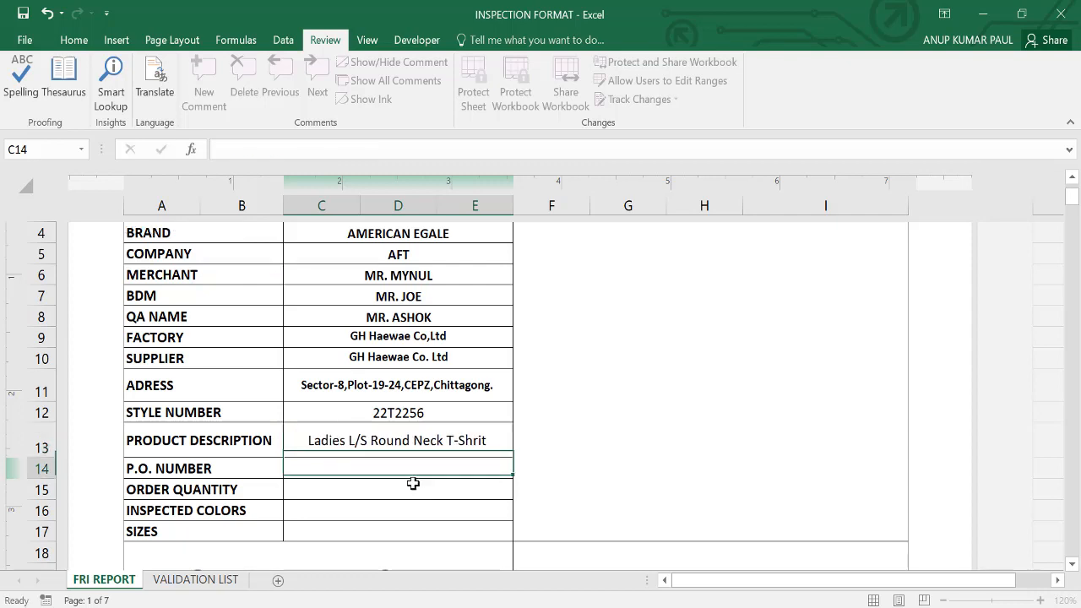
- Enter PO number 902250001 and order quantity 12000
text(9022)
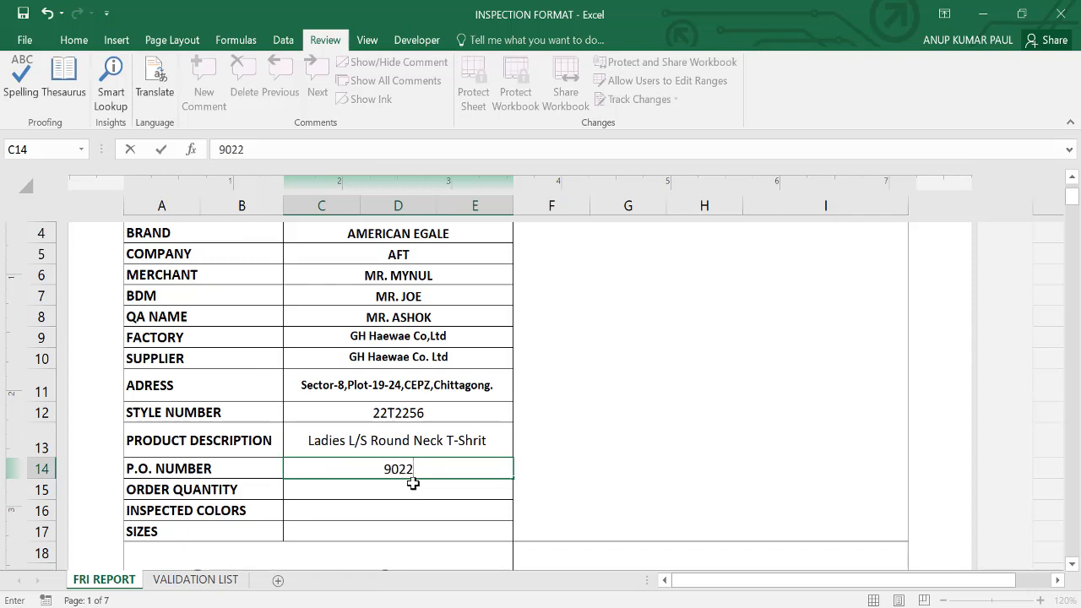
text(50)
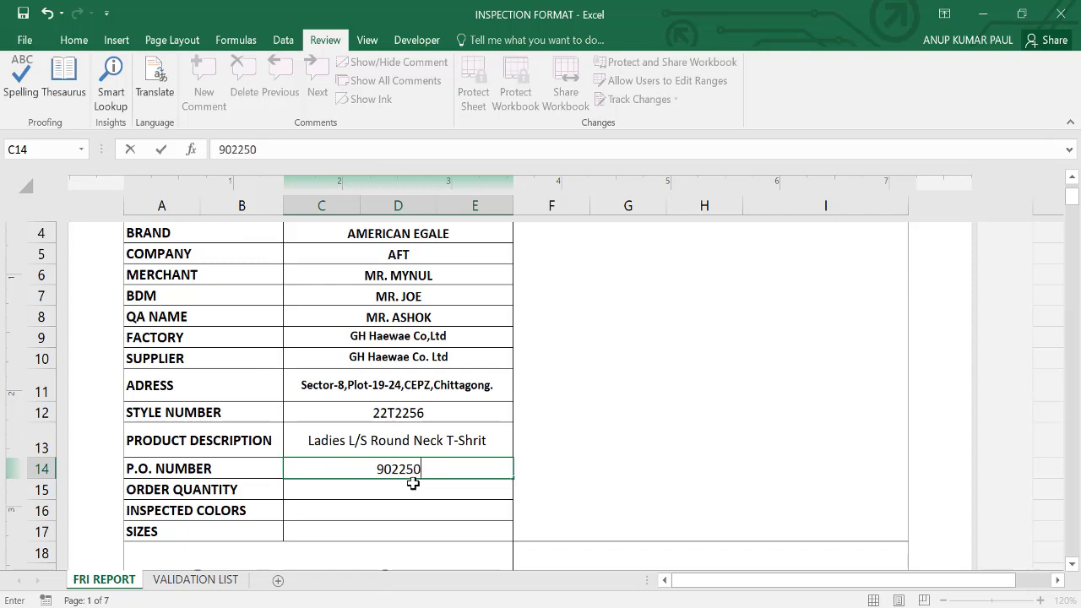
text(001)
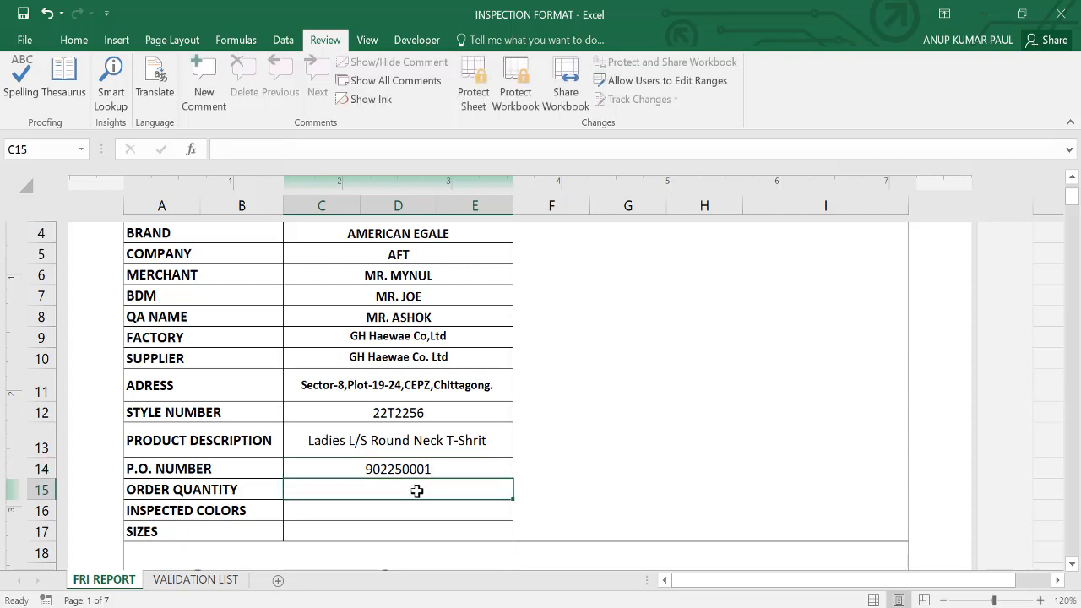
text(1)
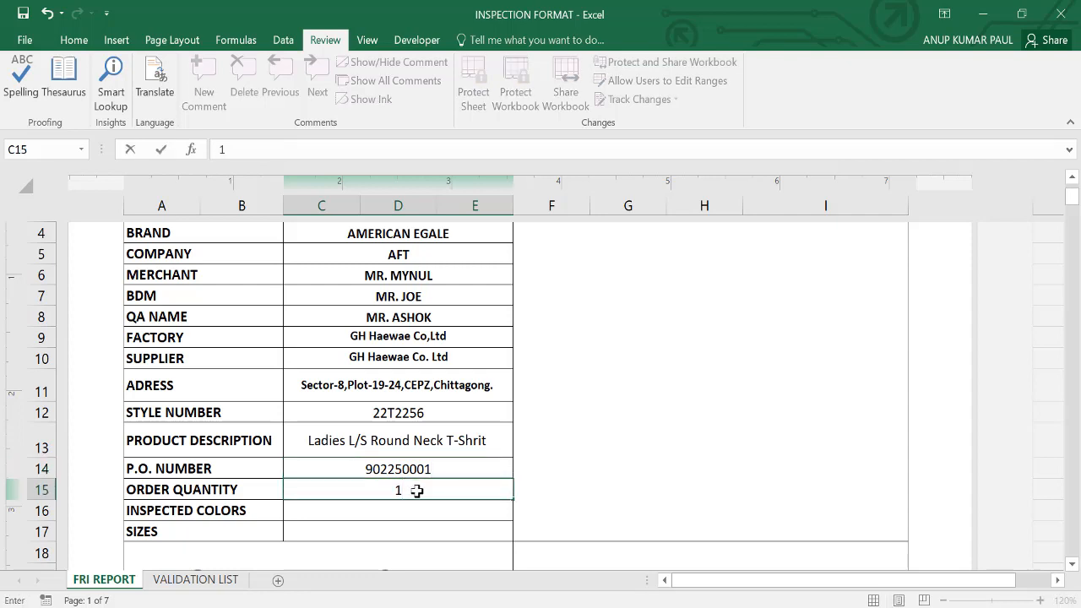
text(12000)
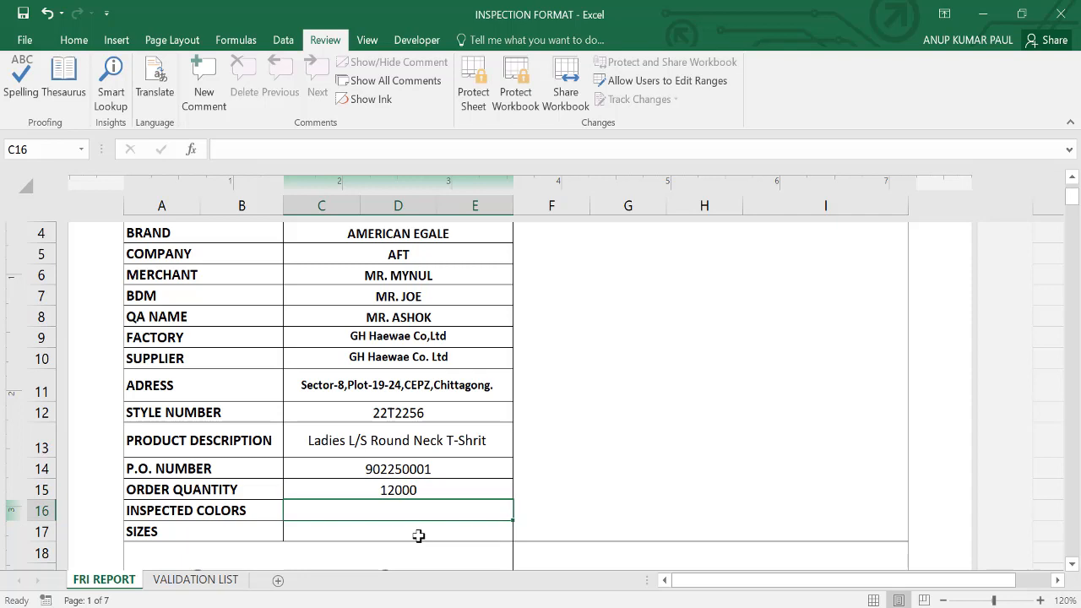
- Enter inspected colour White and sizes S, M, L, XL, replacing the autocomplete address text
text(White)
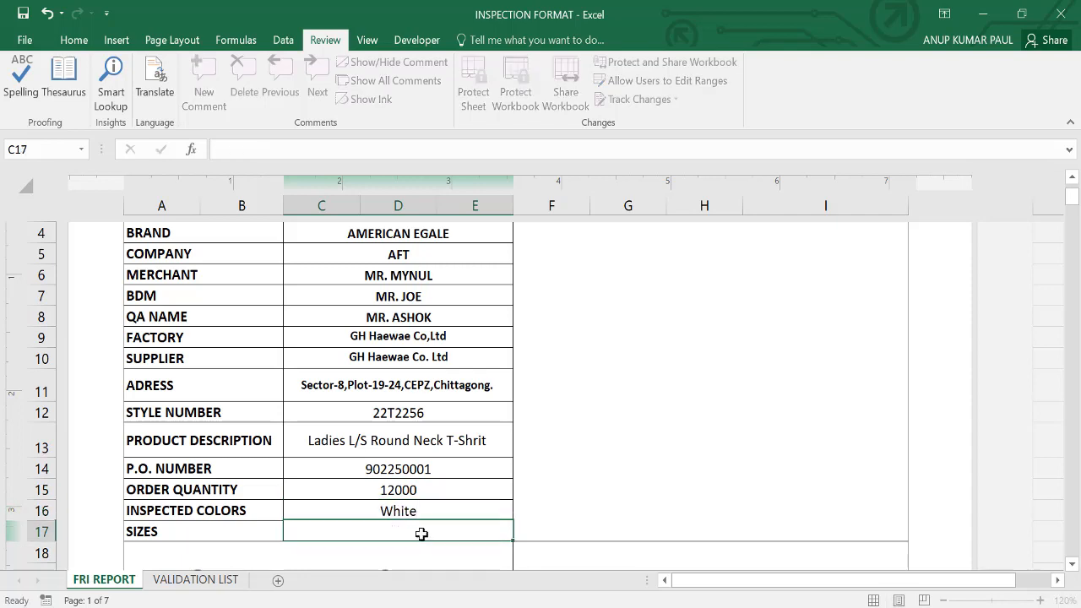
text(Sector-8,Plot-19-24,CEPZ,Chittagong.)
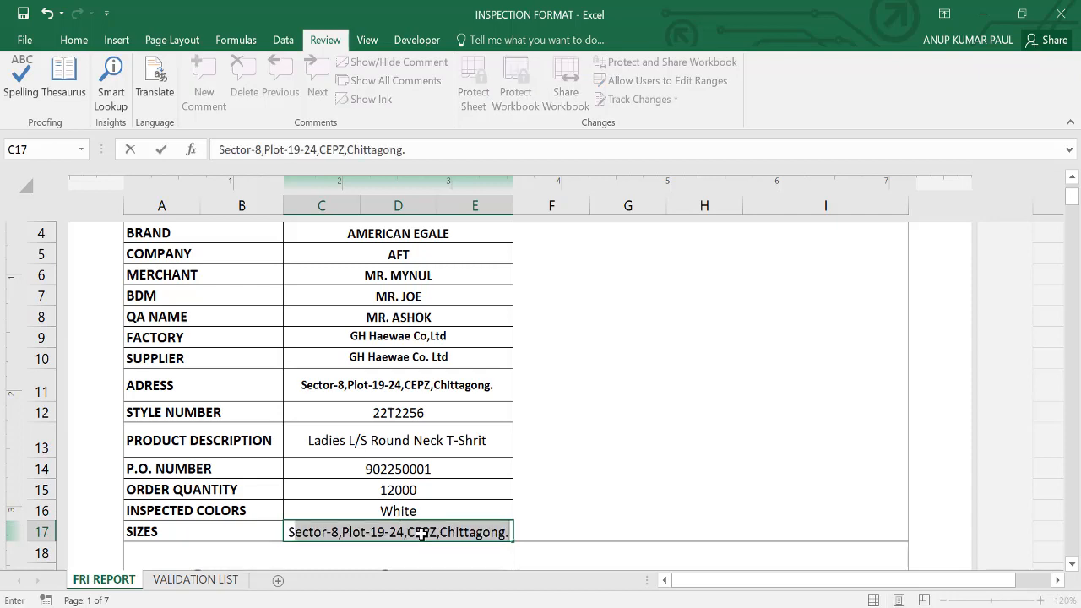
text(S,)
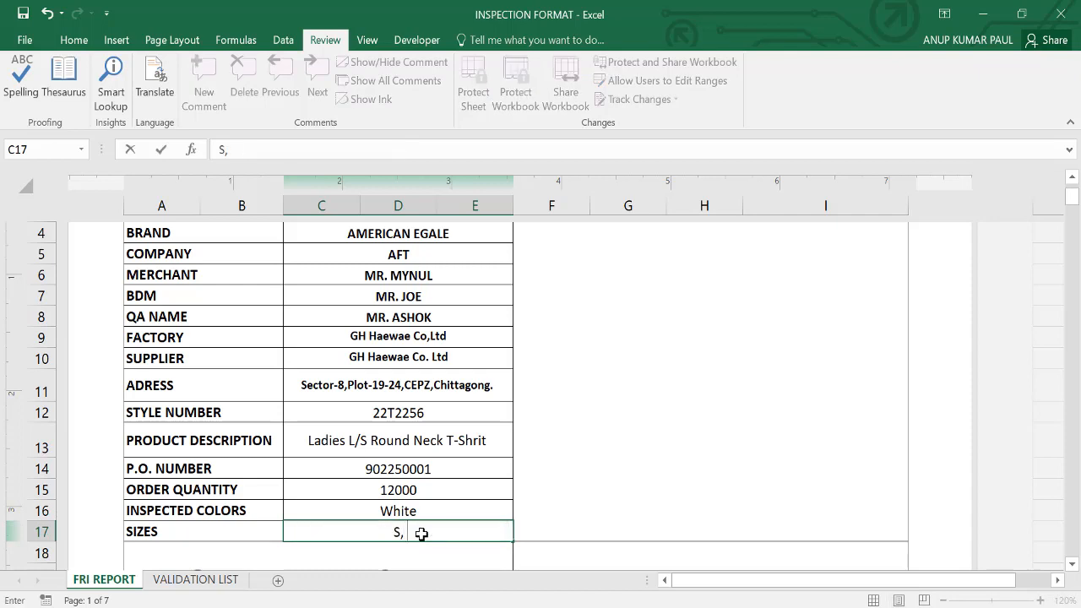
text(M L)
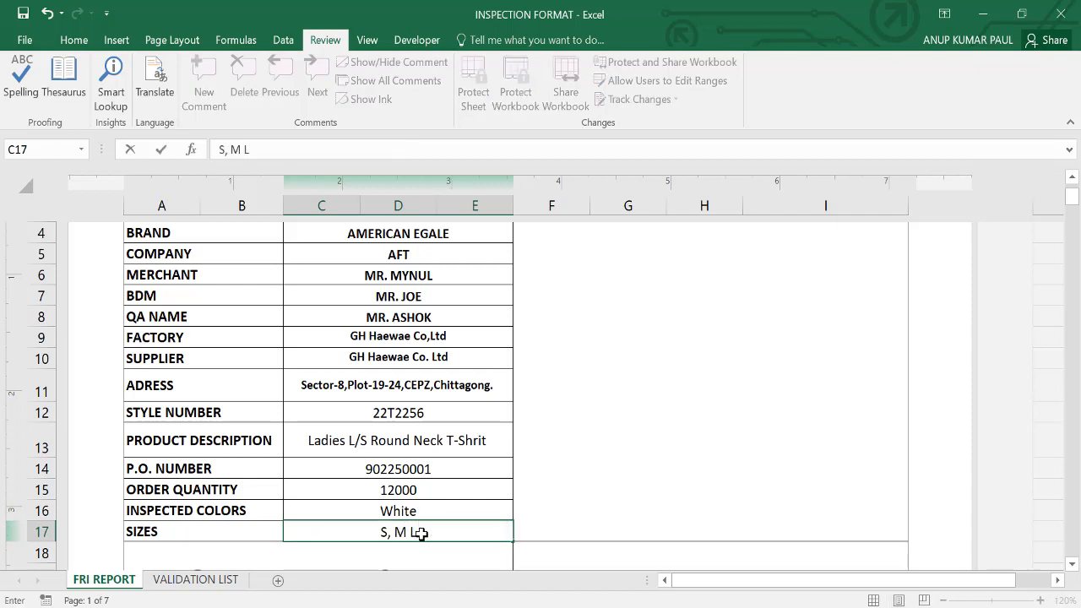
text(,)
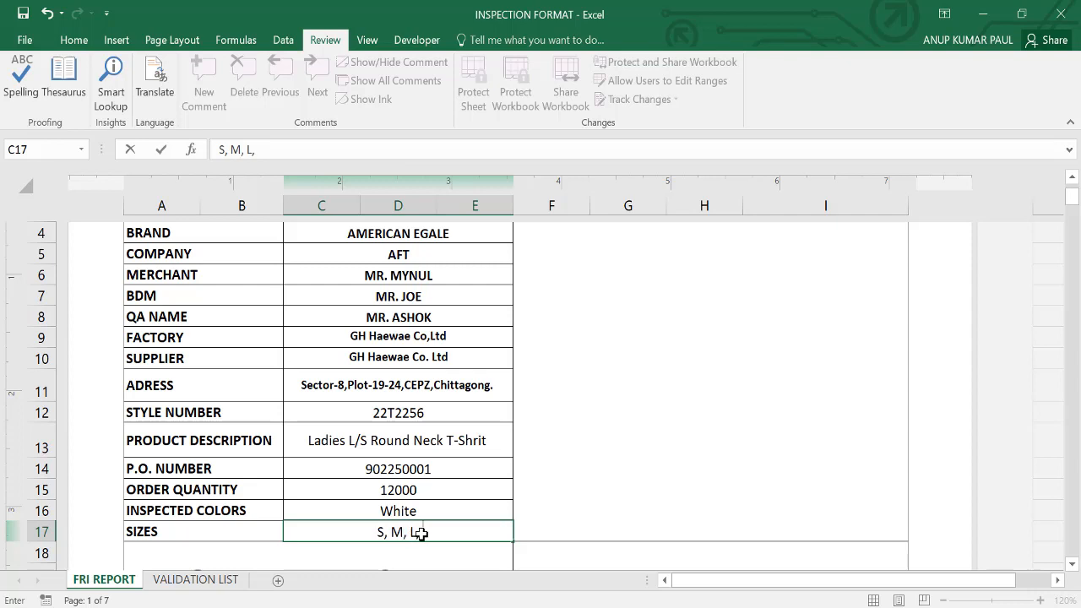
text(X)
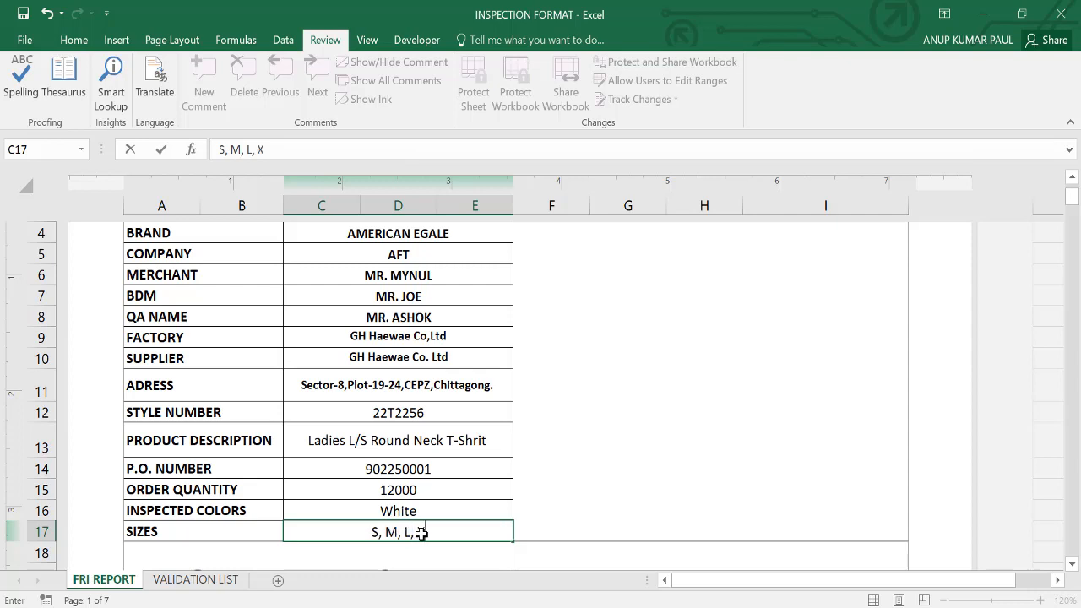
text(L)
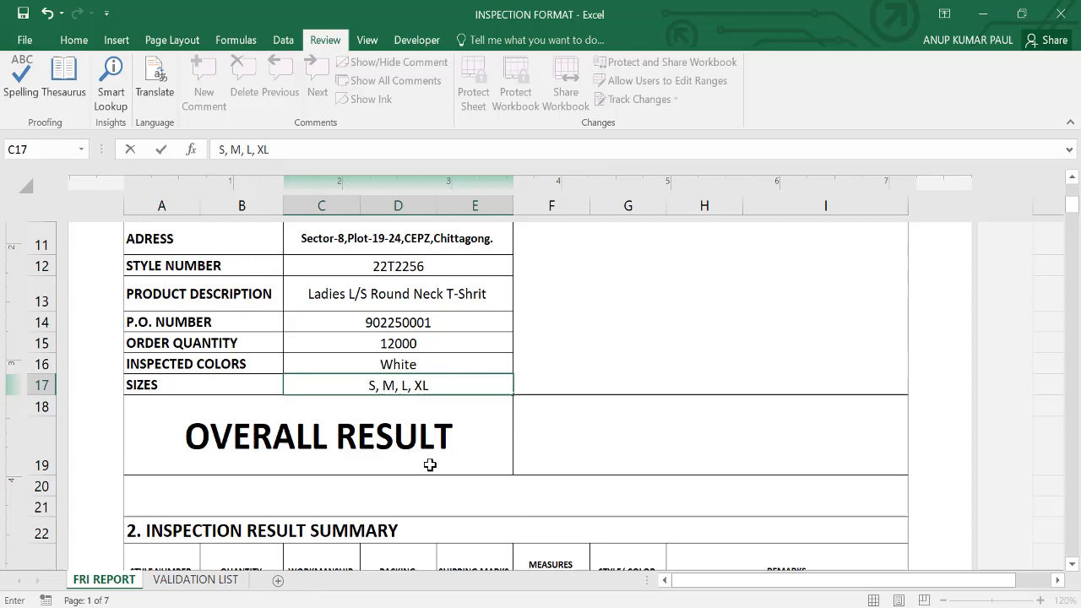
- Scroll down past the result summary to the 3. Quantity section
scroll(down, 3)
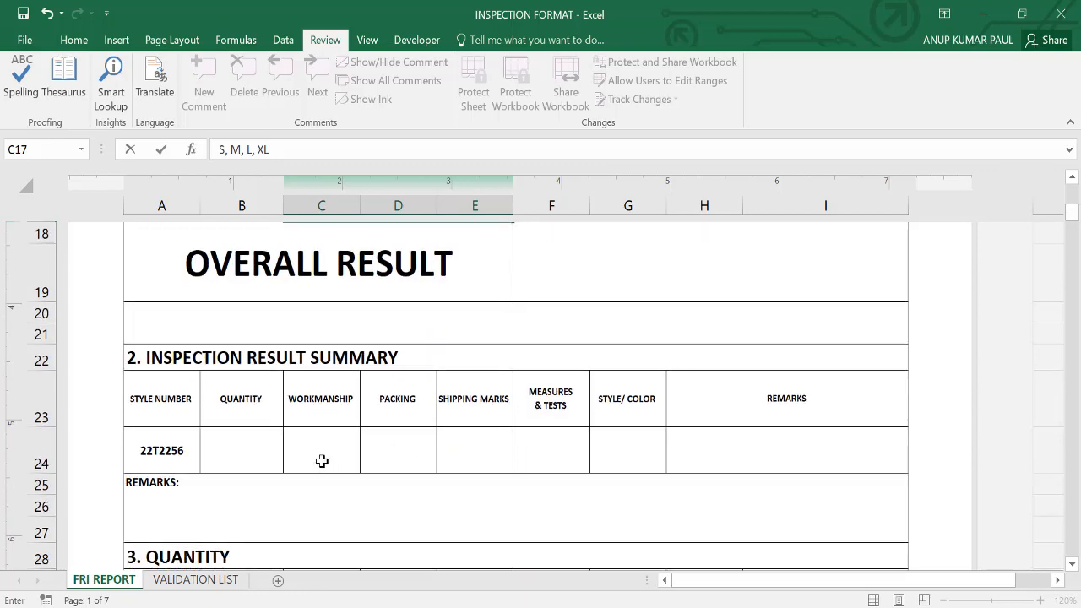
scroll(down, 3)
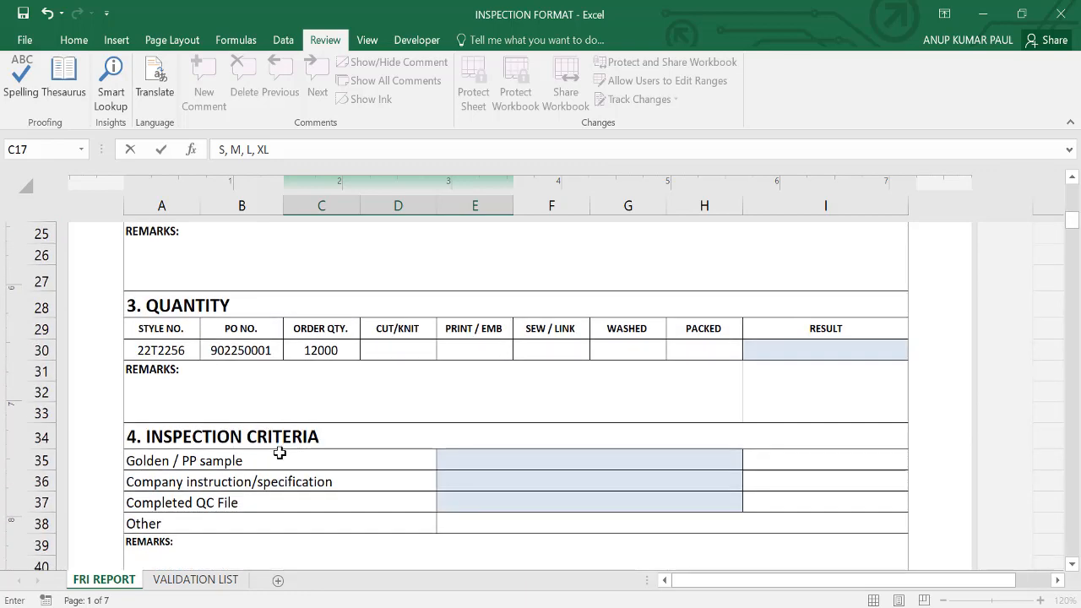
scroll(up, 3)
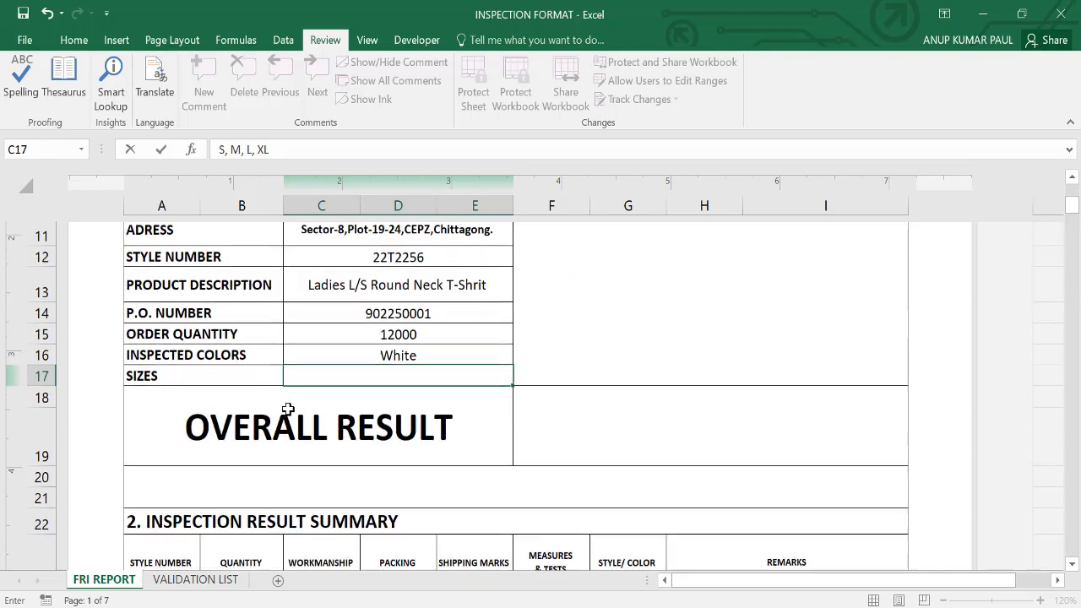
scroll(down, 3)
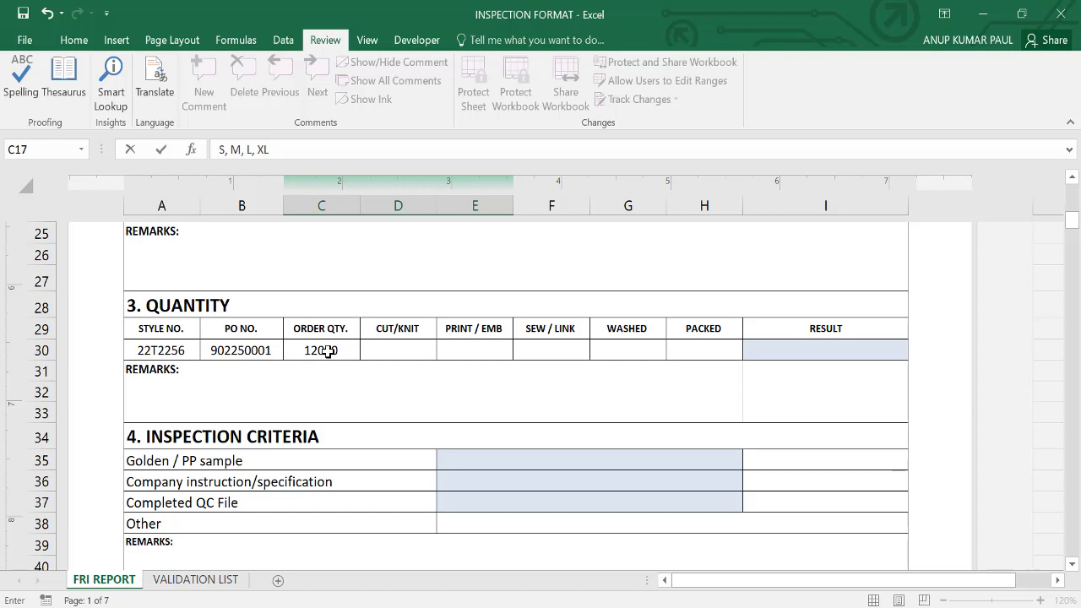
- Enter cut quantity 12200, print 12190 and sew 12150 for the style
click(396, 350)
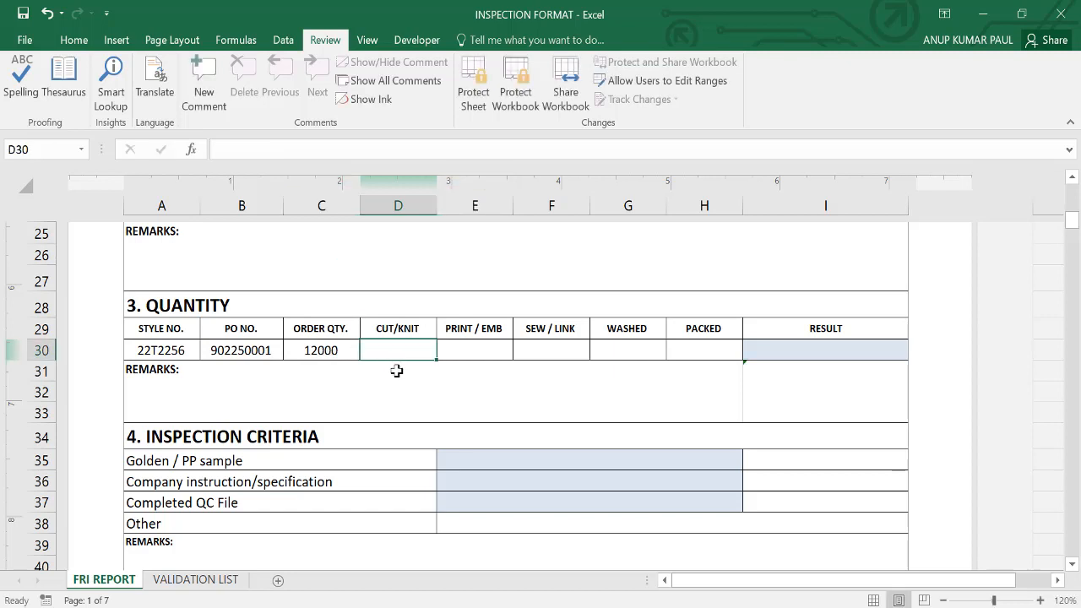
text(12)
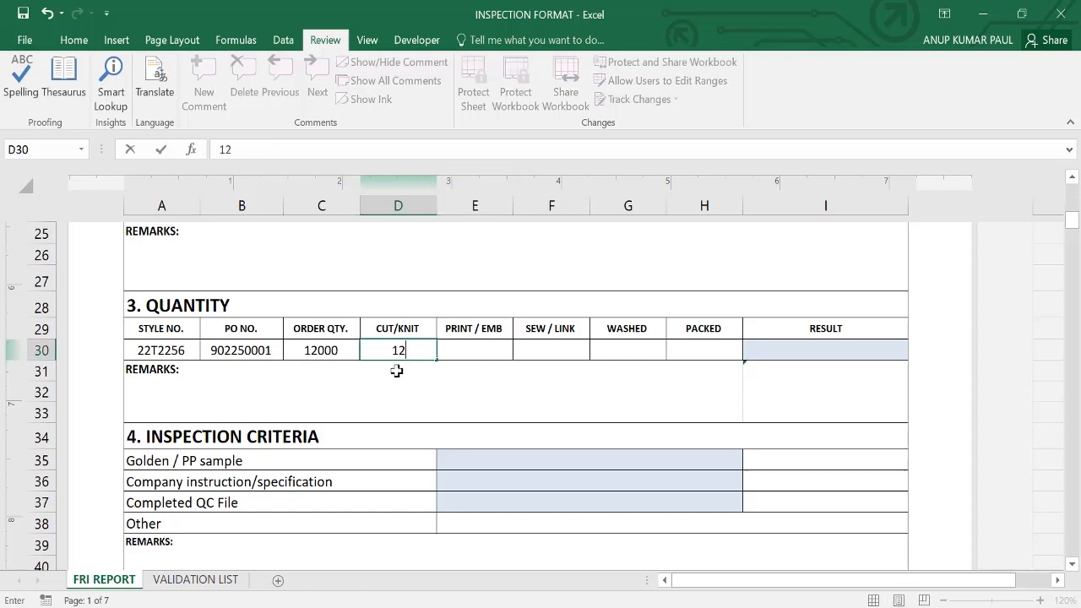
text(20)
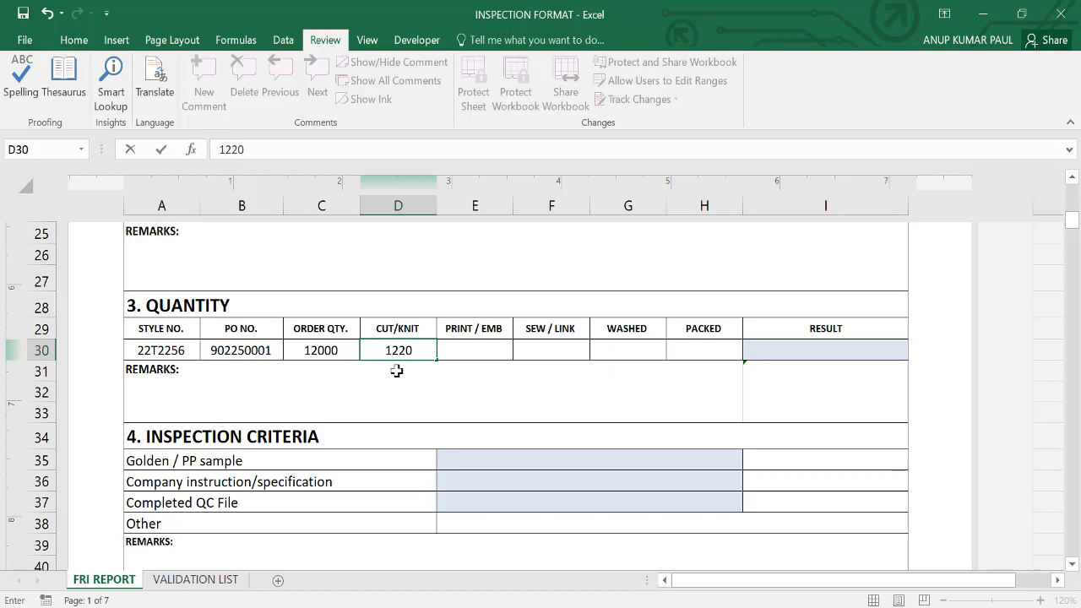
text(122000)
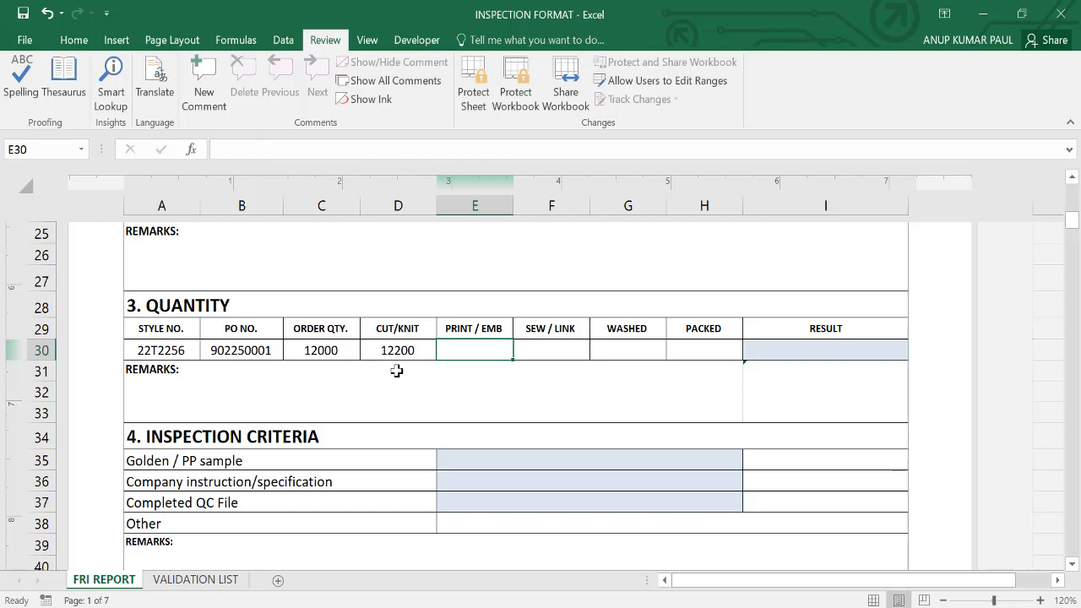
text(12)
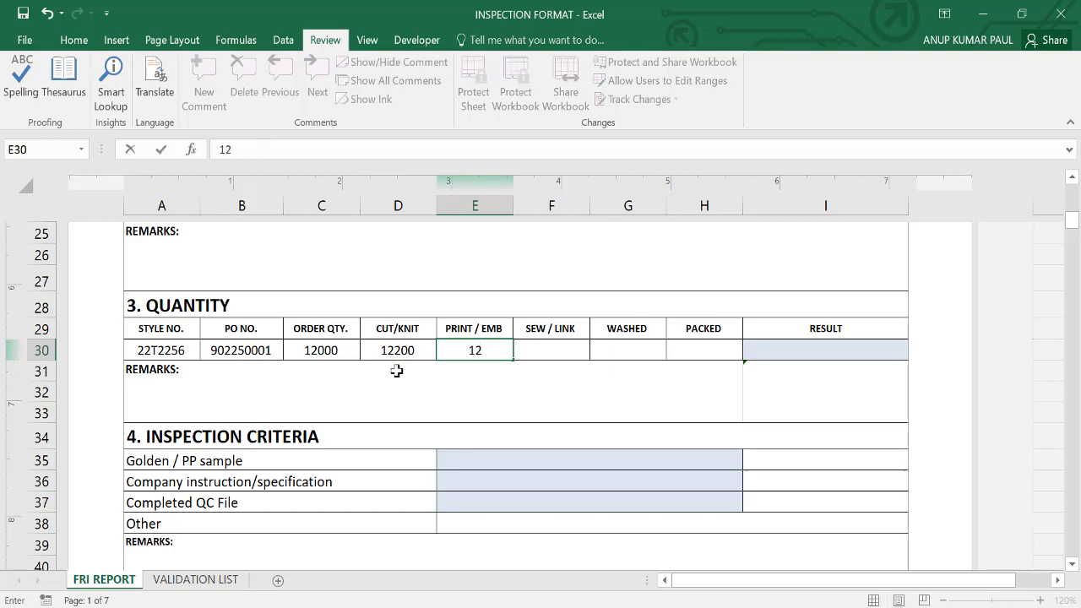
text(190)
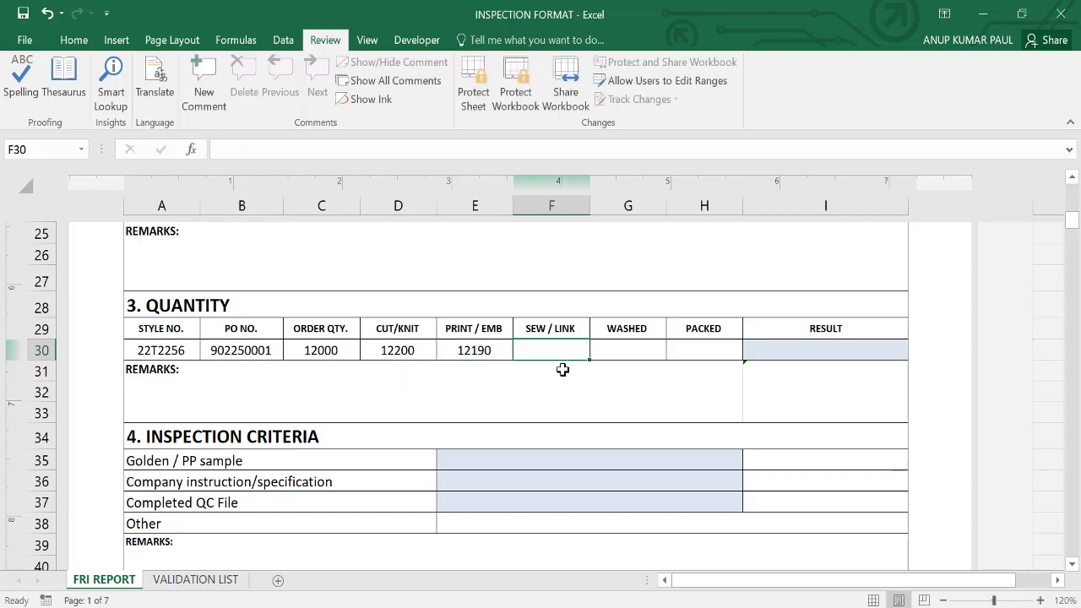
text(1215)
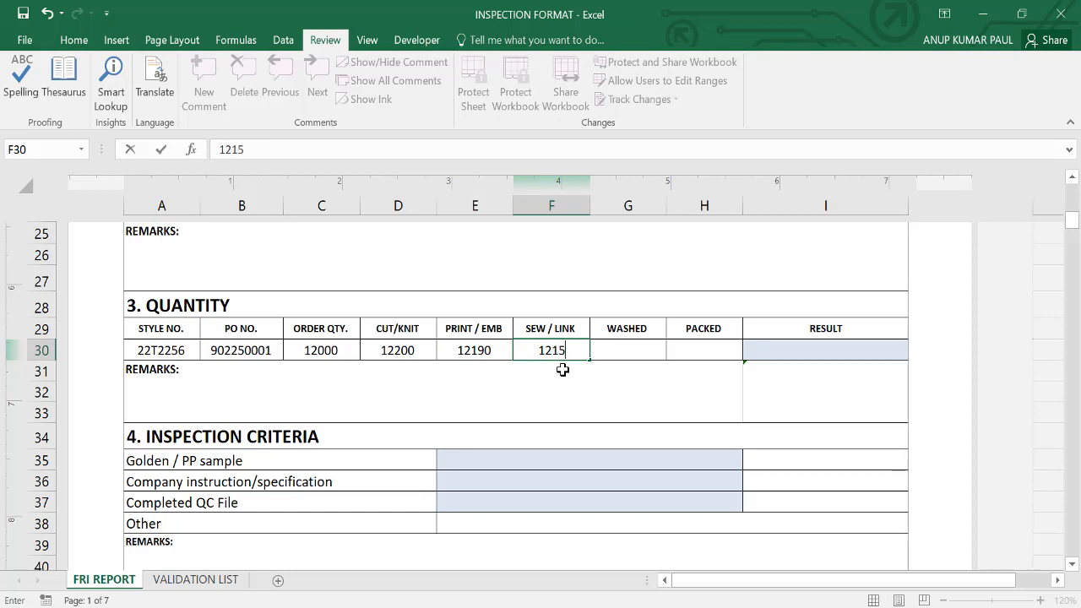
key(Tab)
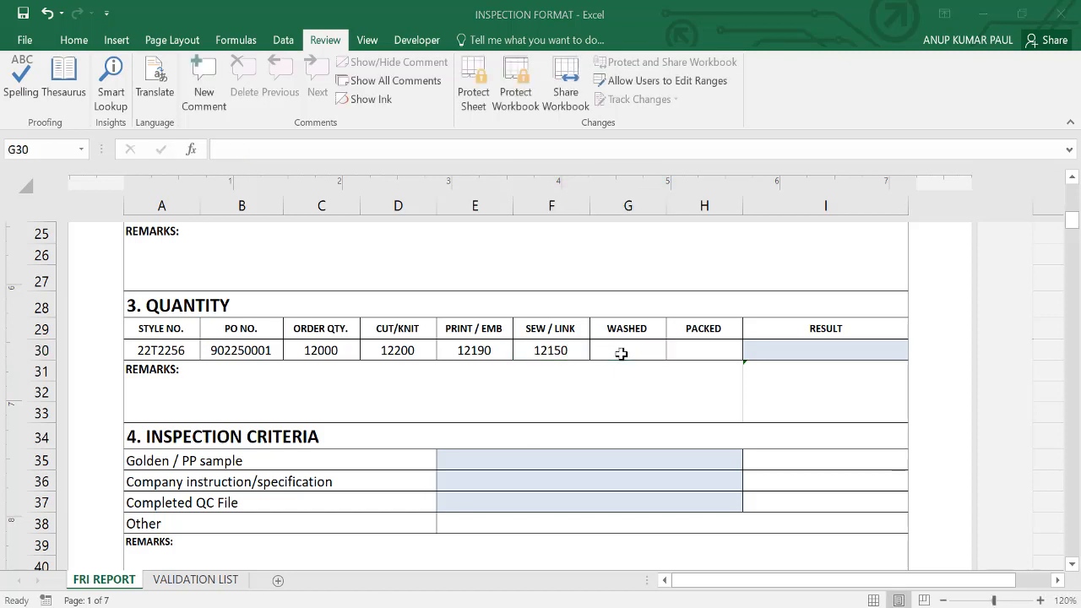
- Enter washed N/A and packed 12120 so the result reads CONFORM at 1.00%
text(N/A)
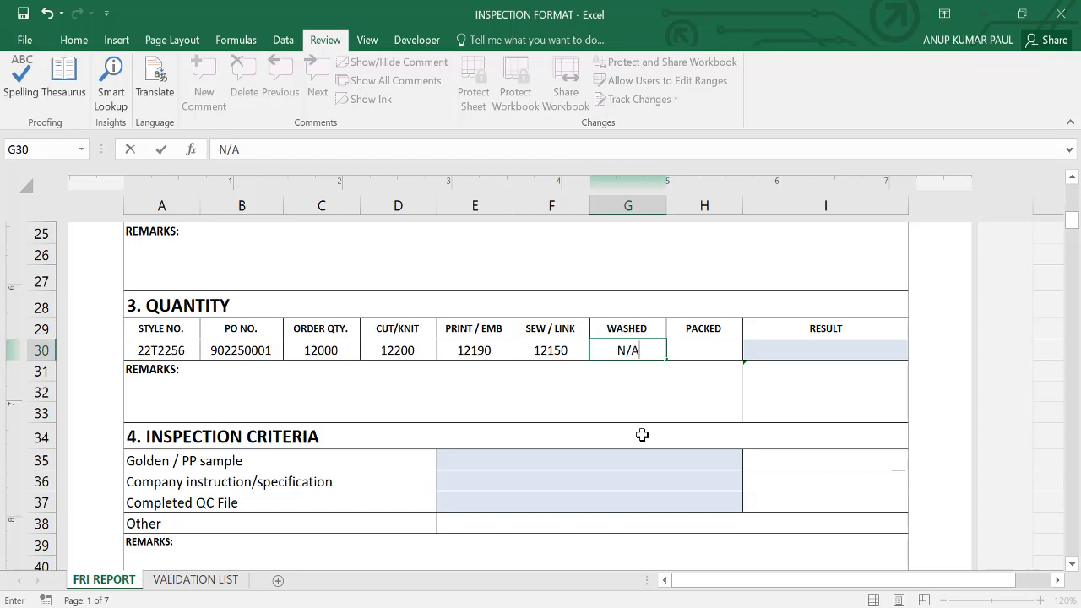
click(702, 350)
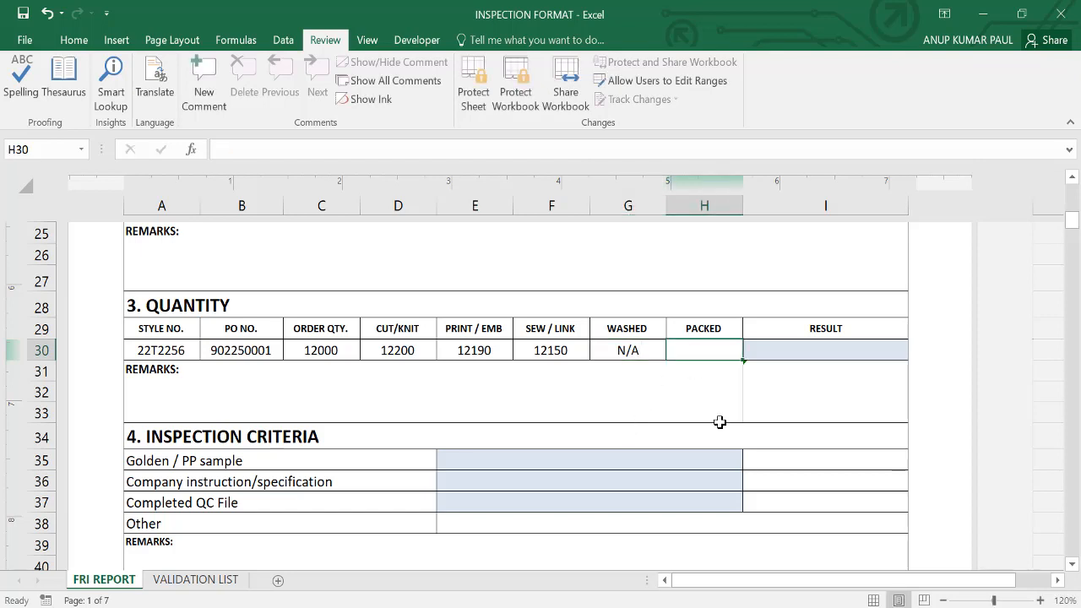
text(1)
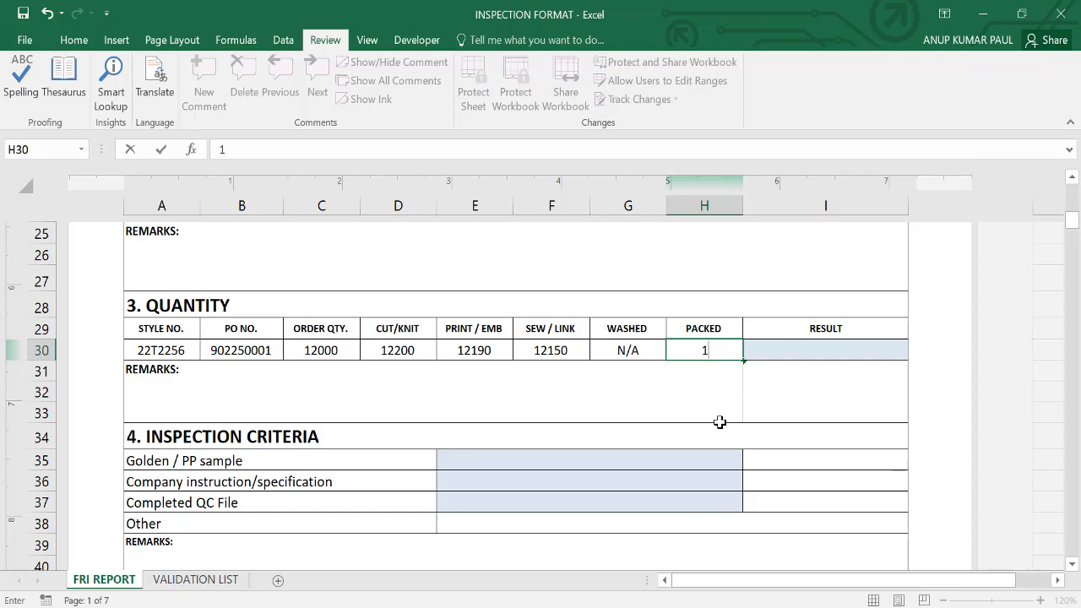
text(2)
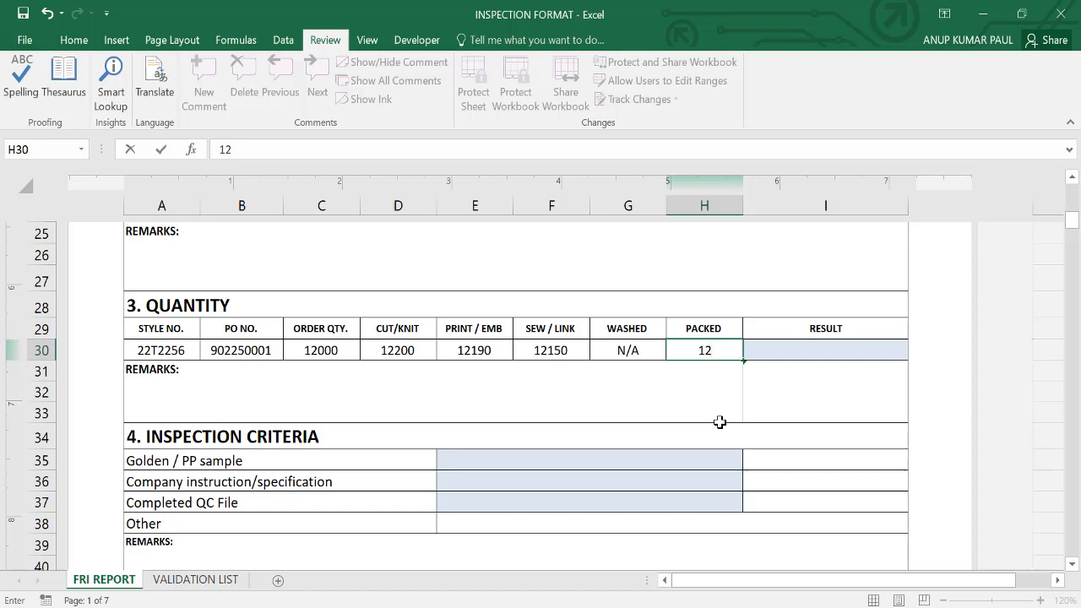
text(1)
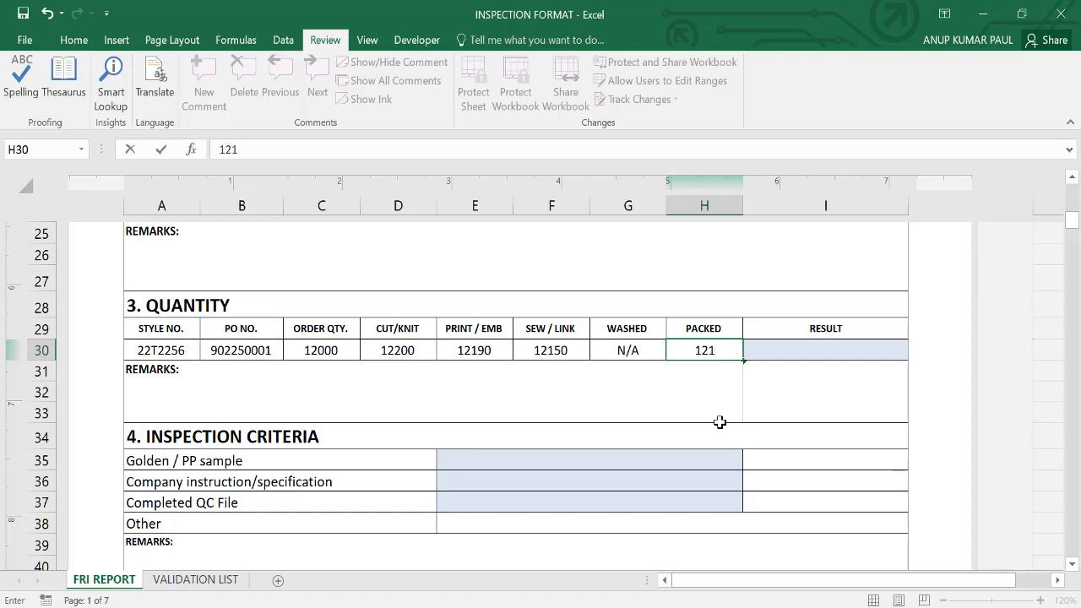
text(12120)
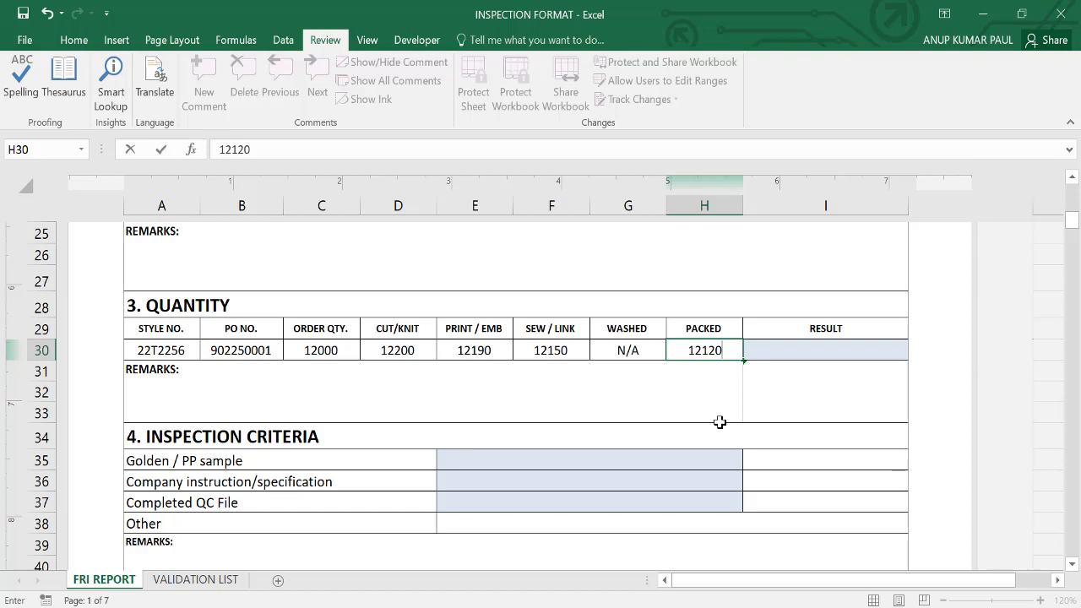
key(Return)
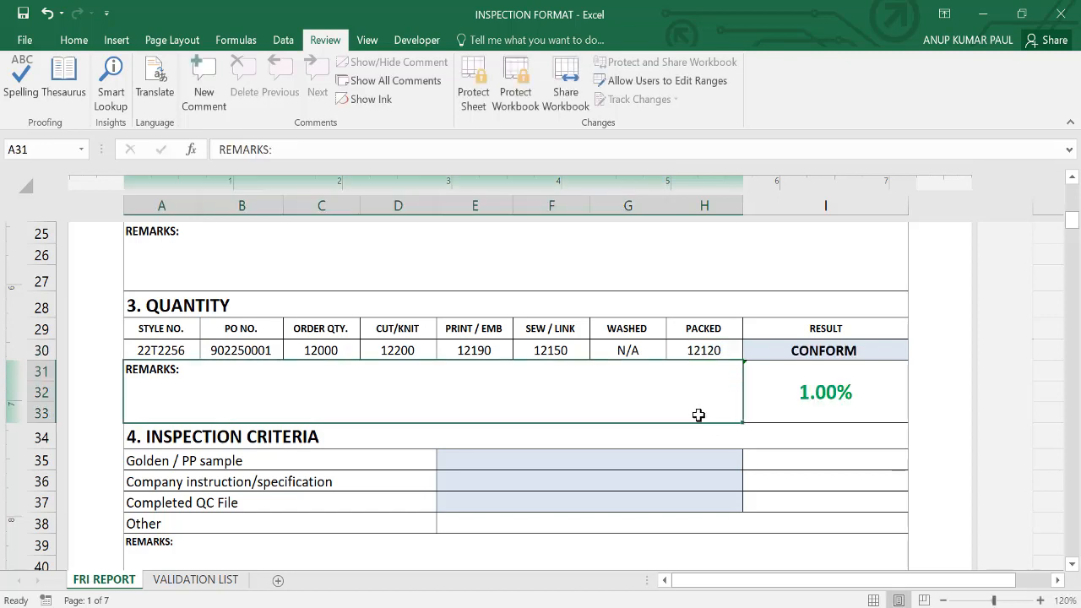
mouse_move(793, 361)
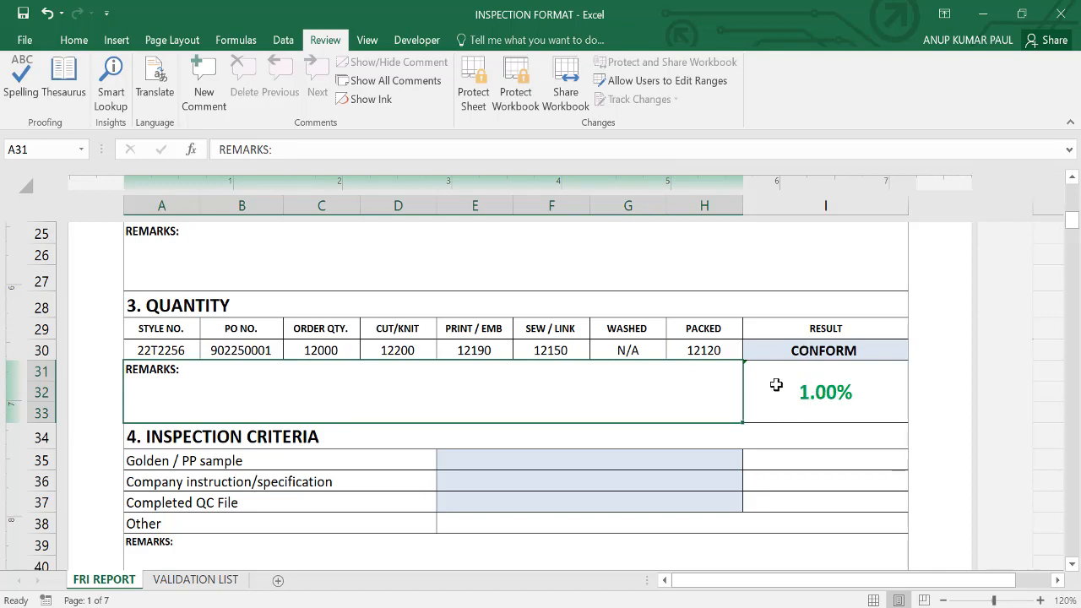
mouse_move(848, 390)
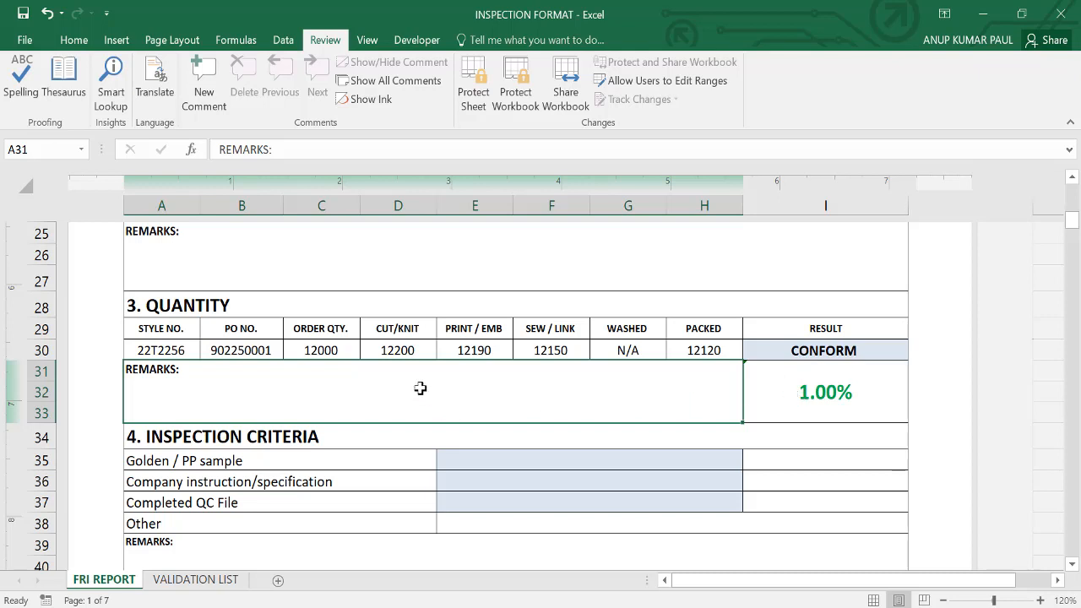
mouse_move(363, 402)
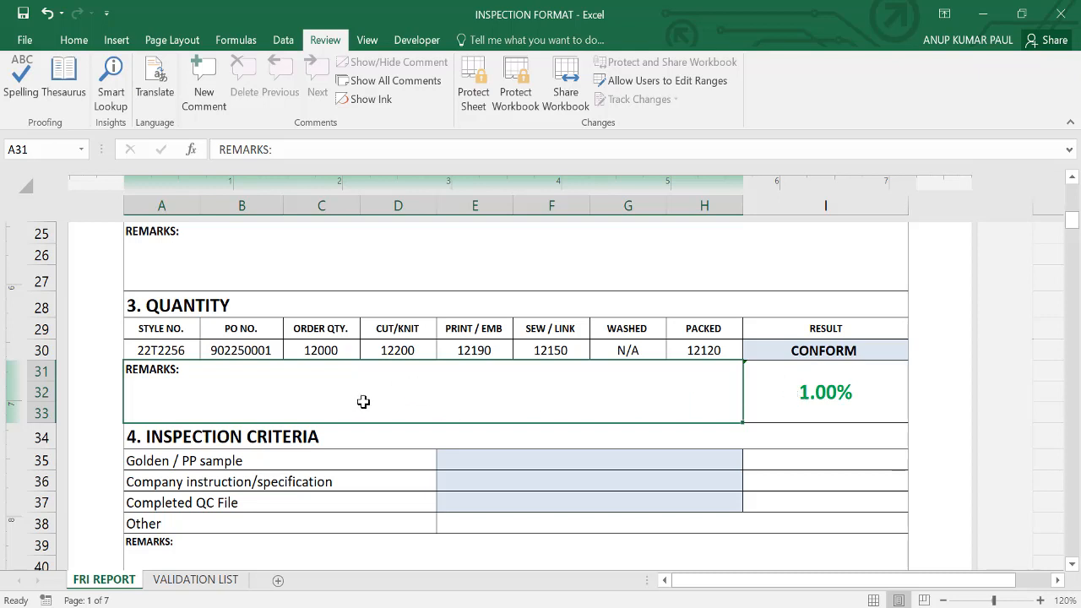
mouse_move(703, 396)
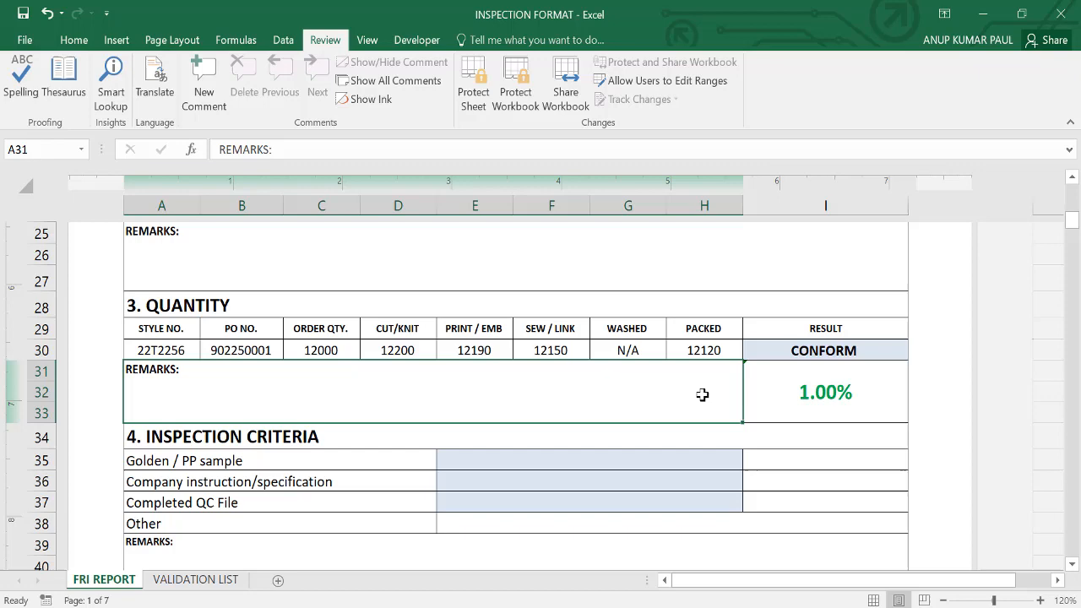
scroll(up, 3)
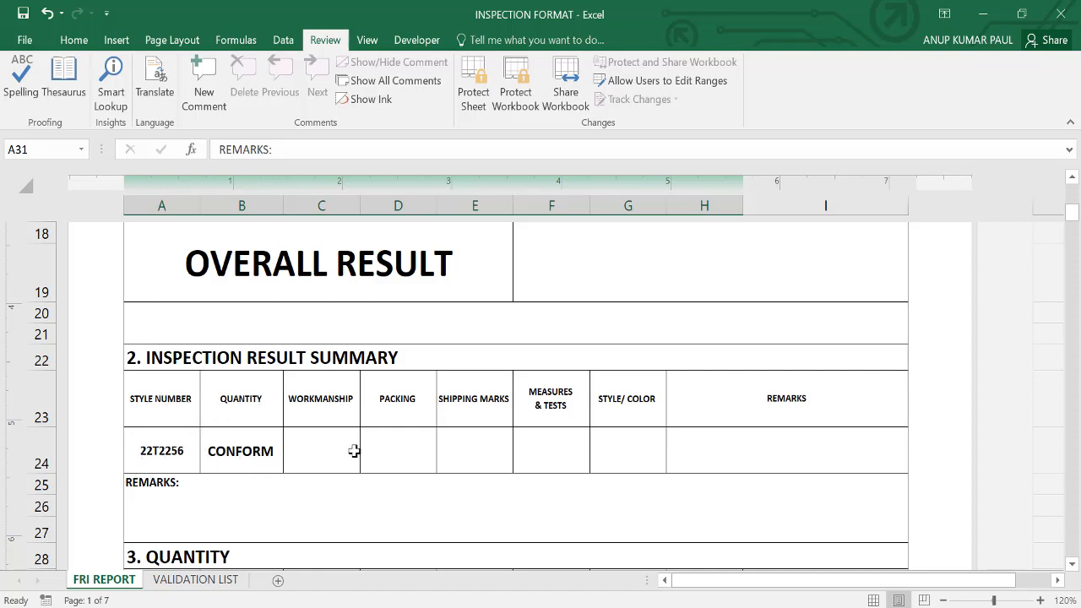
scroll(down, 3)
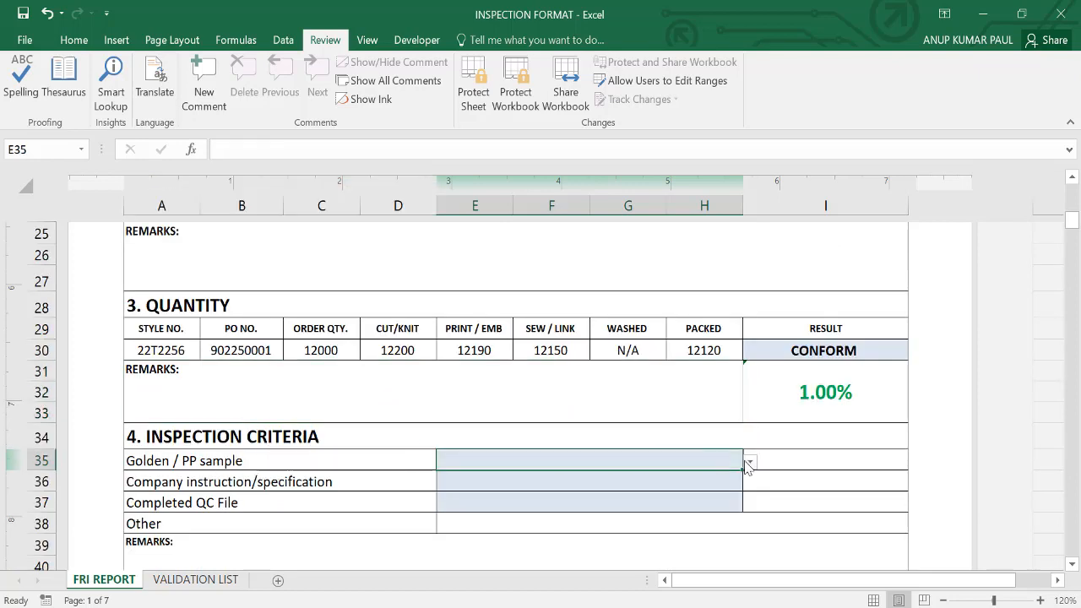
- Pick YES for Golden/PP sample, company instruction/specification and completed QC file
click(748, 459)
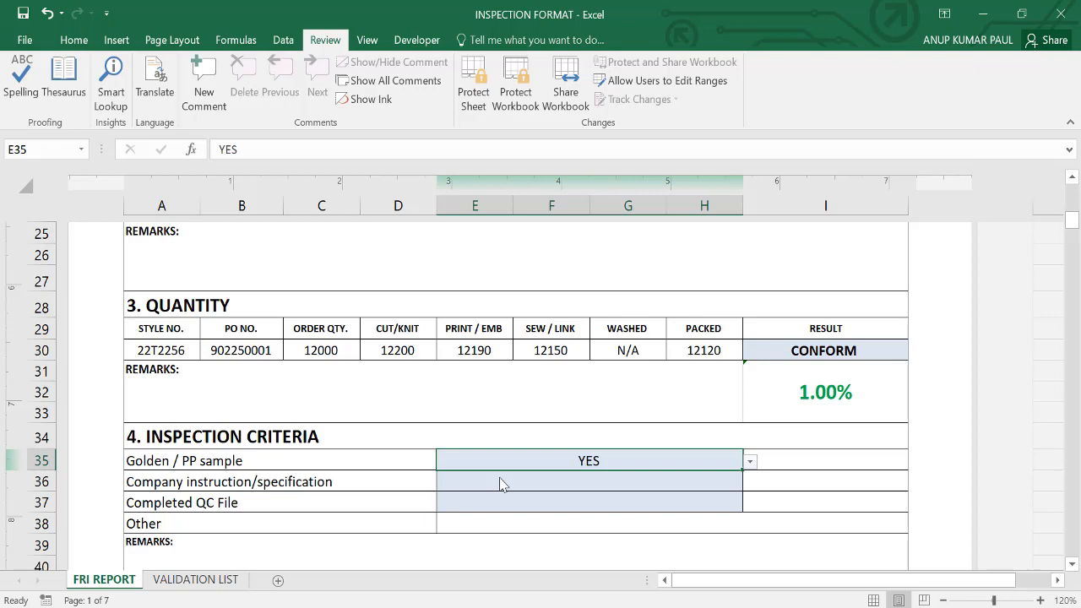
mouse_move(689, 483)
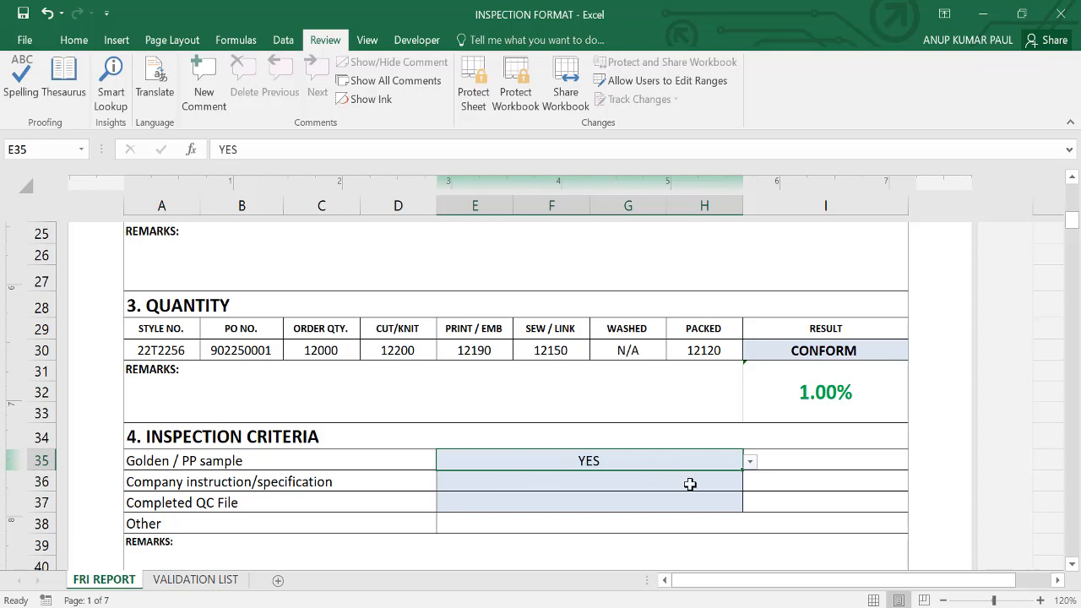
click(587, 481)
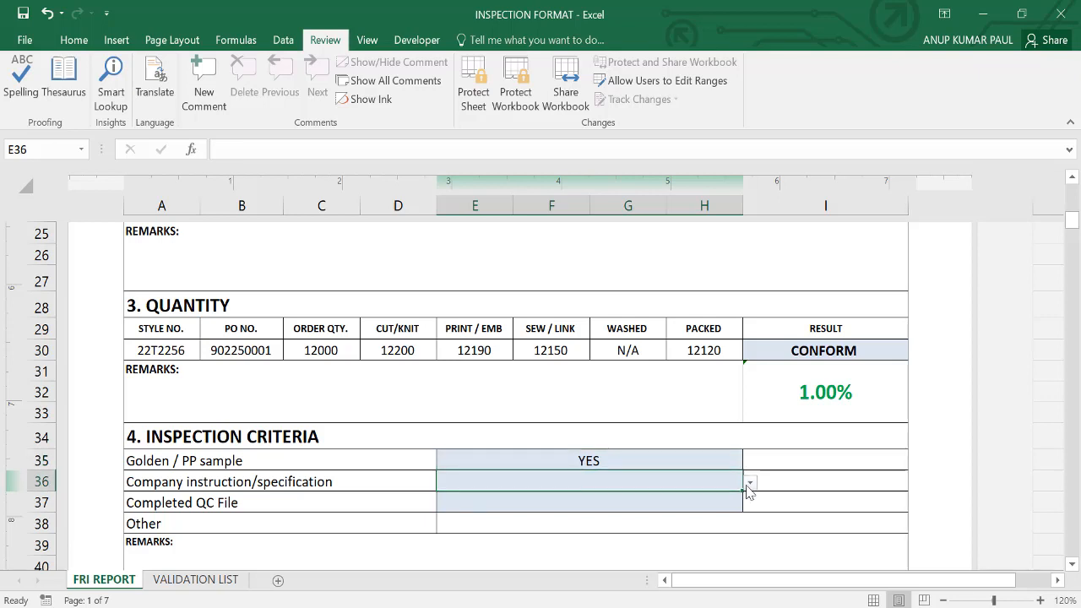
mouse_move(763, 480)
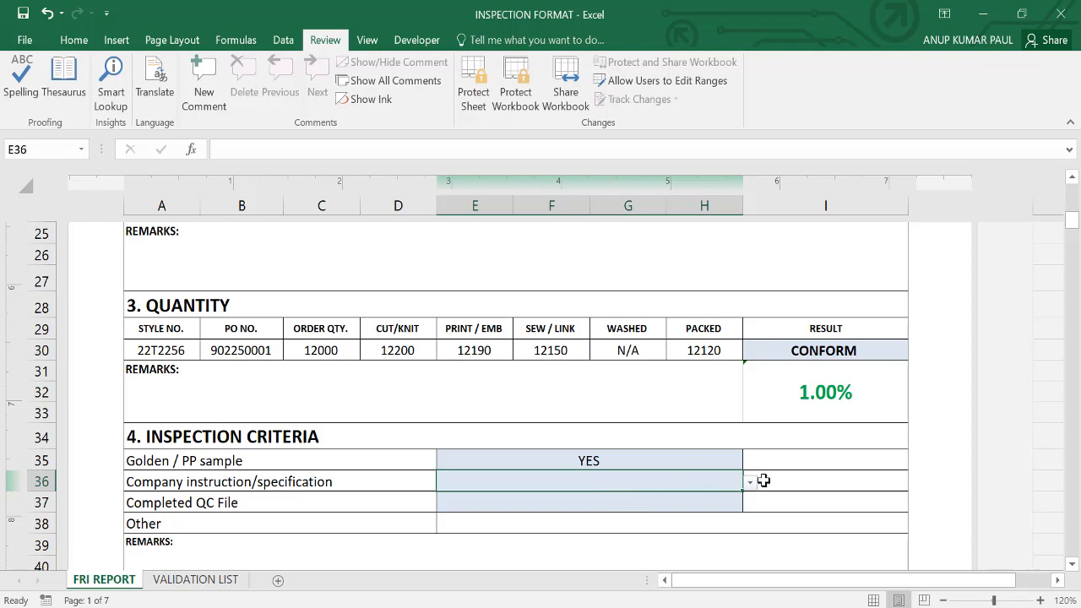
click(749, 482)
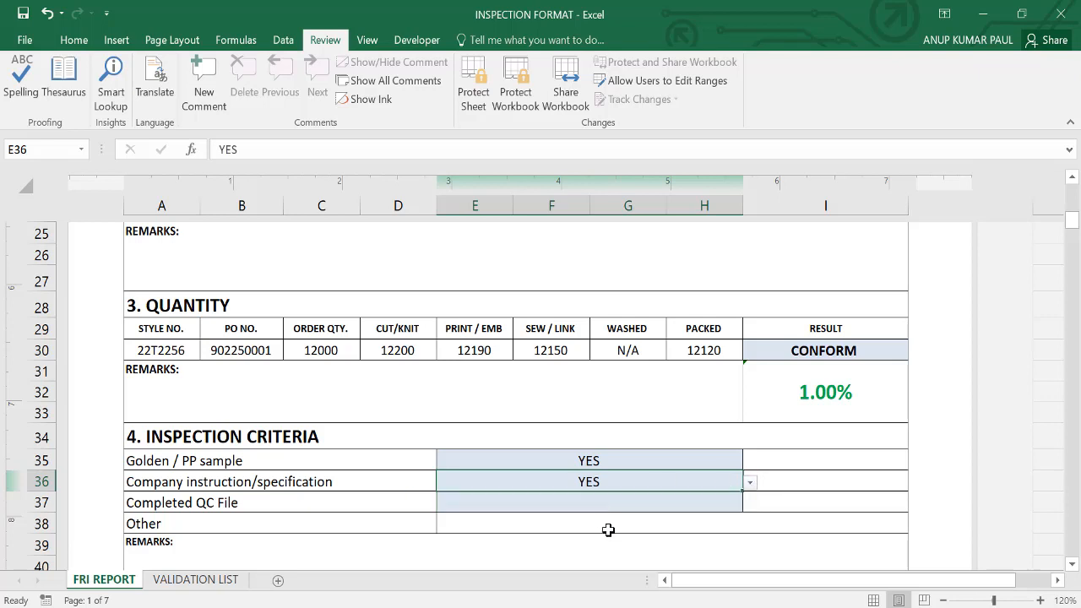
click(587, 502)
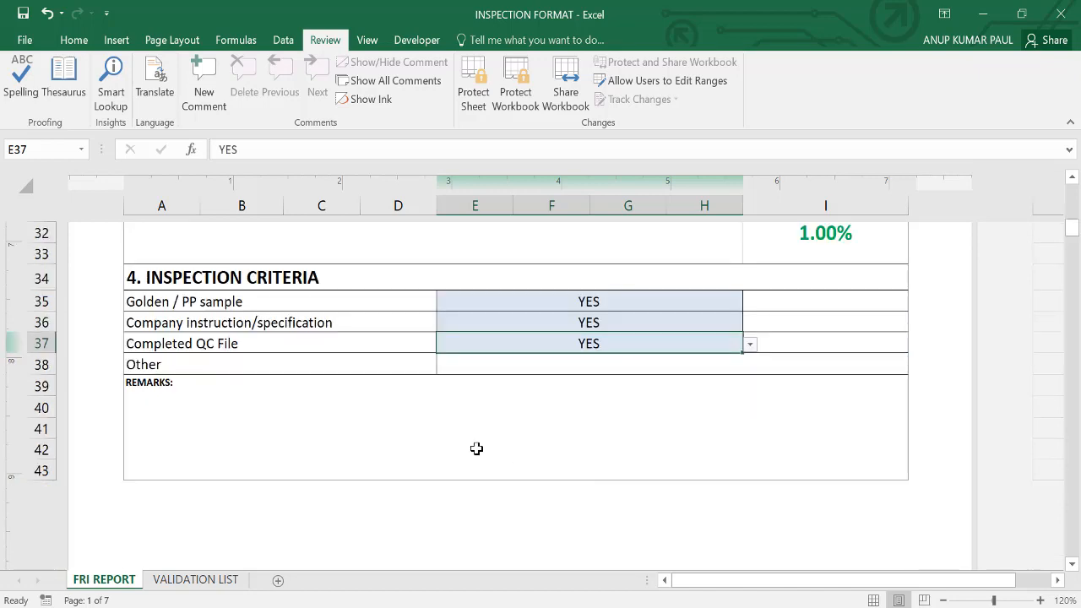
mouse_move(486, 442)
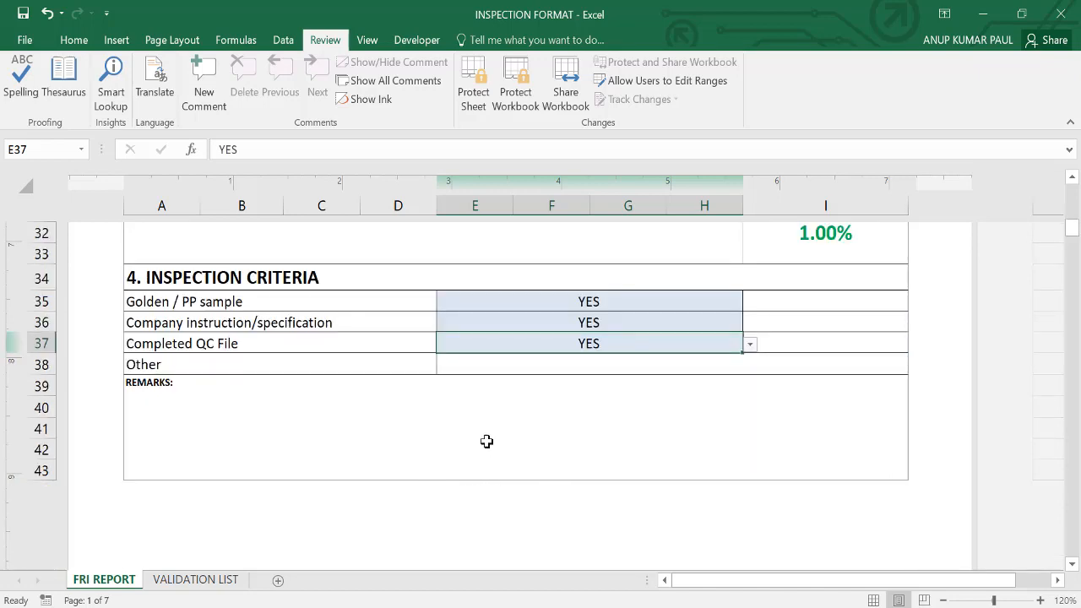
- Scroll down past the page footer to section 5, Workmanship, on page 2
scroll(down, 3)
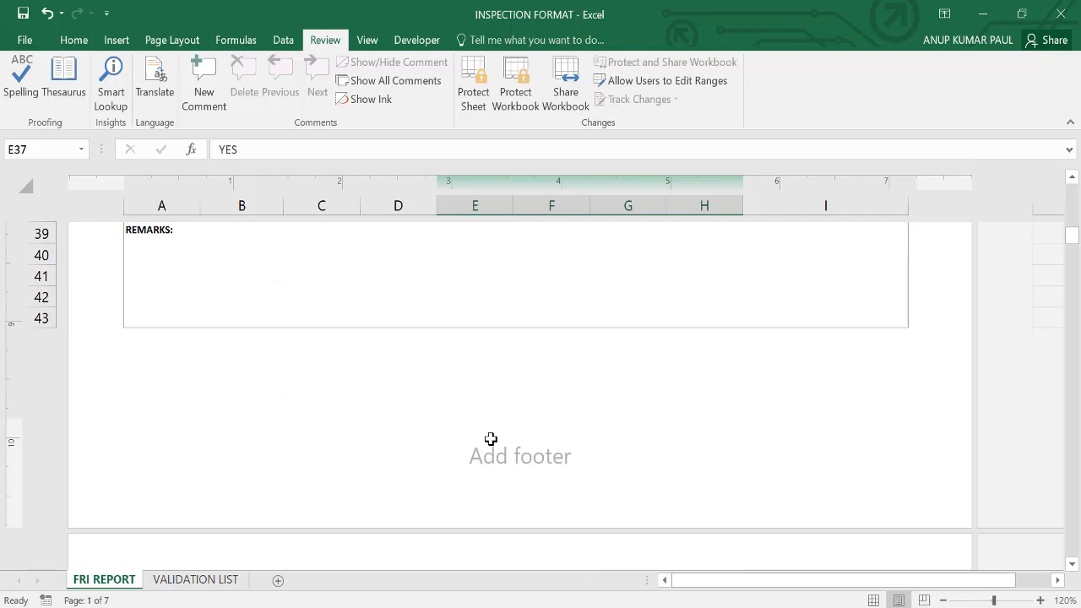
mouse_move(980, 577)
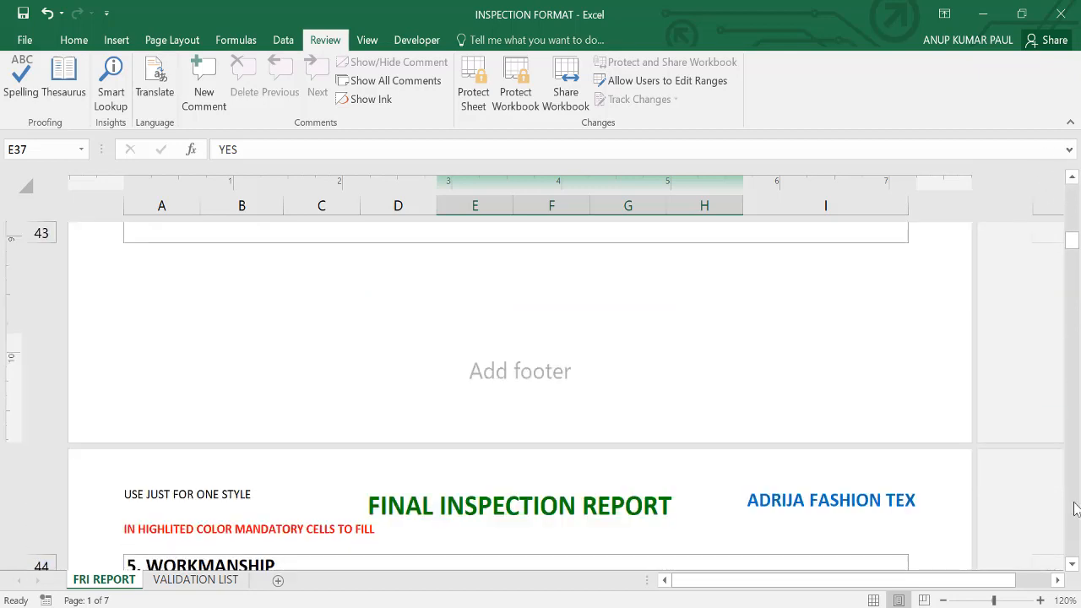
scroll(down, 3)
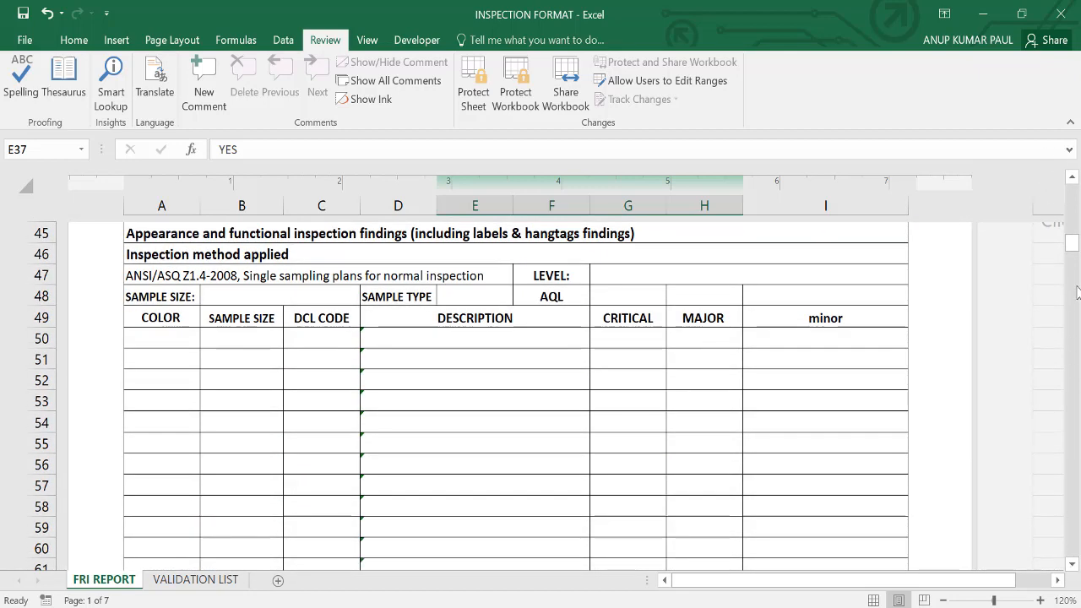
scroll(up, 3)
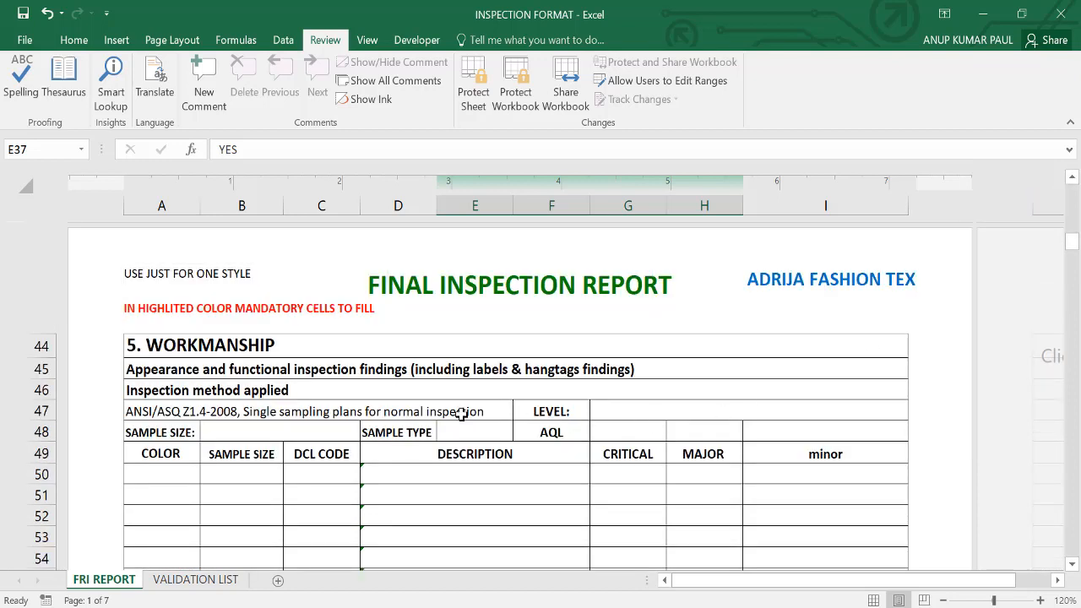
mouse_move(439, 430)
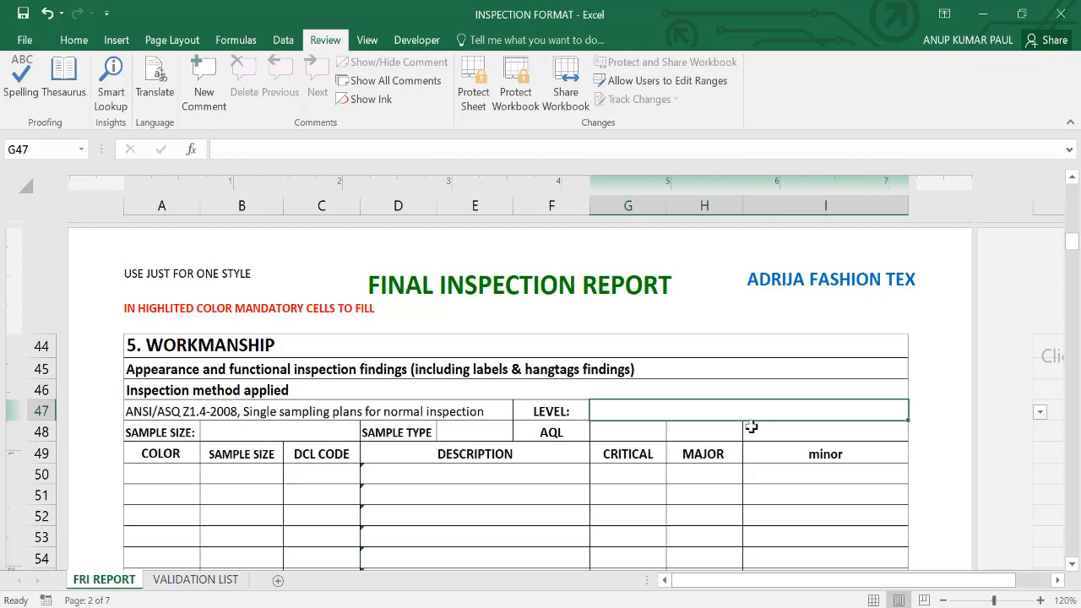
- Review the inspection level choices and set the workmanship sample type to PIECES
click(1040, 412)
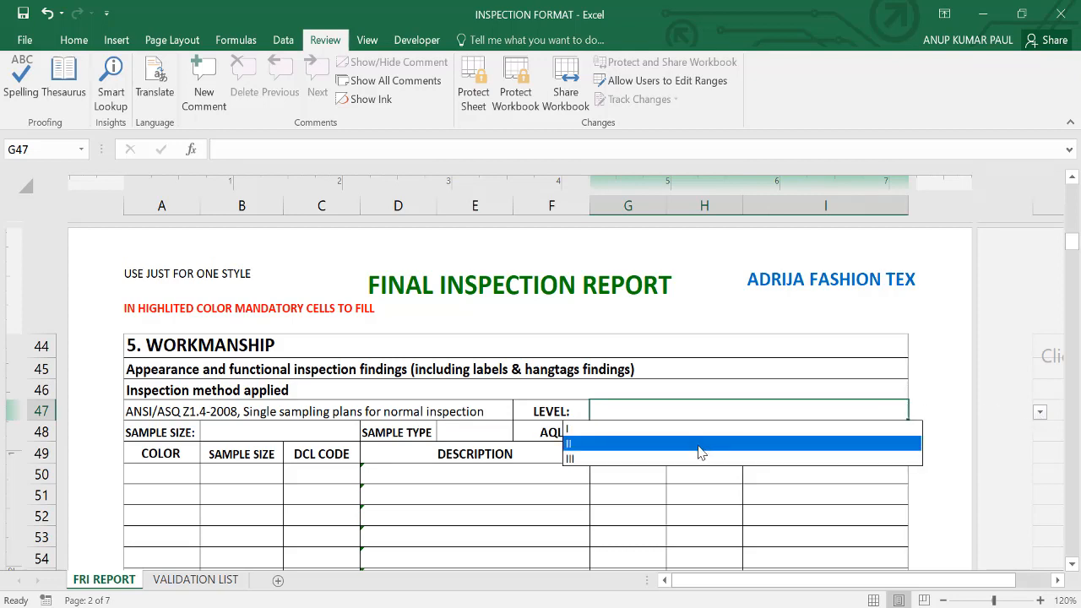
mouse_move(662, 453)
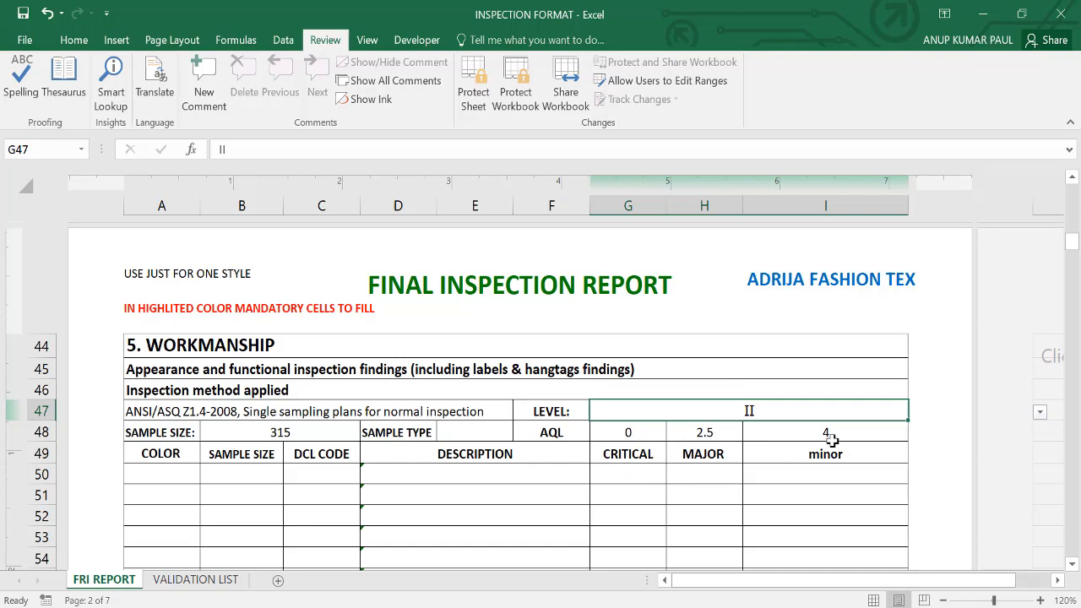
mouse_move(273, 430)
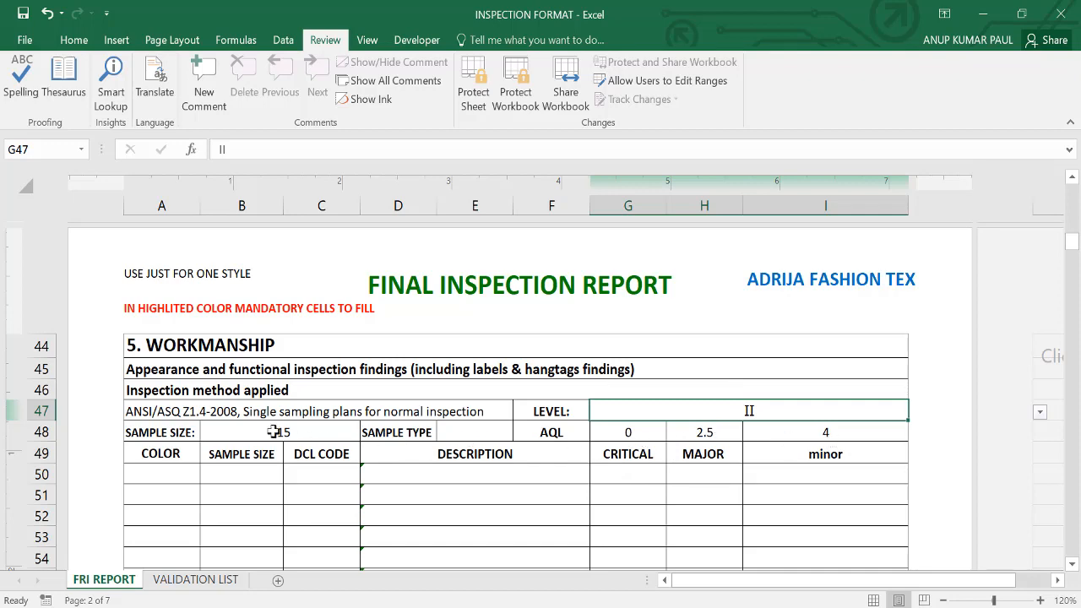
scroll(up, 3)
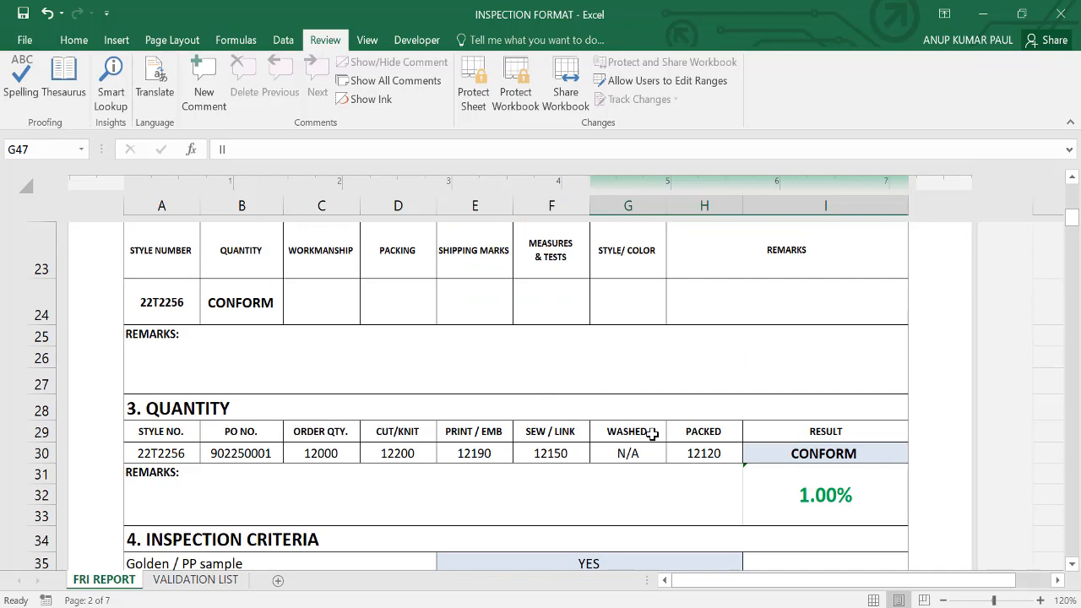
scroll(down, 3)
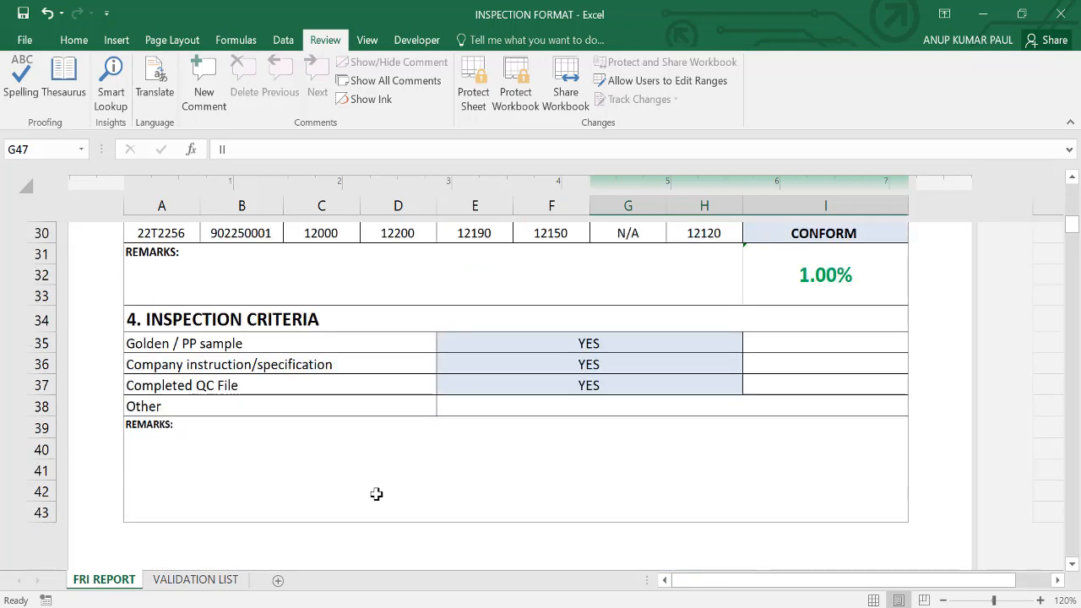
scroll(down, 3)
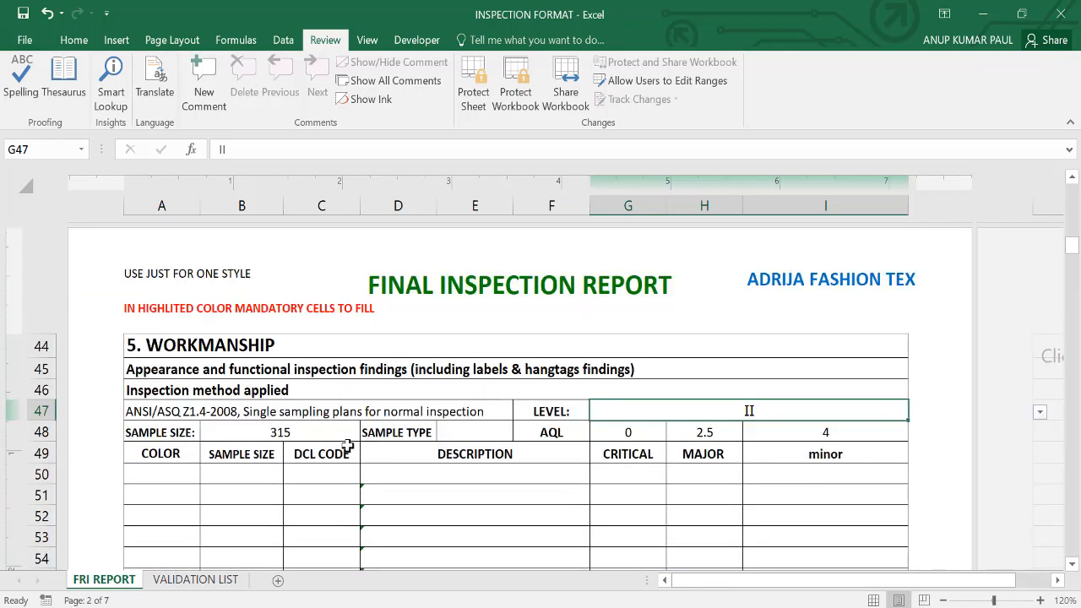
mouse_move(314, 432)
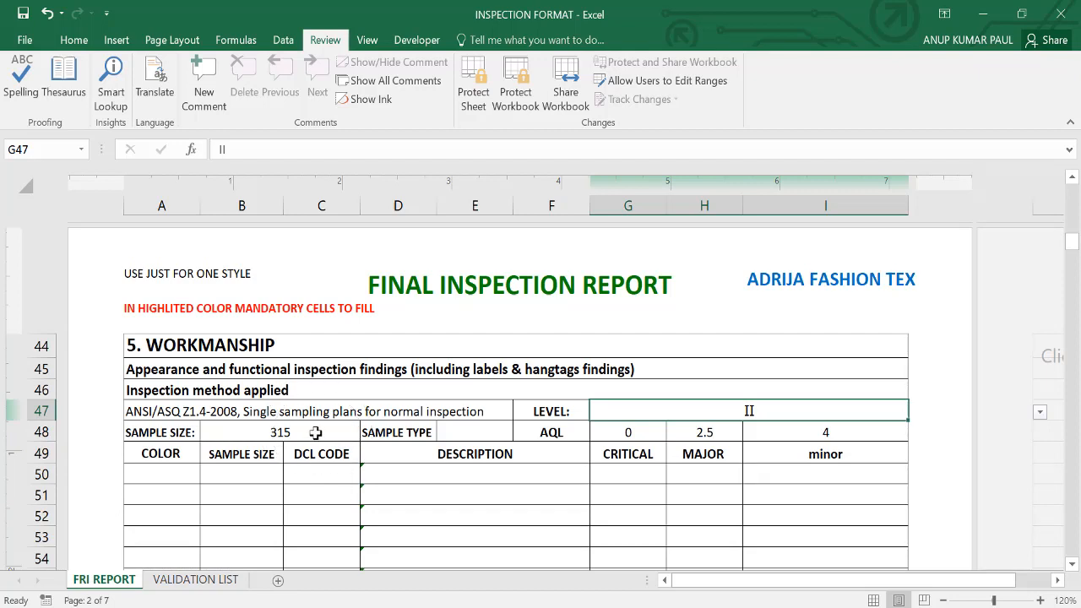
scroll(down, 3)
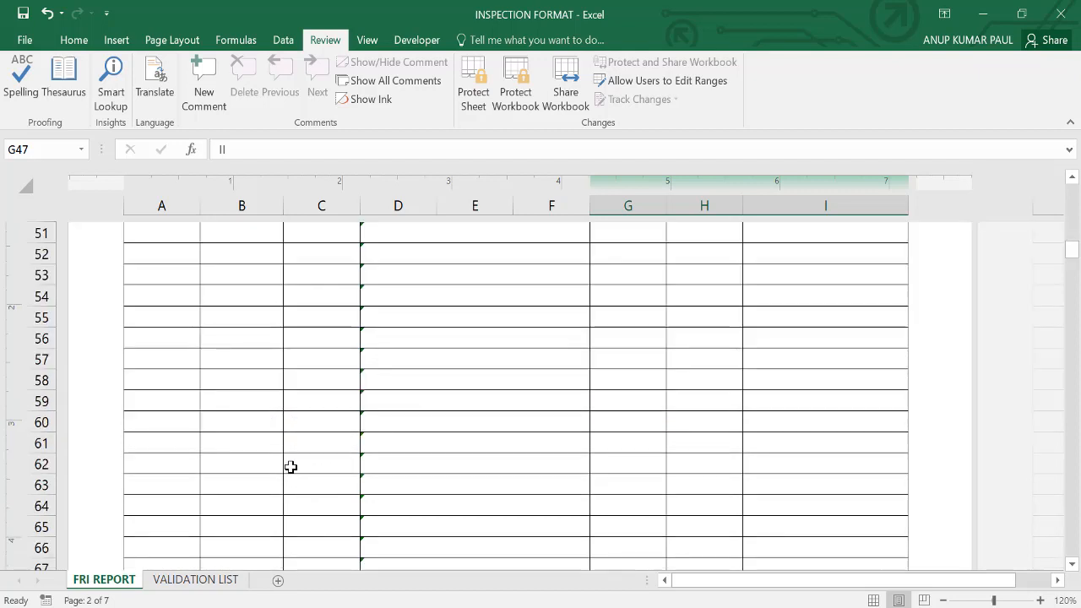
mouse_move(253, 350)
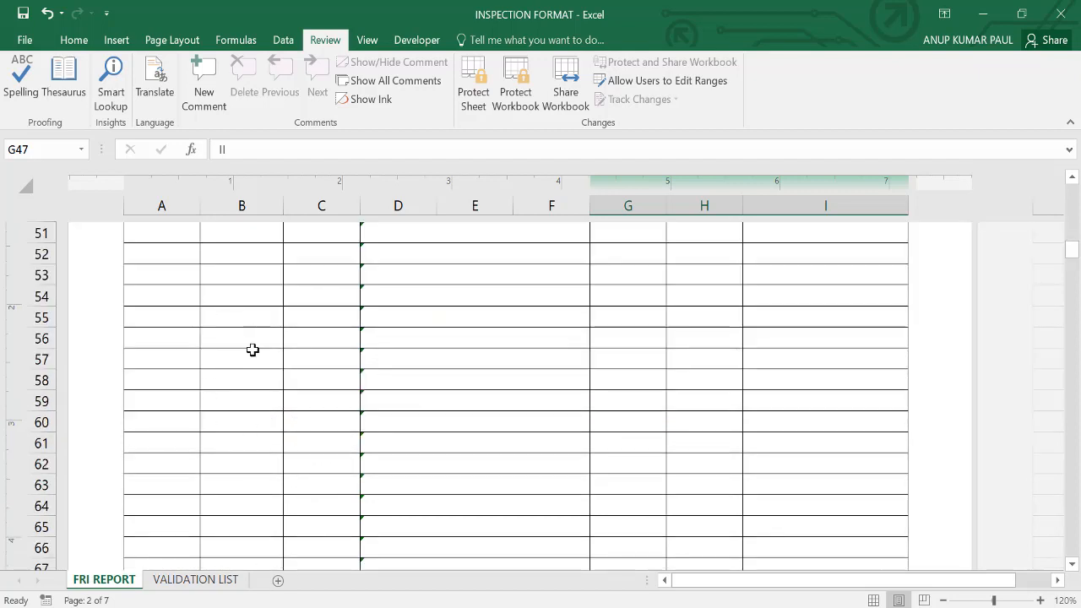
scroll(up, 3)
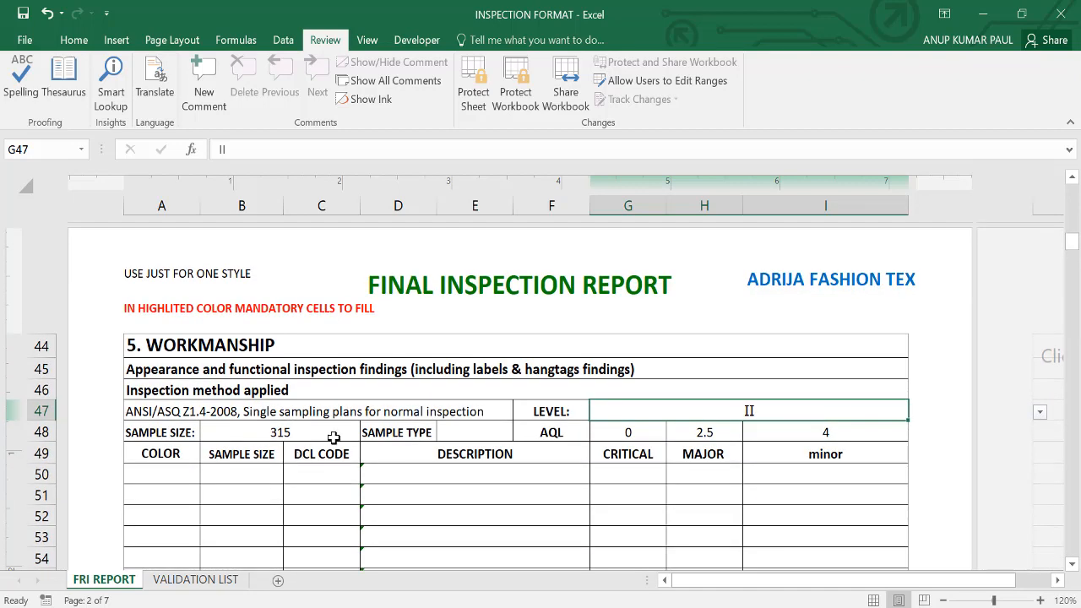
click(474, 433)
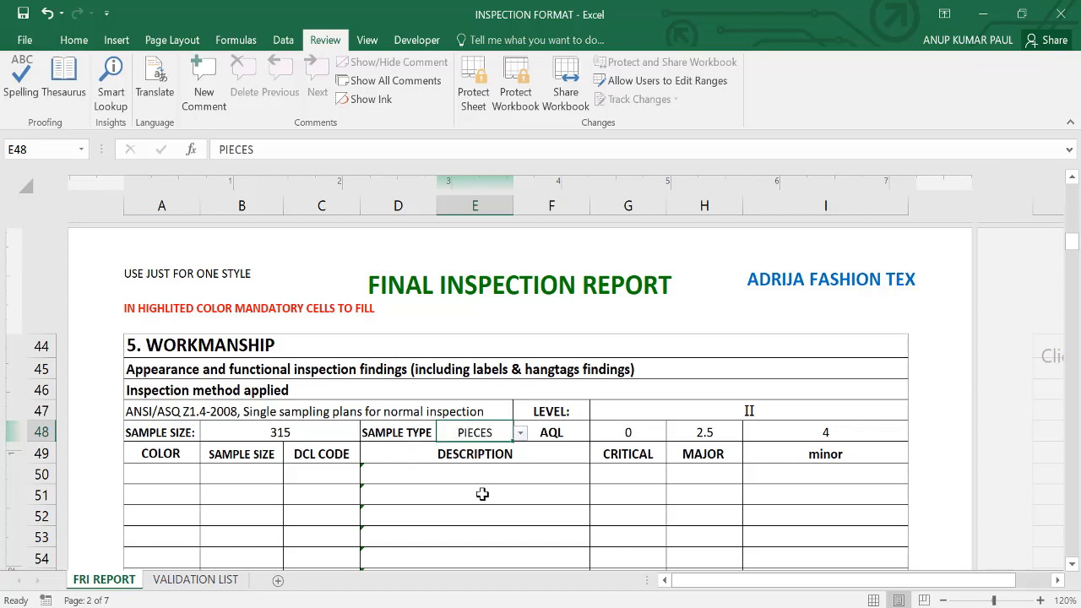
scroll(down, 3)
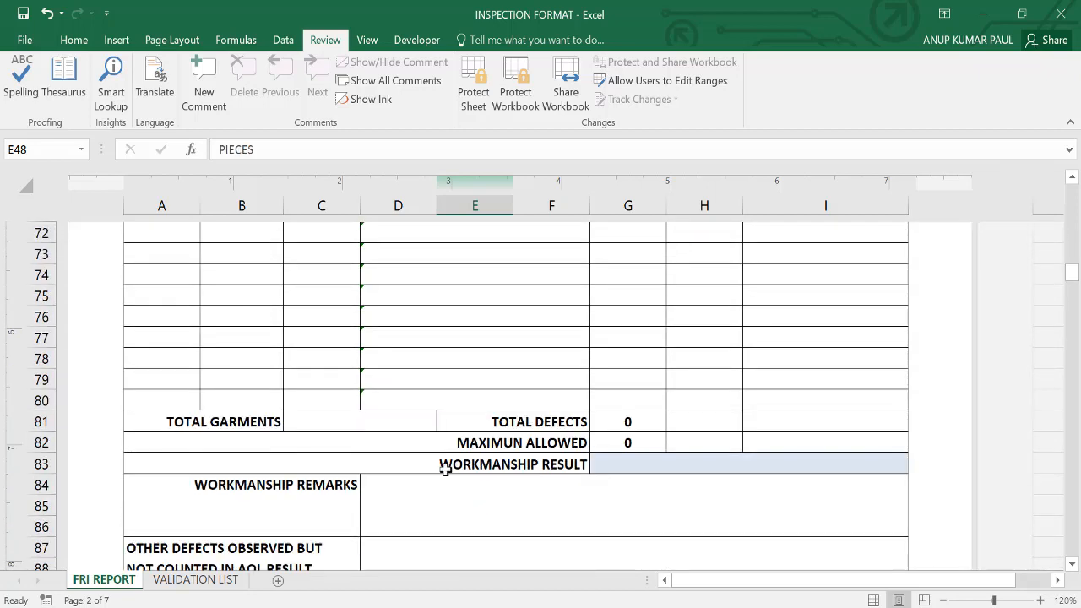
- Add a findings row with colour White and sample size 315
scroll(up, 3)
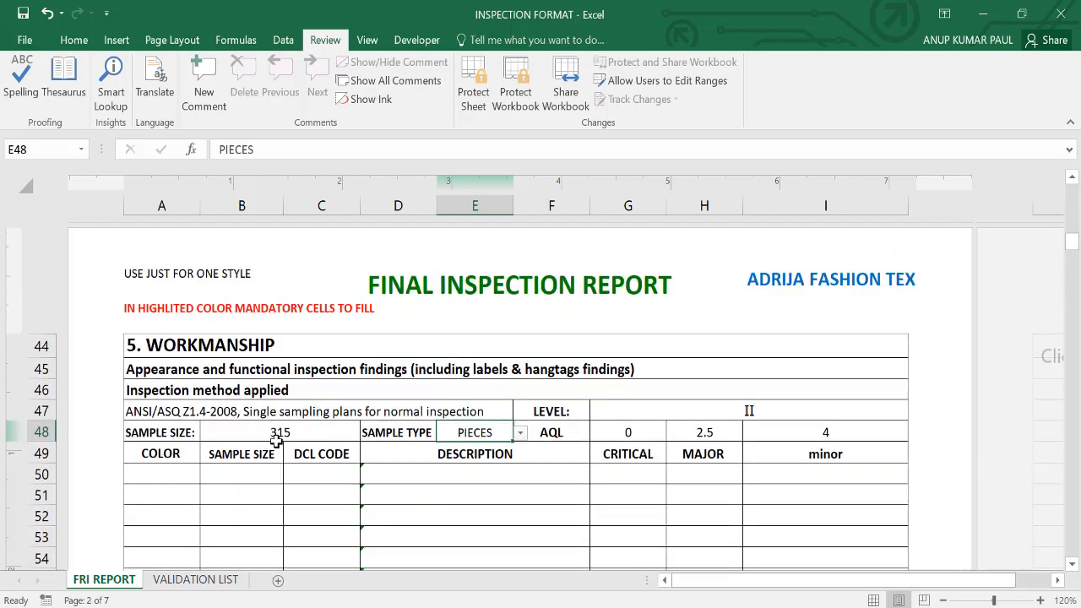
click(162, 515)
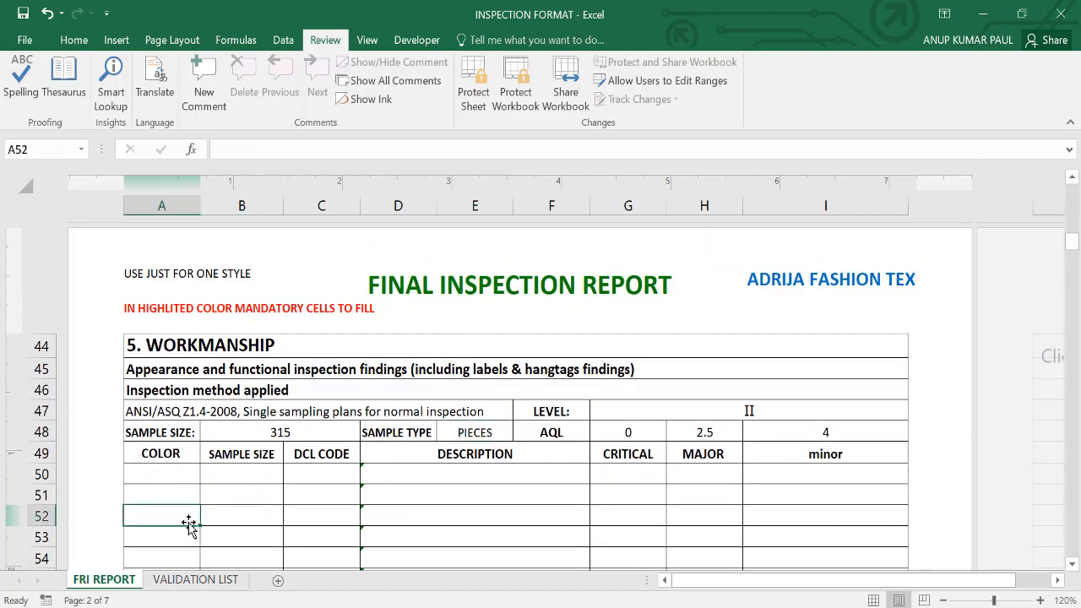
text(White)
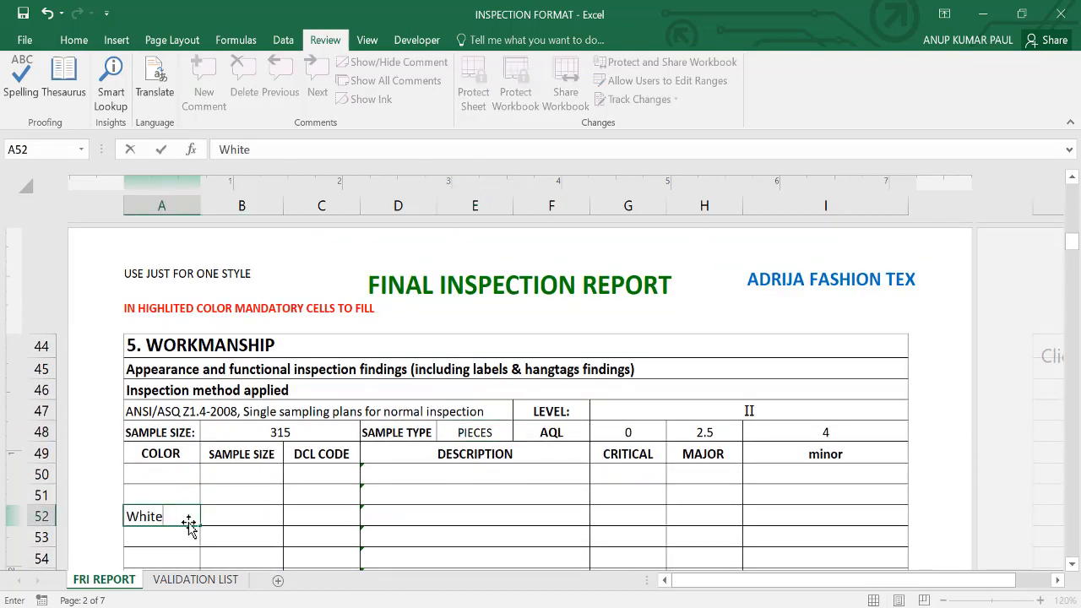
click(240, 516)
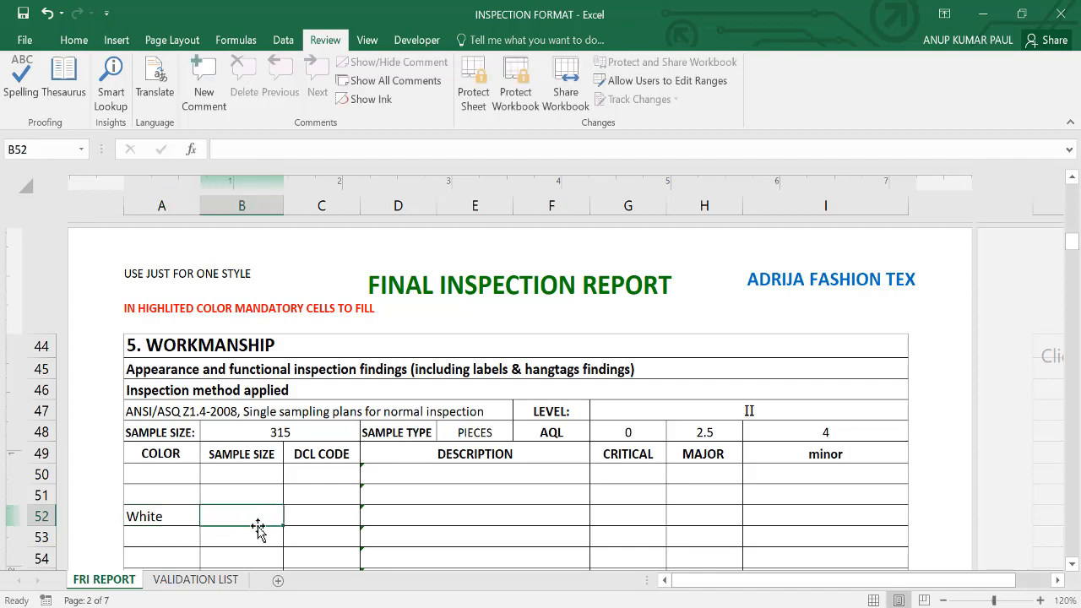
text(315)
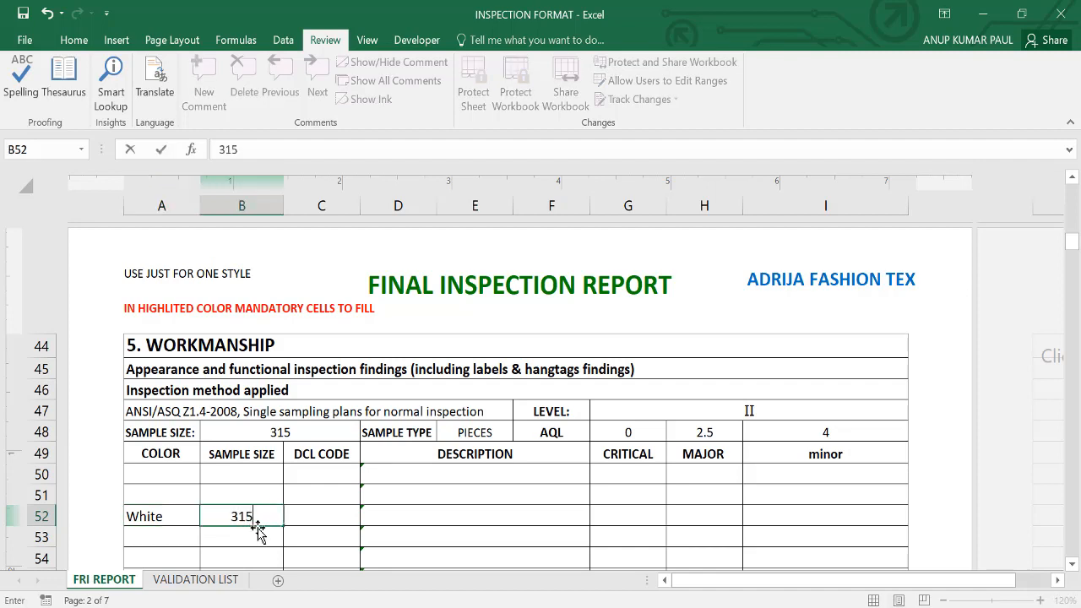
key(Return)
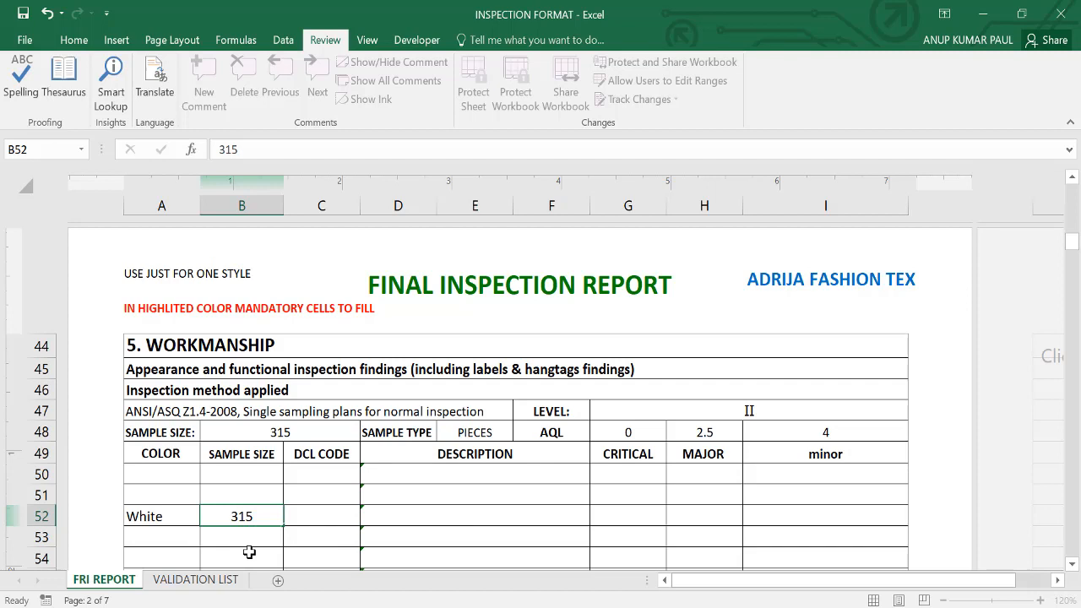
scroll(down, 3)
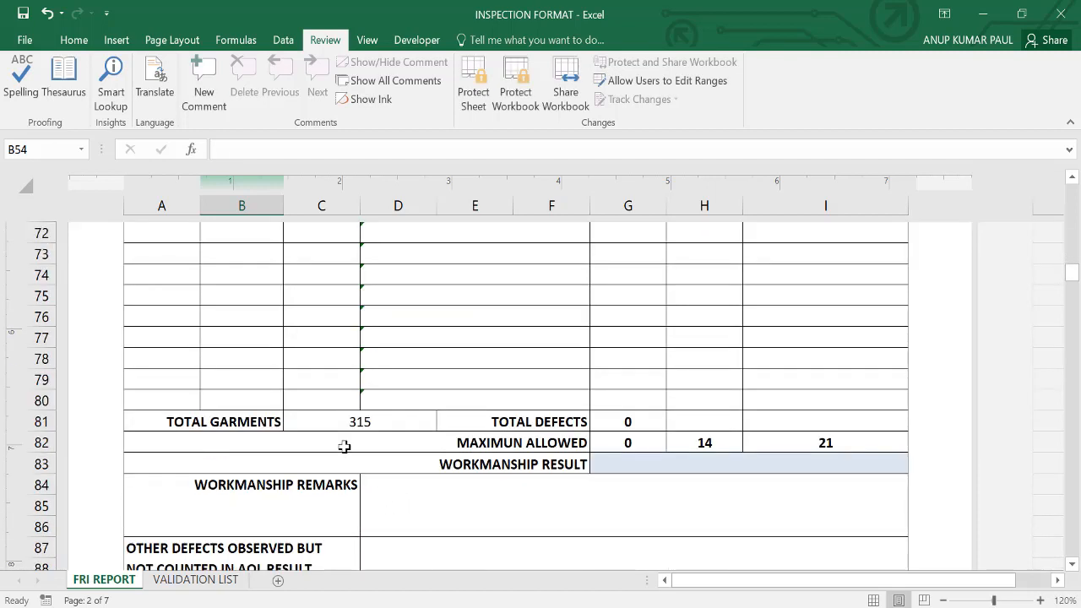
mouse_move(459, 431)
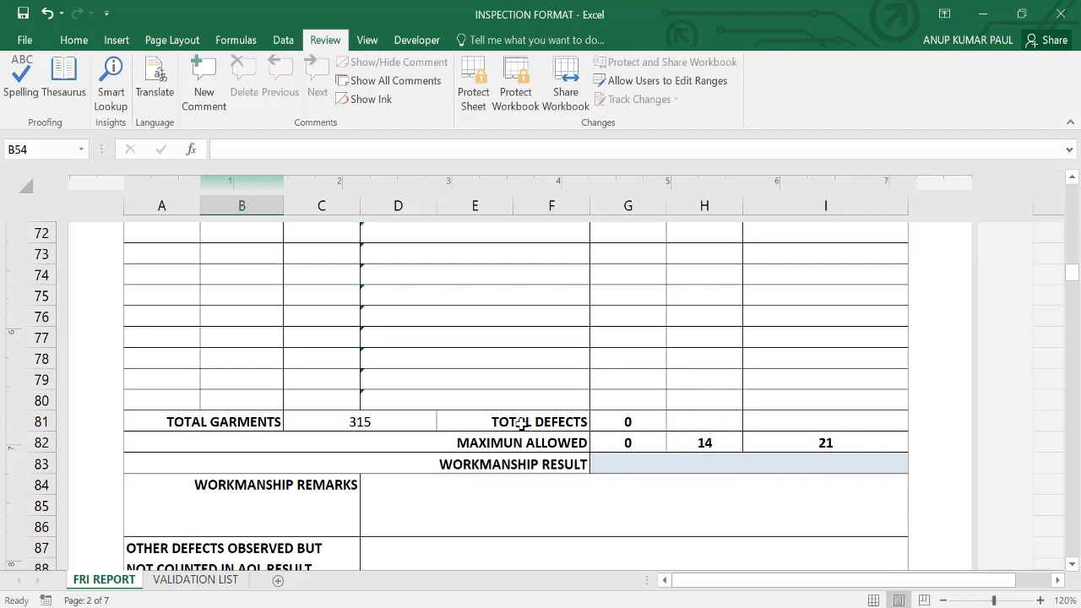
scroll(up, 3)
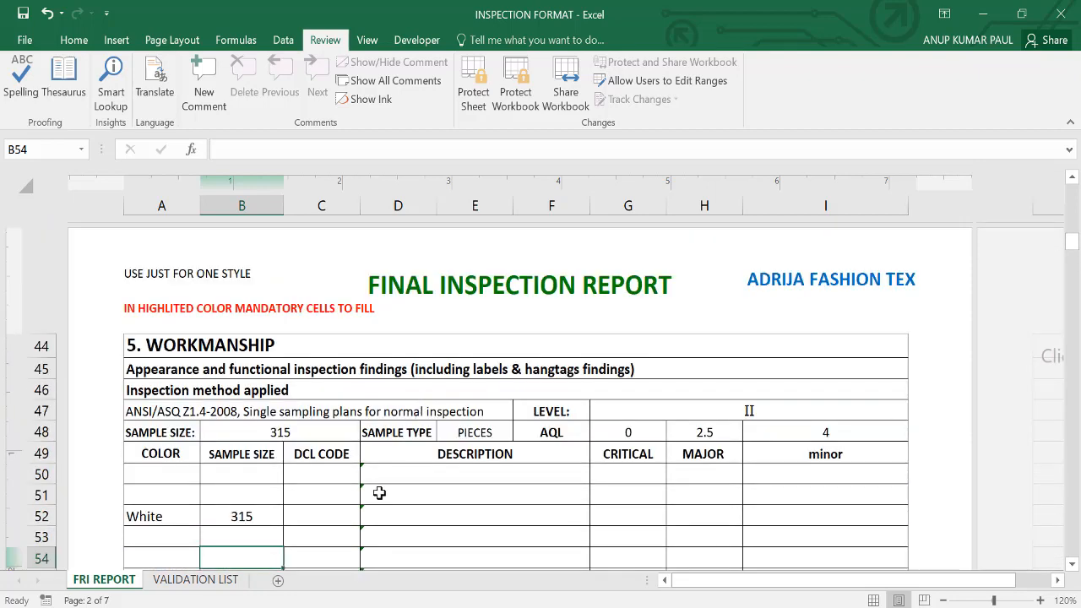
- Log defect code GW004 for White with 2 major defects
click(366, 517)
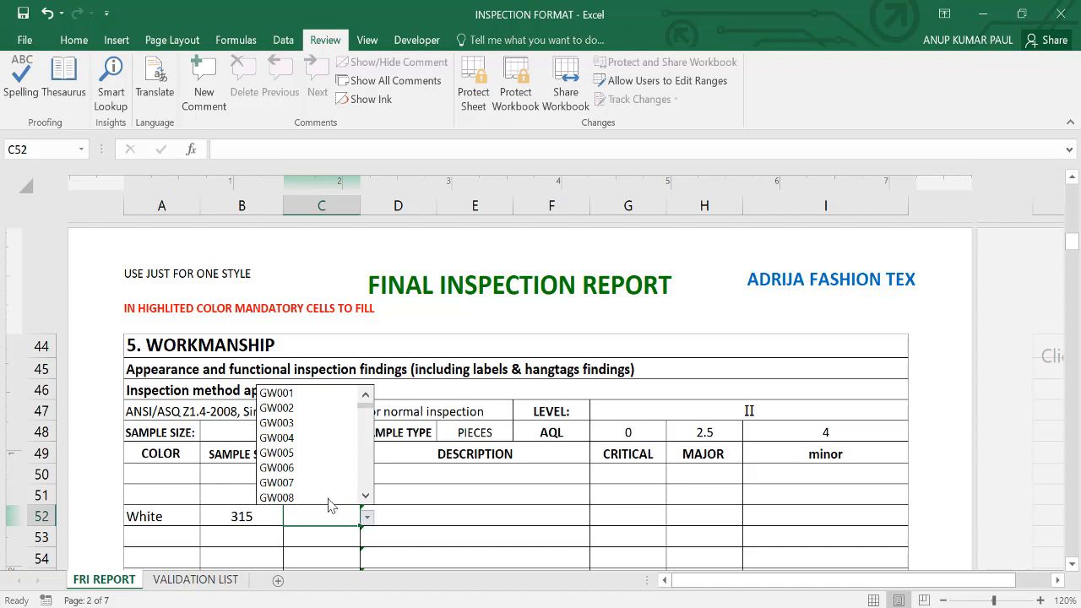
click(277, 438)
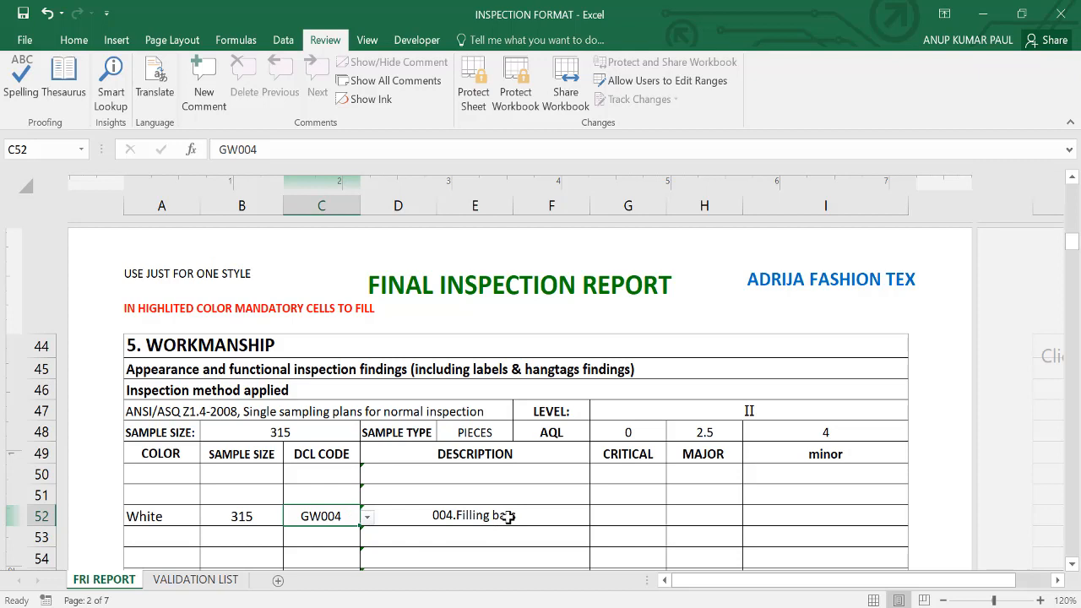
mouse_move(712, 500)
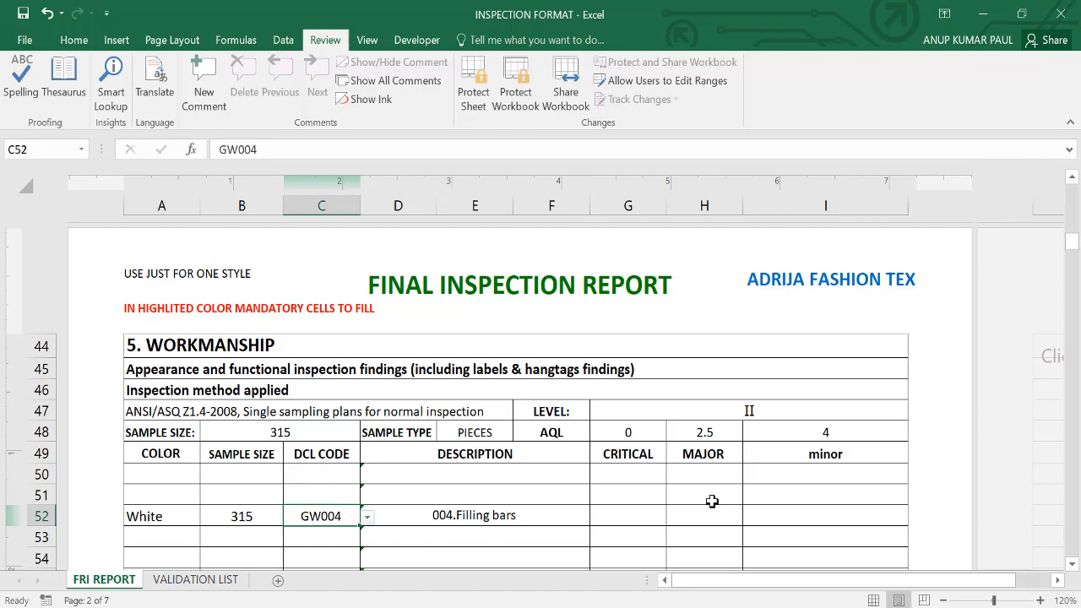
click(702, 515)
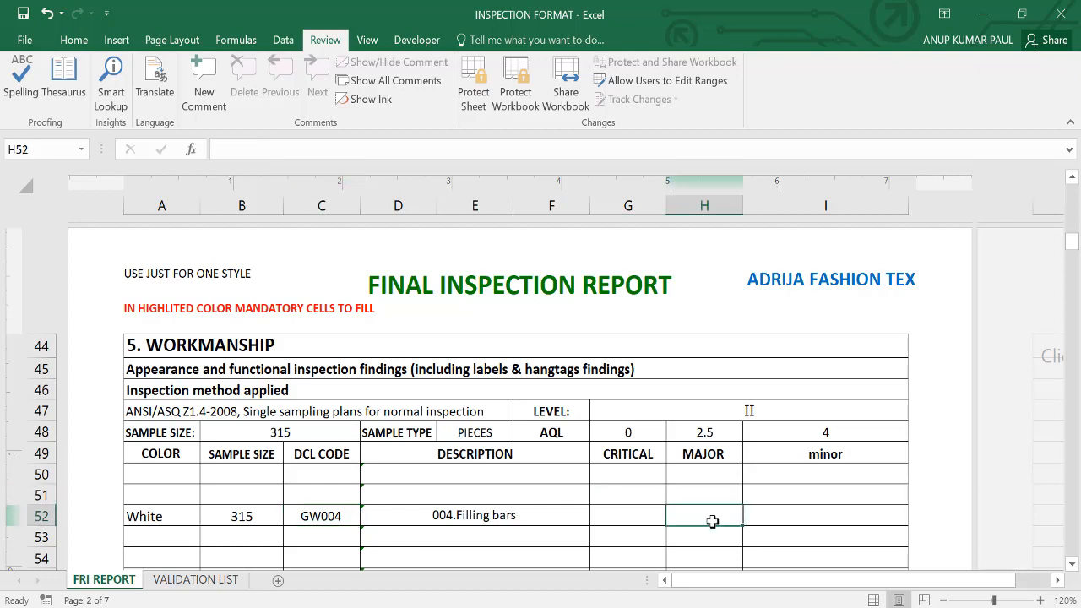
text(2)
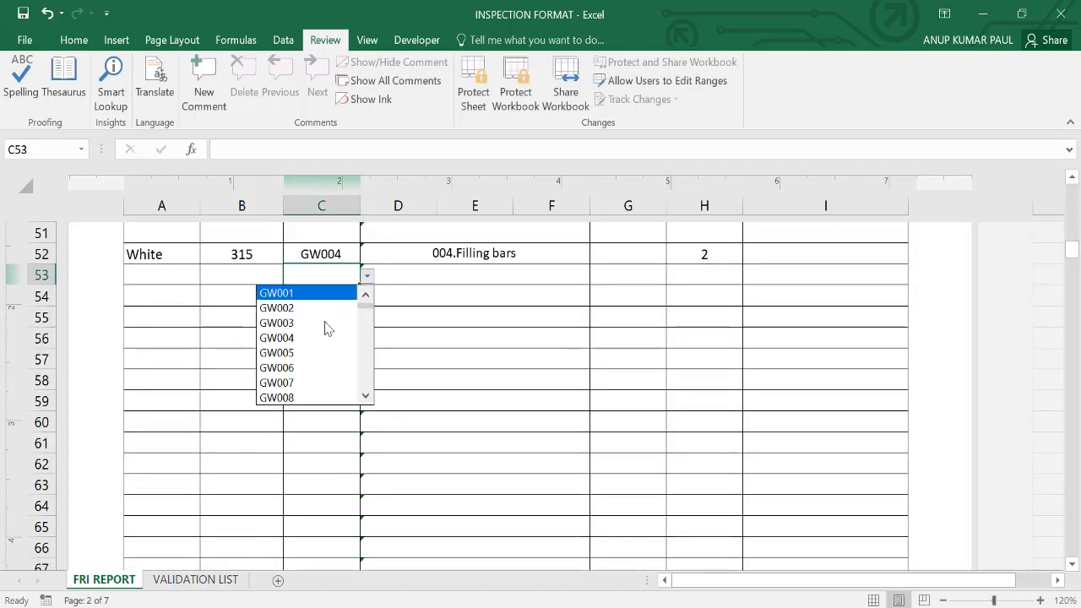
- Set row 53's defect code to GW011 (after trying GW008) with 5 major defects
click(277, 397)
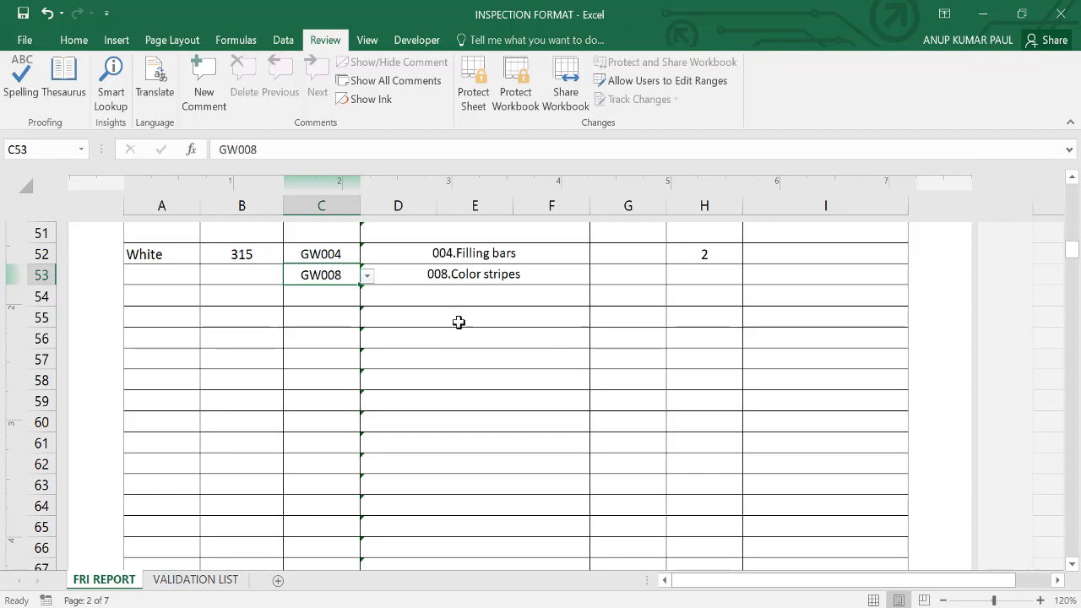
click(367, 274)
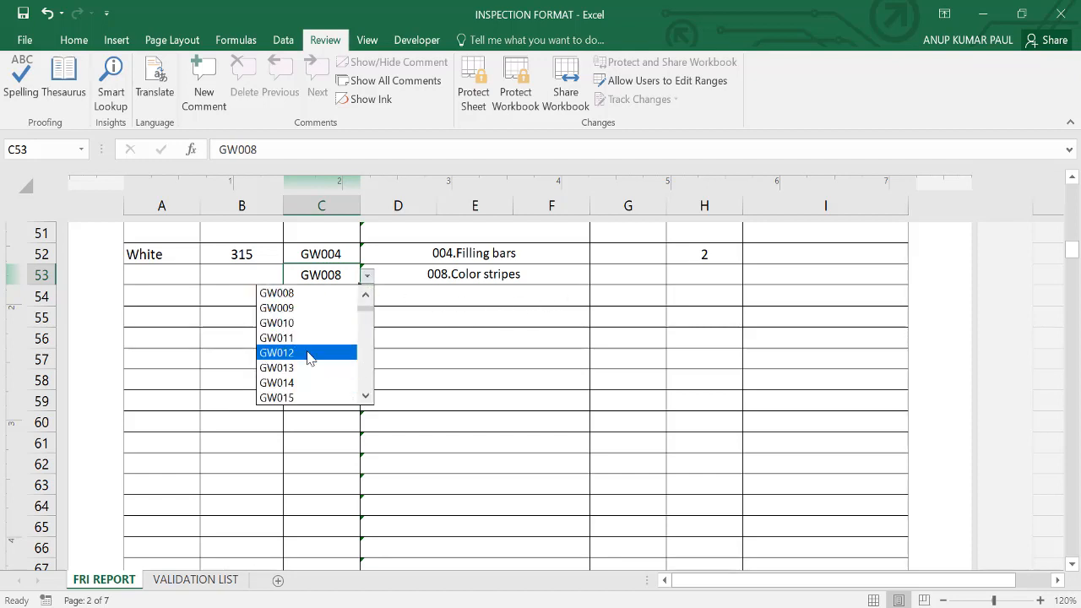
click(277, 337)
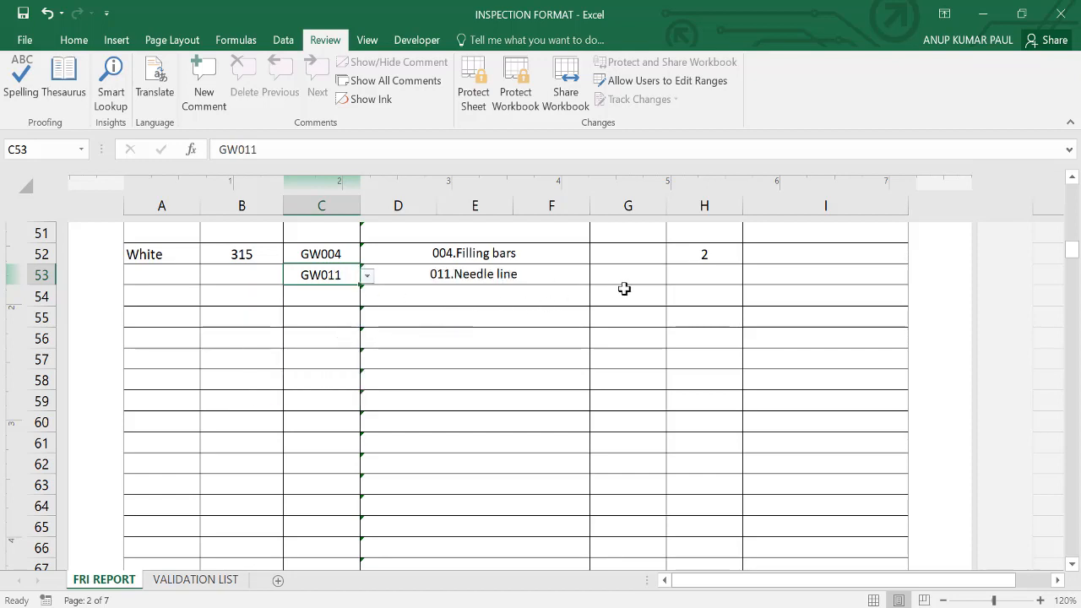
click(704, 273)
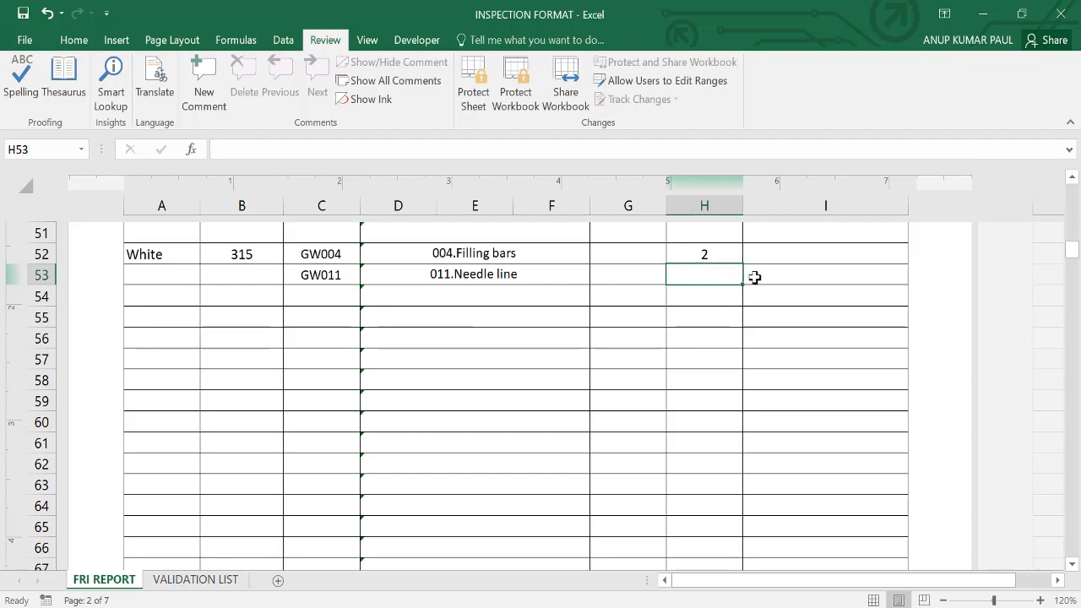
text(5)
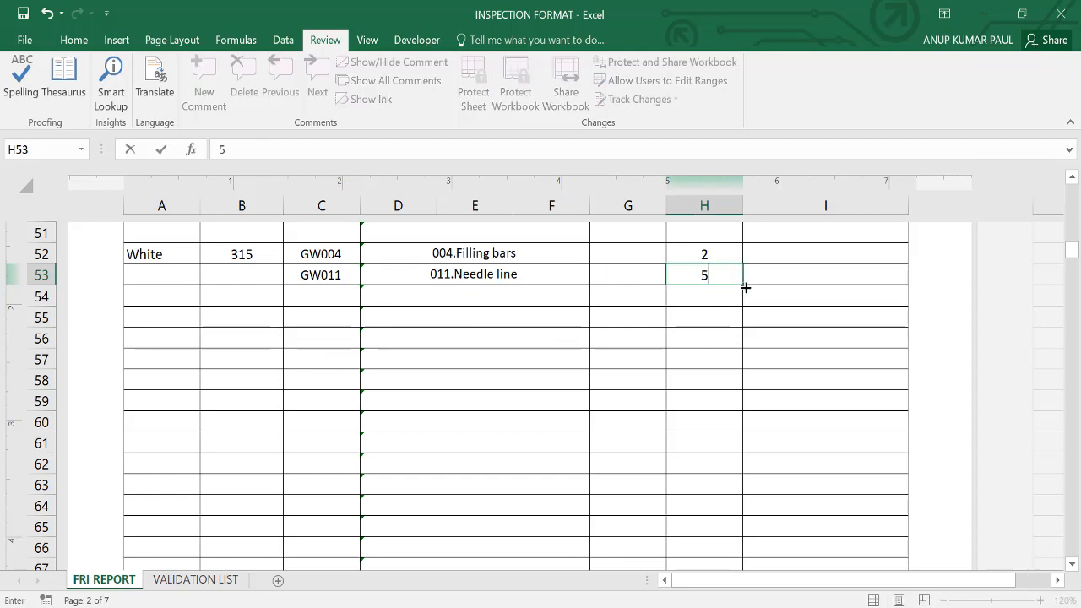
- Log defect code GW074 in row 54 with 6 Broken stitches defects
click(321, 295)
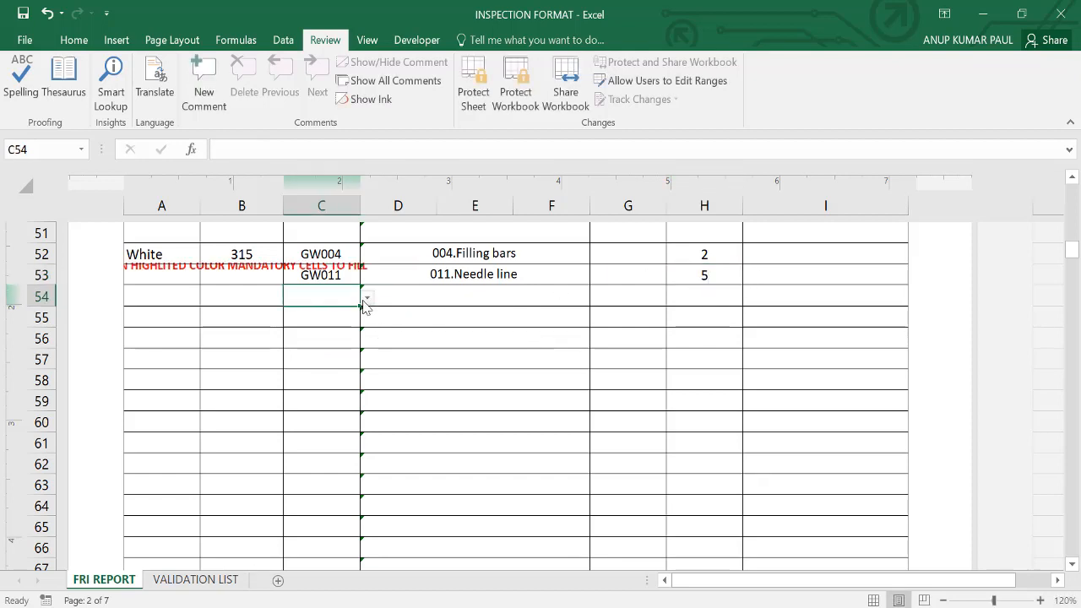
click(366, 297)
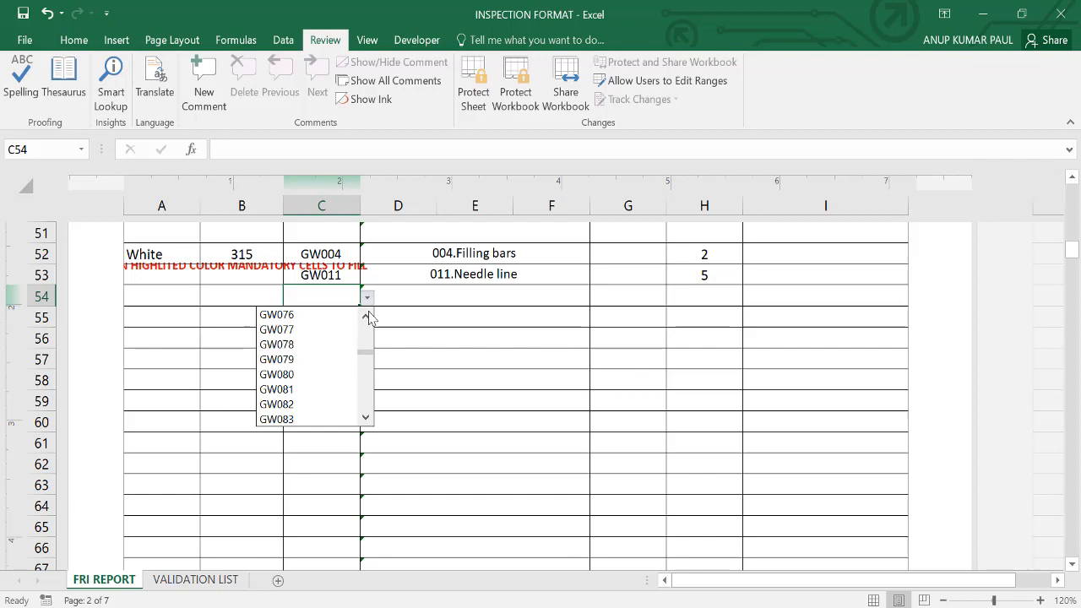
click(365, 317)
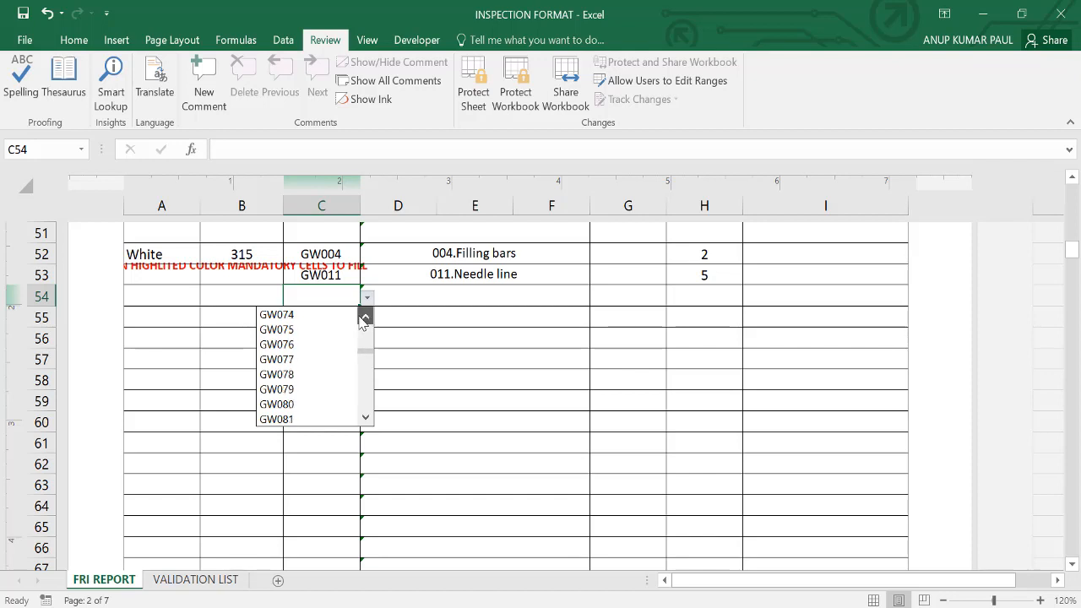
click(277, 314)
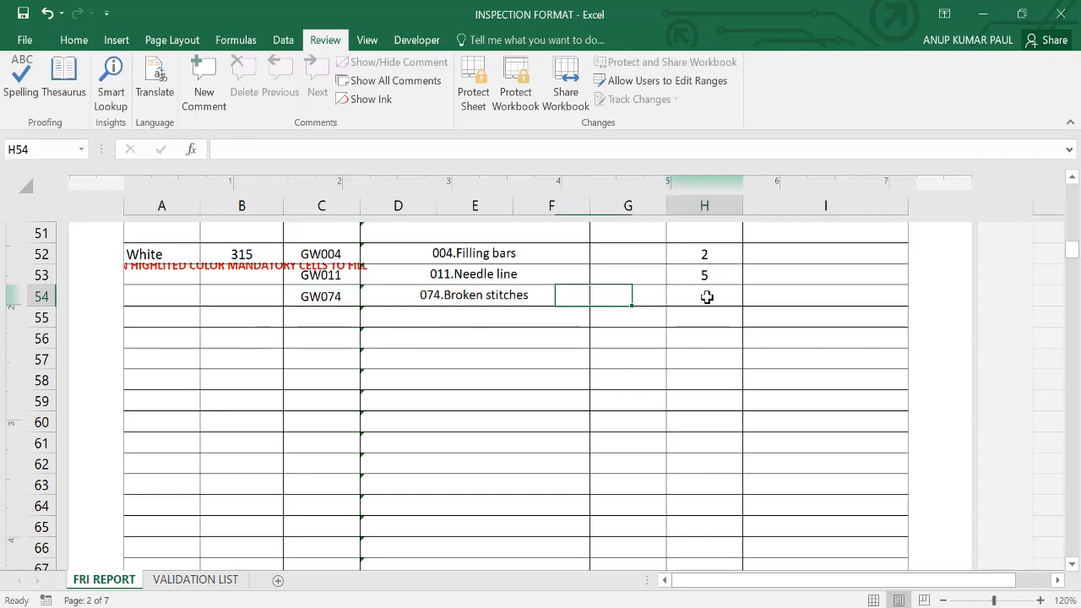
text(6)
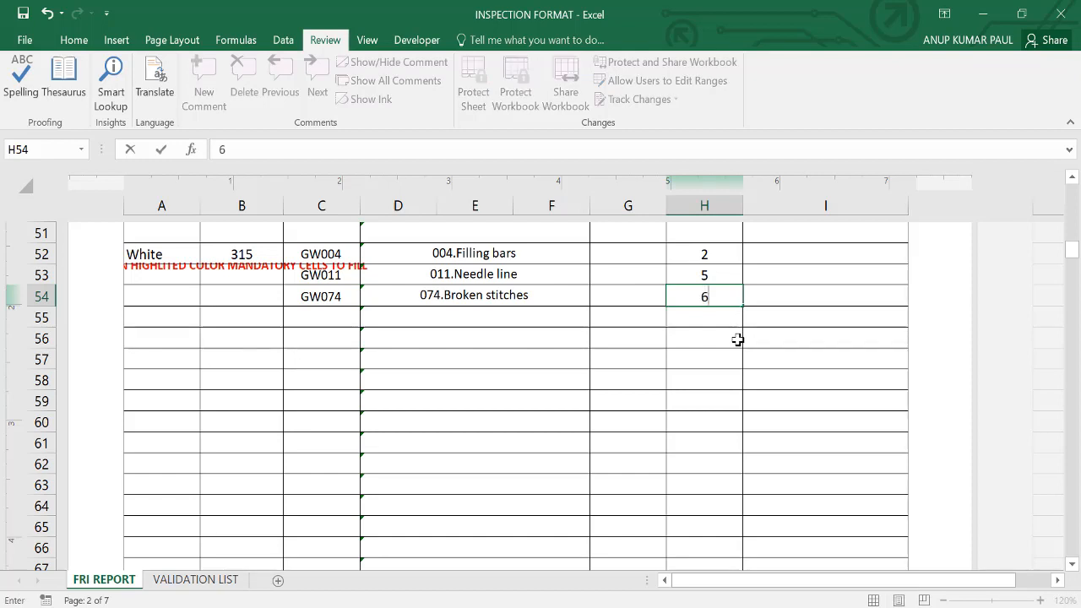
- Add defect GW006 in row 58 with a count of 6, bringing totals to 13 and 6
scroll(down, 3)
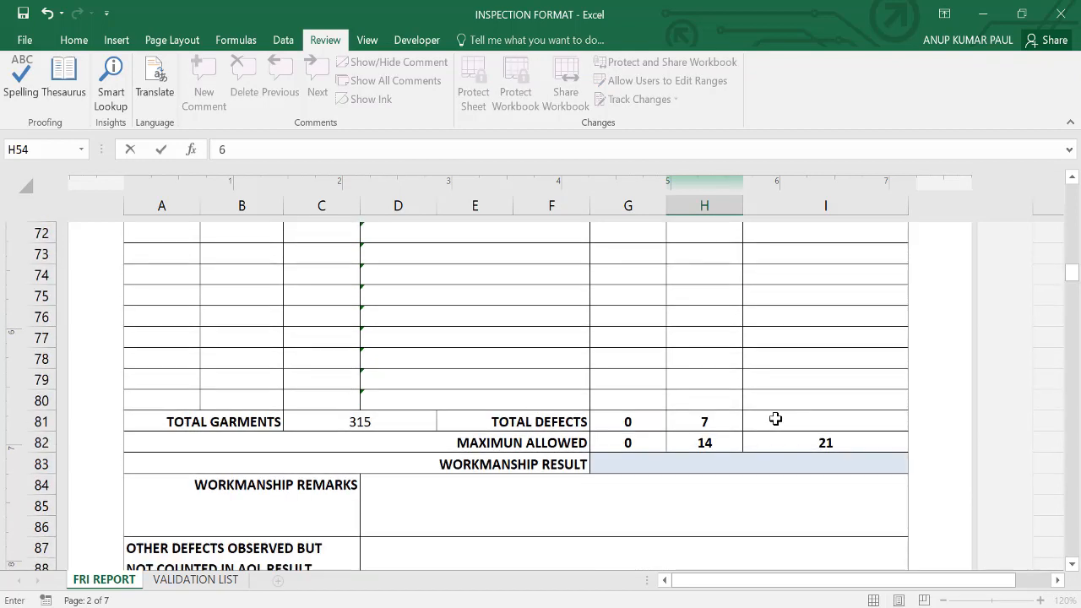
click(398, 337)
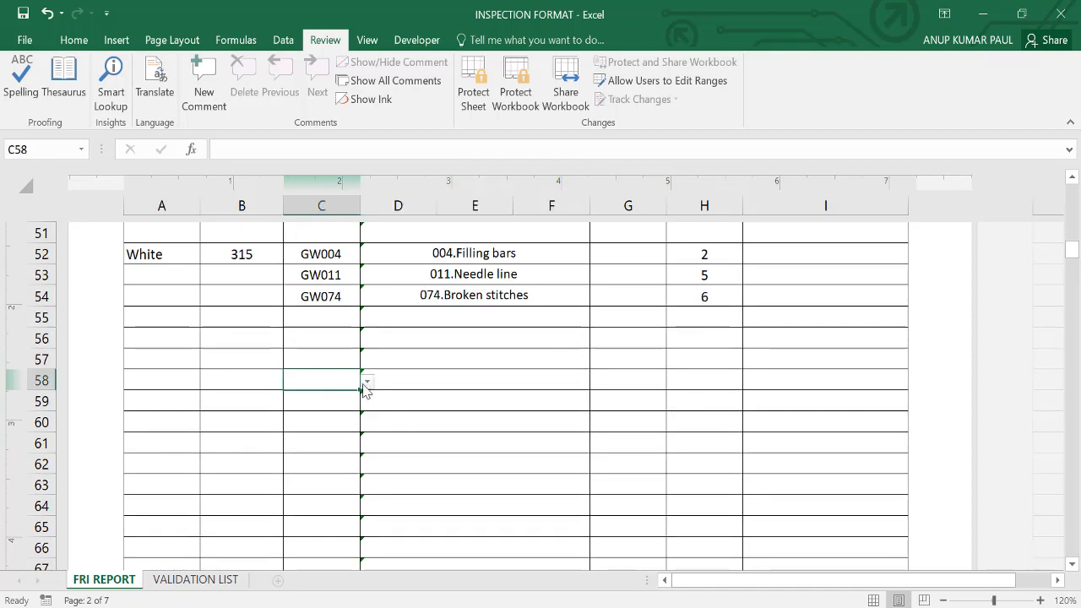
click(367, 381)
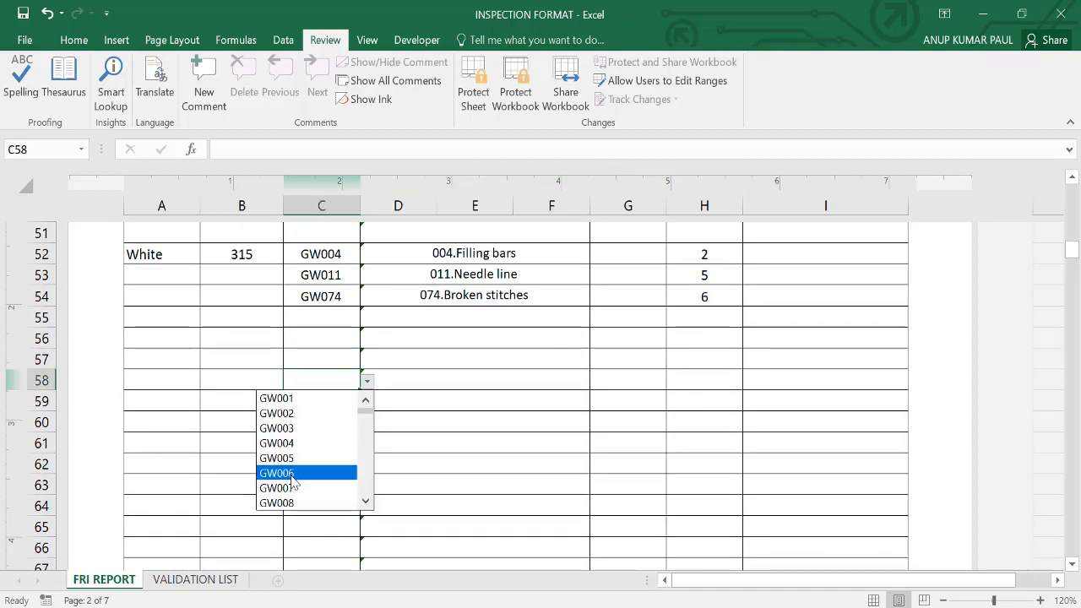
click(277, 473)
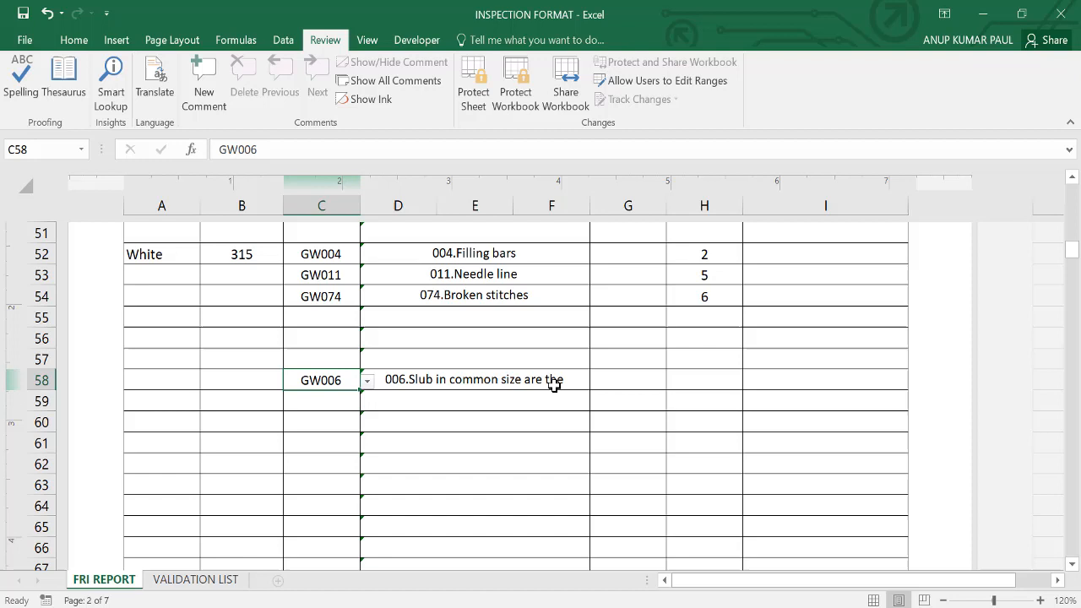
click(823, 378)
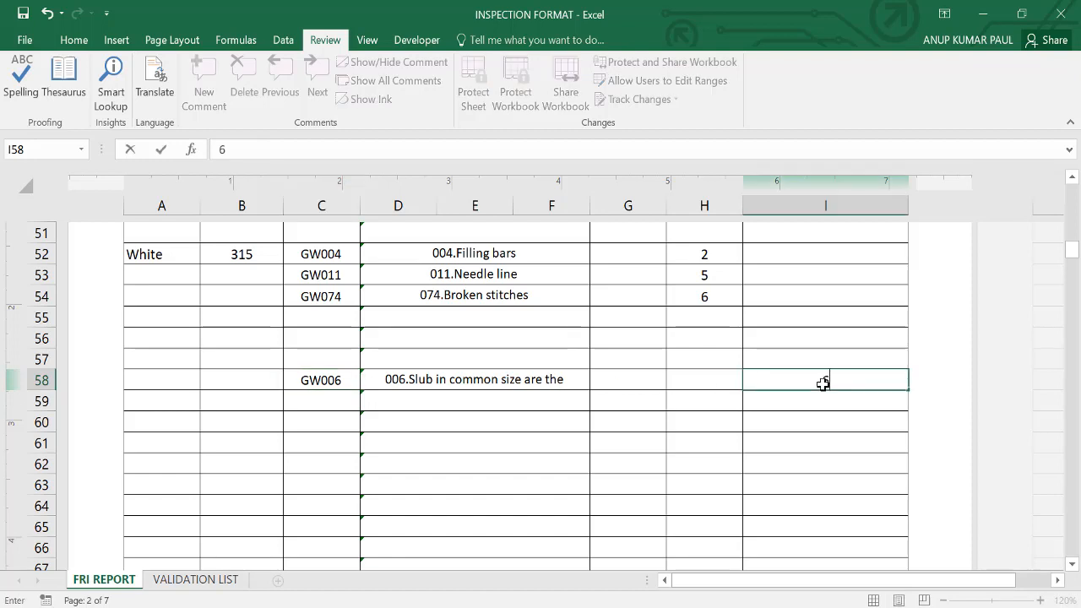
key(Return)
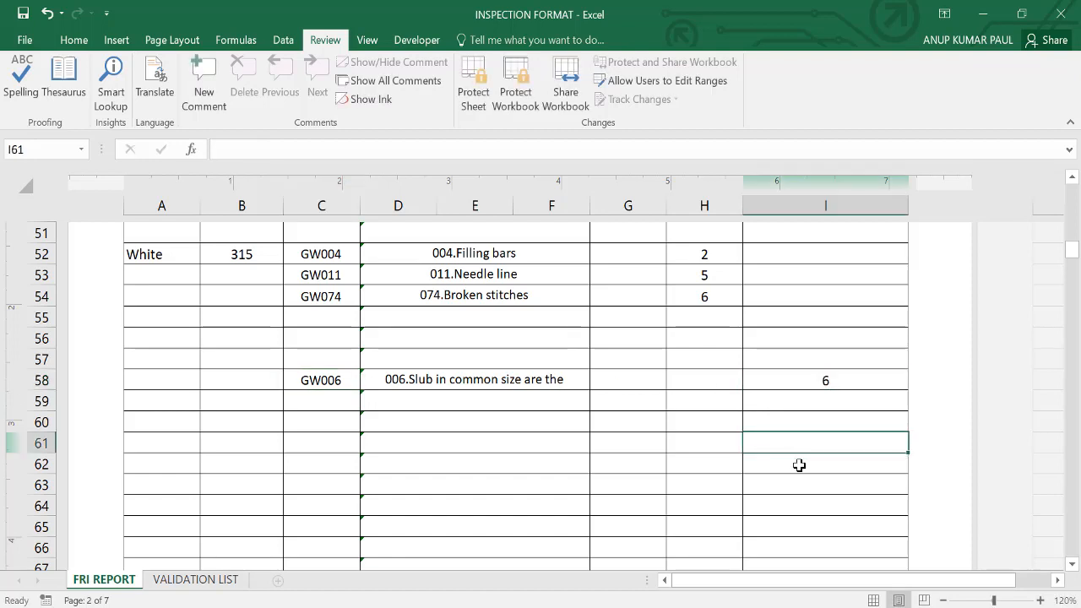
scroll(down, 3)
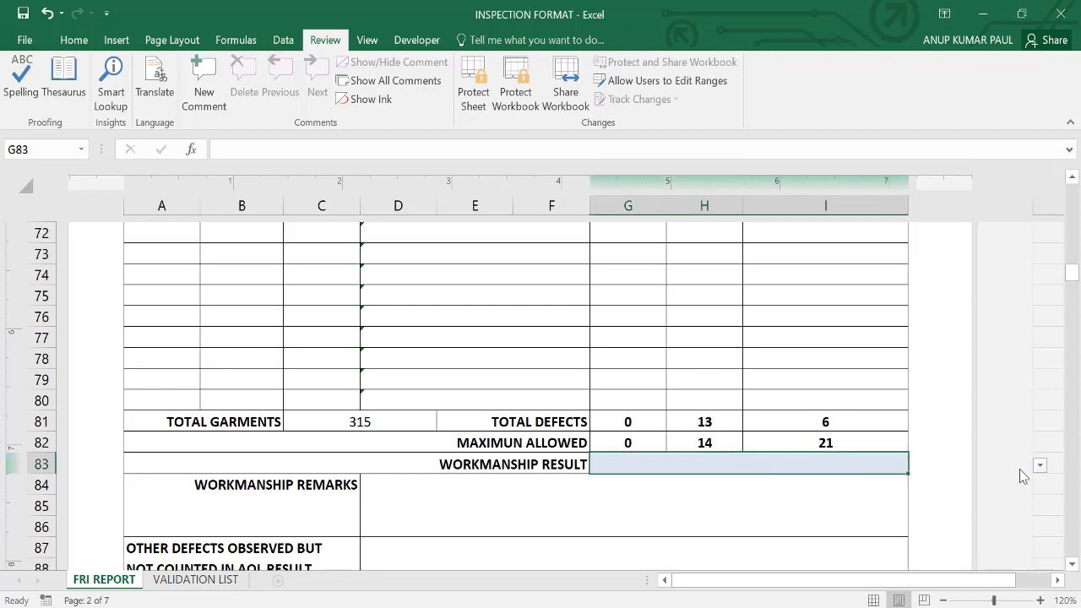
- Set the workmanship result in G83 to CONFORM and check the remarks area below
click(1040, 466)
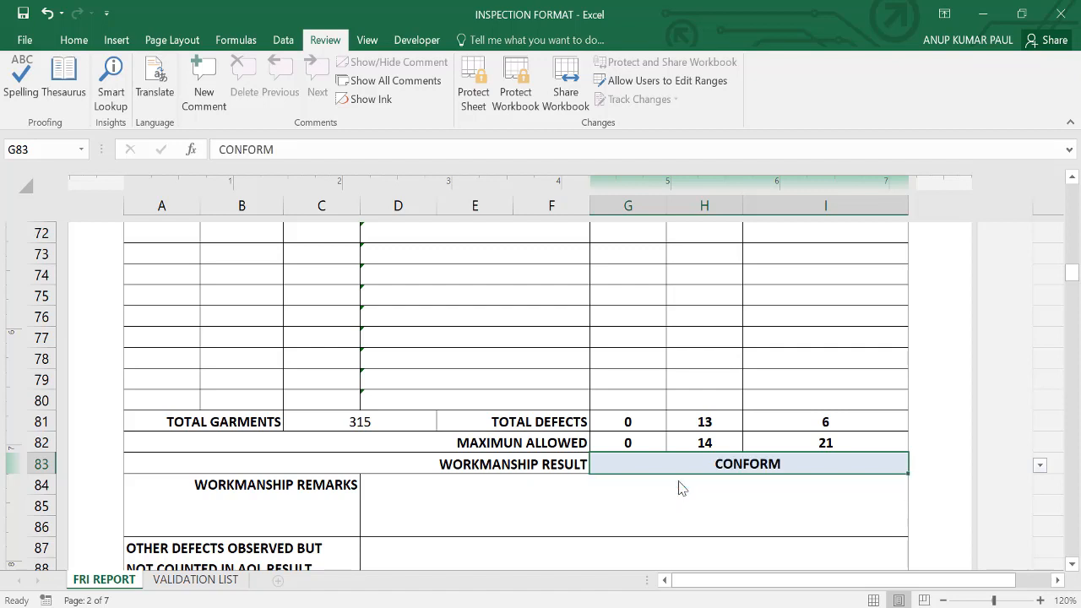
scroll(down, 3)
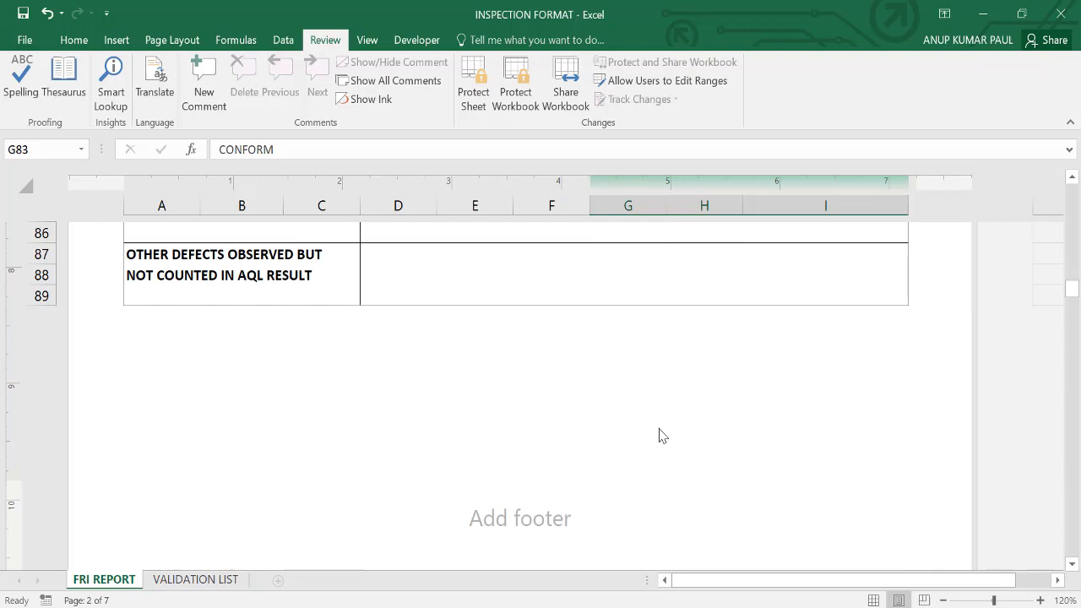
scroll(up, 3)
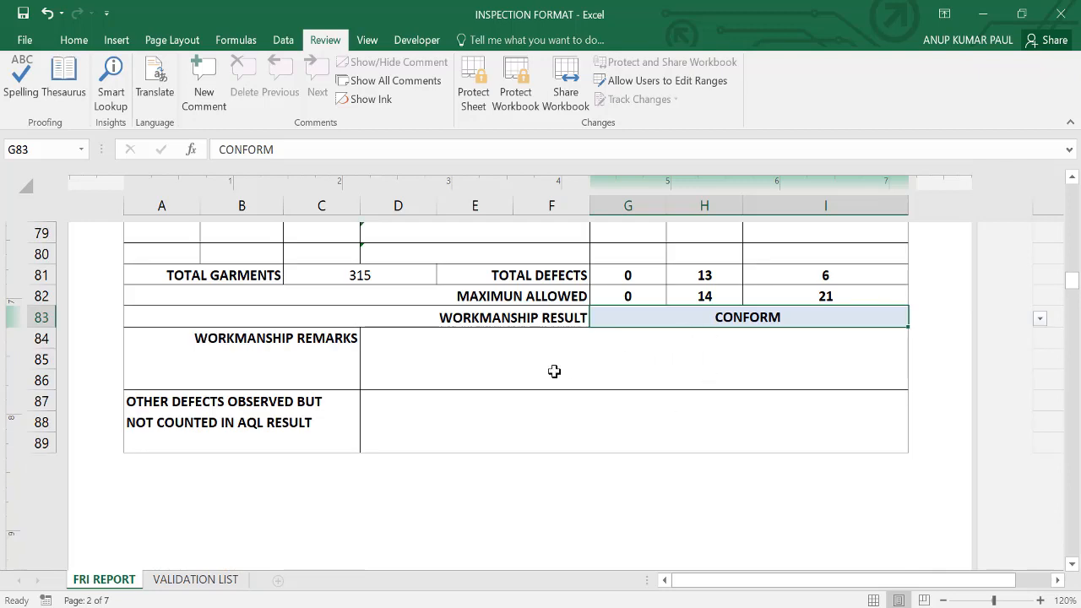
mouse_move(456, 366)
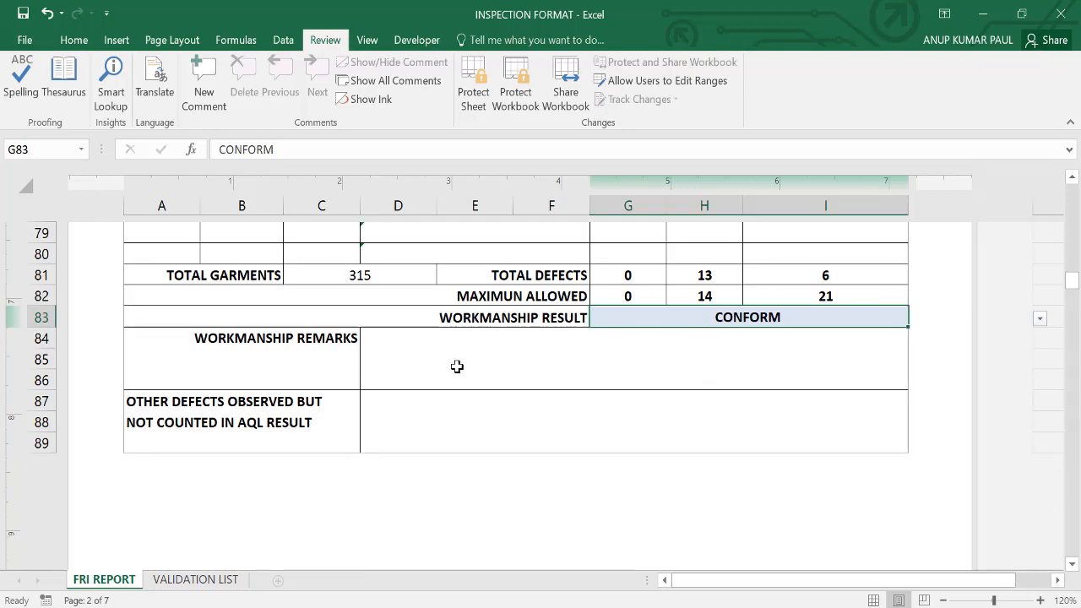
mouse_move(655, 365)
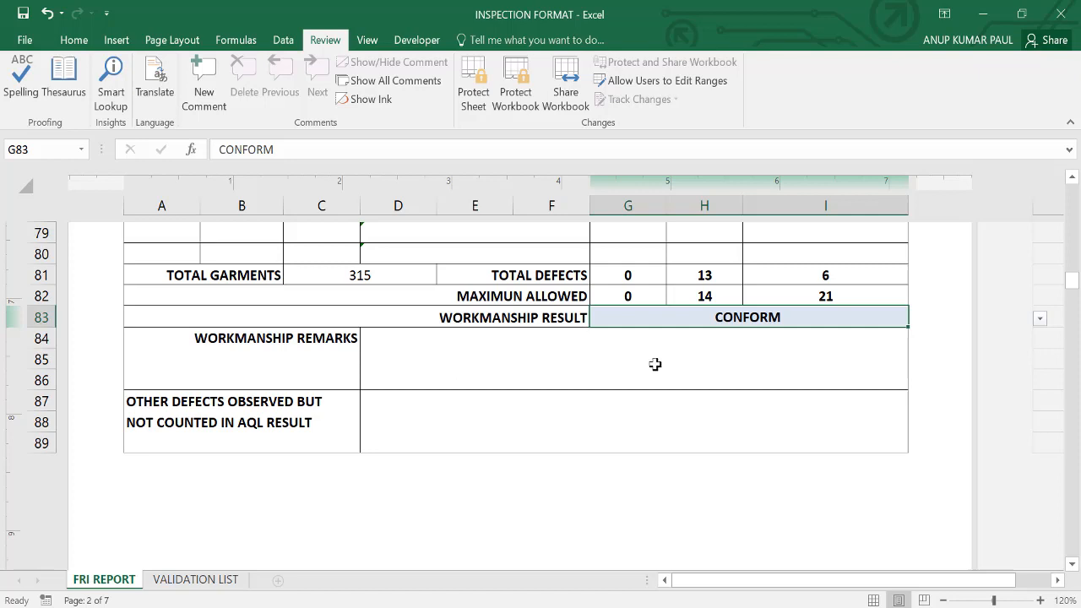
mouse_move(713, 323)
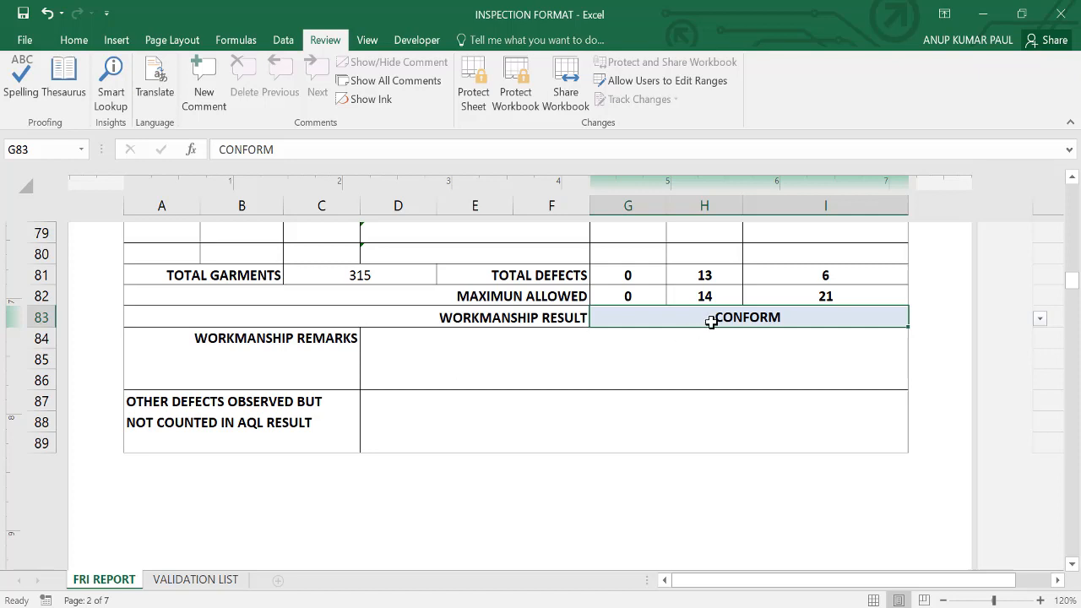
mouse_move(848, 323)
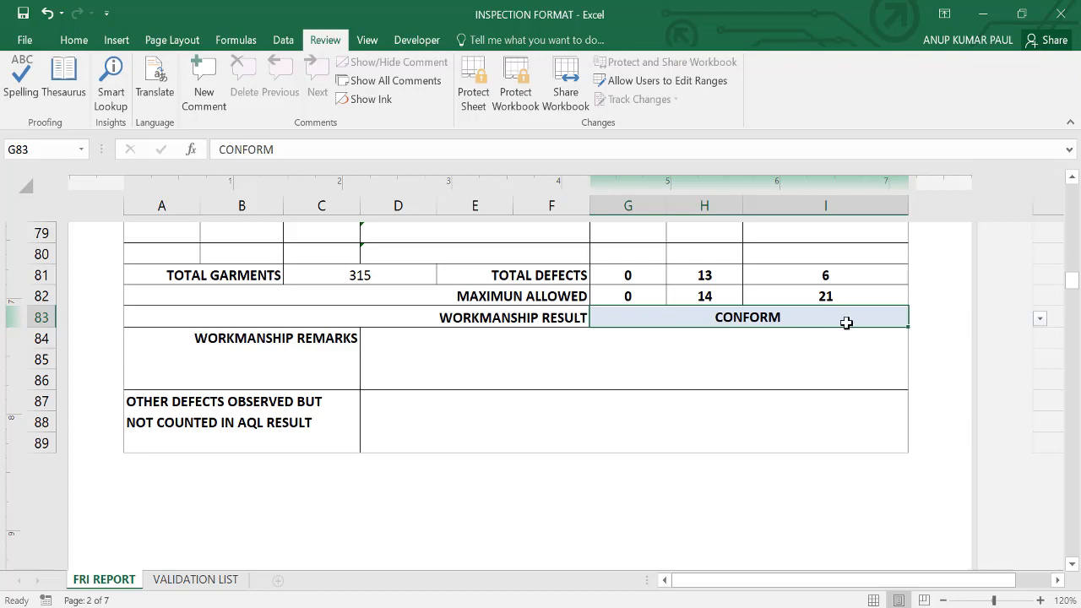
scroll(down, 3)
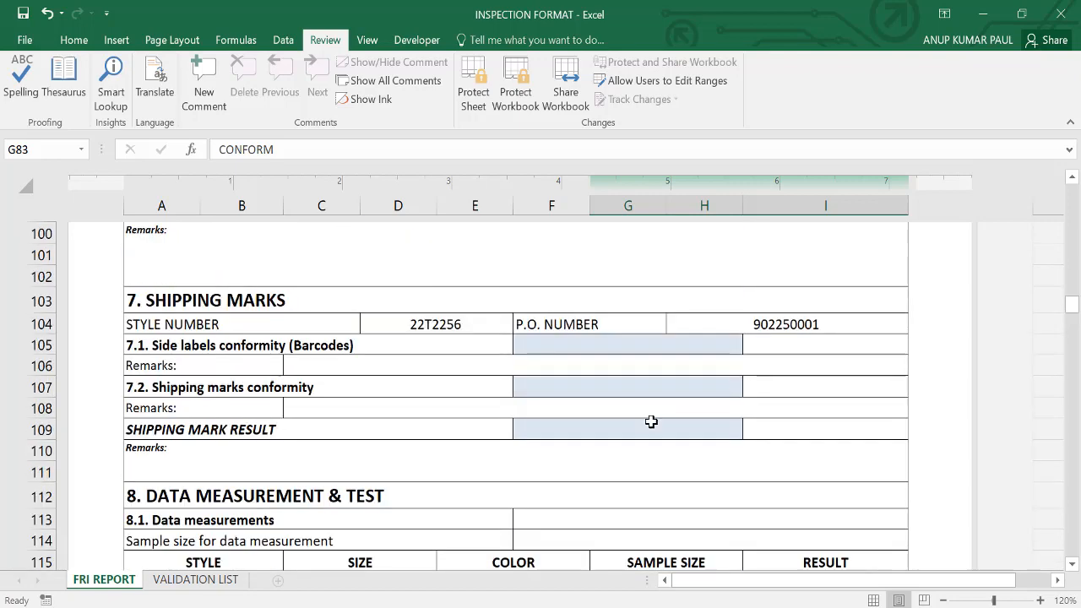
- Scroll up to the 6. PACKING section with the carton conformity rows
scroll(up, 3)
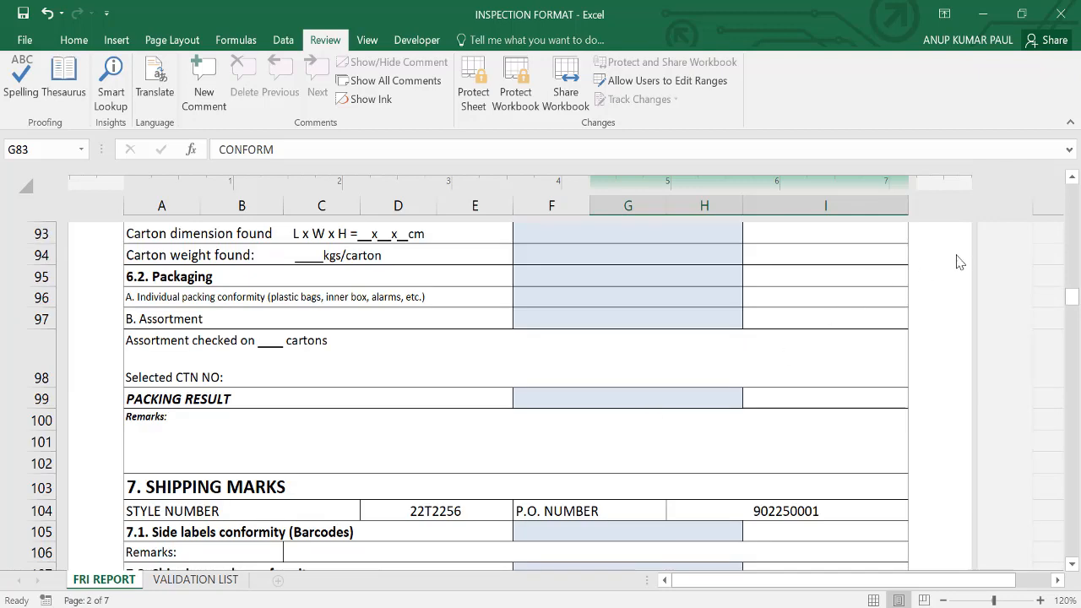
scroll(up, 3)
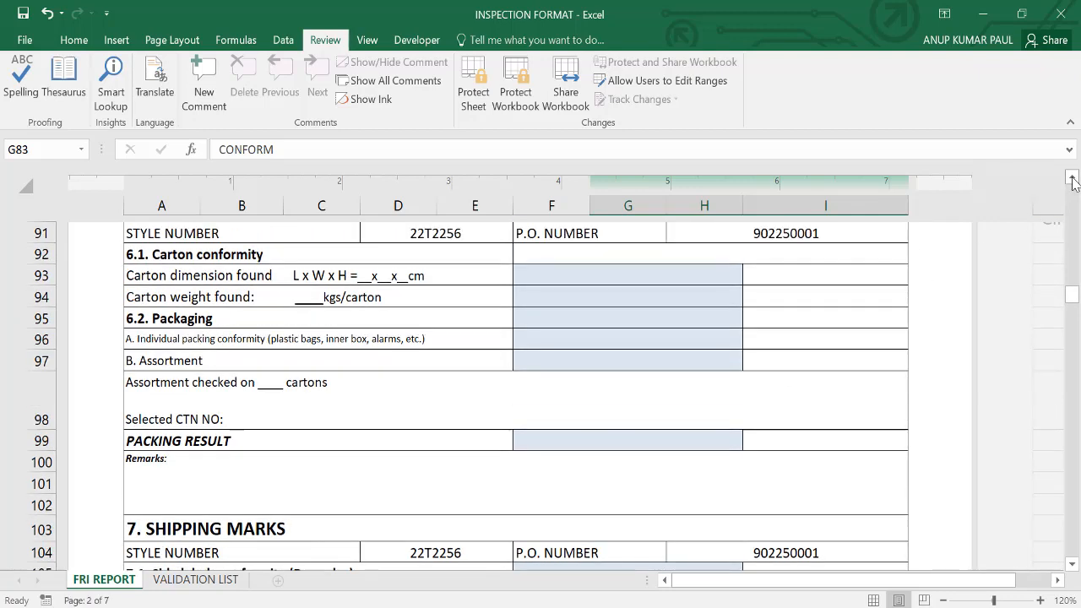
scroll(up, 3)
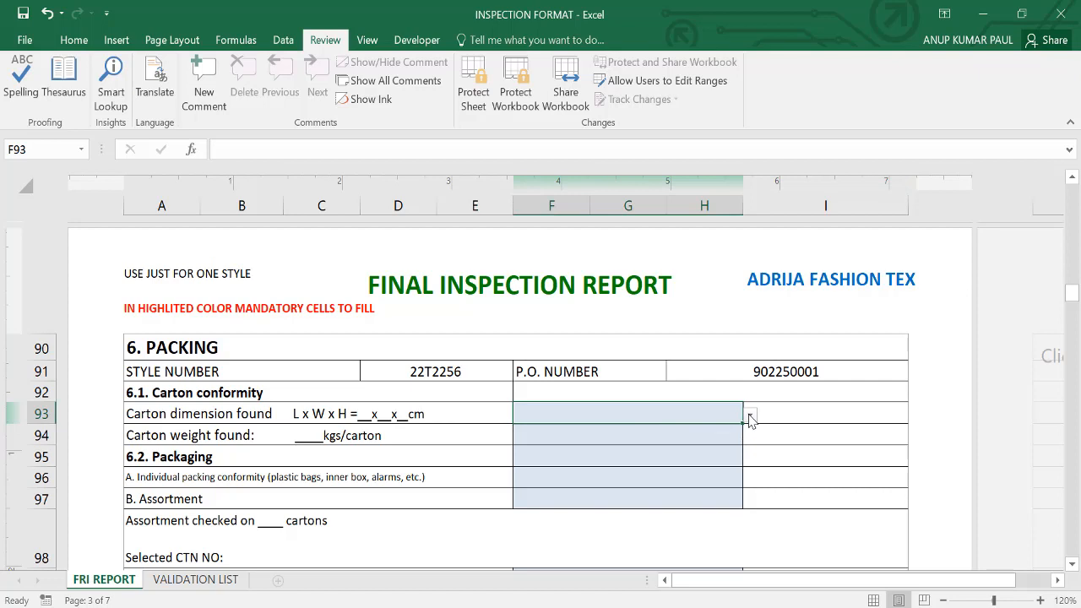
- Mark carton dimension and carton weight as CONFORM in the Packing section
click(749, 413)
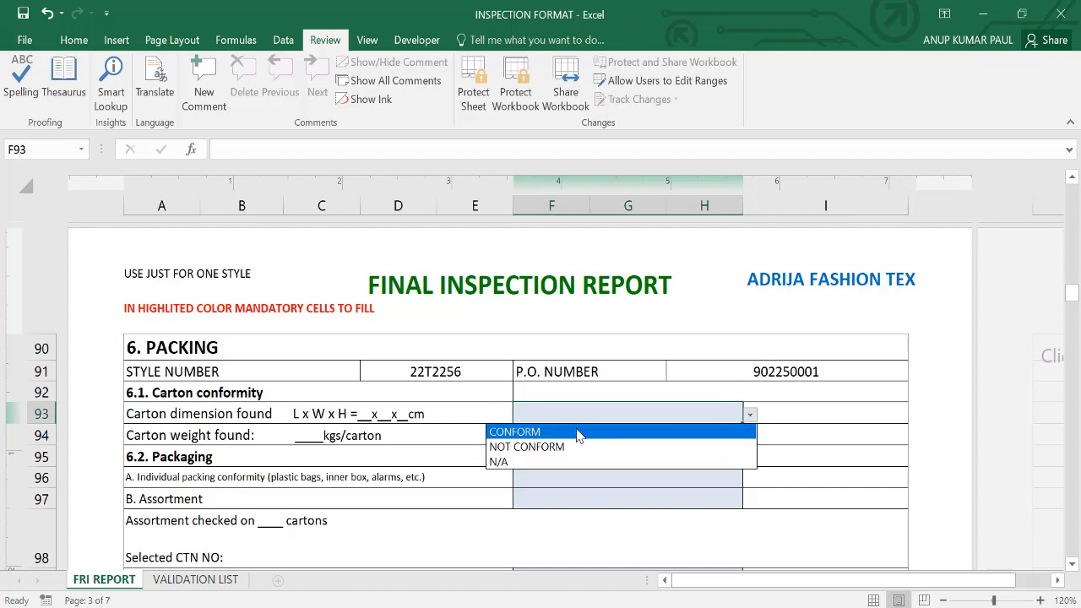
click(513, 432)
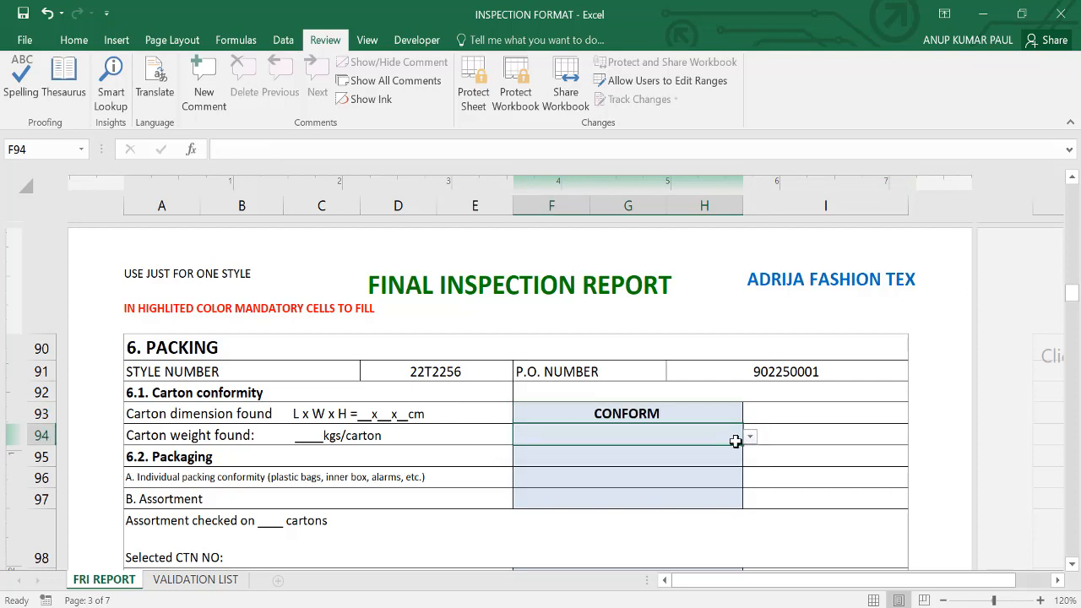
click(750, 435)
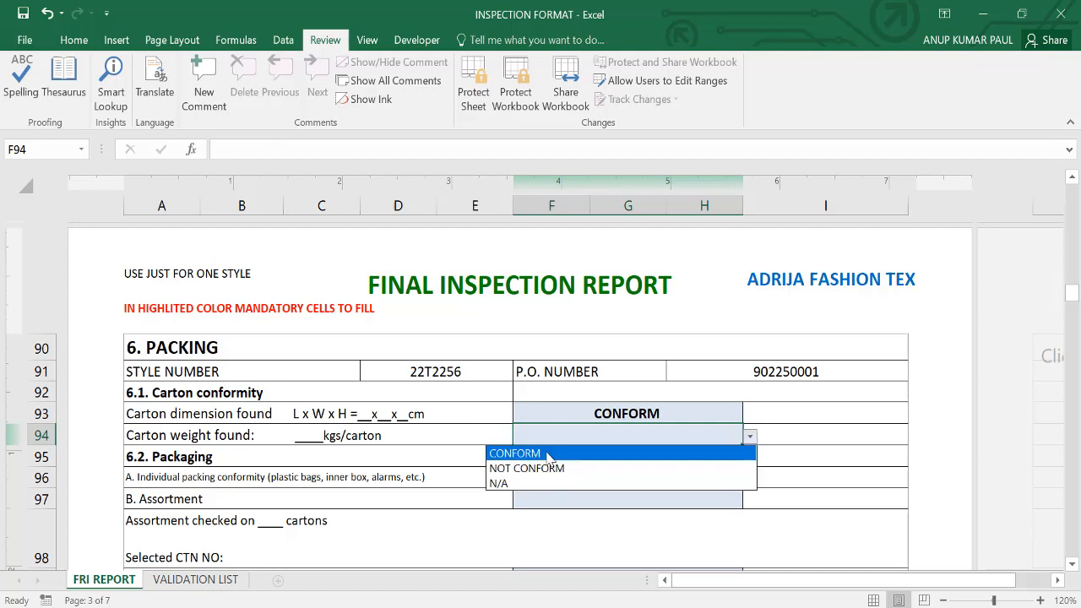
click(514, 452)
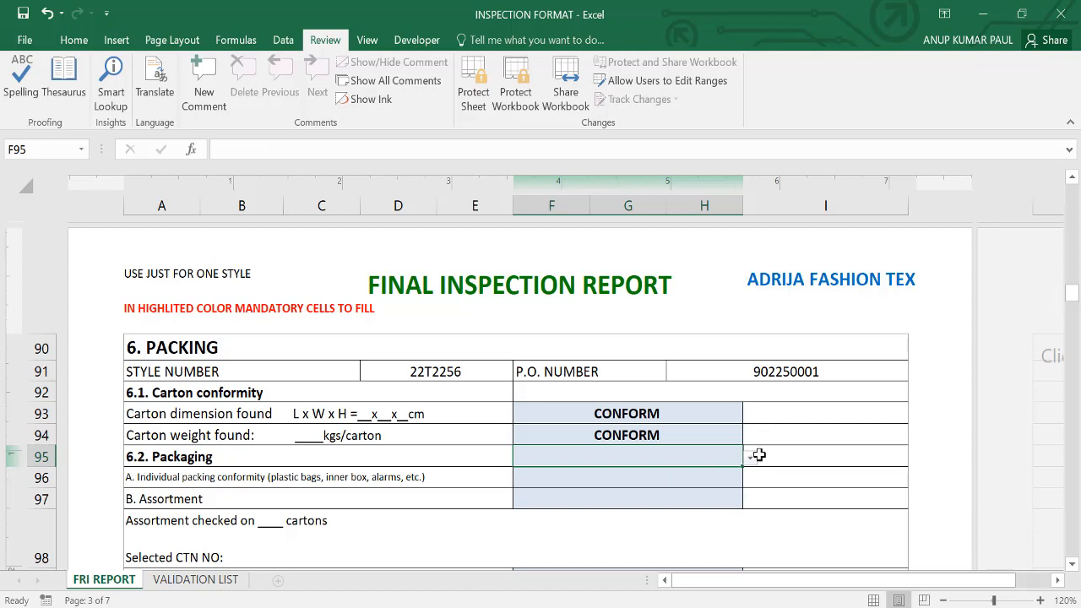
click(626, 456)
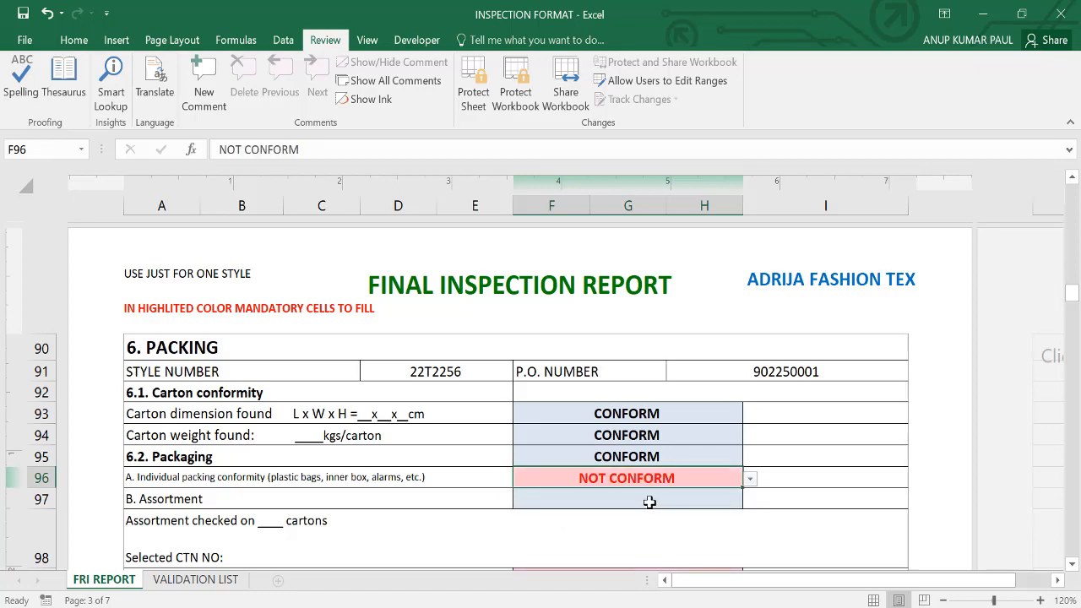
- Mark Assortment and individual packing as CONFORM so the packing result reads CONFORM
scroll(down, 3)
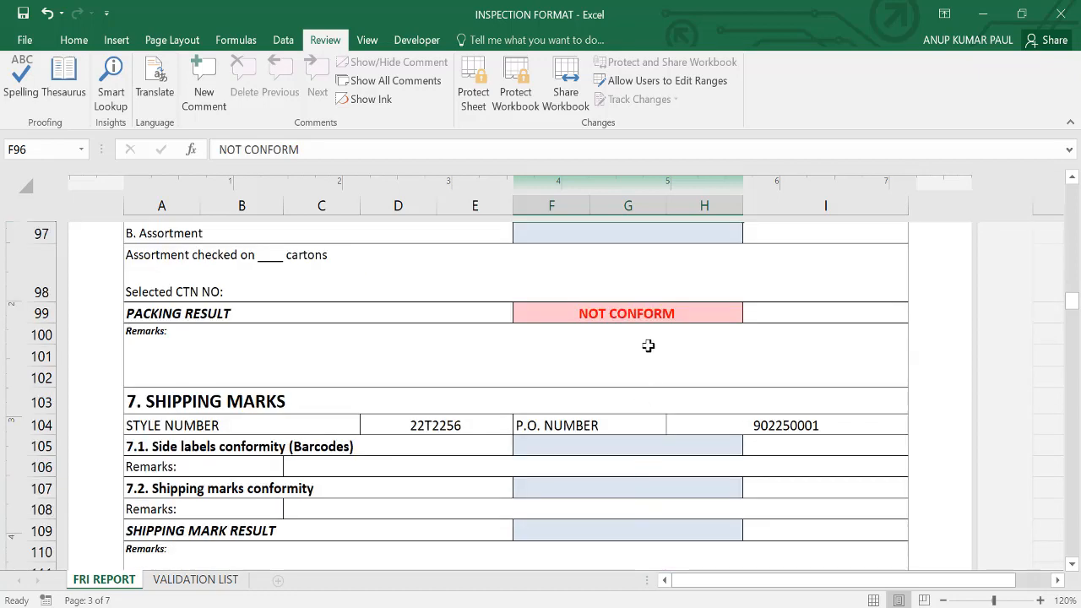
scroll(up, 3)
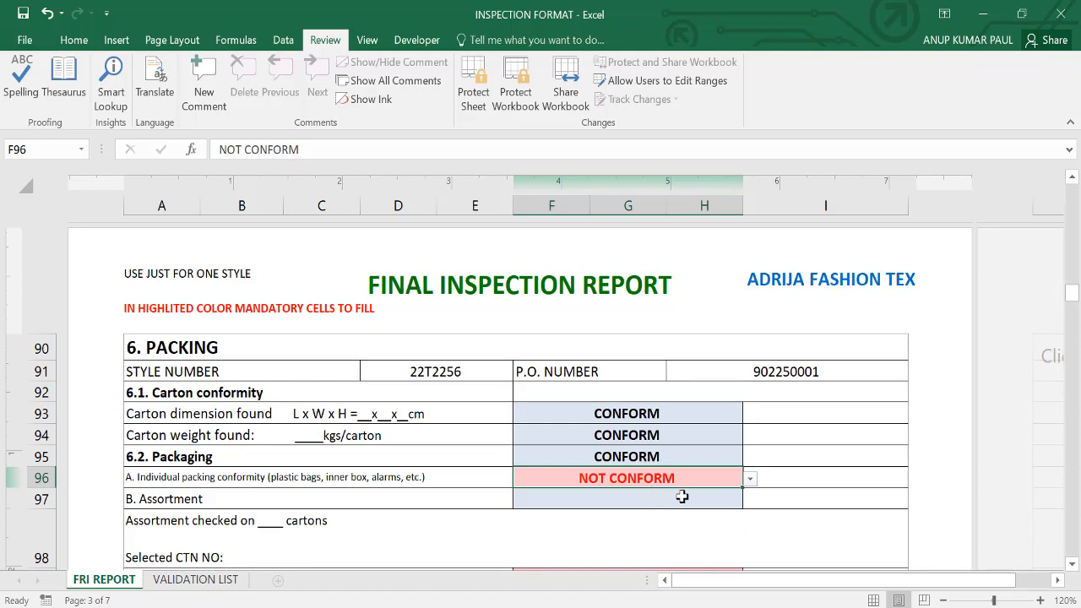
click(626, 498)
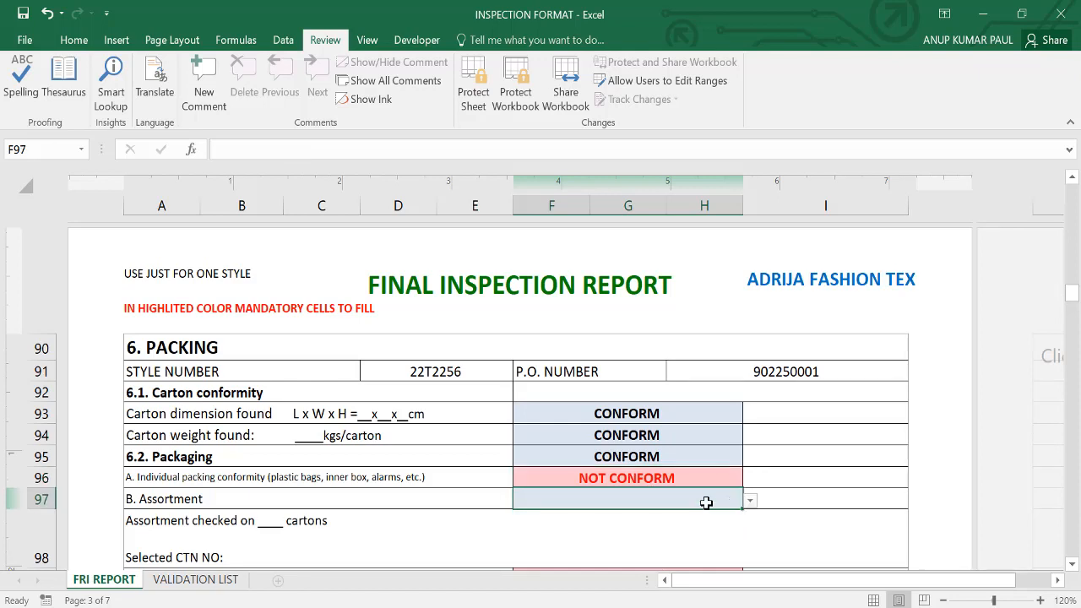
click(748, 500)
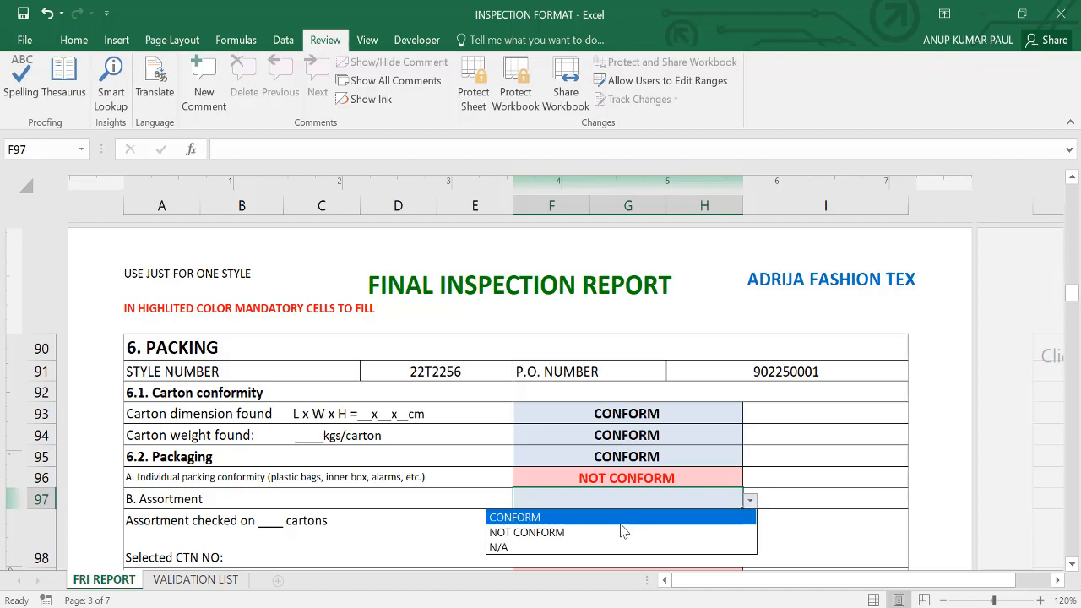
click(514, 517)
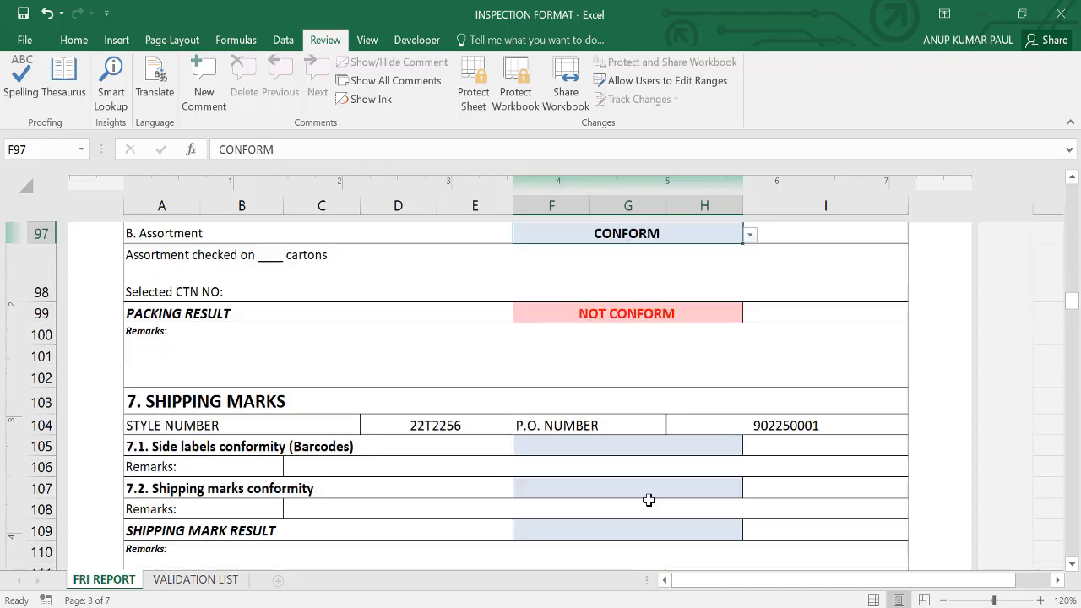
scroll(up, 3)
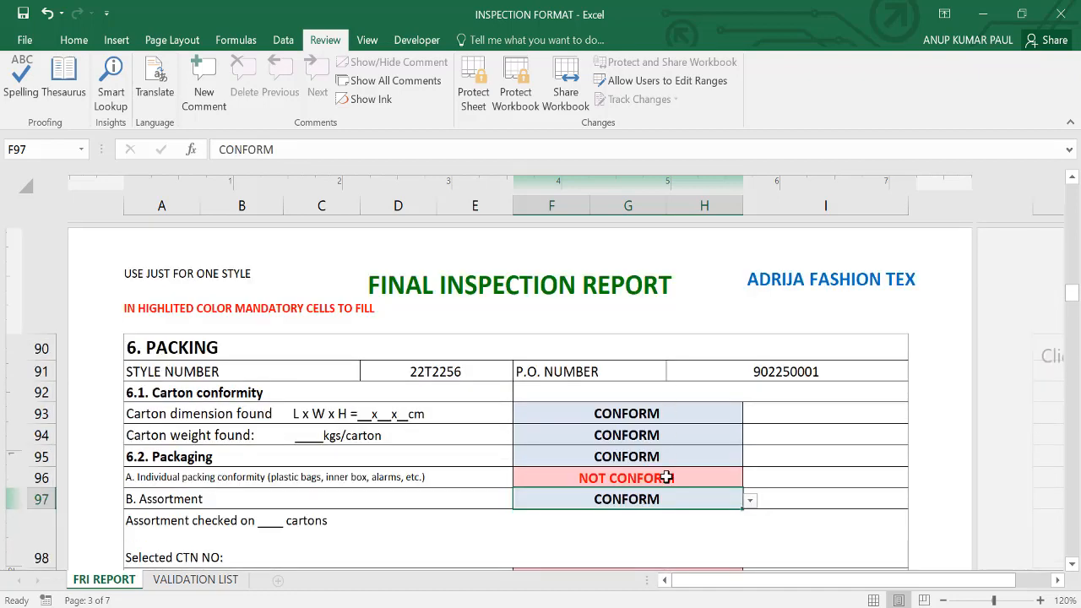
mouse_move(664, 379)
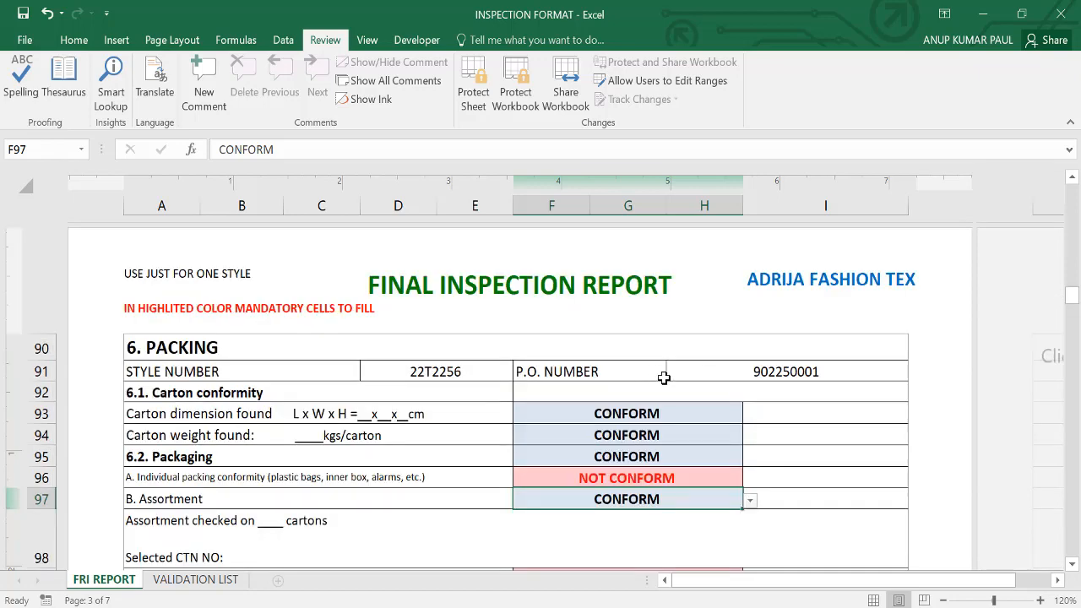
click(749, 477)
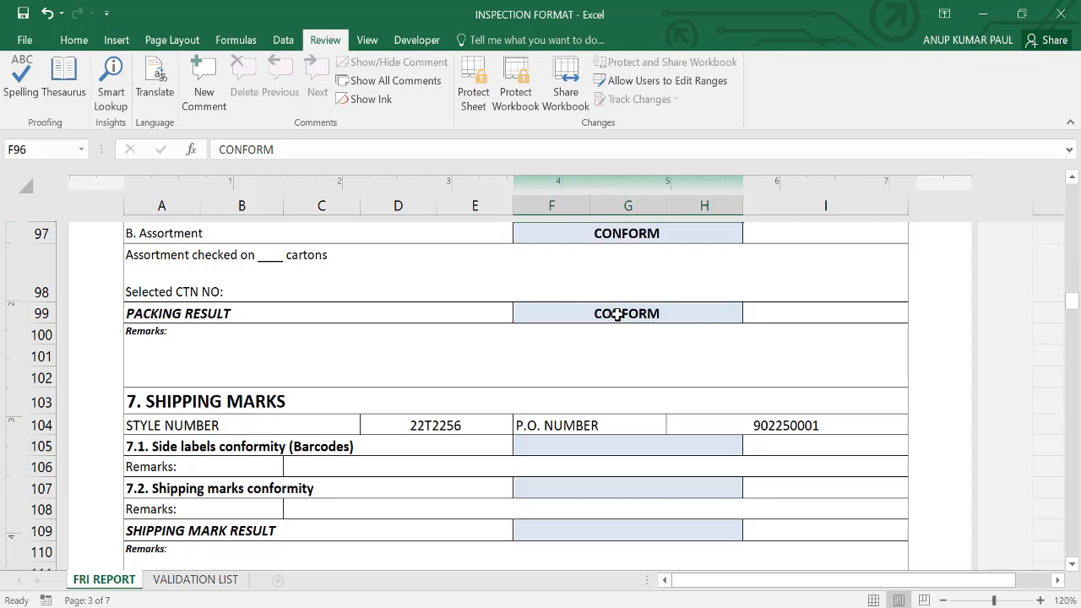
mouse_move(635, 405)
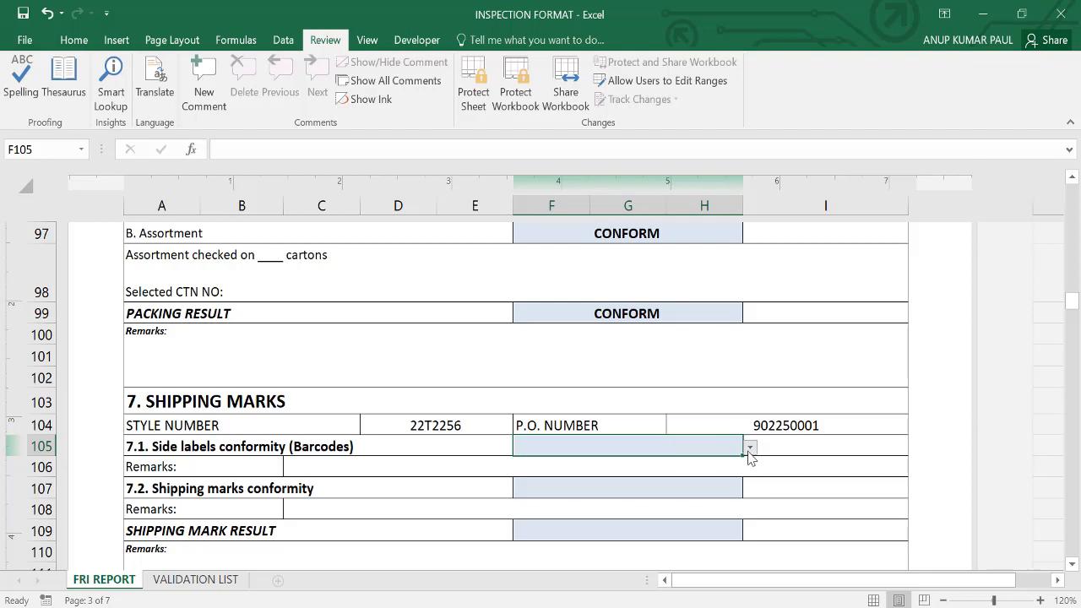
- Mark side labels CONFORM and shipping marks CONFORM after briefly choosing NOT CONFORM
click(748, 446)
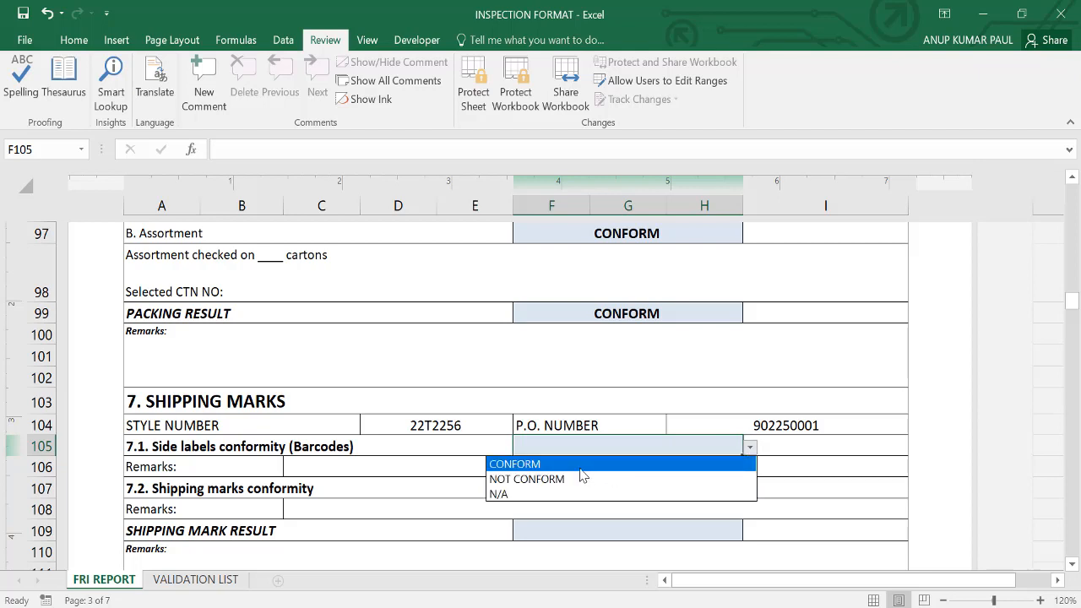
click(513, 463)
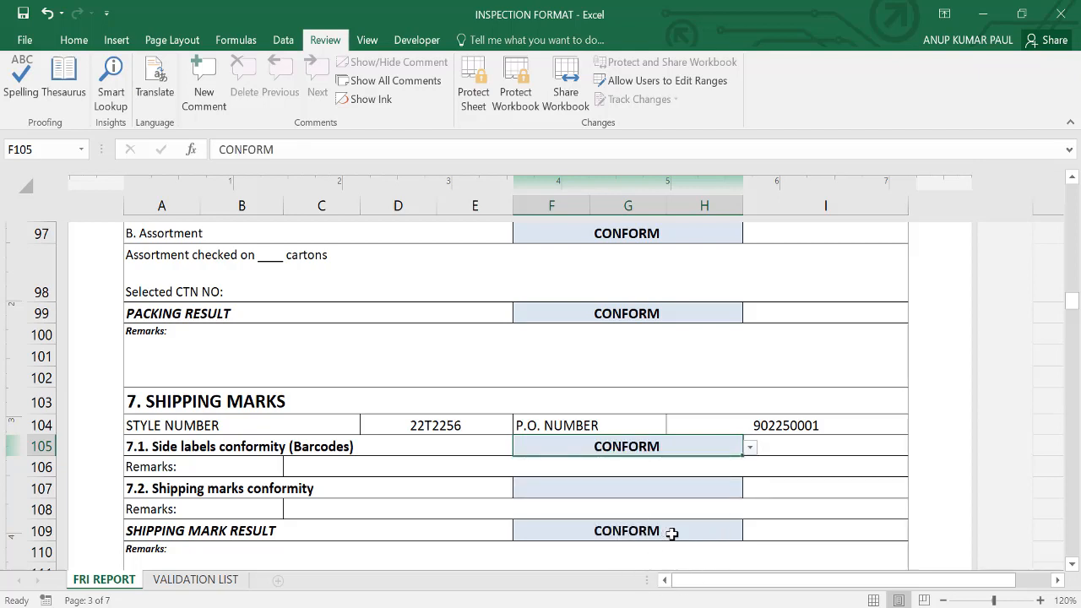
click(628, 487)
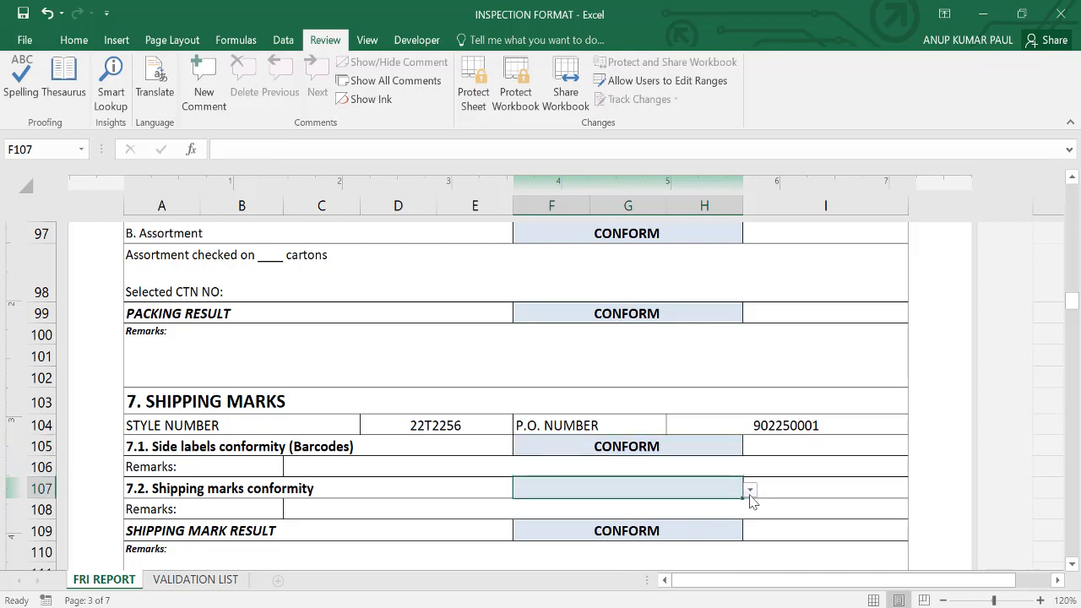
click(750, 490)
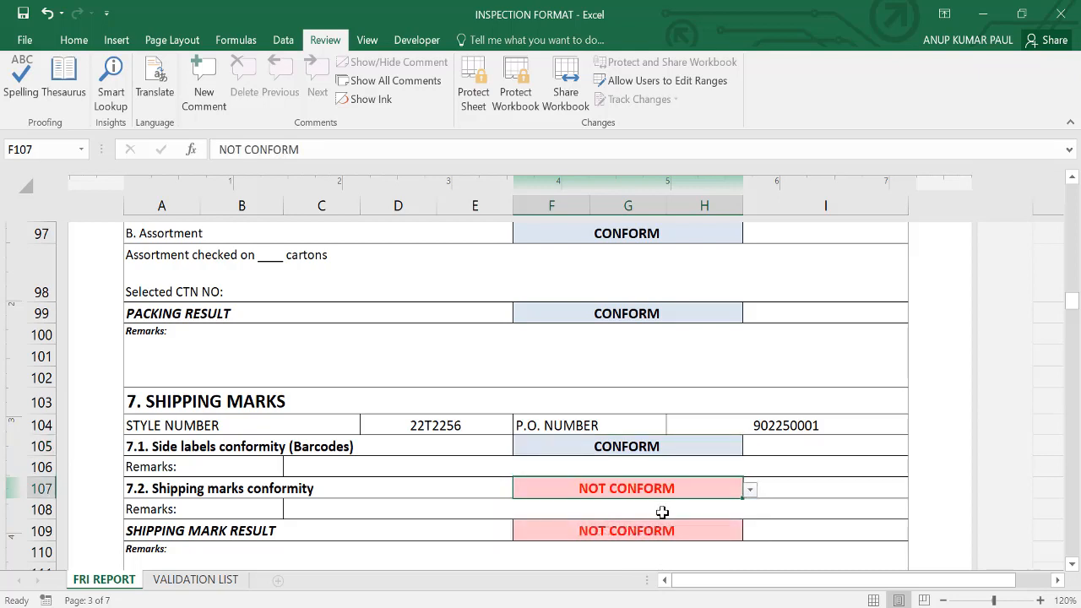
mouse_move(657, 498)
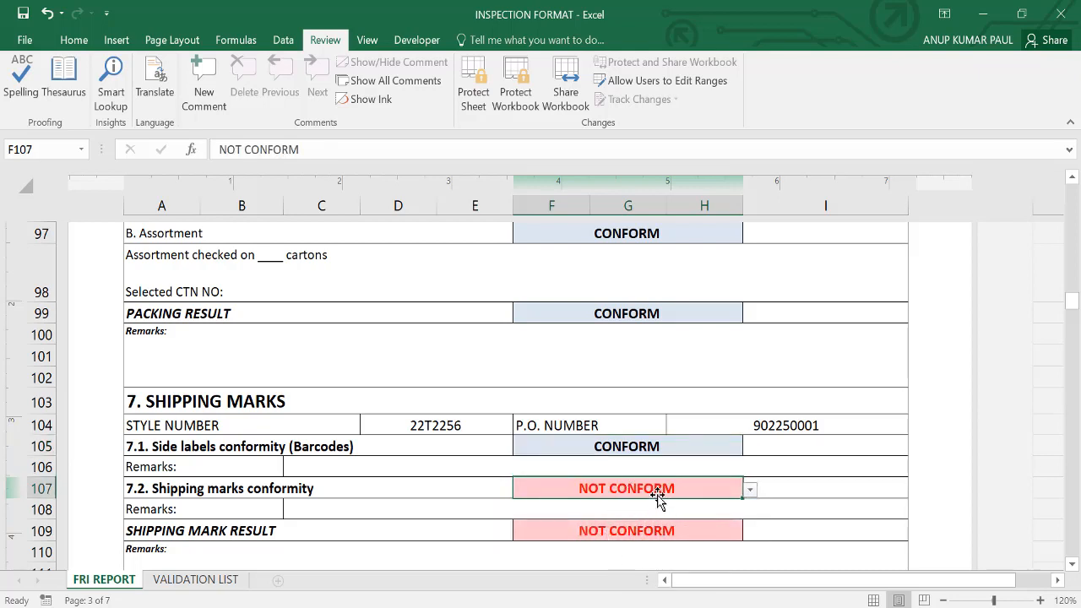
click(748, 488)
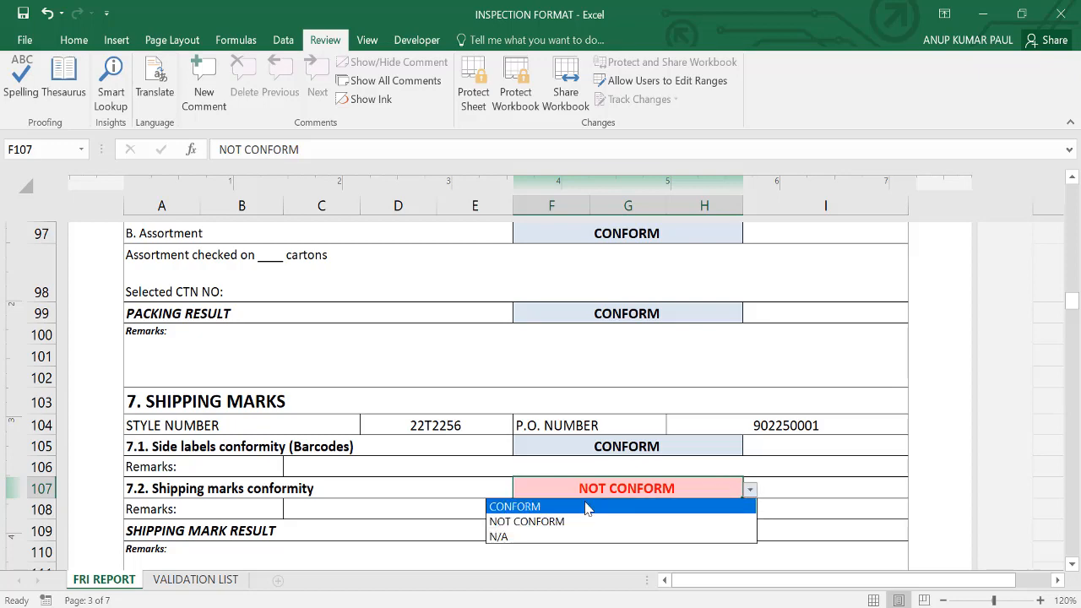
click(514, 506)
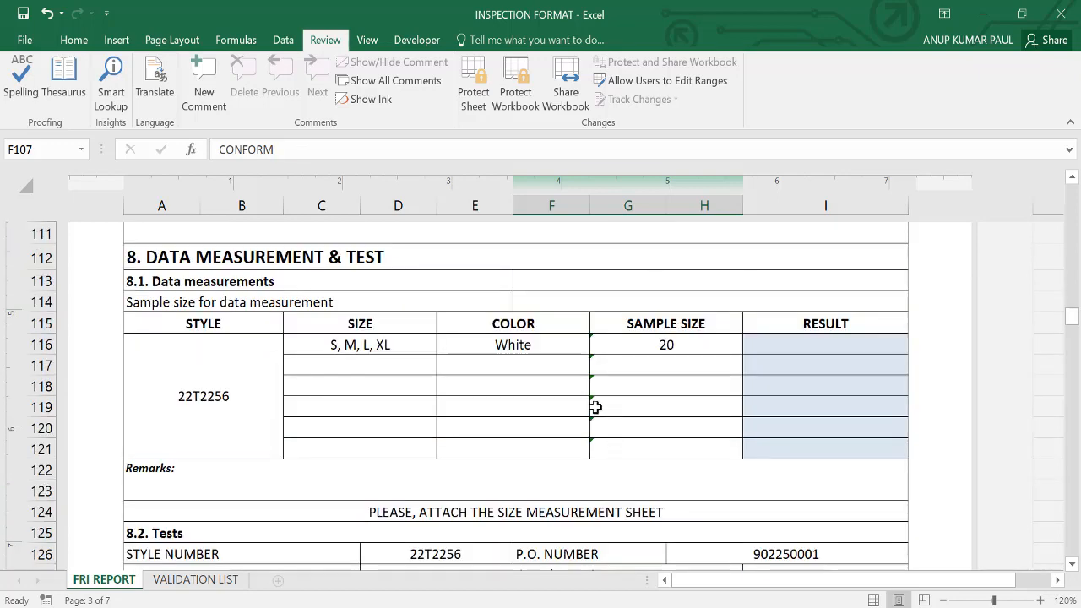
- Try NOT CONFORM for the White size measurement in I116, then set it back to CONFORM
click(513, 345)
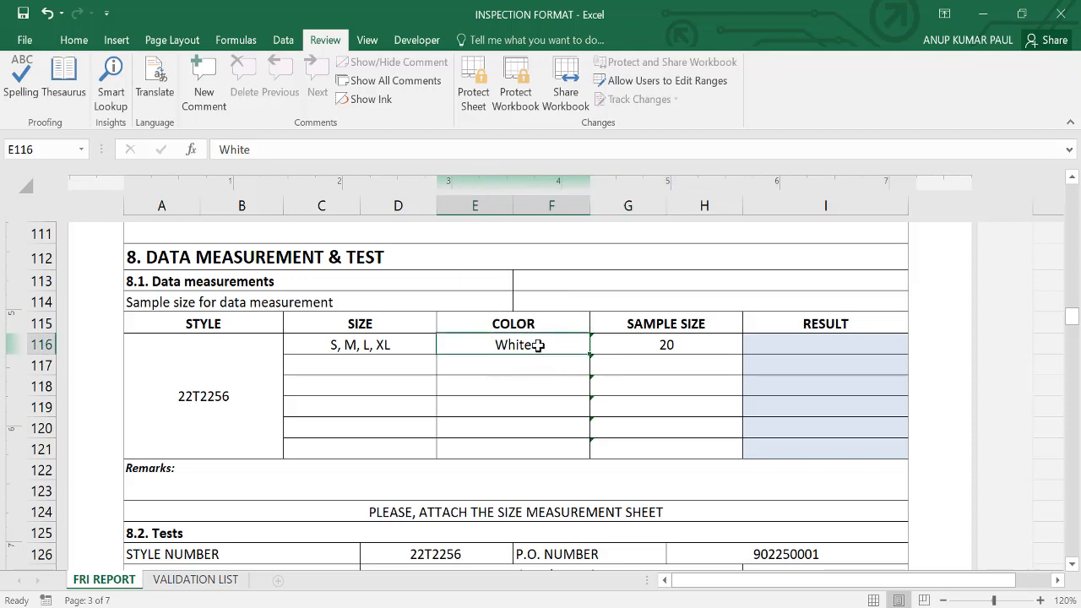
mouse_move(373, 348)
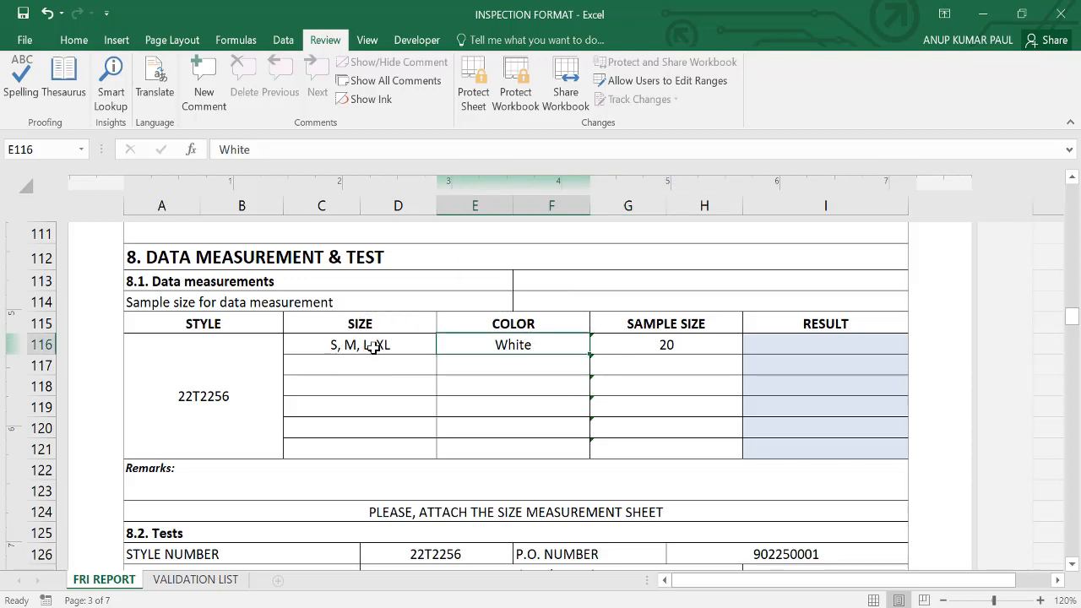
mouse_move(655, 346)
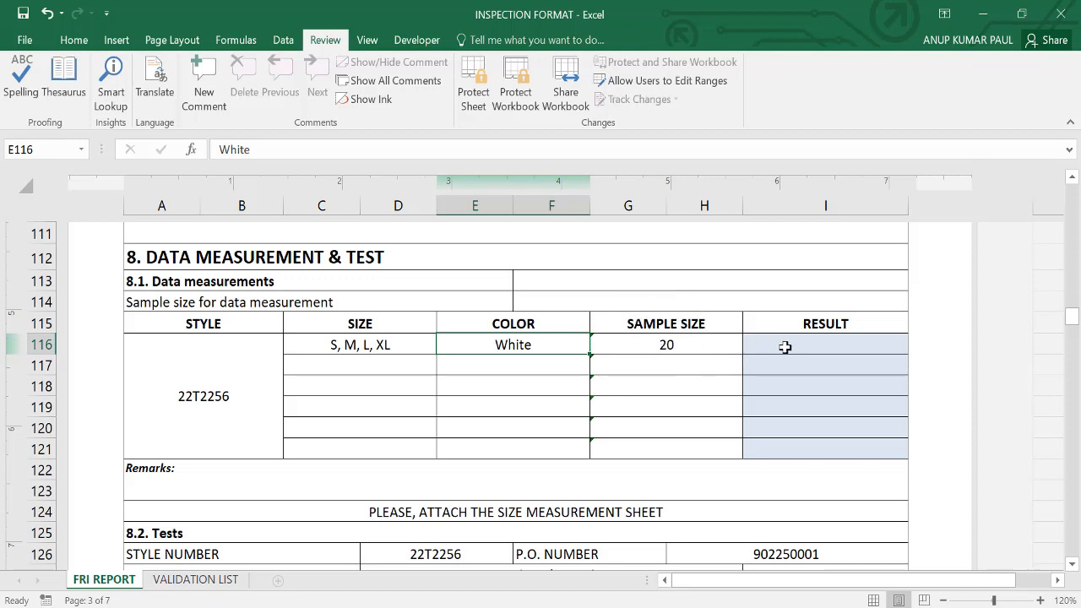
click(824, 344)
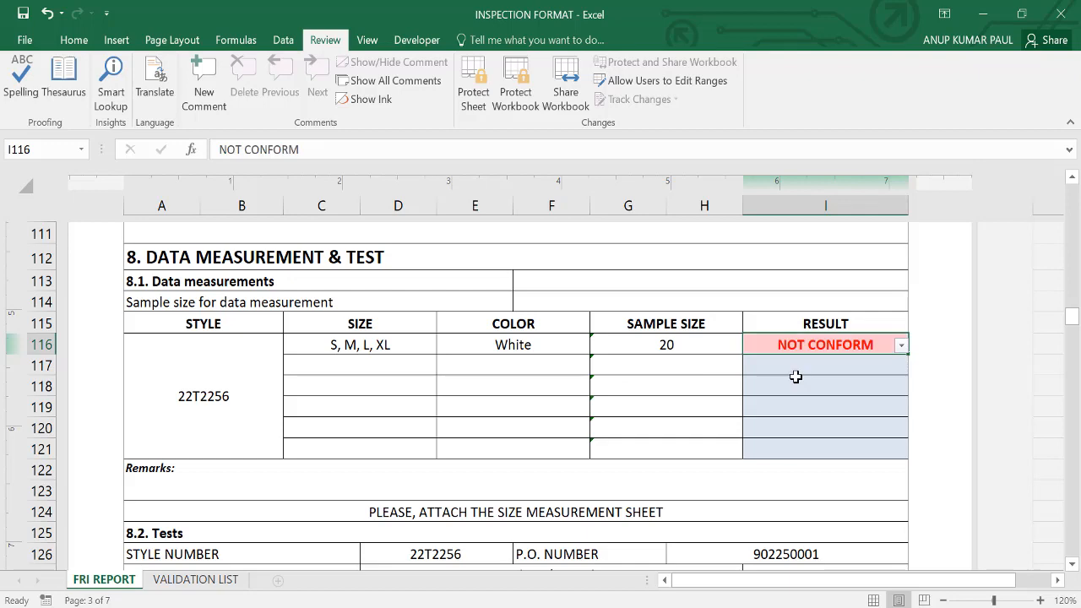
scroll(down, 3)
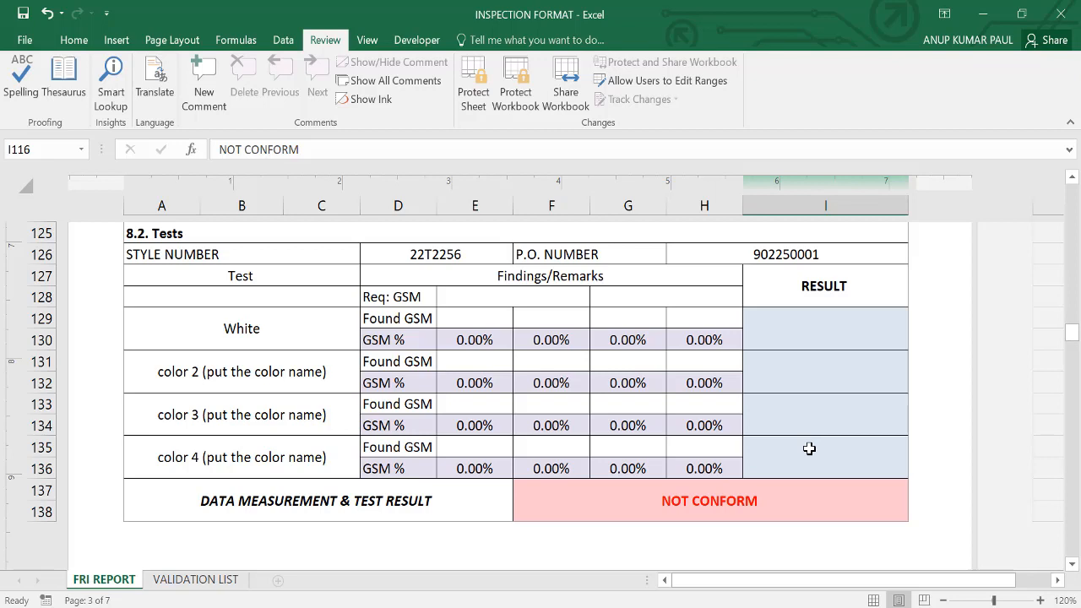
mouse_move(645, 506)
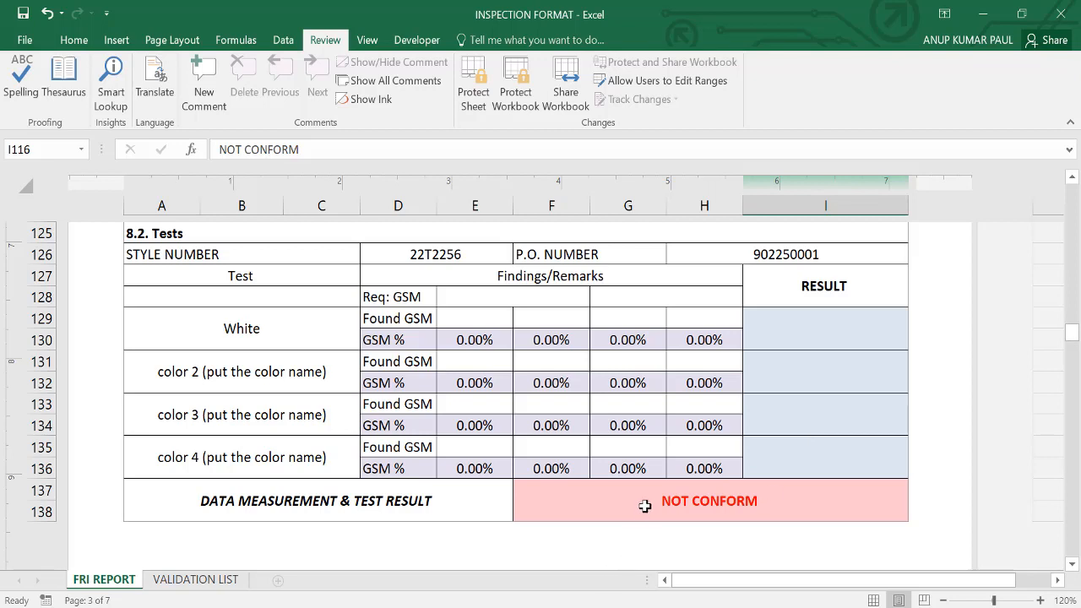
mouse_move(311, 503)
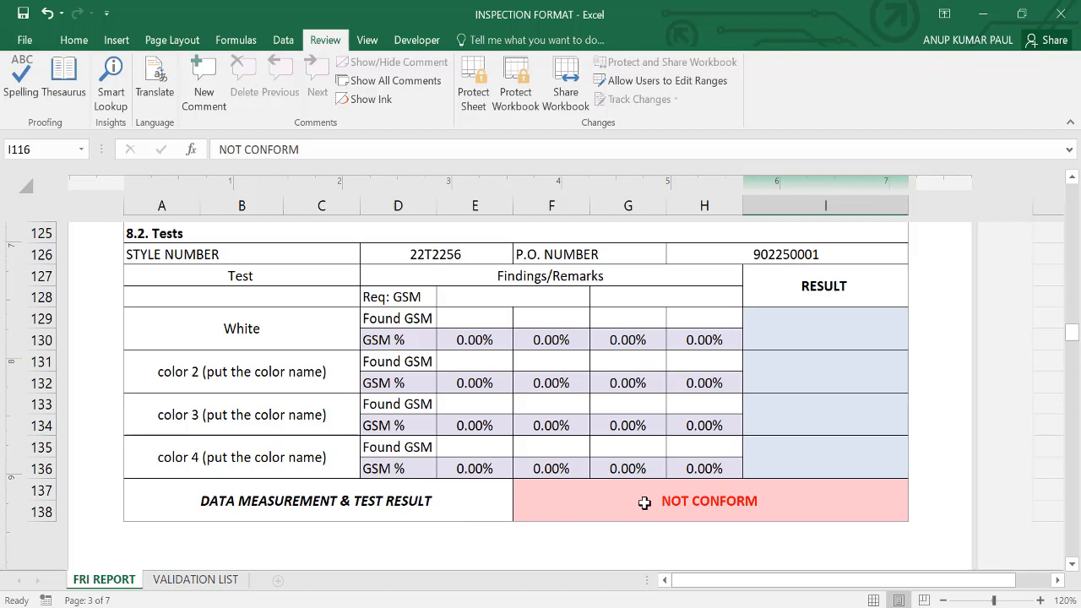
scroll(up, 3)
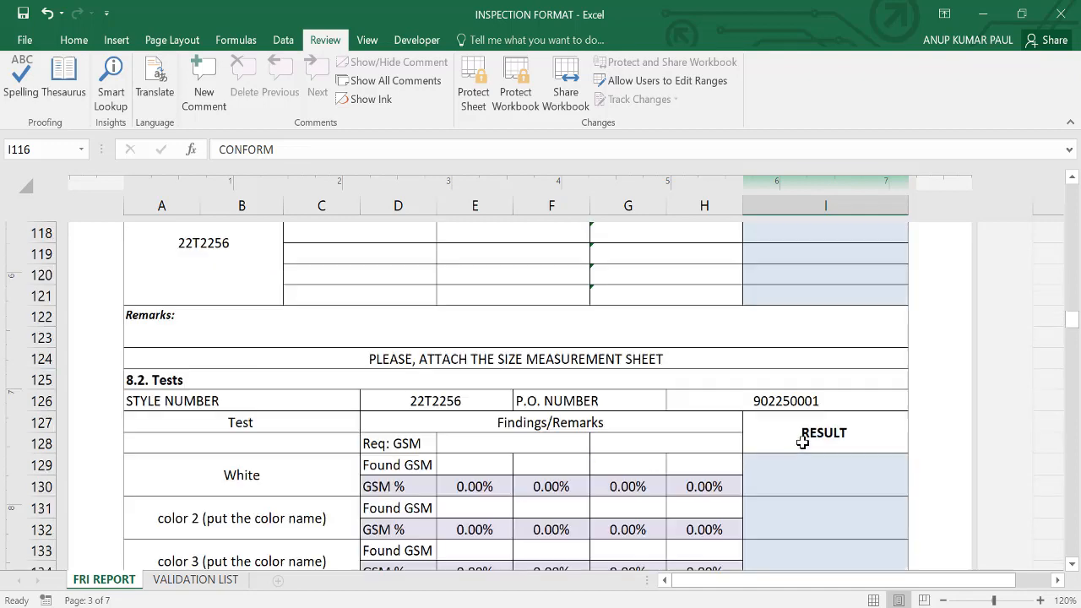
scroll(down, 3)
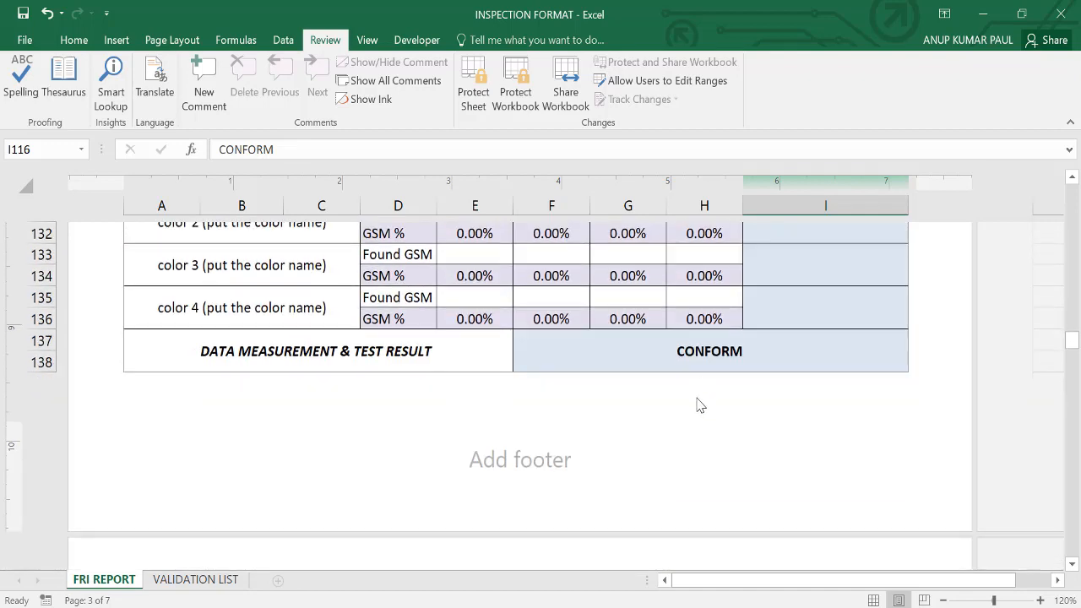
scroll(up, 3)
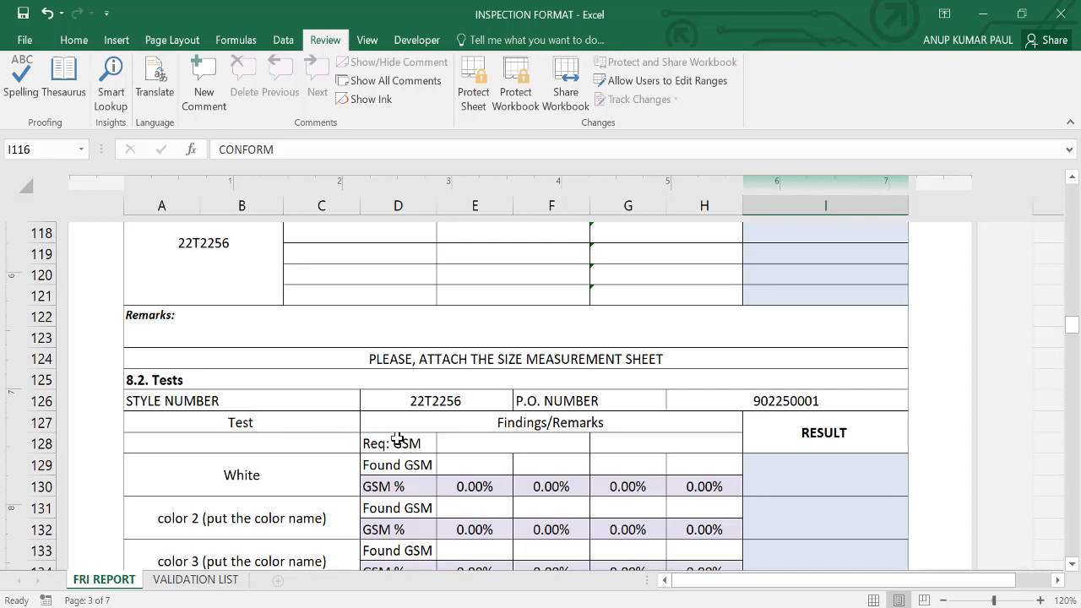
mouse_move(299, 473)
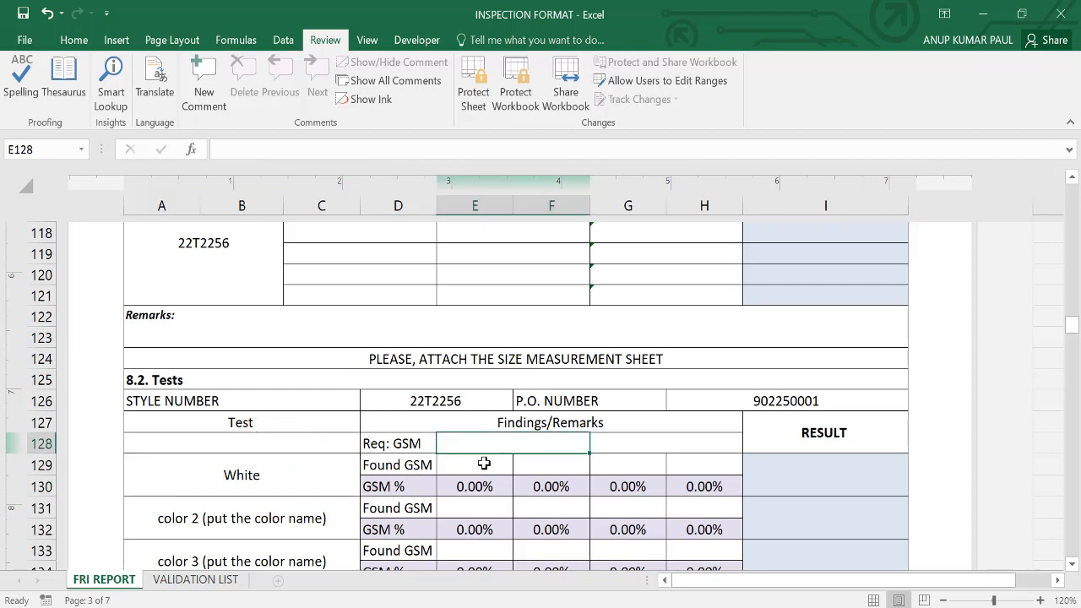
- Enter required GSM 160 and White readings 150 then 158 and 163, leaving results CONFORM
text(160)
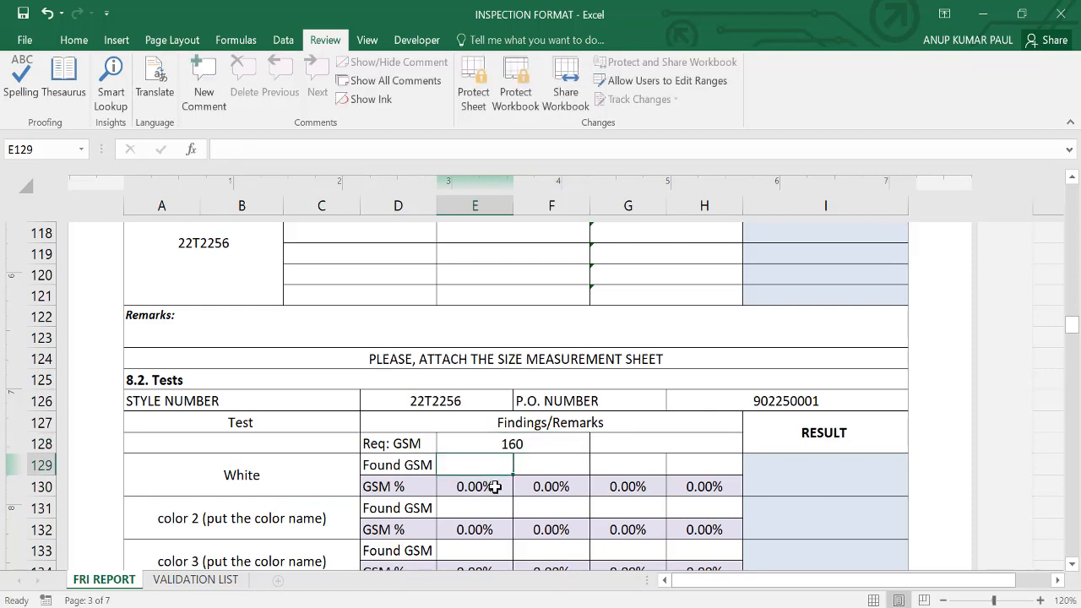
scroll(down, 3)
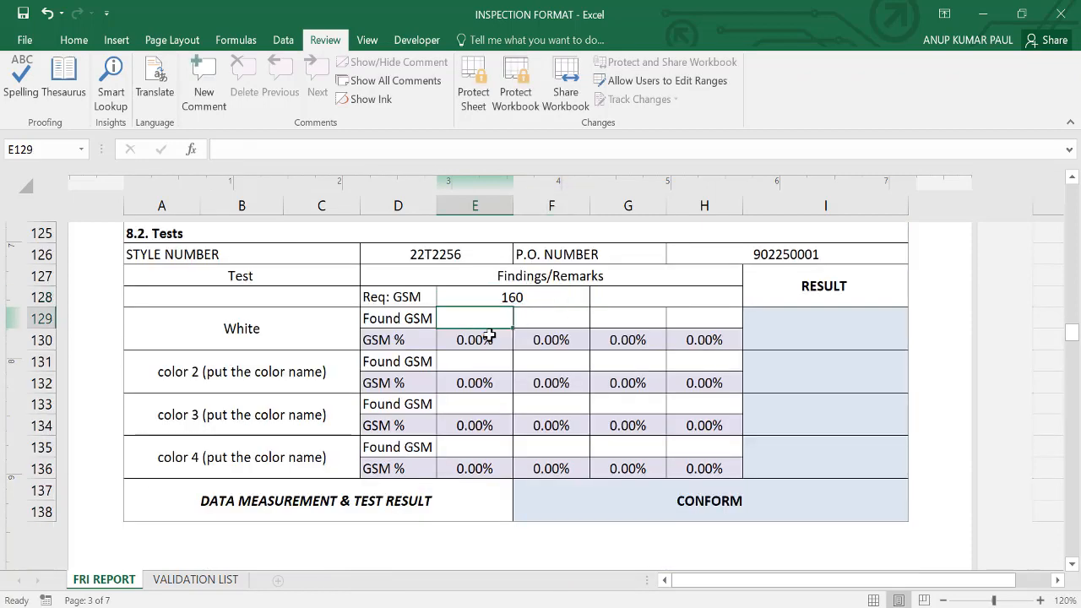
text(150)
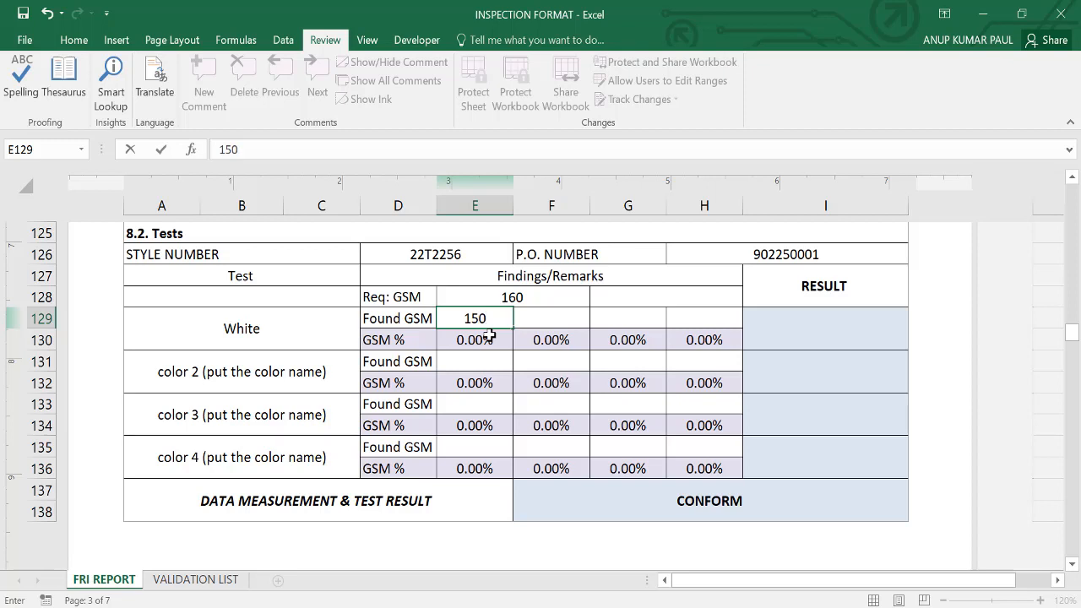
key(Return)
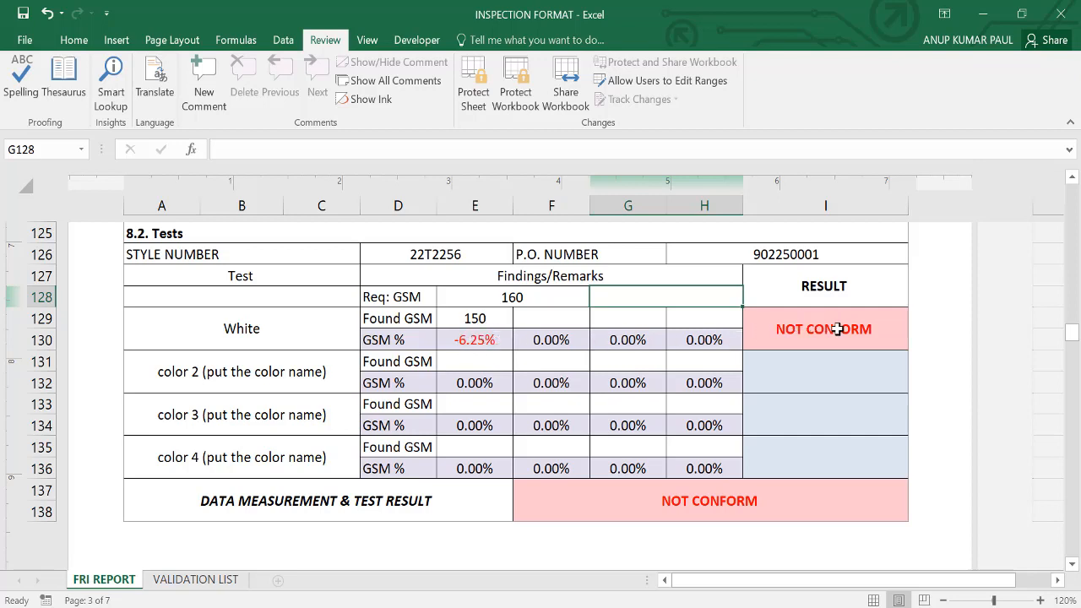
mouse_move(694, 506)
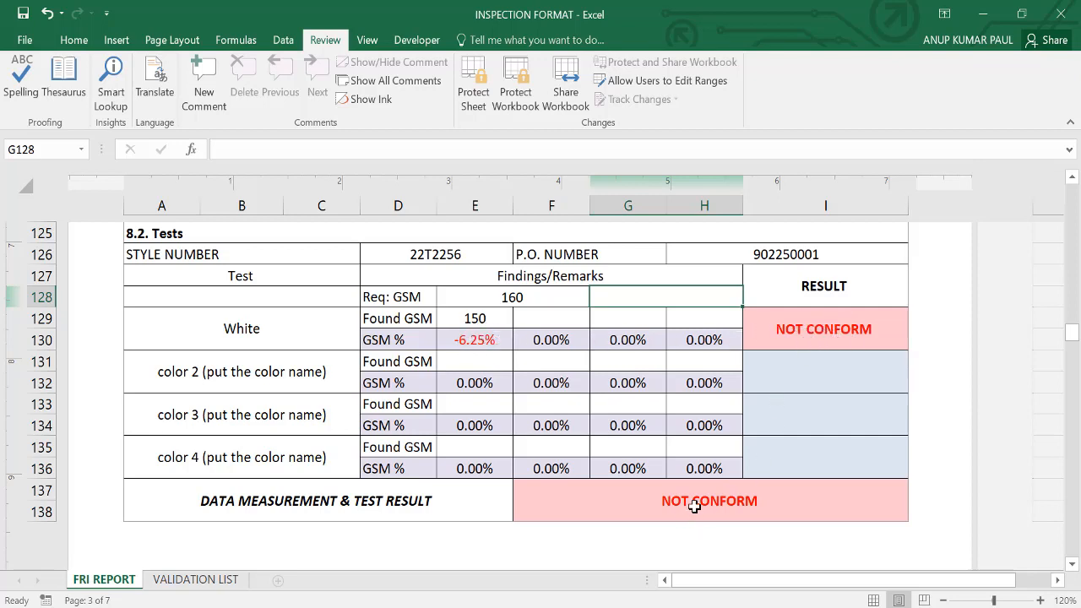
mouse_move(530, 317)
text(163)
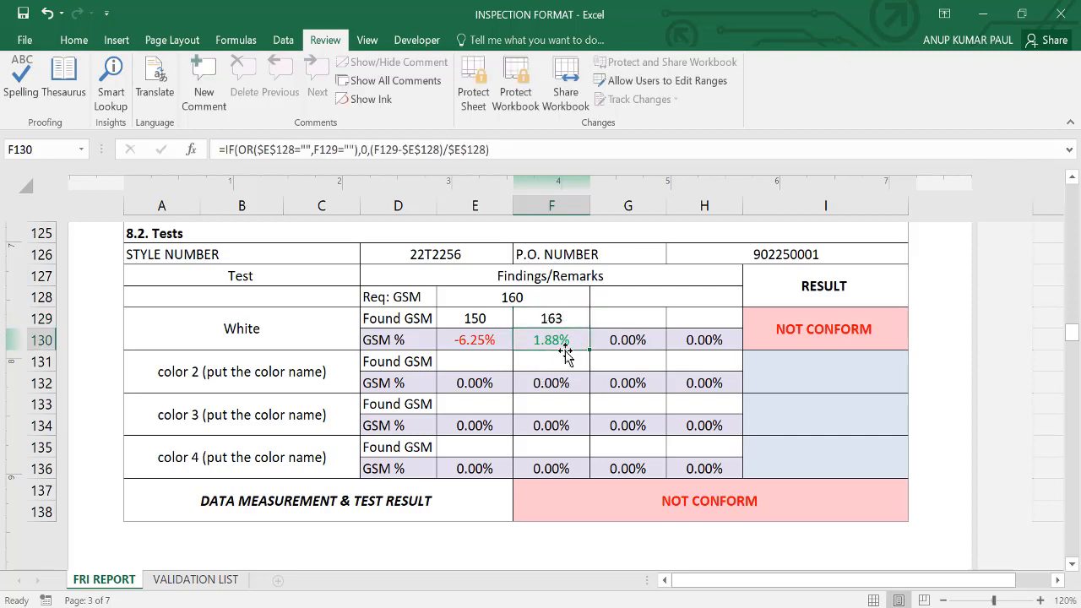
click(473, 317)
text(158)
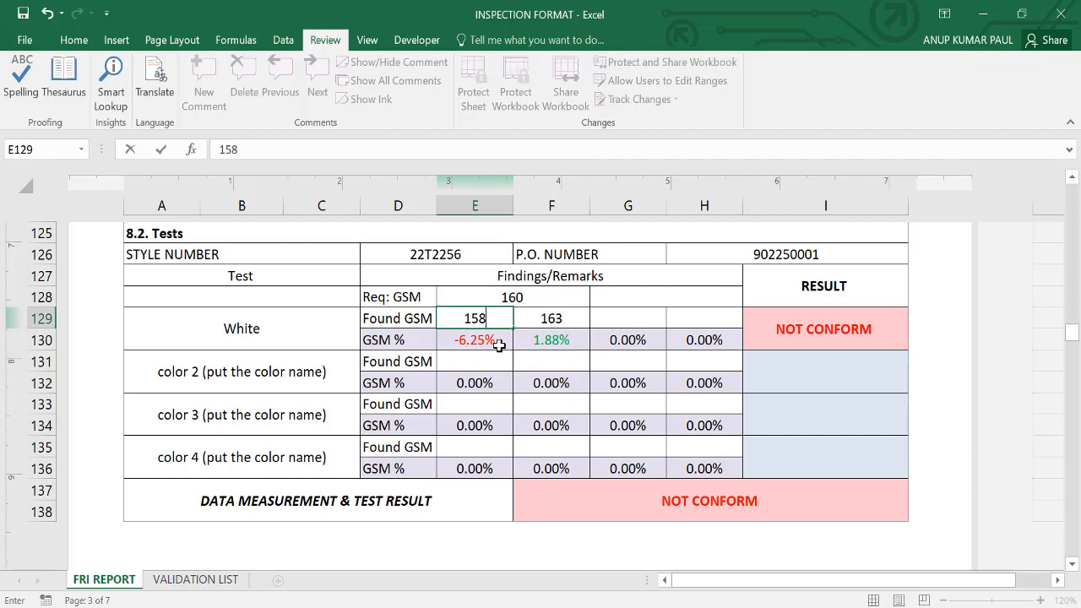
key(Return)
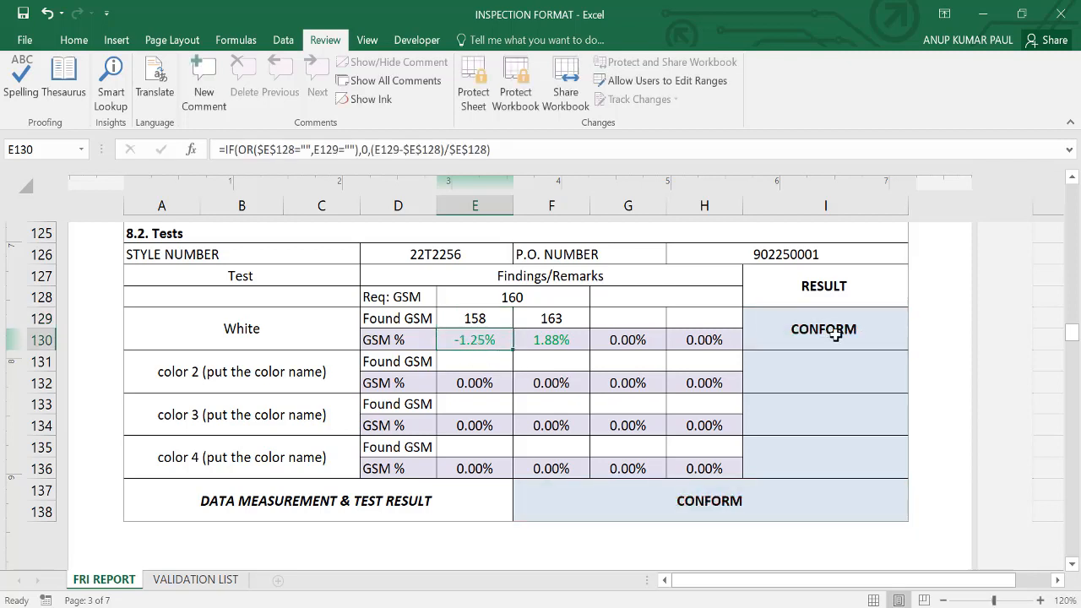
mouse_move(834, 365)
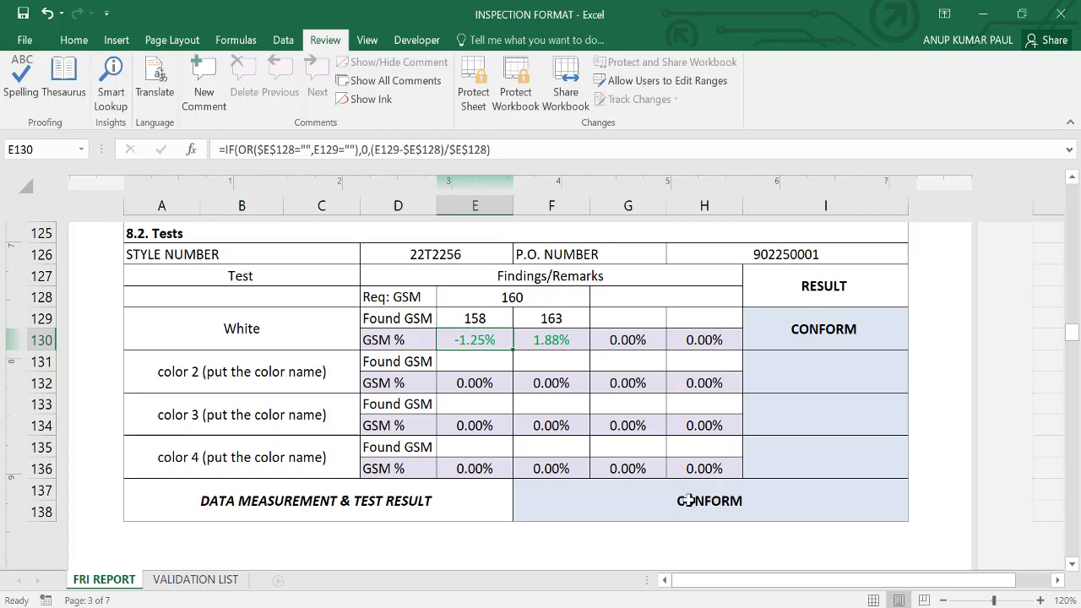
- Rate Style in F141 as CONFORM after first picking NOT CONFORM
scroll(down, 3)
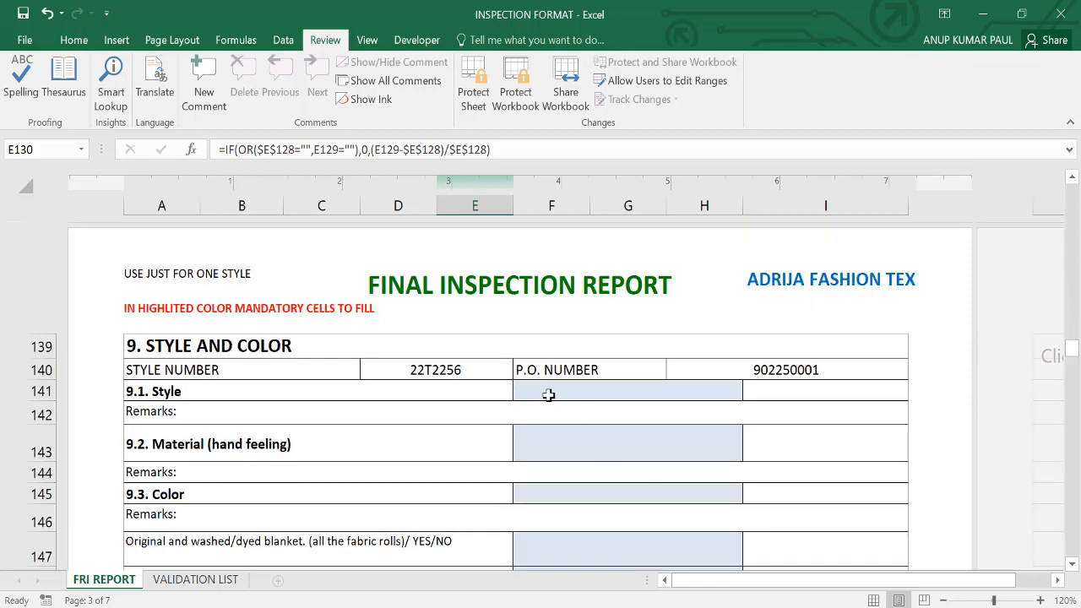
click(746, 392)
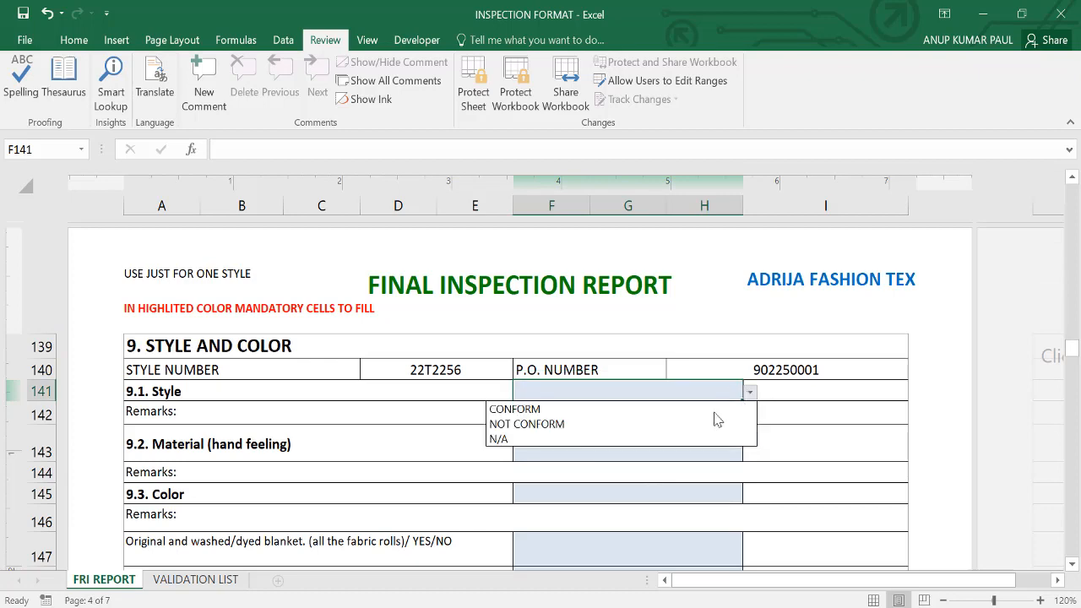
click(527, 424)
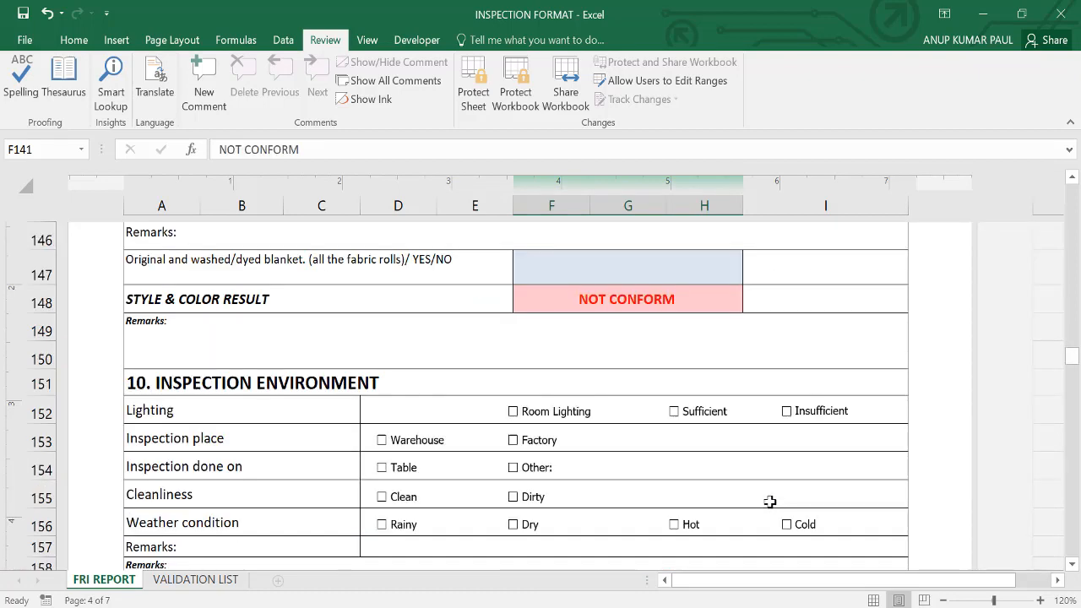
scroll(up, 3)
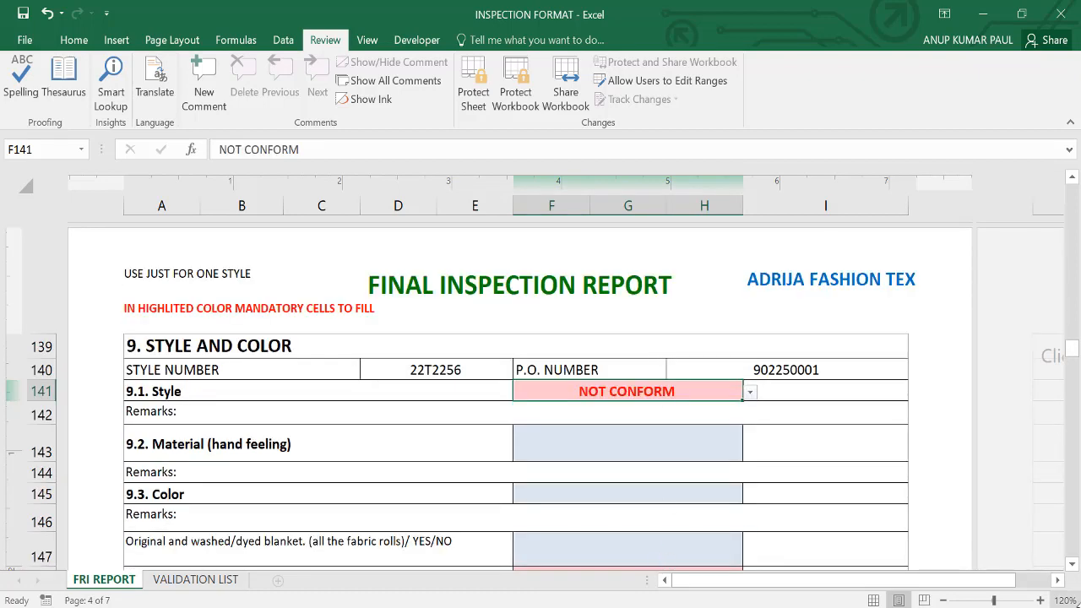
scroll(down, 3)
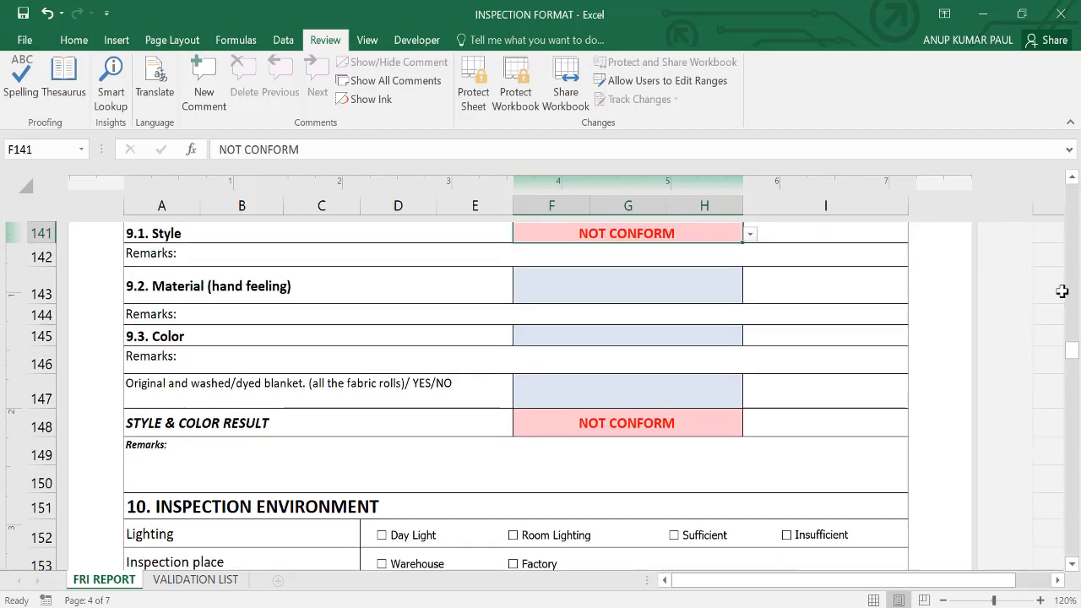
scroll(up, 3)
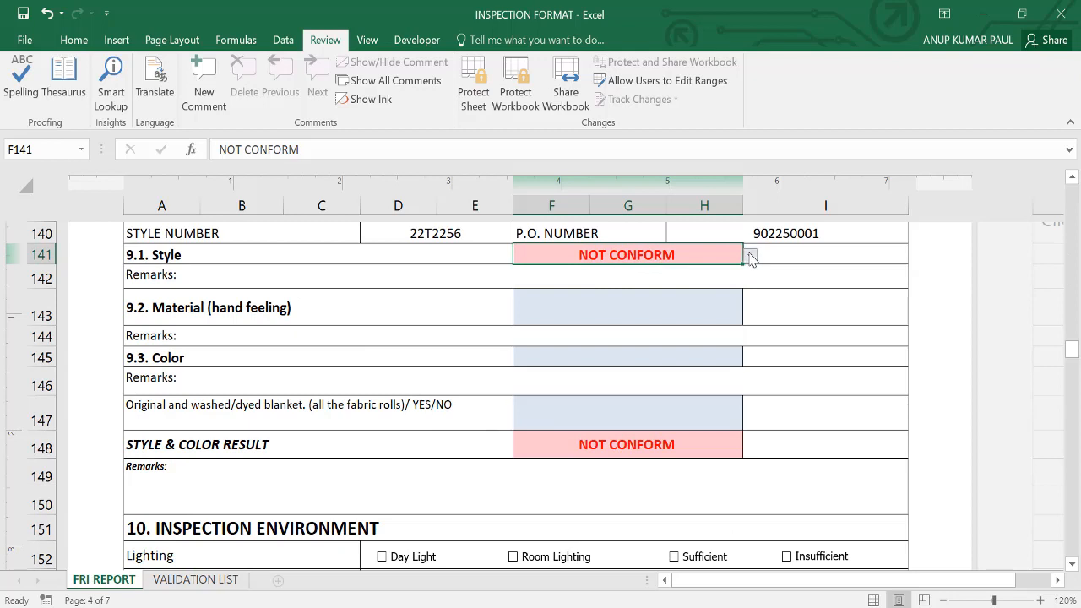
click(749, 253)
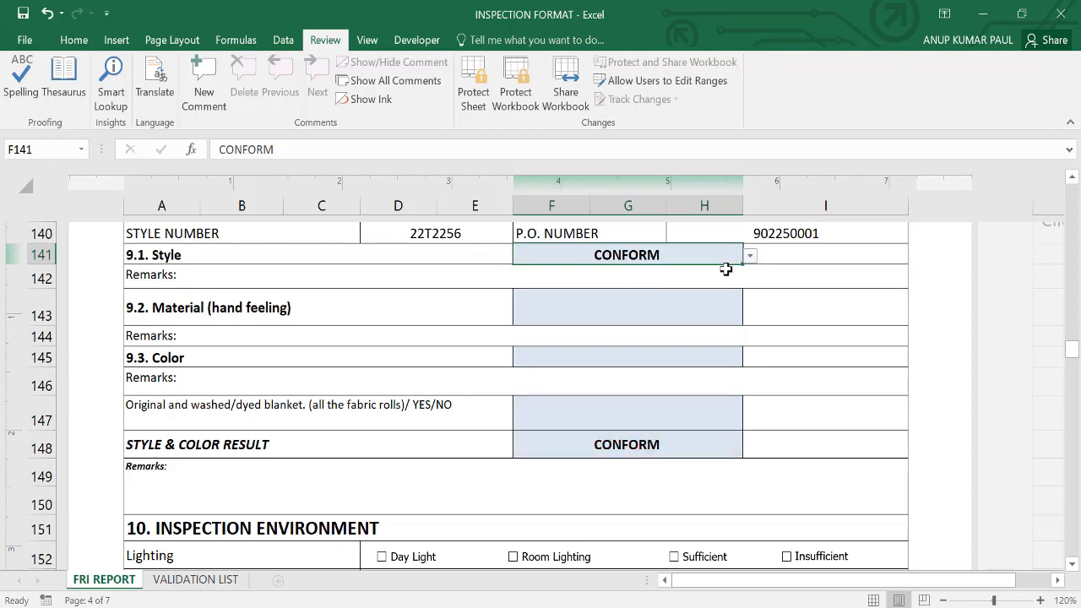
- Rate Material and Color as NOT CONFORM so the Style & Color Result reads NOT CONFORM
click(628, 307)
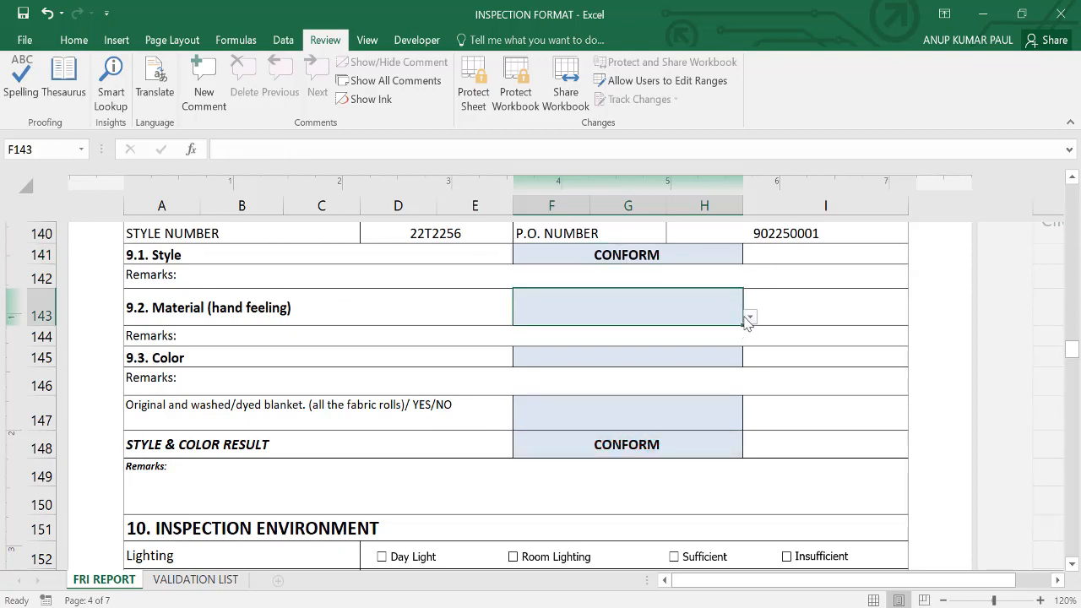
click(749, 316)
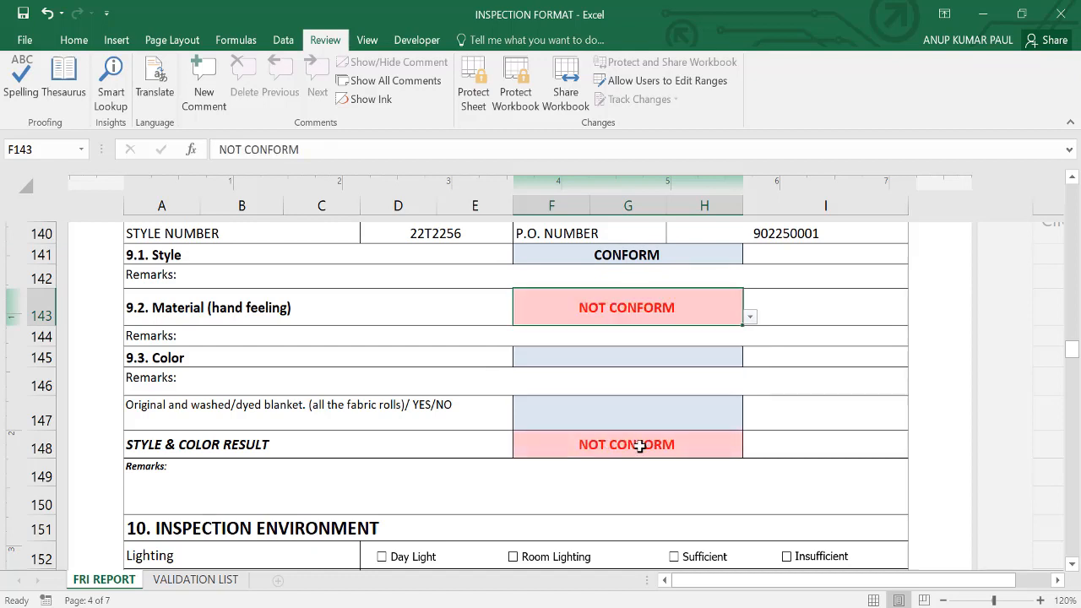
click(628, 358)
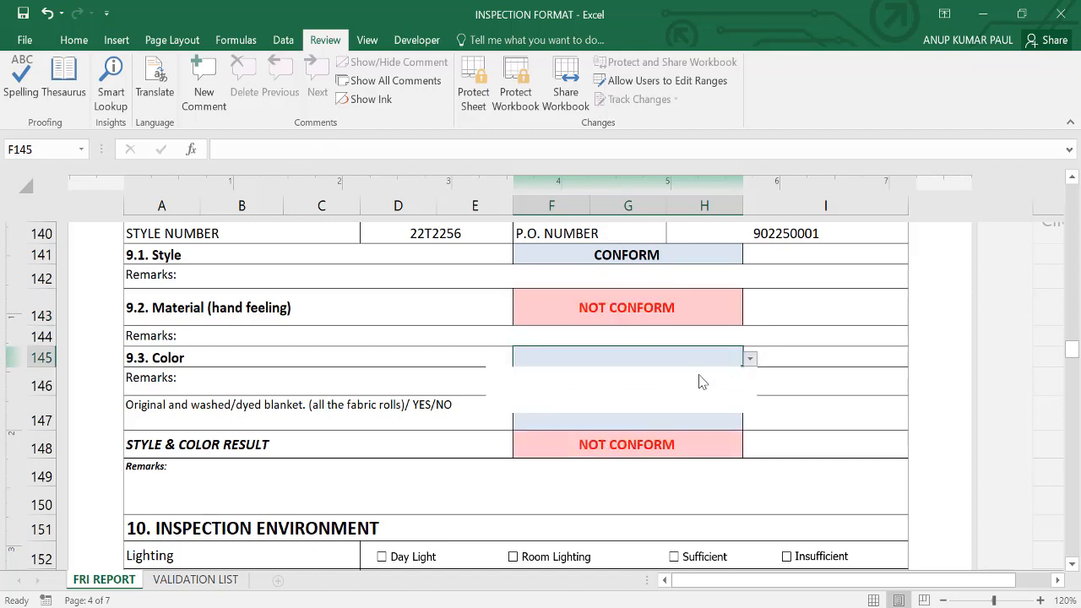
click(749, 358)
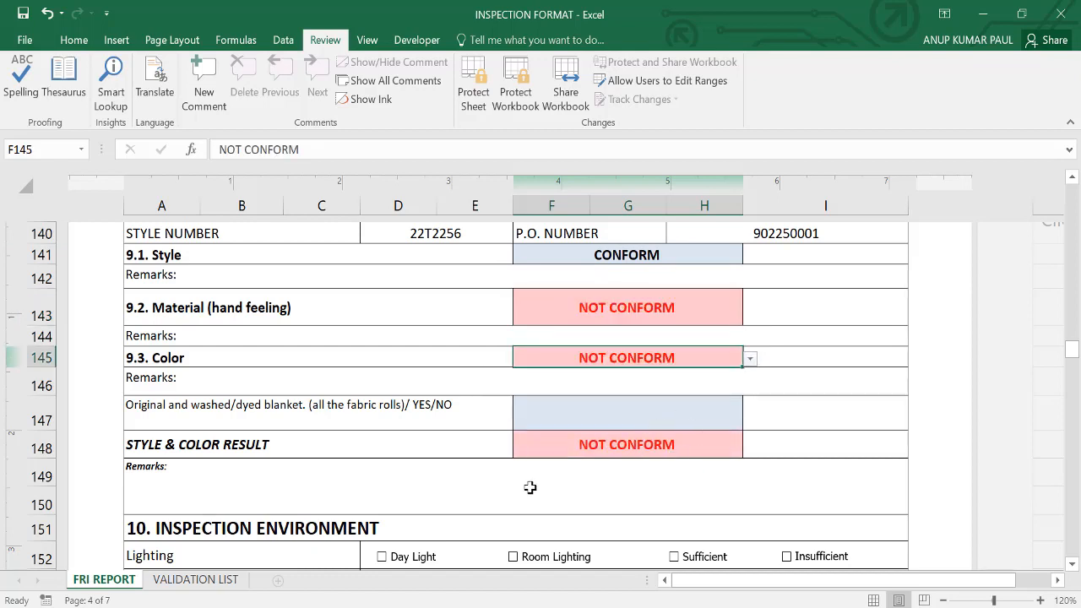
scroll(down, 3)
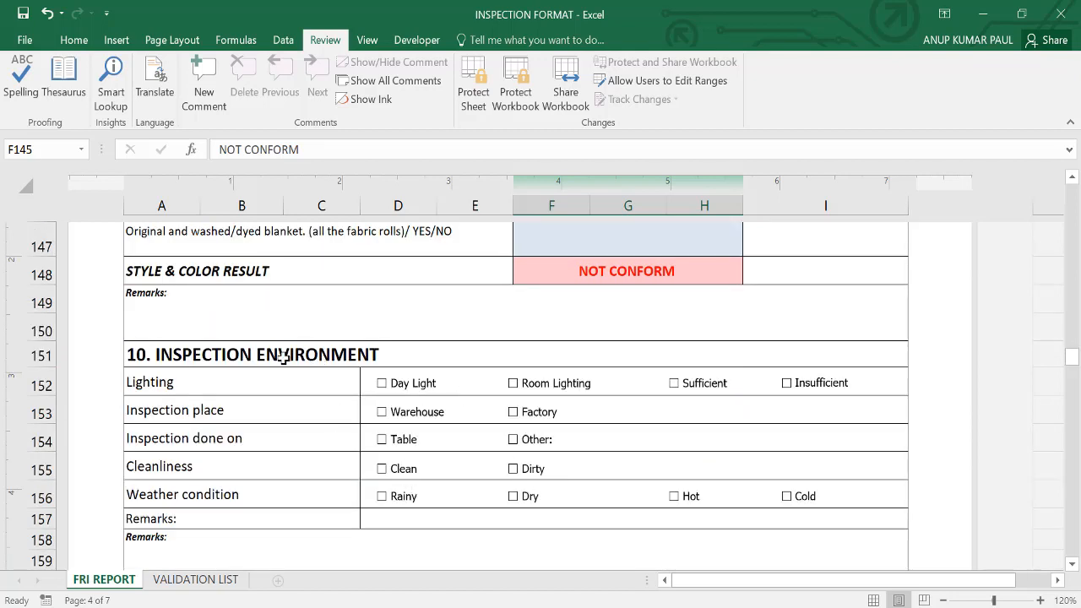
mouse_move(449, 388)
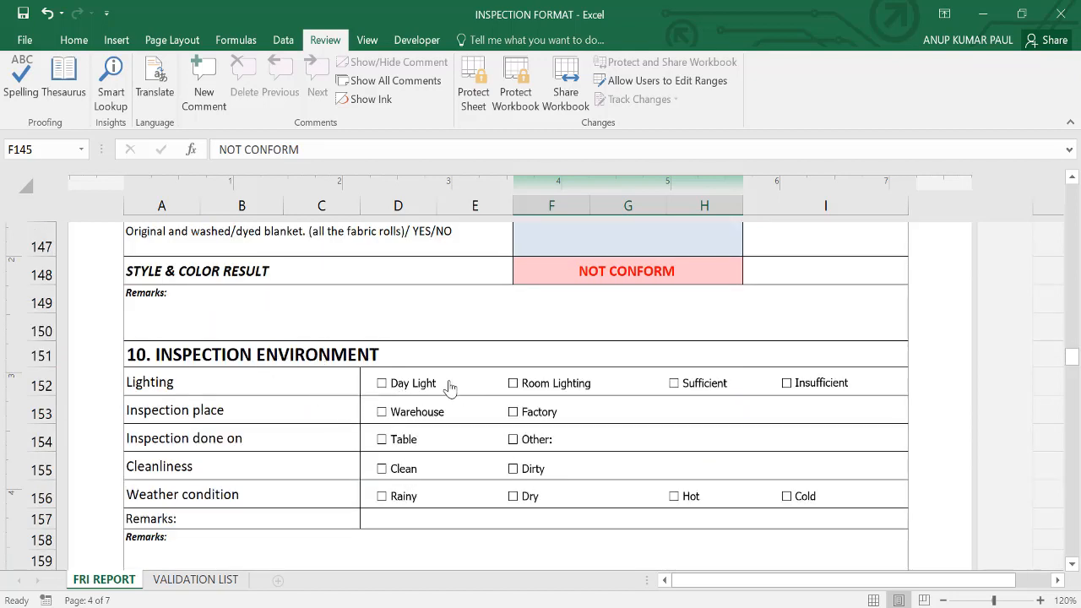
- Tick Room Lighting, Sufficient, Factory, Table, Clean and Dry in section 10
click(514, 382)
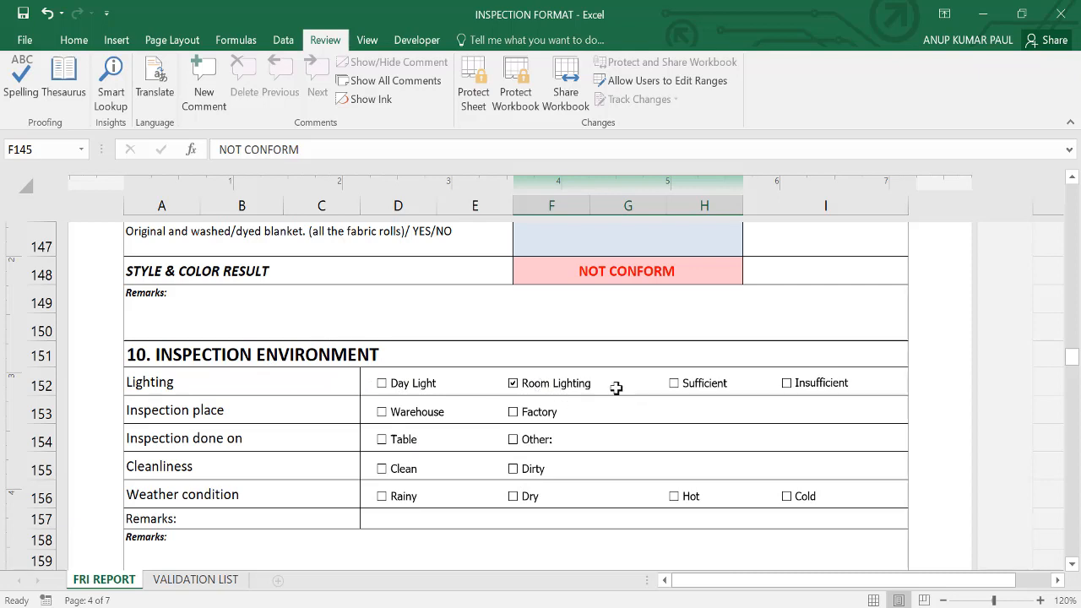
mouse_move(675, 386)
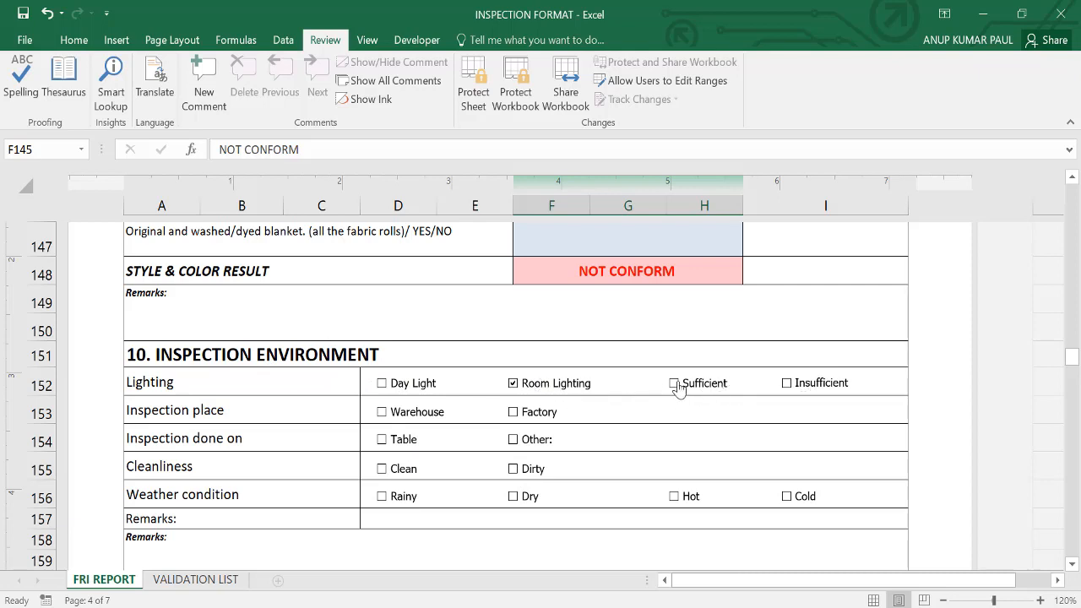
click(674, 382)
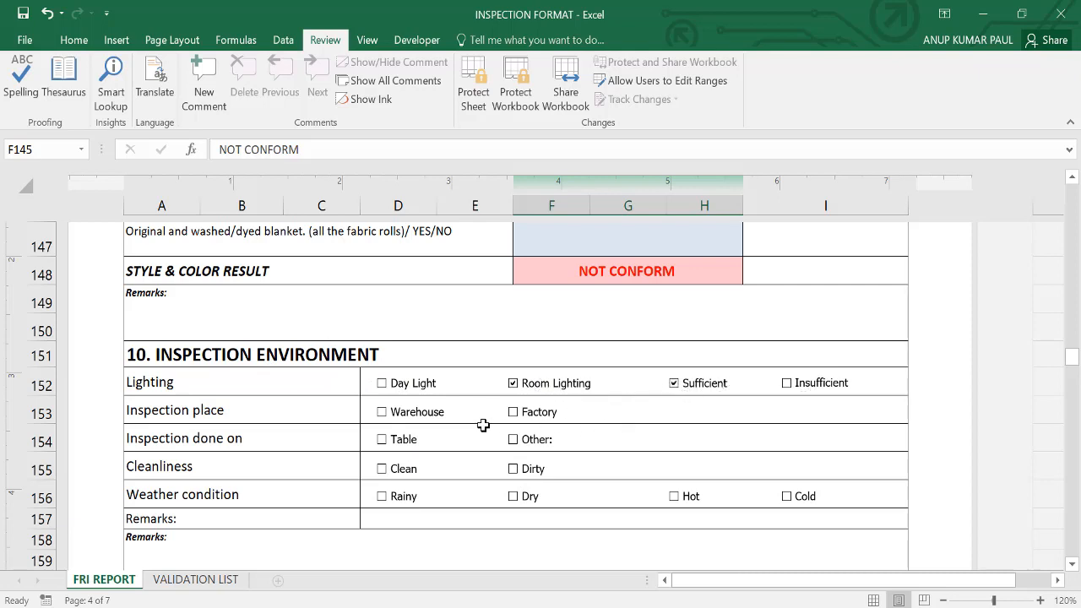
mouse_move(515, 413)
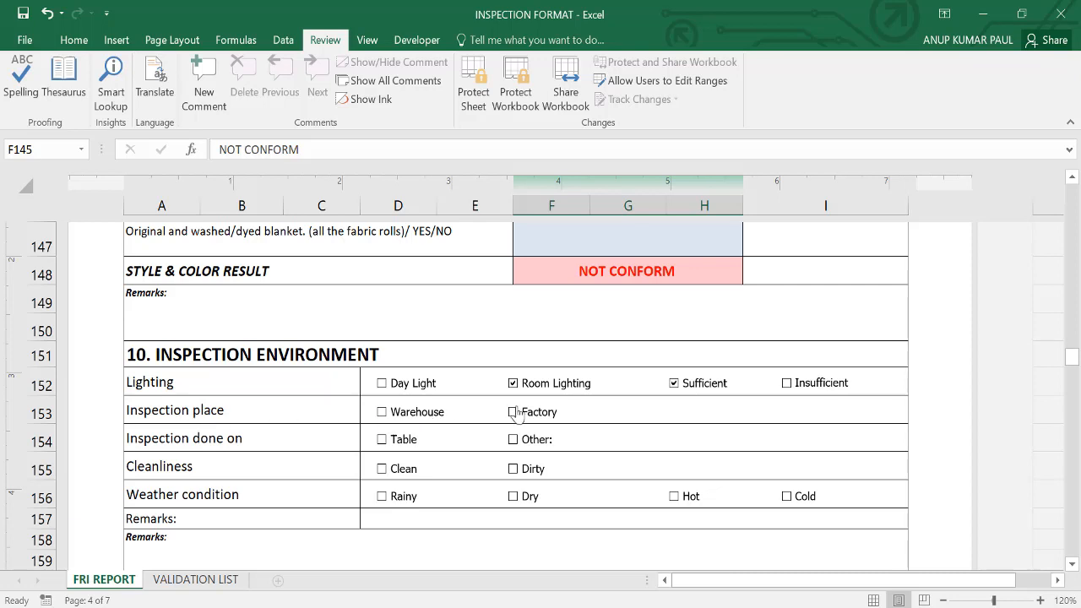
click(513, 411)
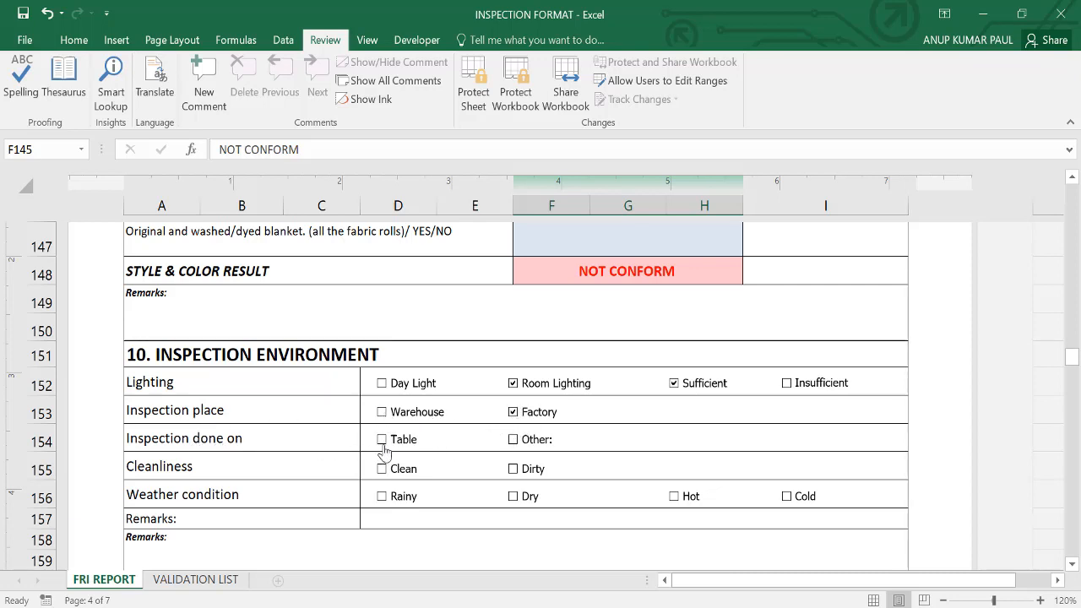
click(382, 439)
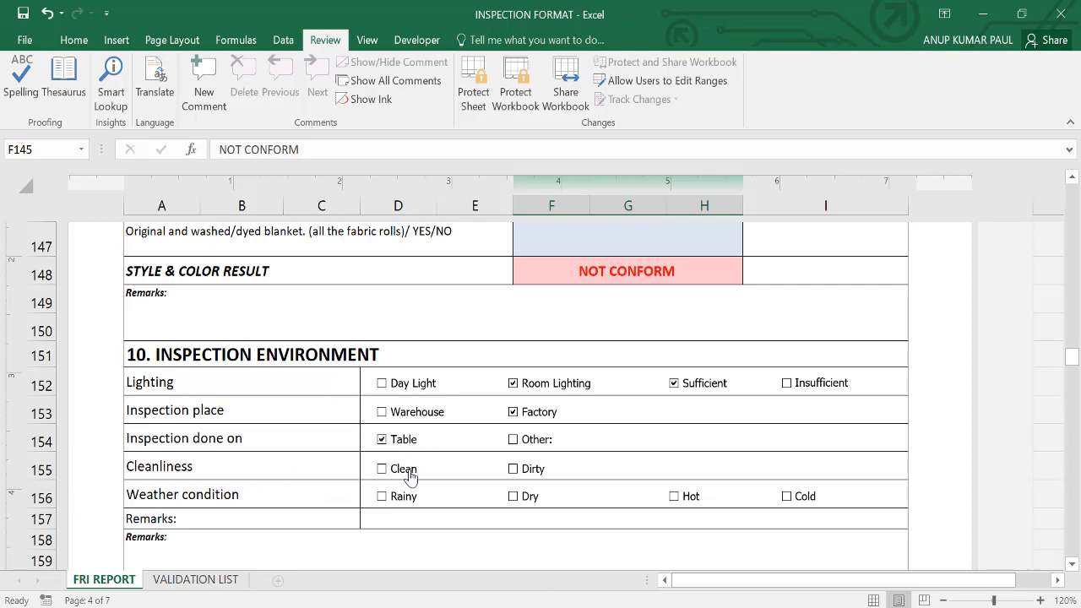
click(382, 468)
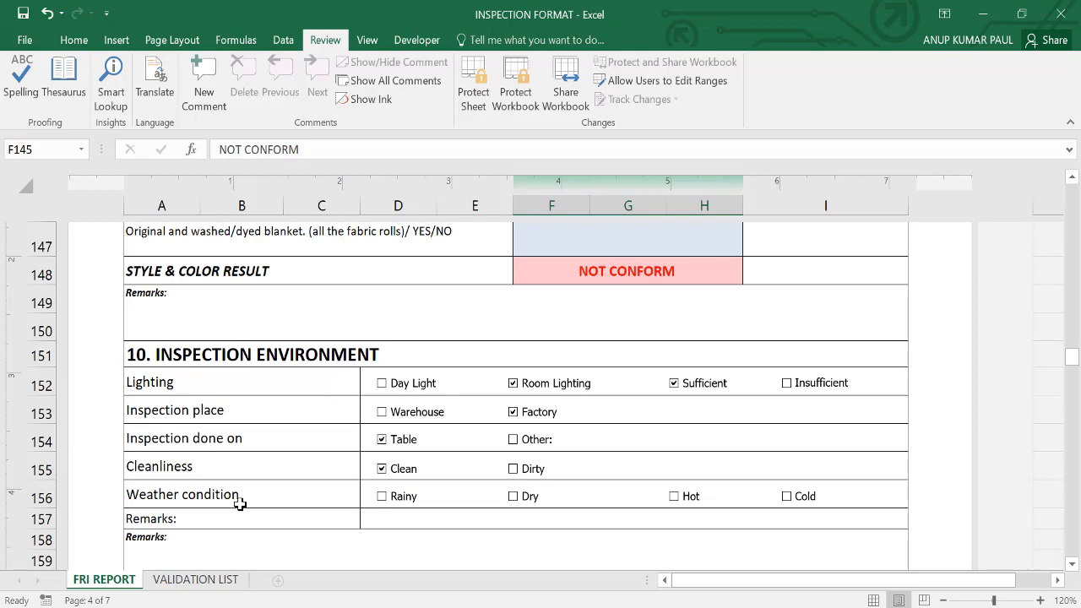
mouse_move(520, 503)
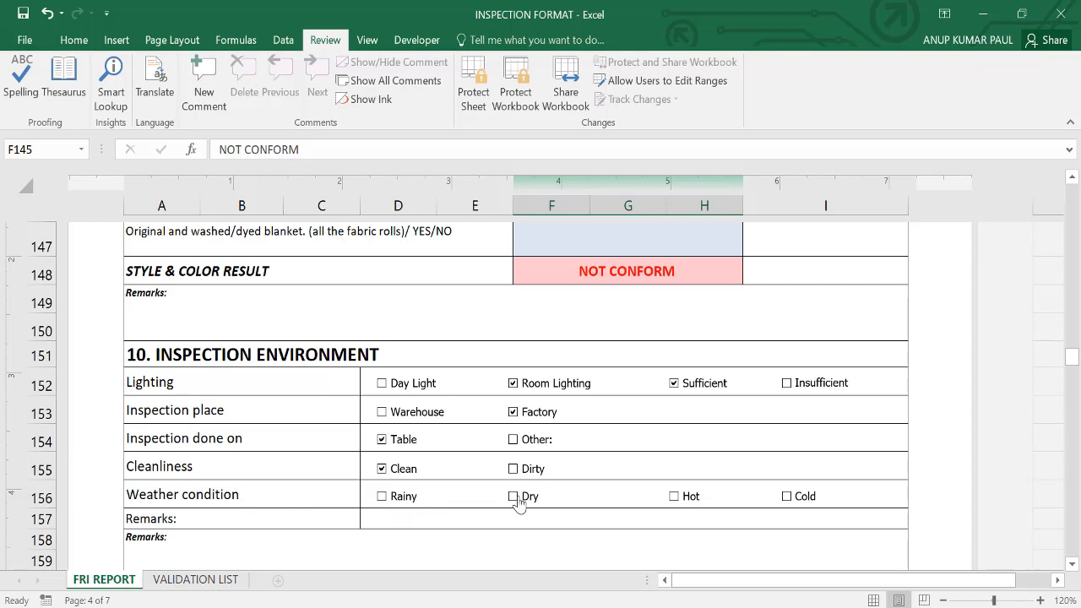
click(514, 496)
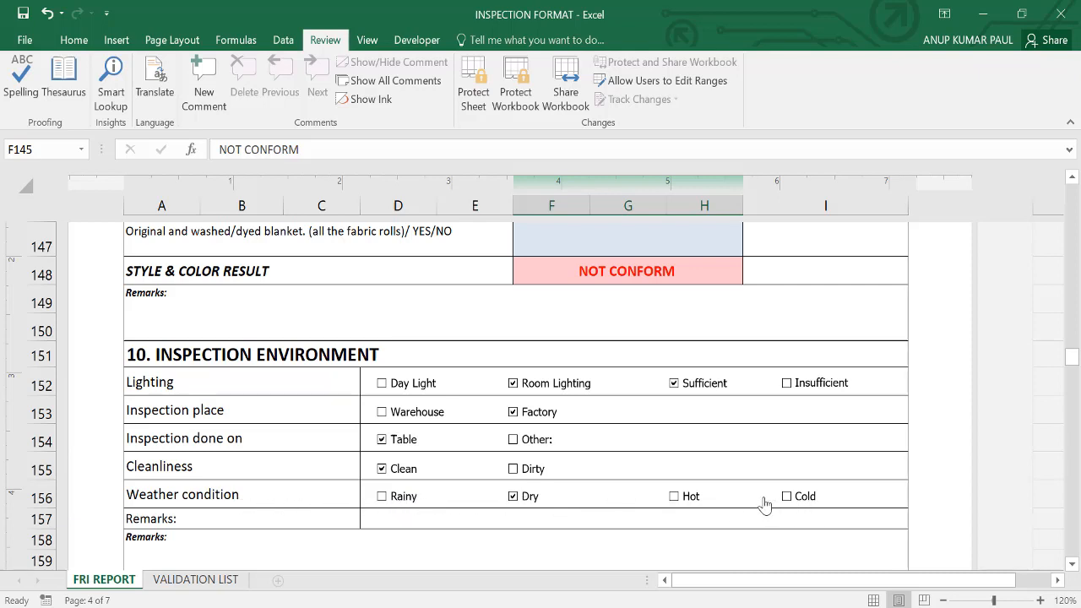
scroll(up, 3)
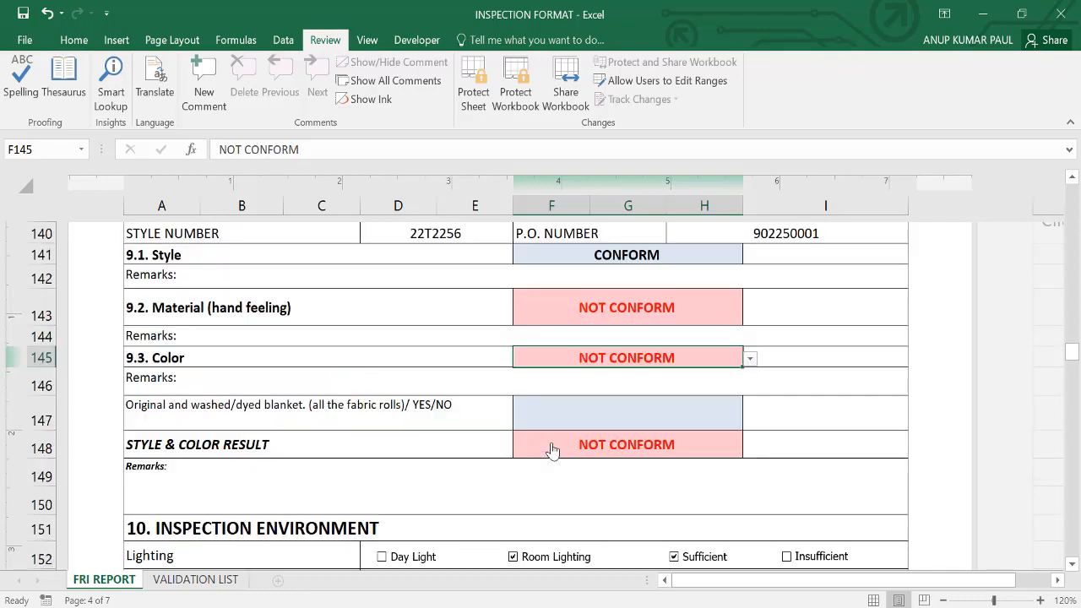
- Scroll to section 9 where Material, Color and the combined result read NOT CONFORM
scroll(up, 3)
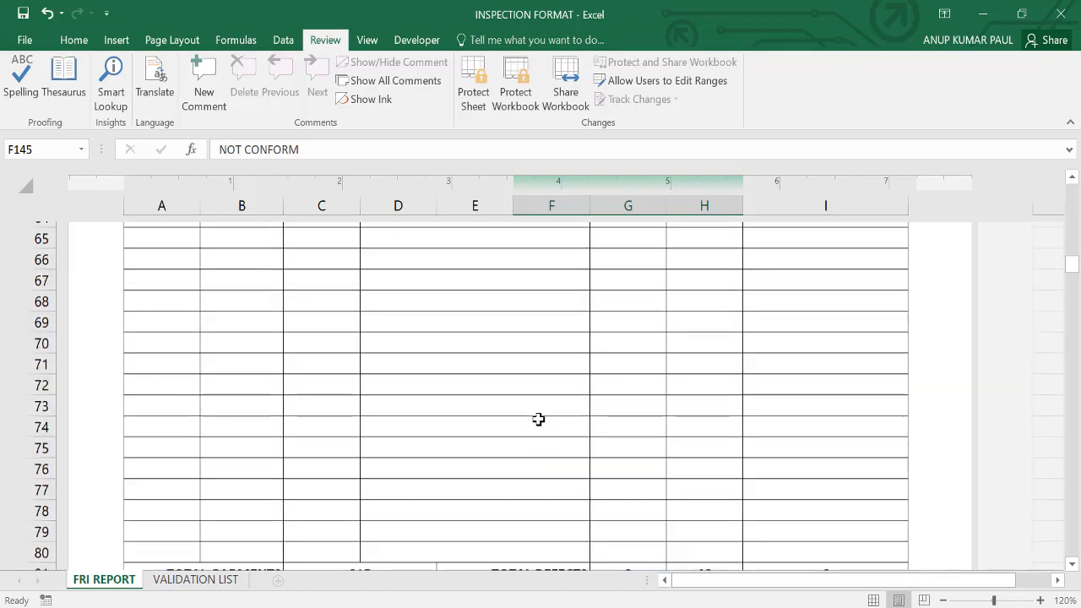
scroll(up, 3)
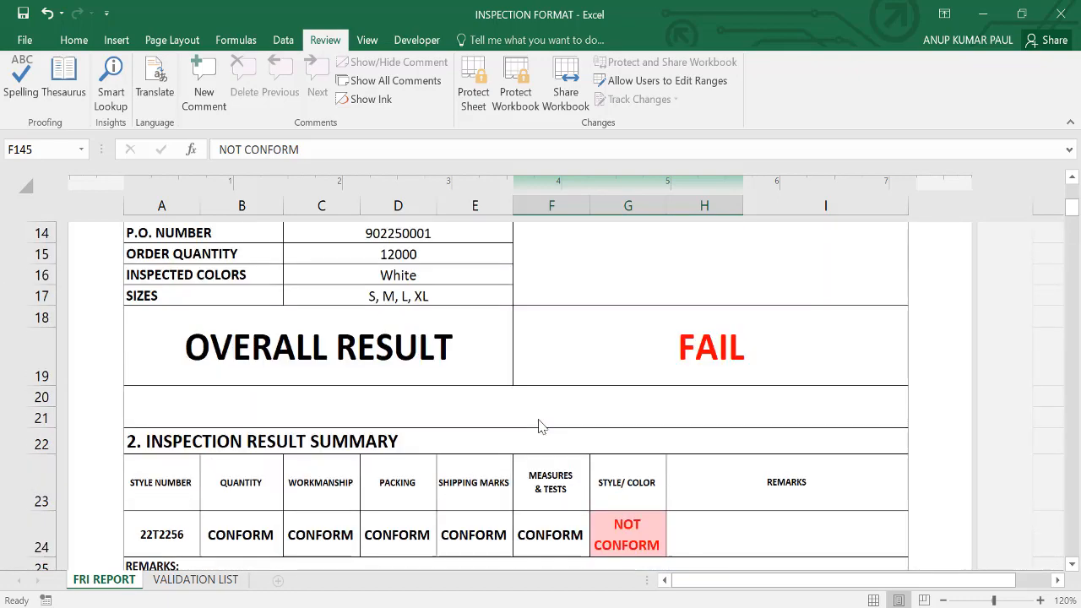
mouse_move(542, 490)
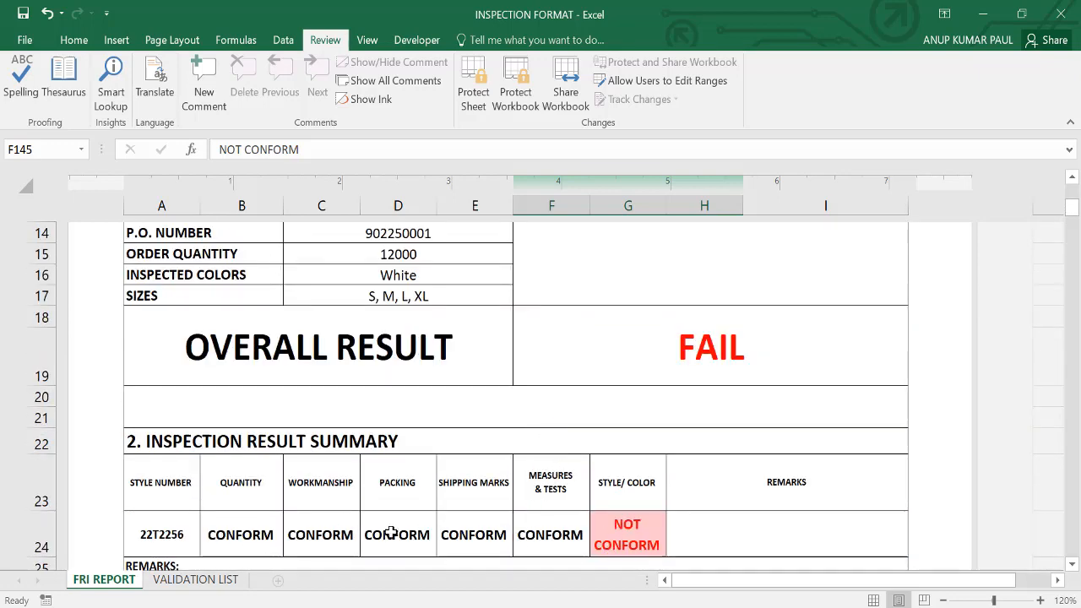
mouse_move(209, 513)
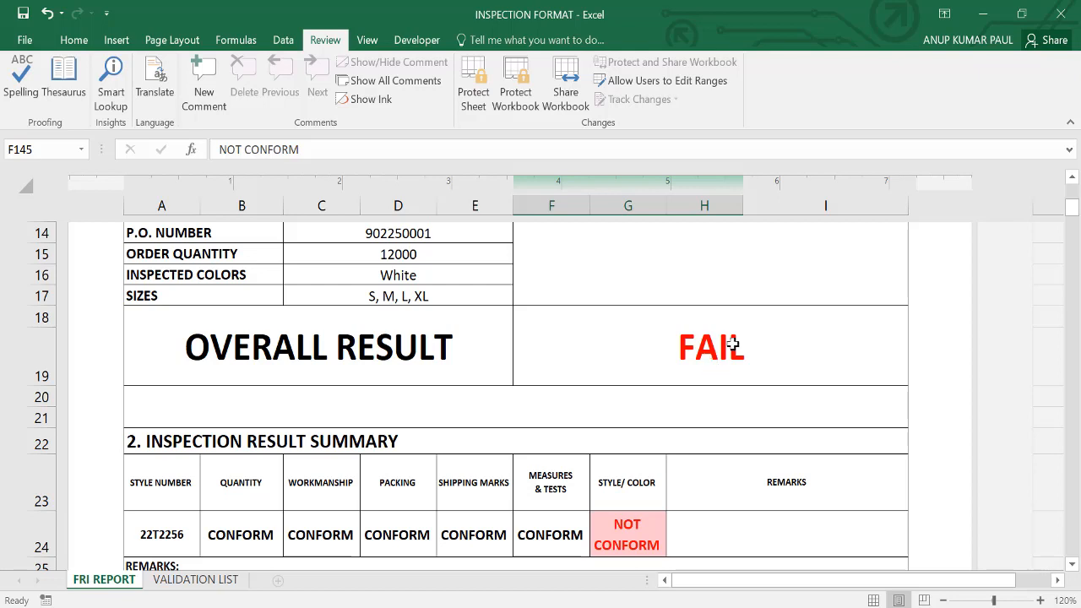
mouse_move(724, 358)
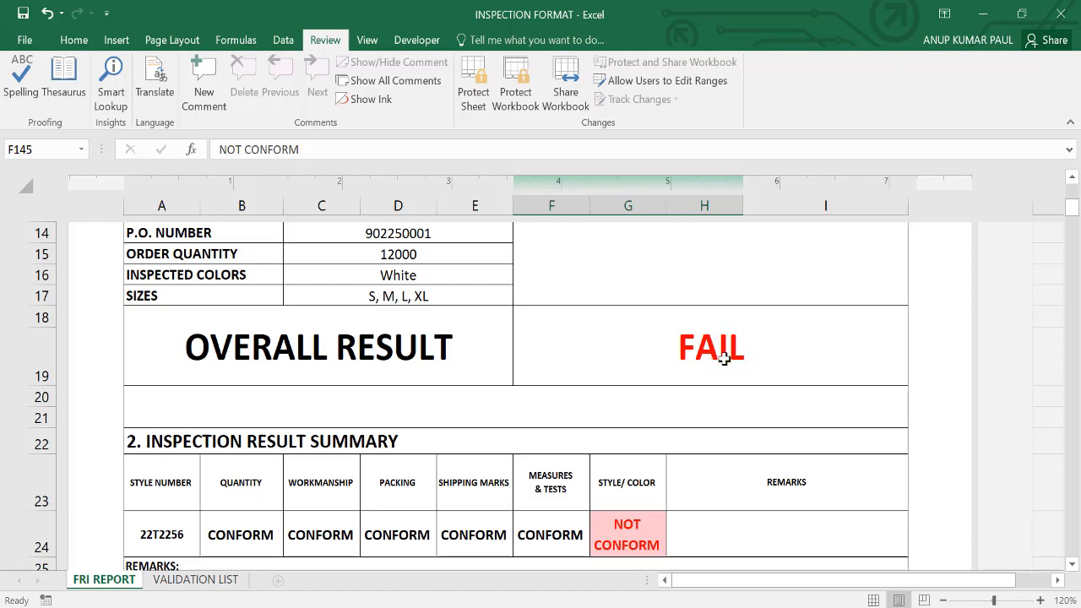
mouse_move(672, 419)
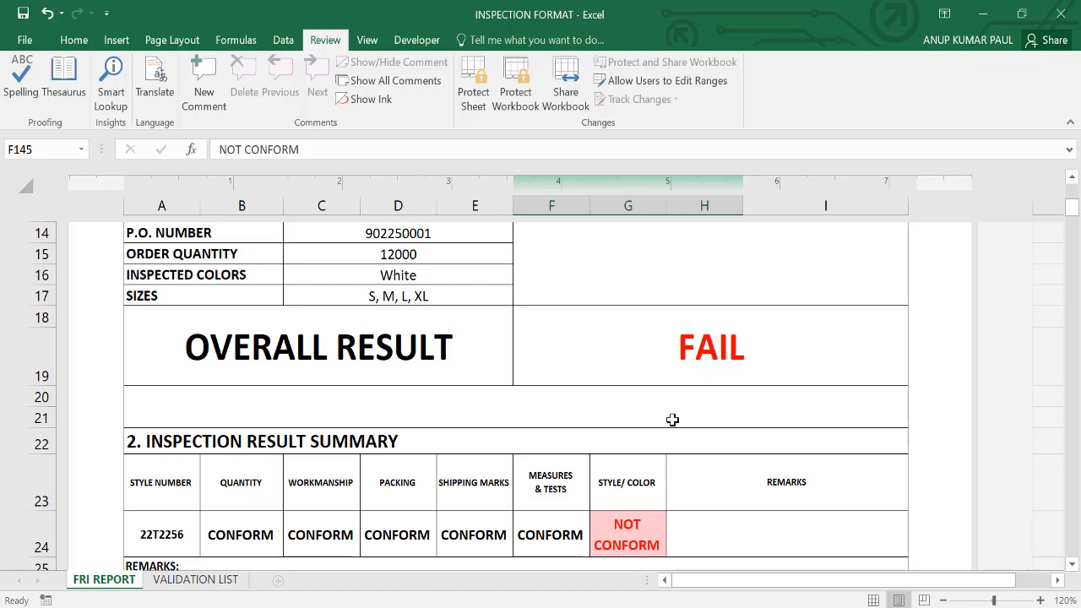
scroll(down, 3)
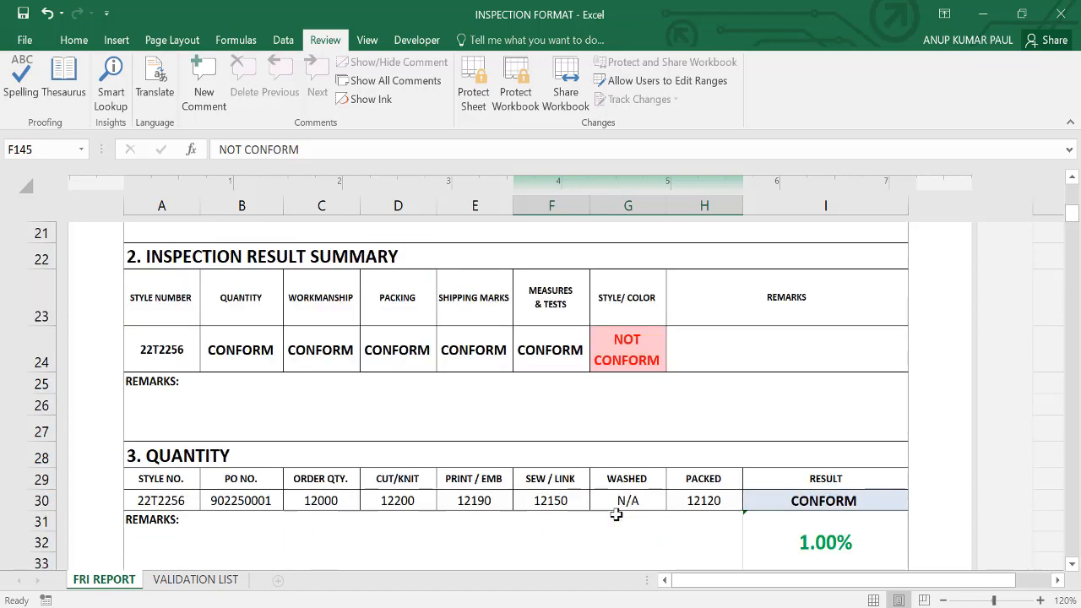
scroll(down, 3)
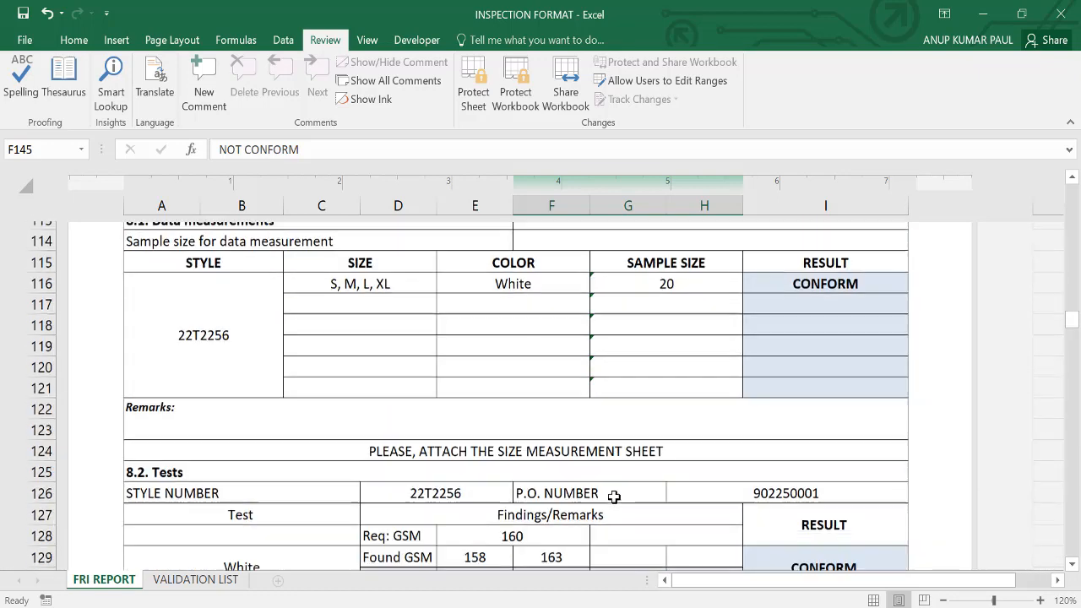
scroll(down, 3)
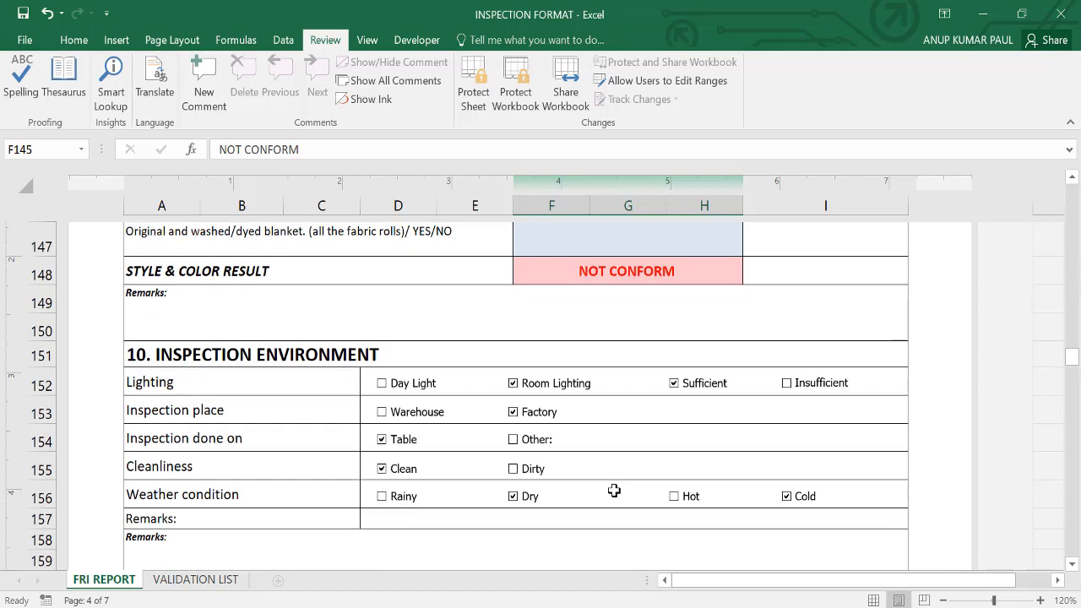
scroll(up, 3)
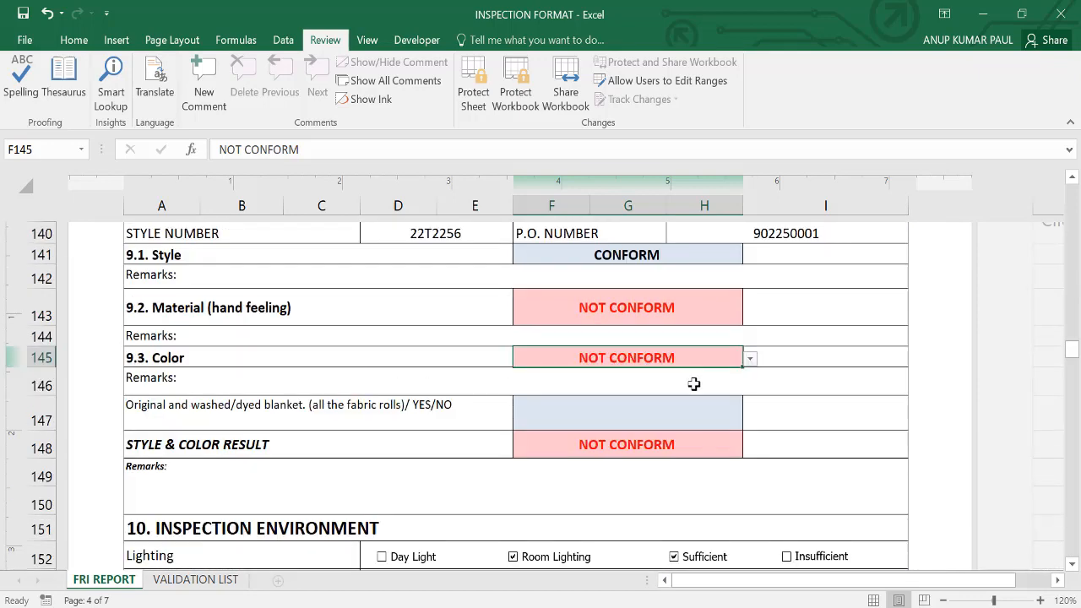
- Set the Material check result to CONFORM and confirm OVERALL RESULT reads PASS
click(750, 317)
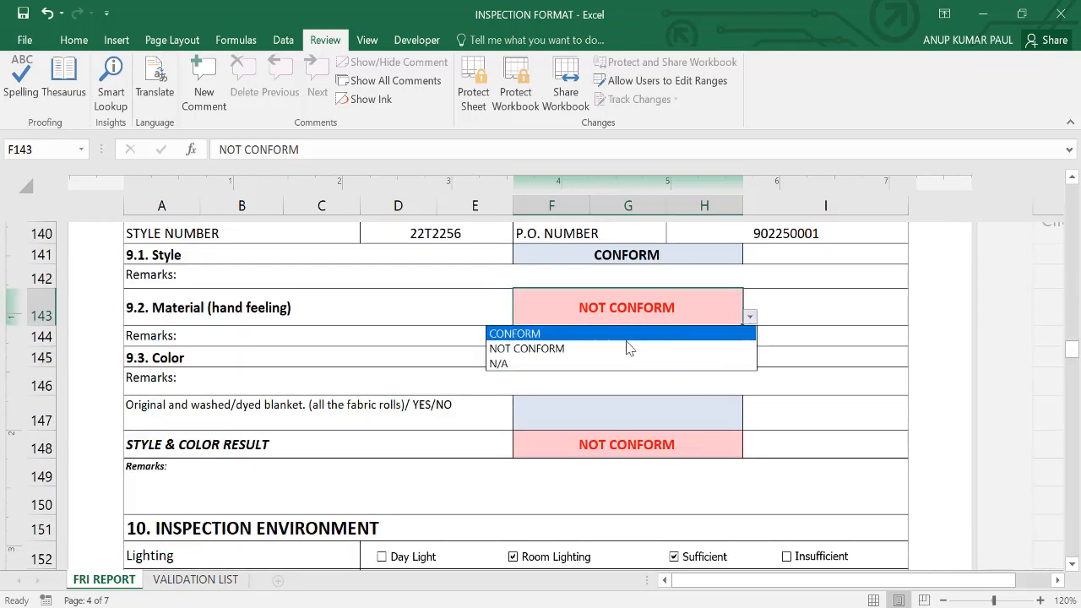
click(514, 333)
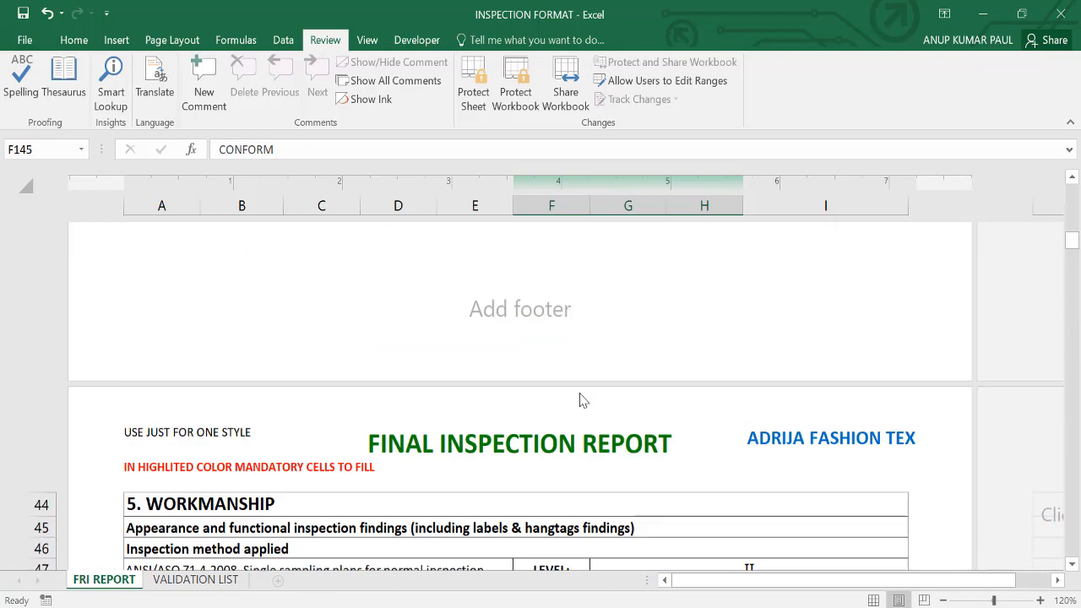
scroll(up, 3)
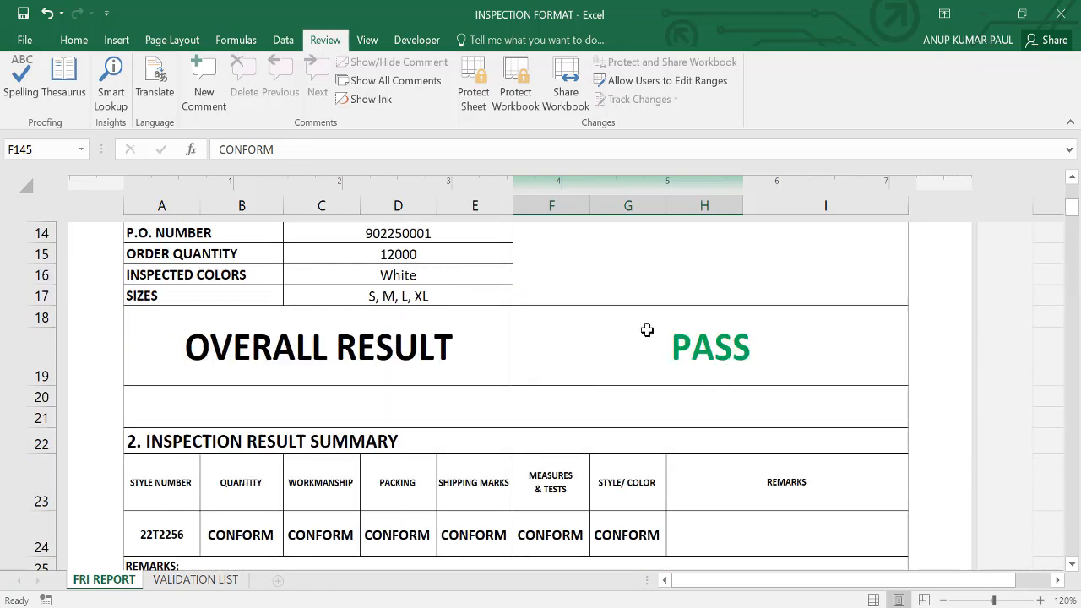
mouse_move(211, 537)
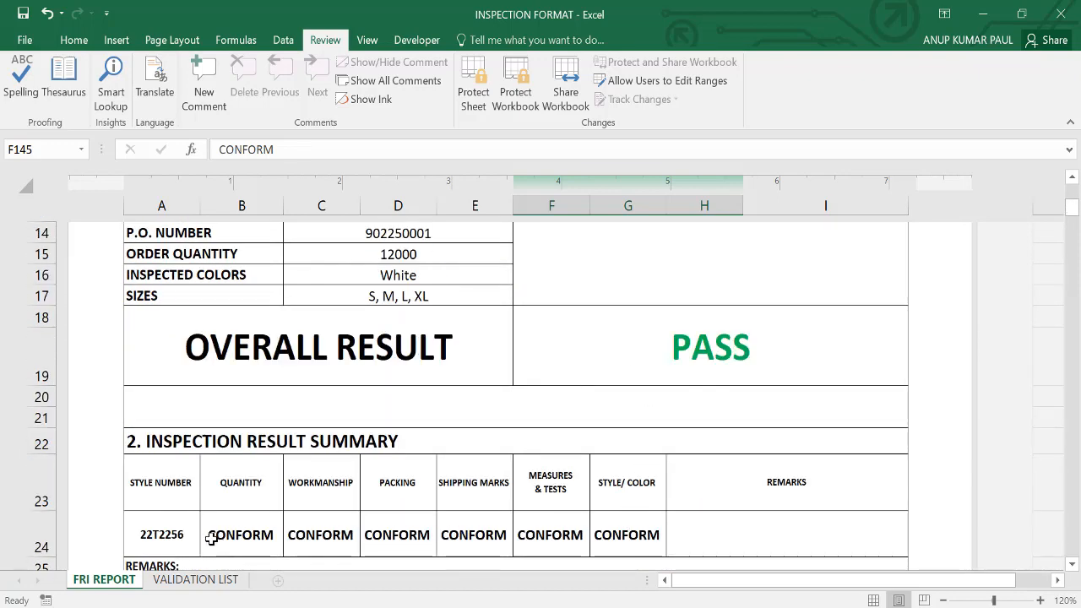
scroll(down, 3)
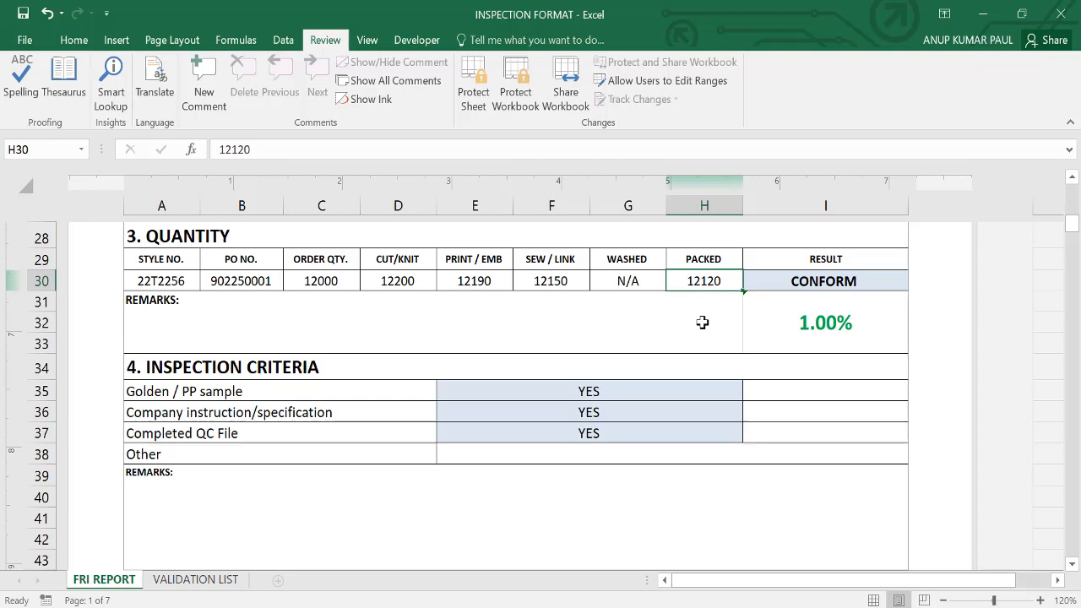
mouse_move(685, 304)
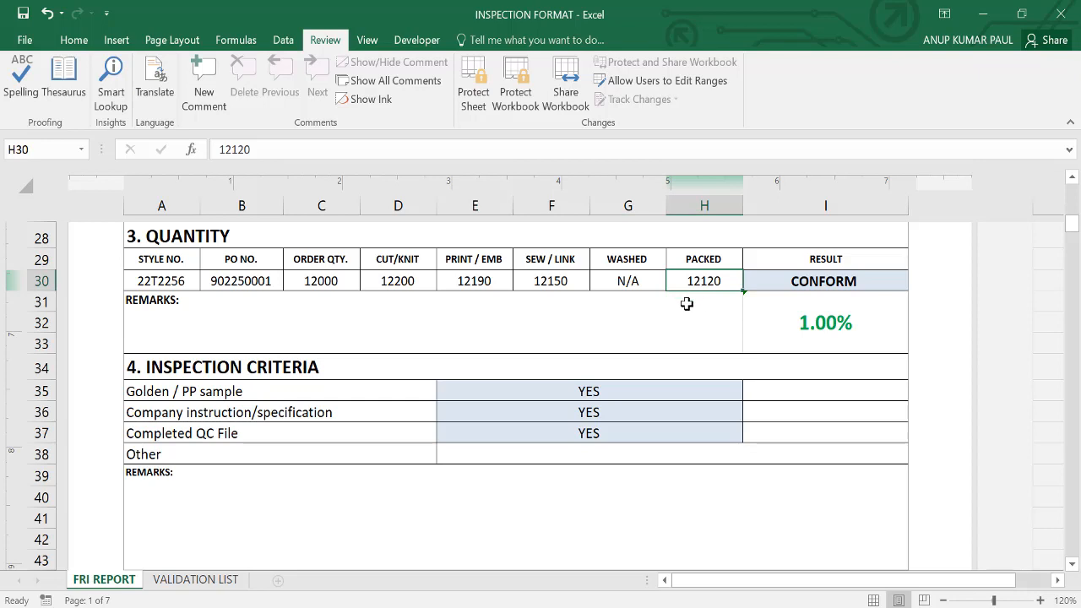
mouse_move(542, 297)
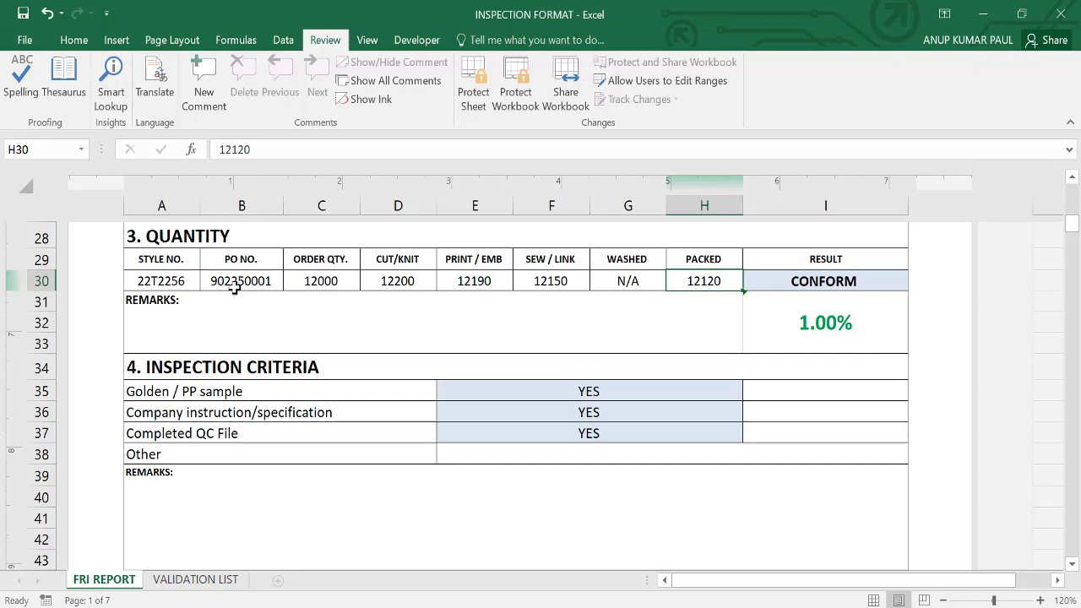
- Enter print/emb 11800, sew/link 11500 and packed 11450; variance -4.58% stays CONFORM
click(399, 280)
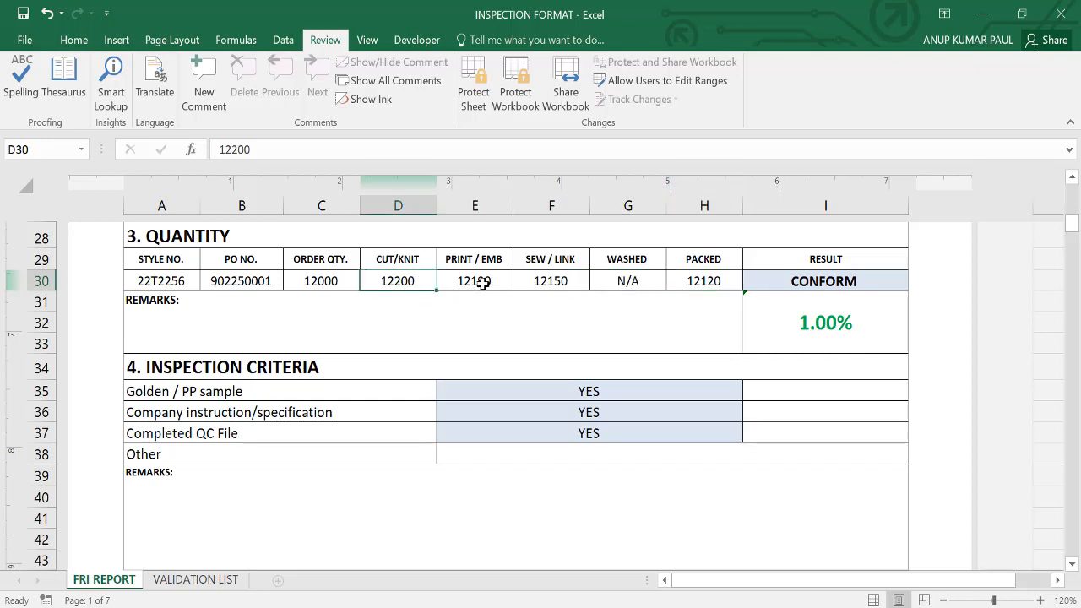
click(473, 281)
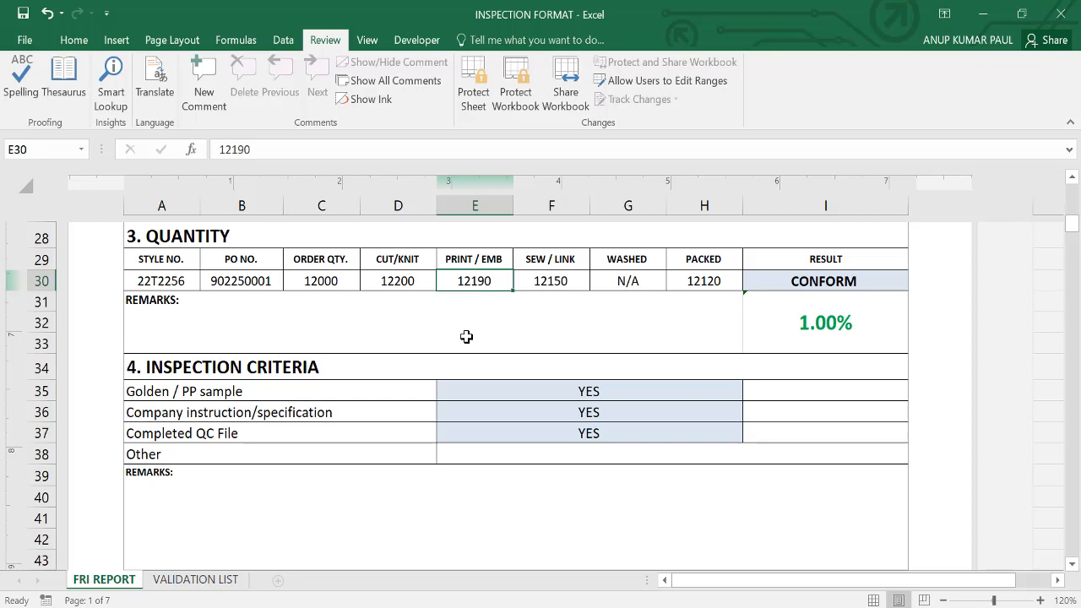
text(11)
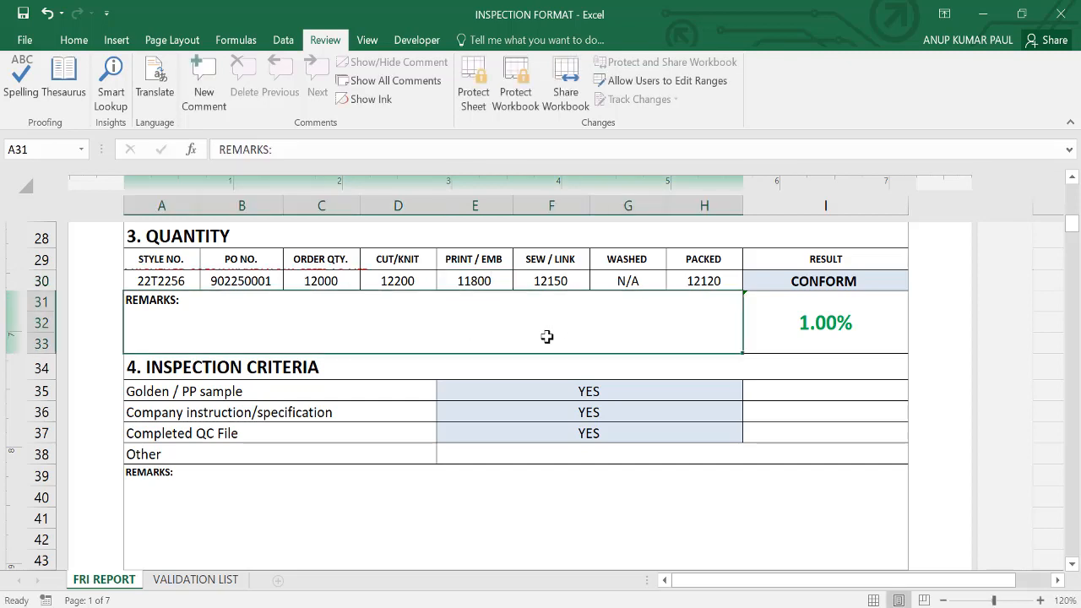
click(550, 280)
text(11500)
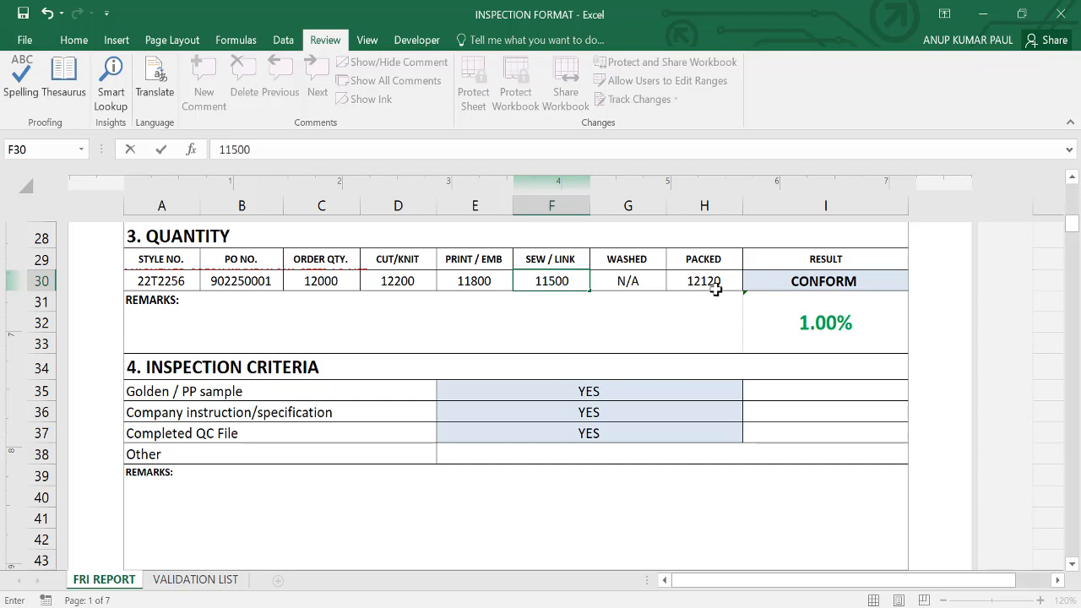
click(703, 280)
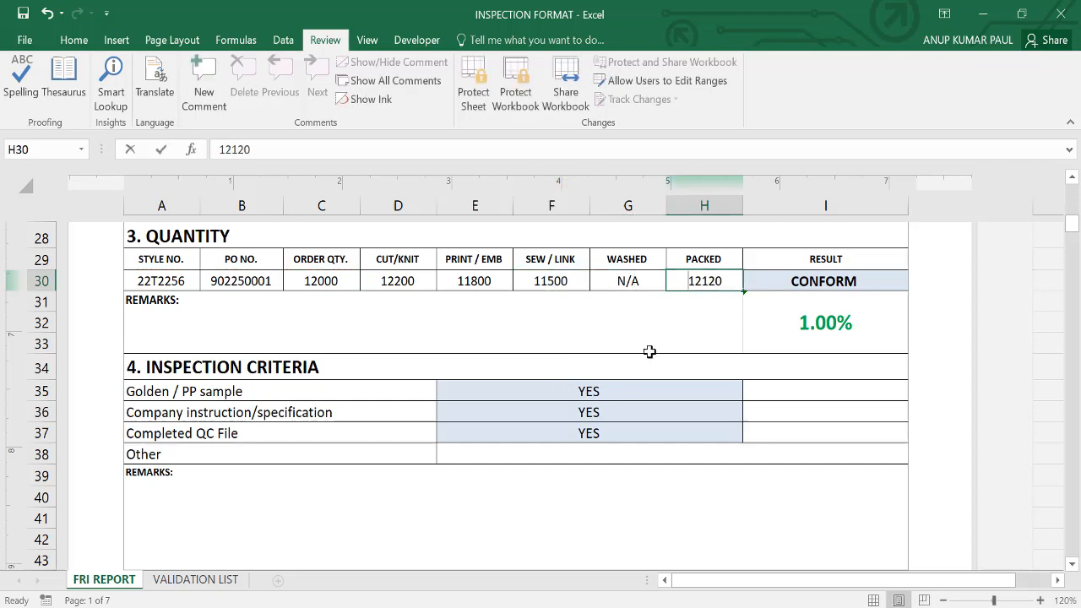
text(1450)
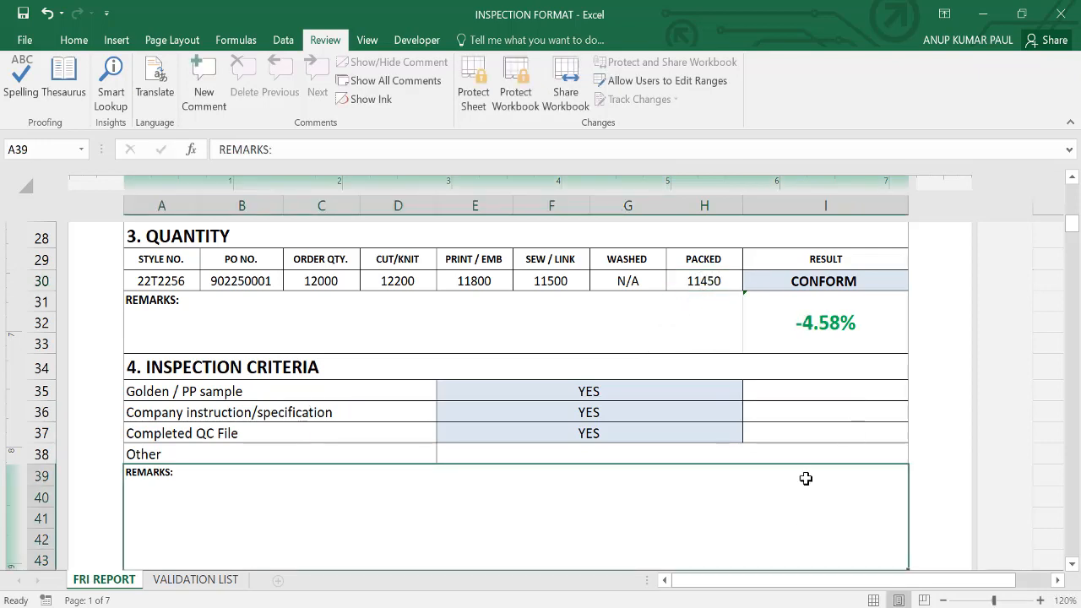
mouse_move(703, 312)
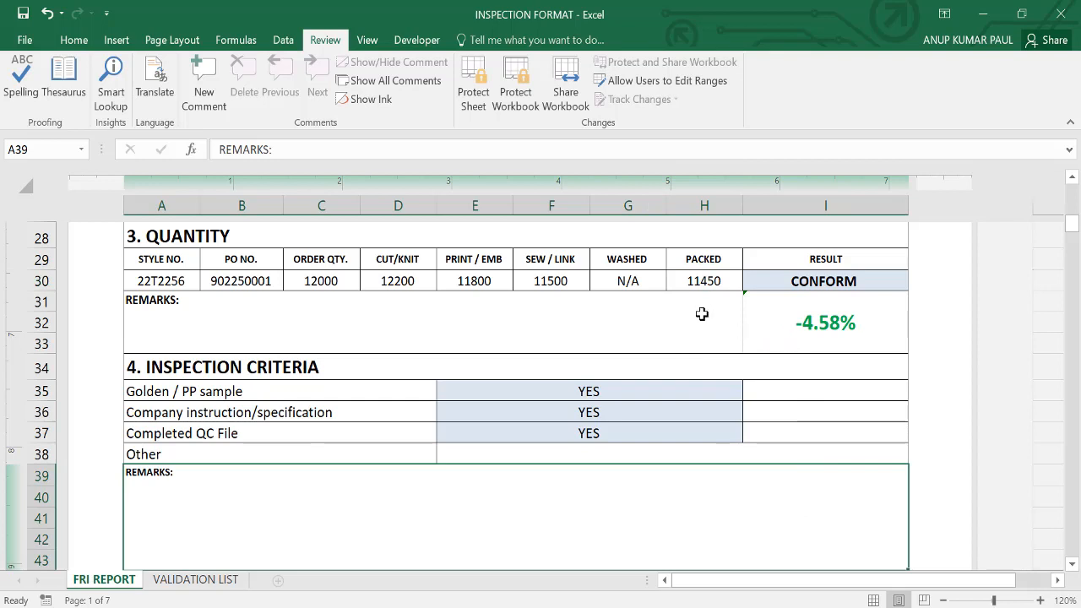
mouse_move(685, 284)
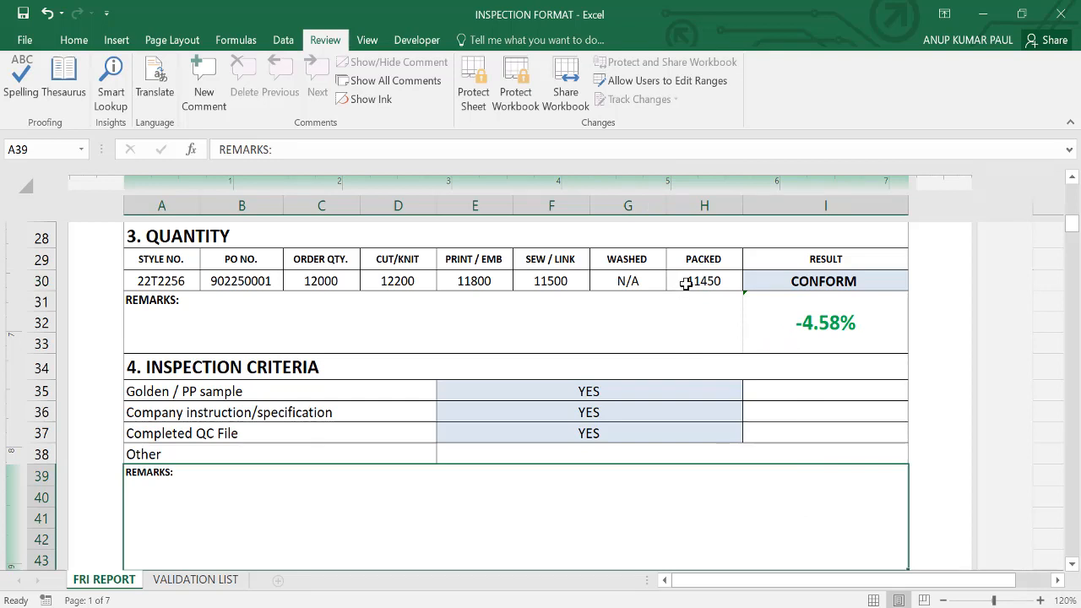
- Lower the packed quantity to 11200 so the quantity result flips to NOT CONFORM at -6.67%
click(702, 280)
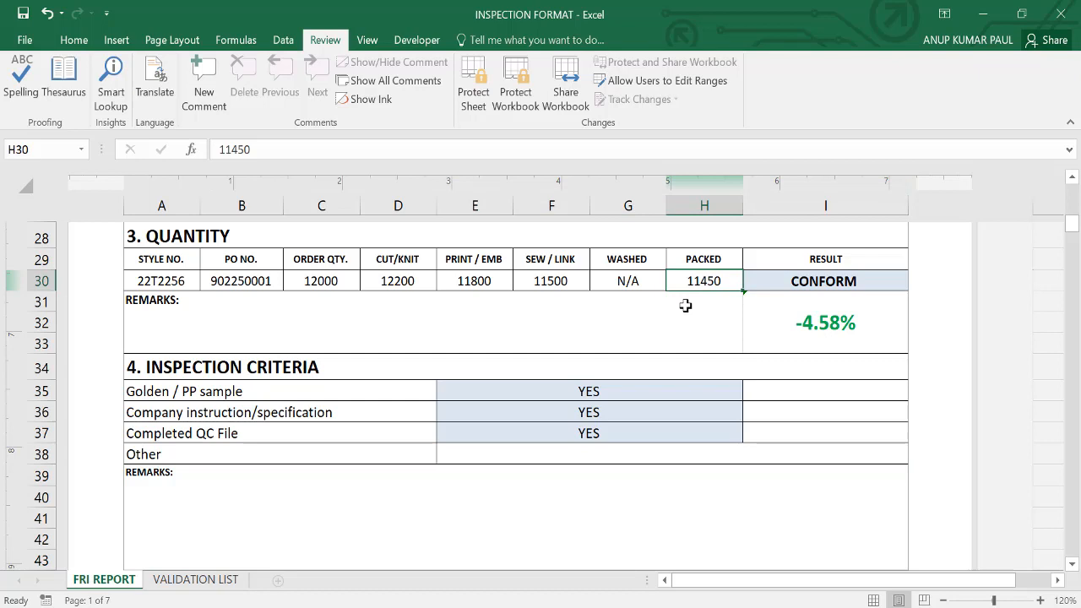
text(11200)
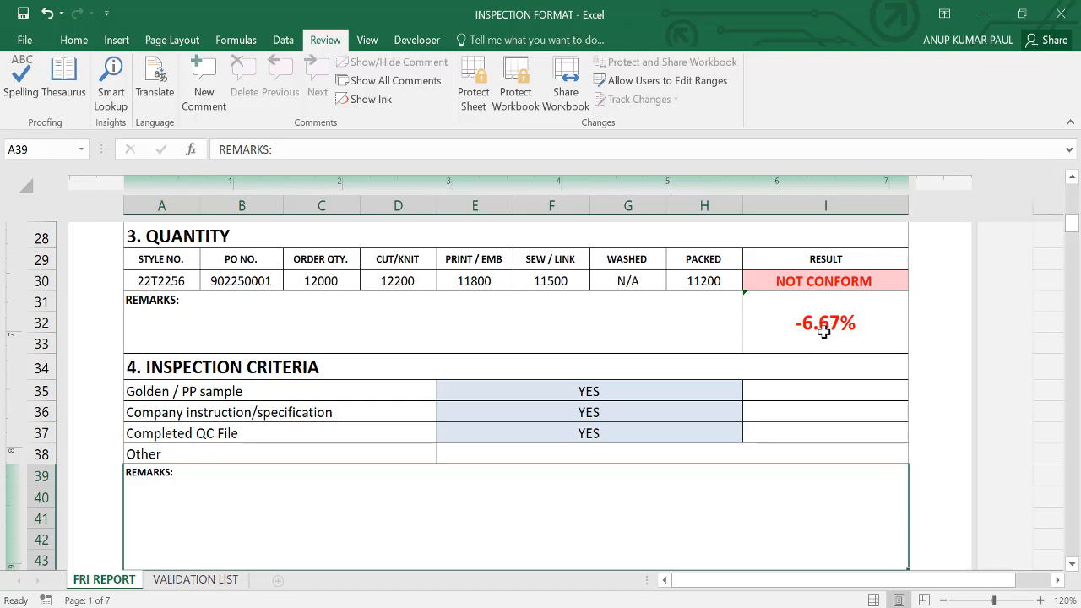
mouse_move(824, 285)
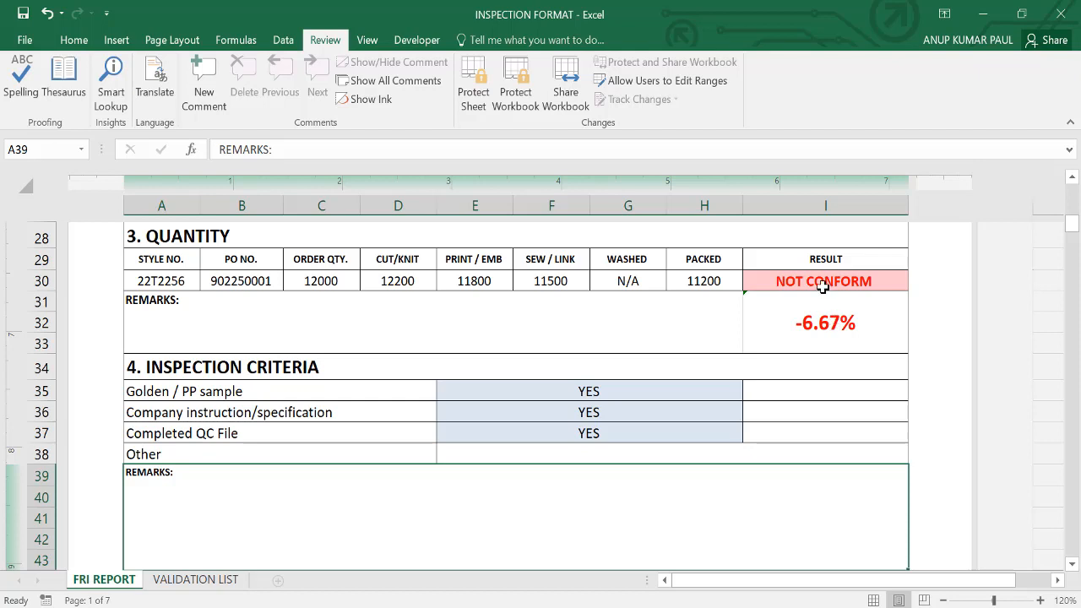
mouse_move(831, 275)
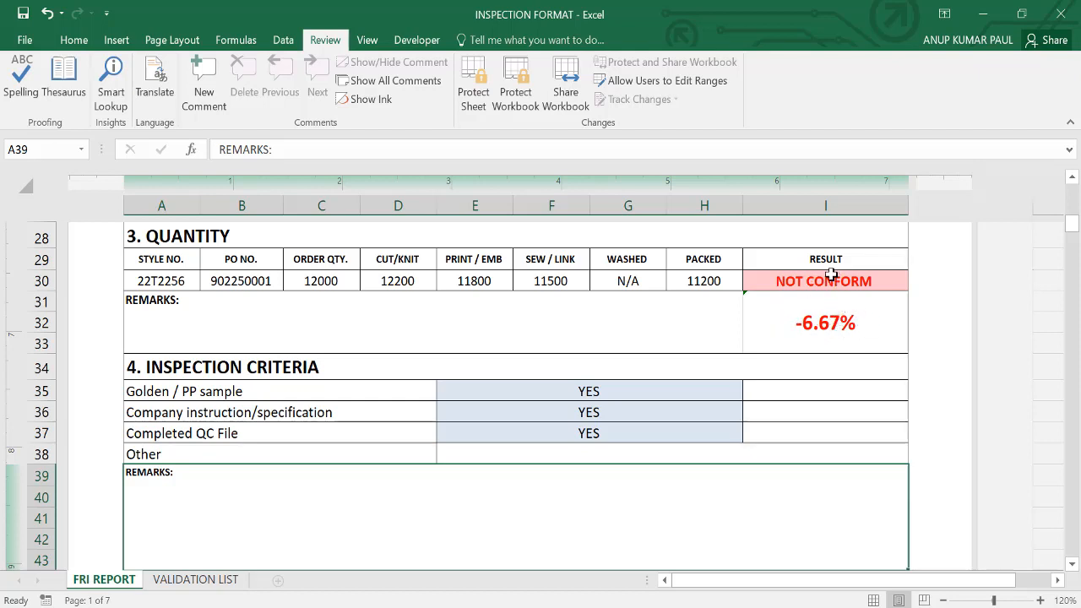
mouse_move(770, 329)
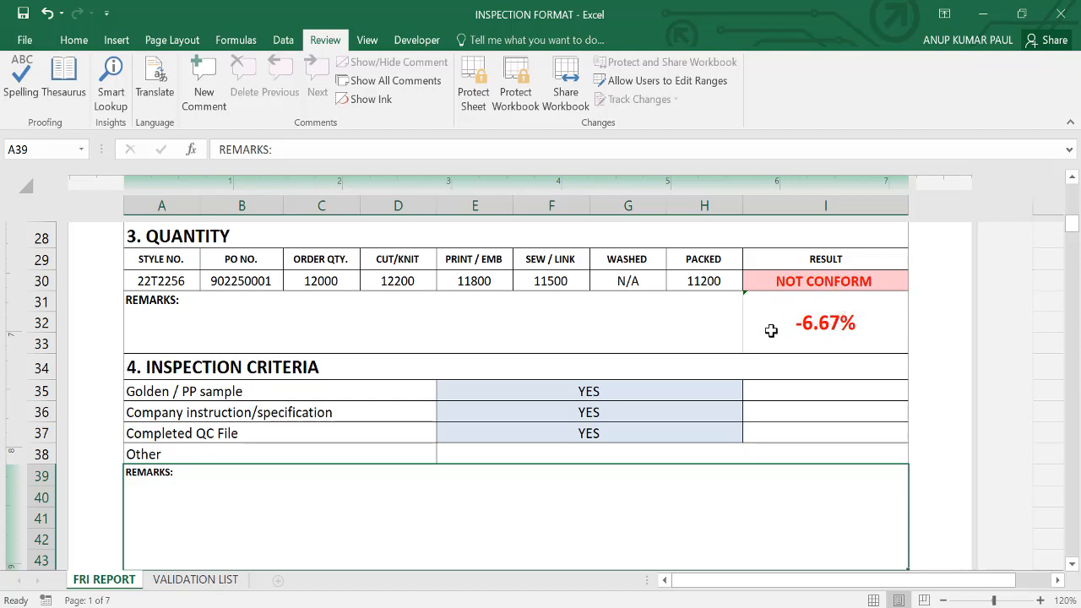
- Scroll to the Inspection Result Summary showing Quantity NOT CONFORM and Overall Result FAIL
scroll(up, 3)
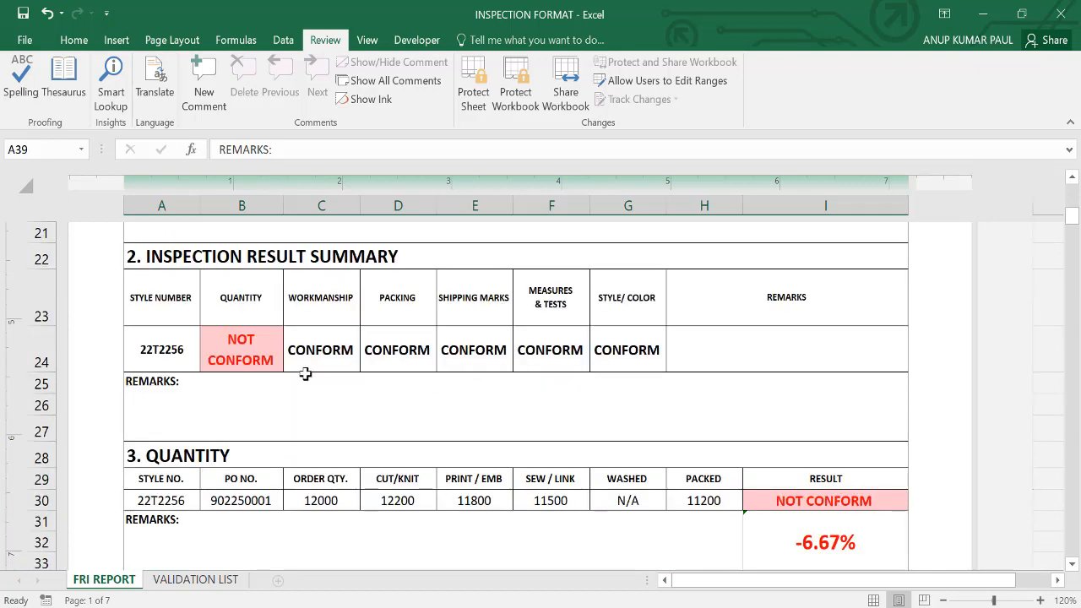
mouse_move(594, 391)
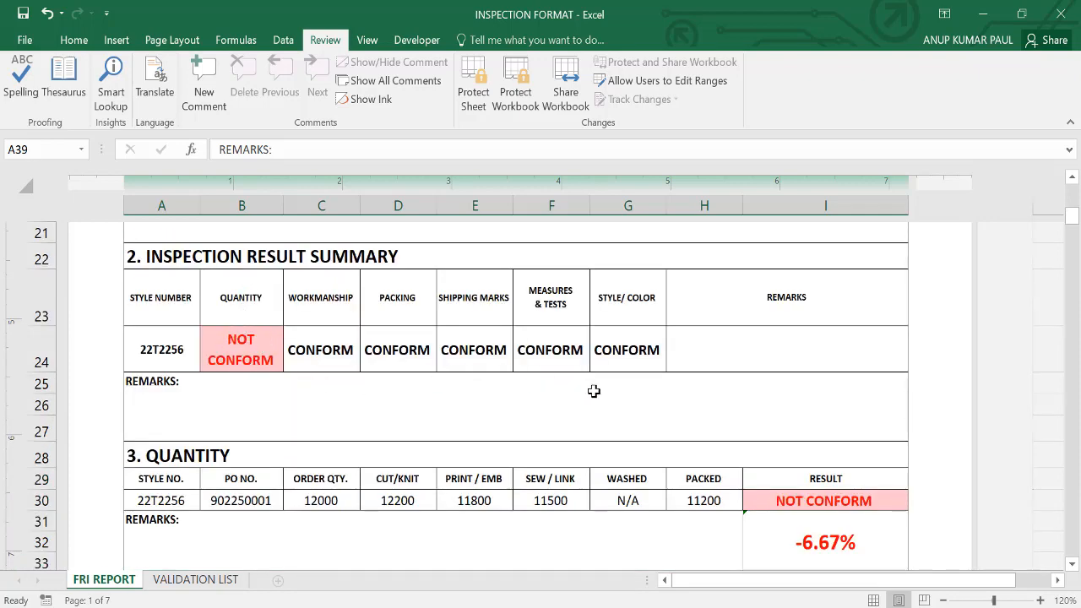
scroll(up, 3)
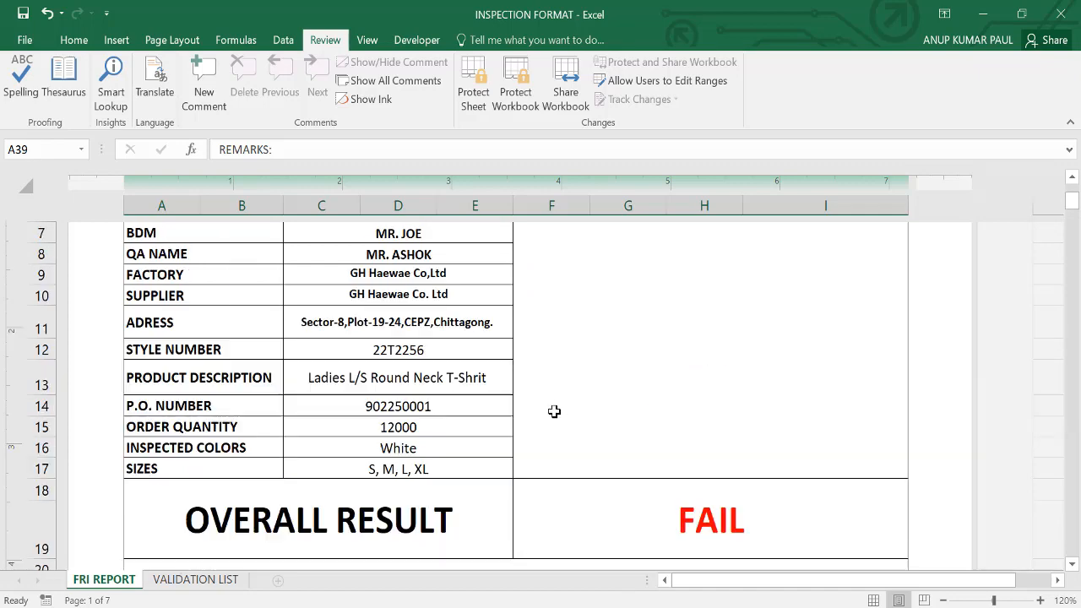
scroll(up, 3)
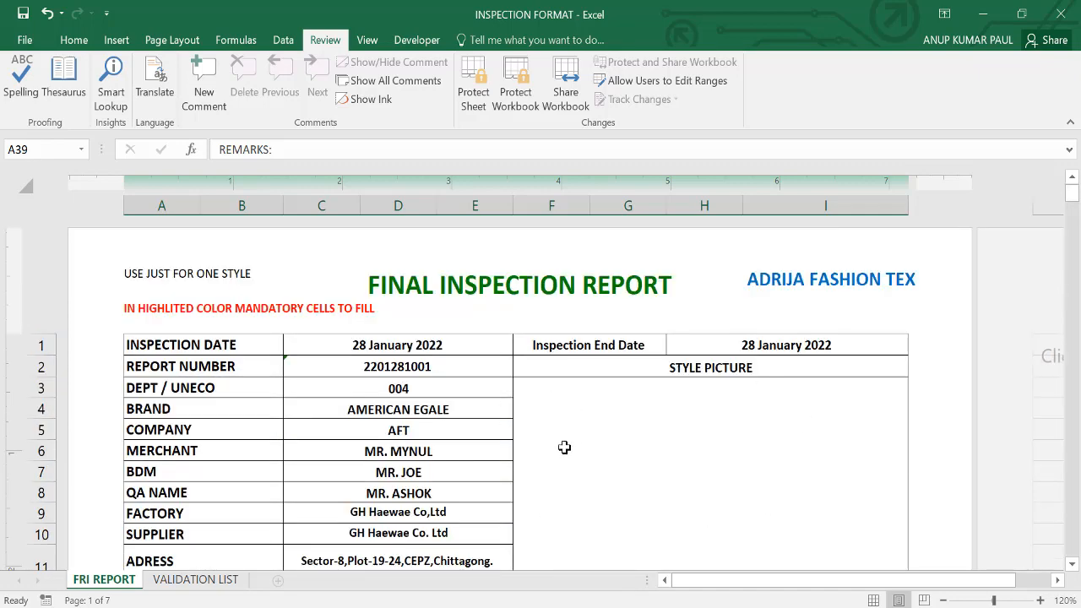
scroll(down, 3)
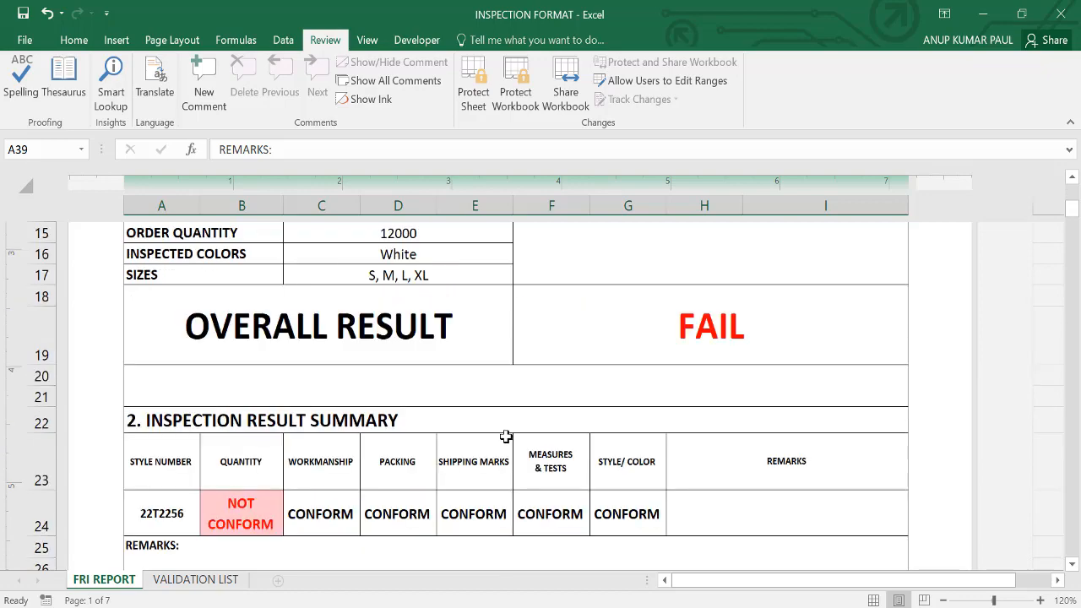